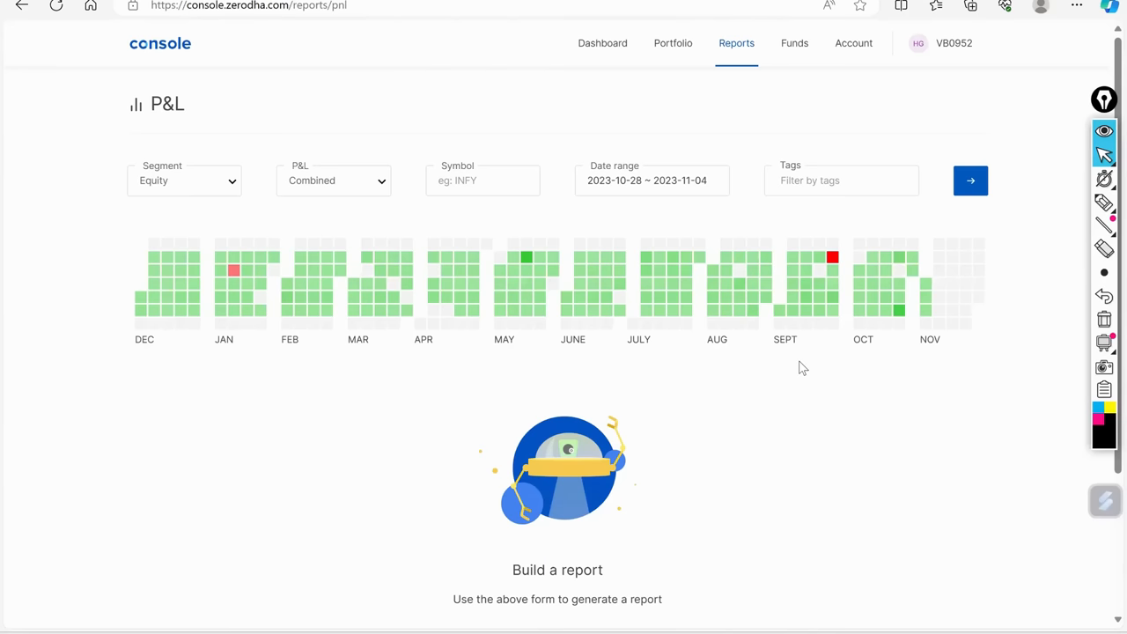
pyautogui.moveTo(786, 428)
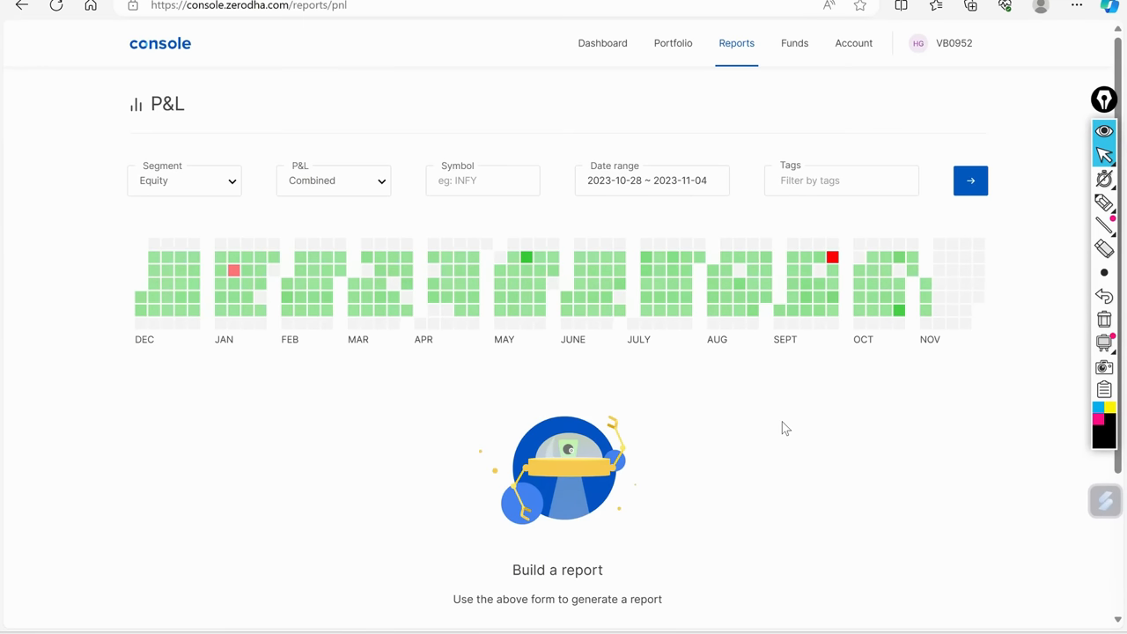
pyautogui.moveTo(782, 427)
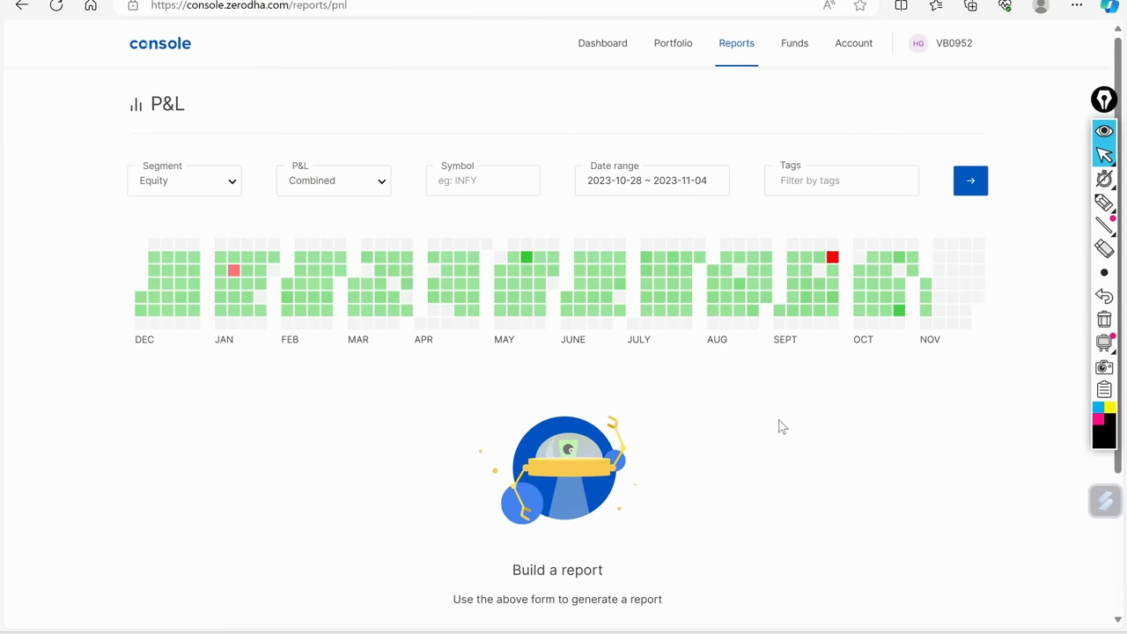
pyautogui.moveTo(805, 430)
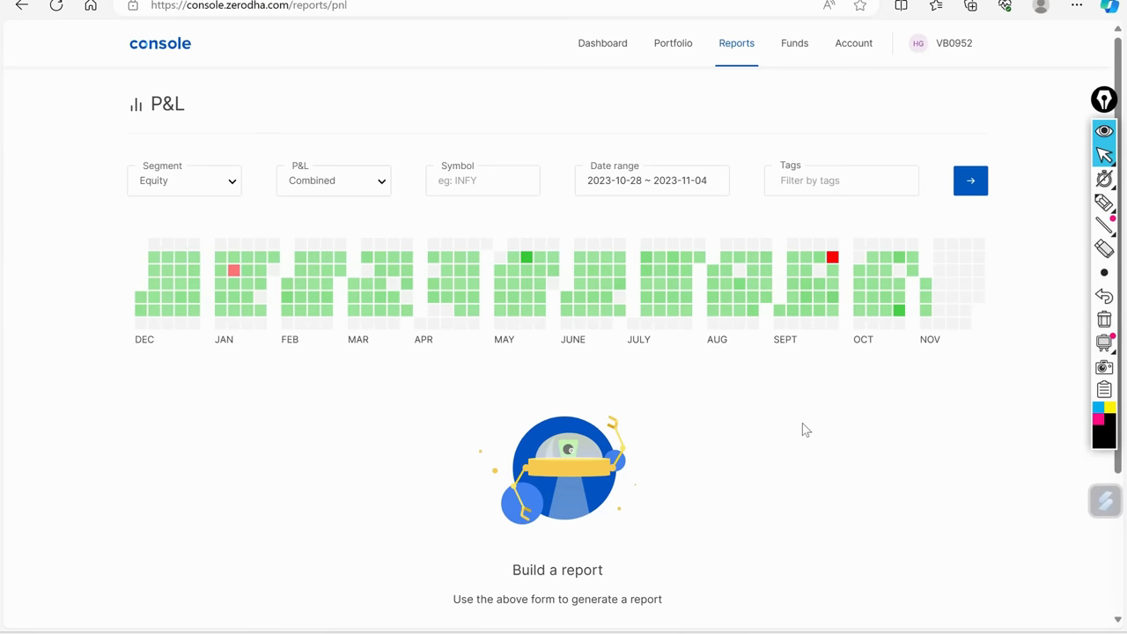
pyautogui.moveTo(818, 433)
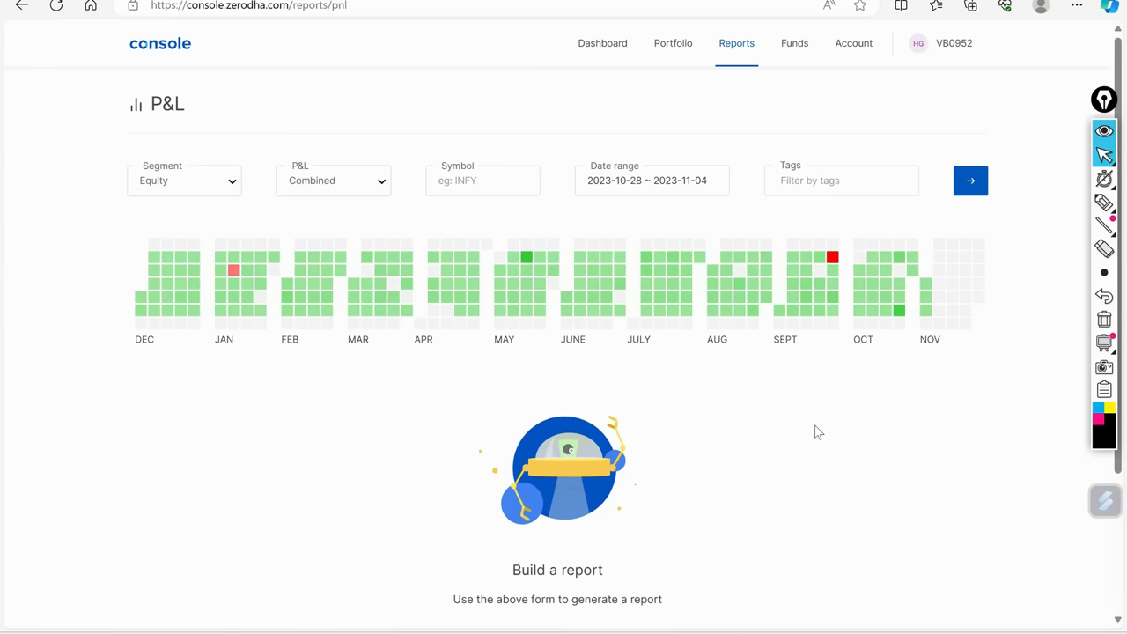
pyautogui.moveTo(1093, 392)
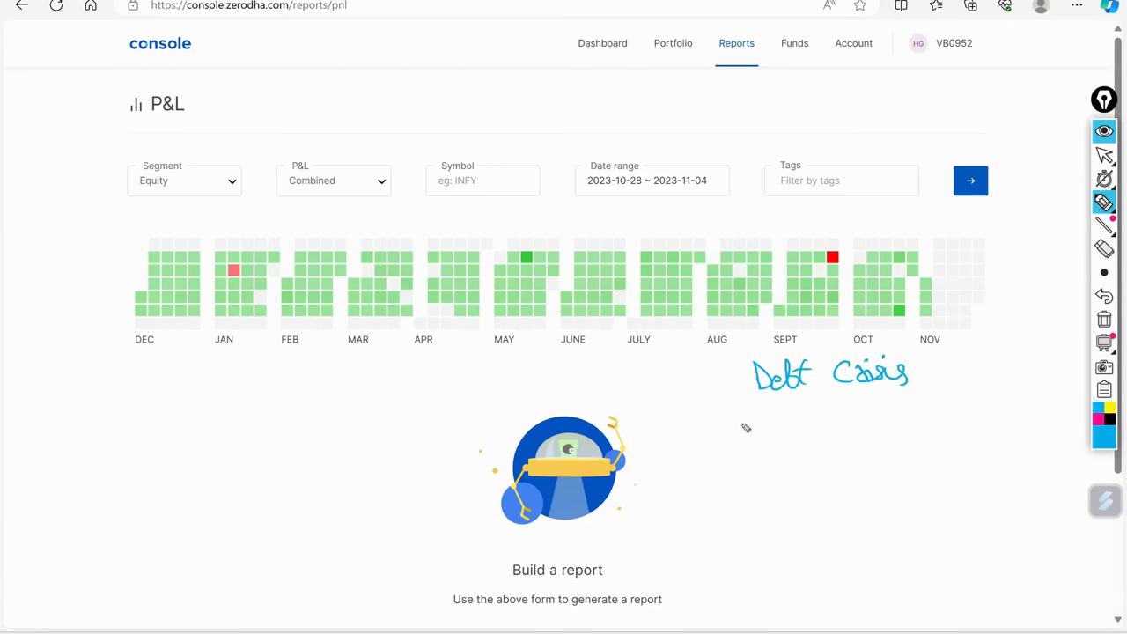
pyautogui.moveTo(761, 428)
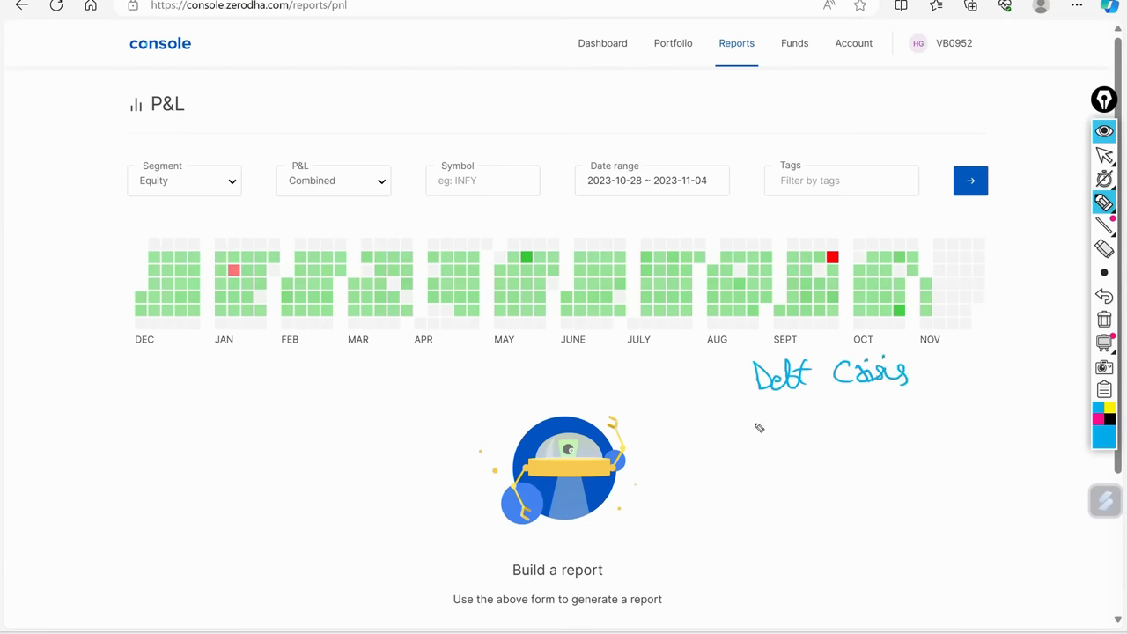
# Handwrite and circle VIX, Position and Debt Crisis war below the heatmap, with an arrow to Position
pyautogui.moveTo(761, 423); pyautogui.dragTo(817, 409)
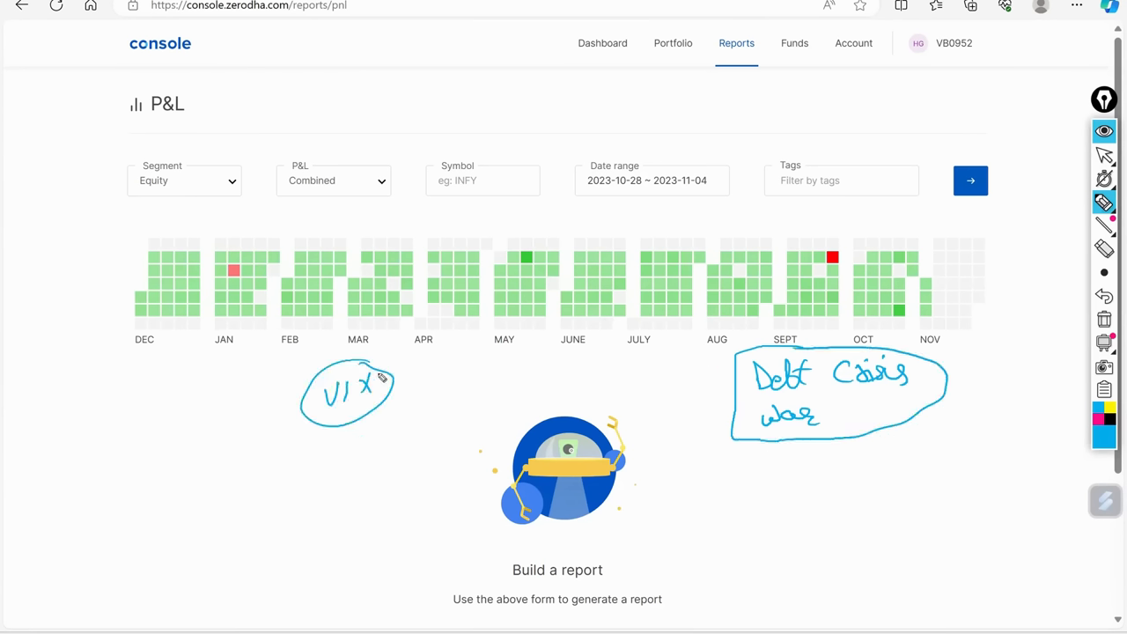
pyautogui.moveTo(431, 388)
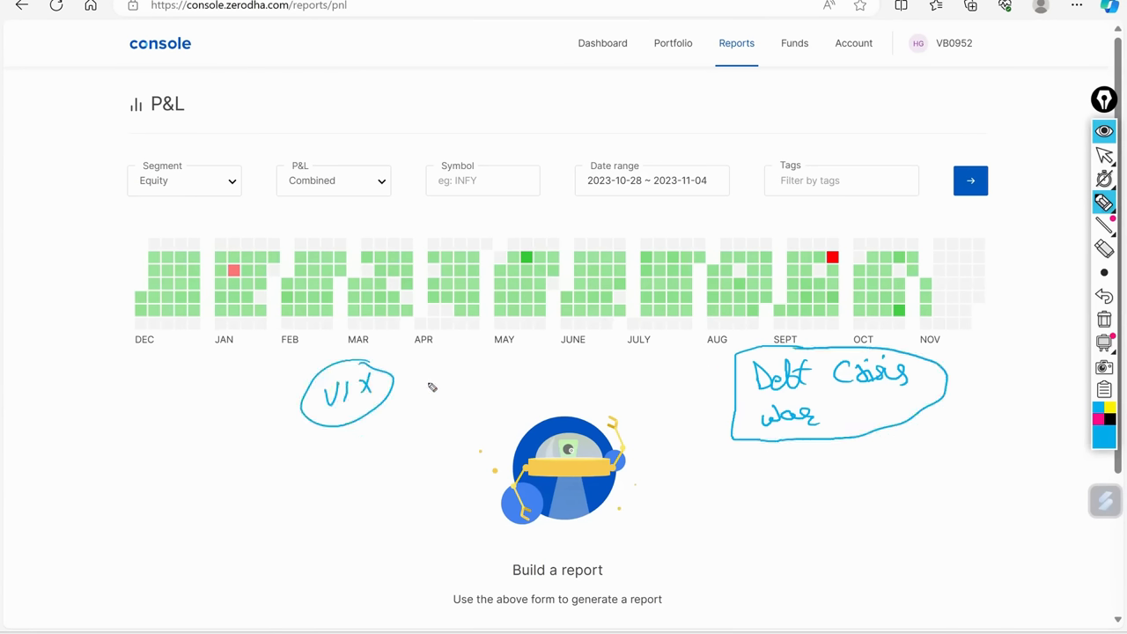
pyautogui.moveTo(403, 388)
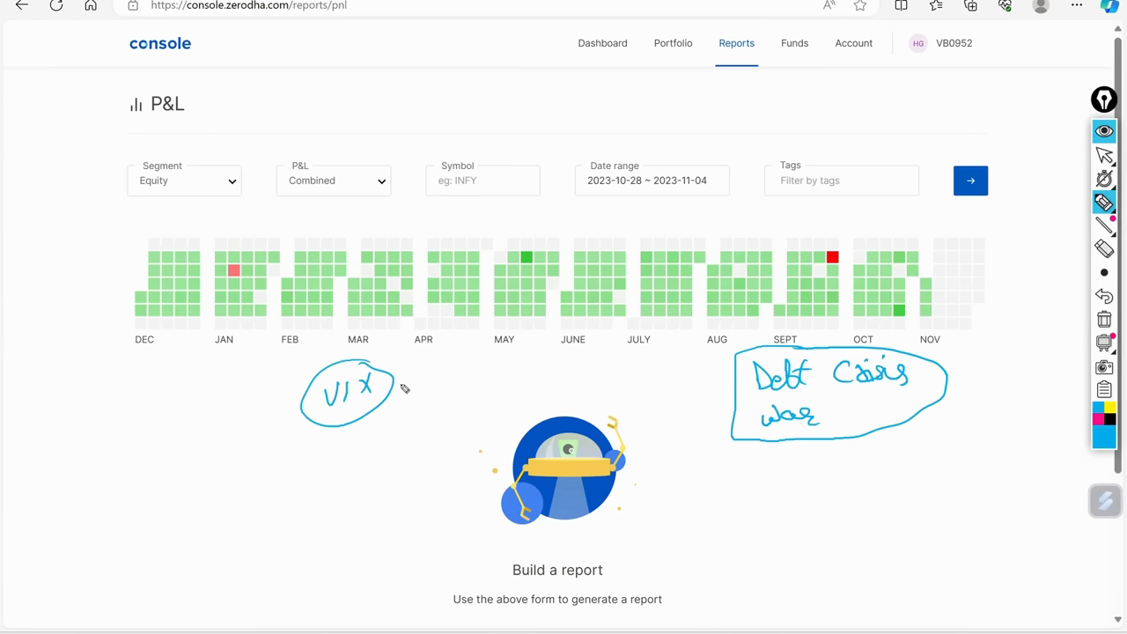
pyautogui.moveTo(405, 385)
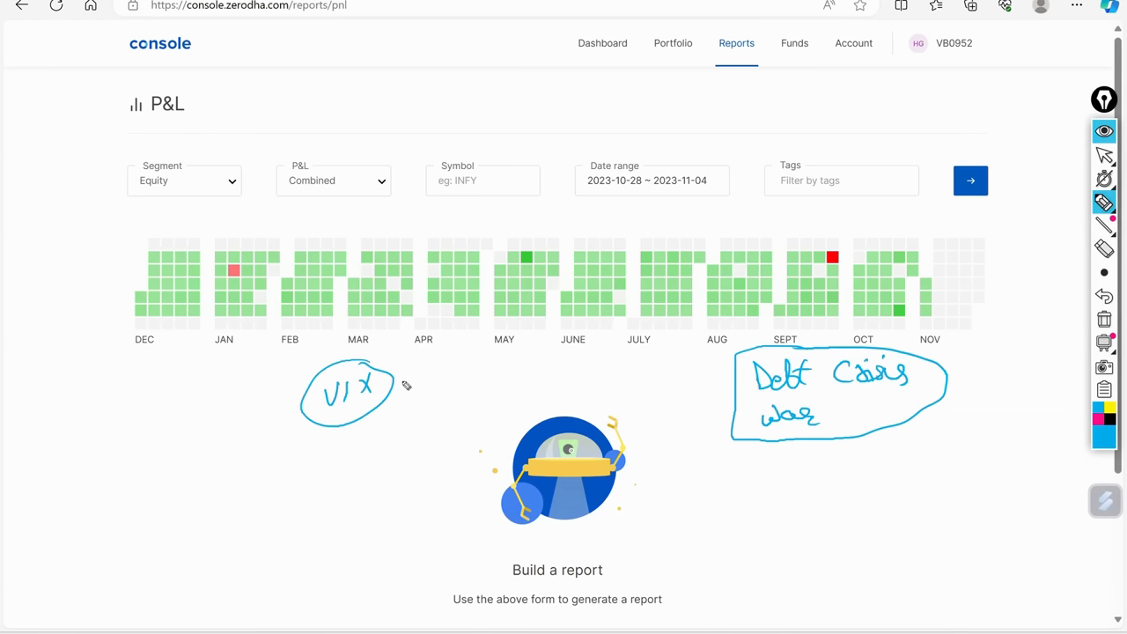
pyautogui.moveTo(575, 366)
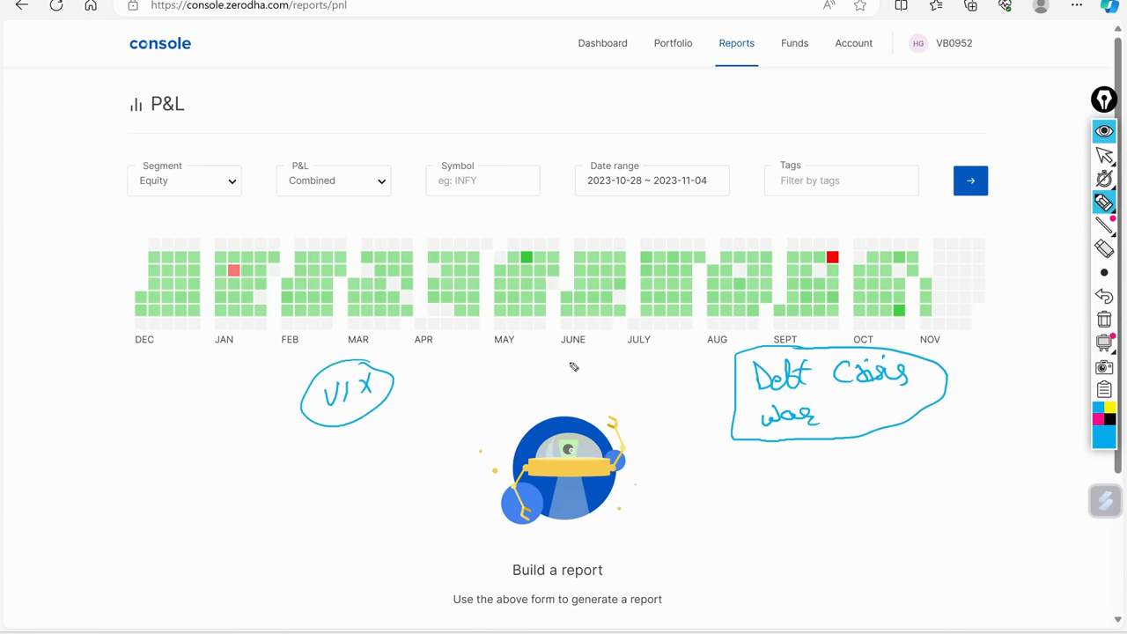
pyautogui.moveTo(573, 366)
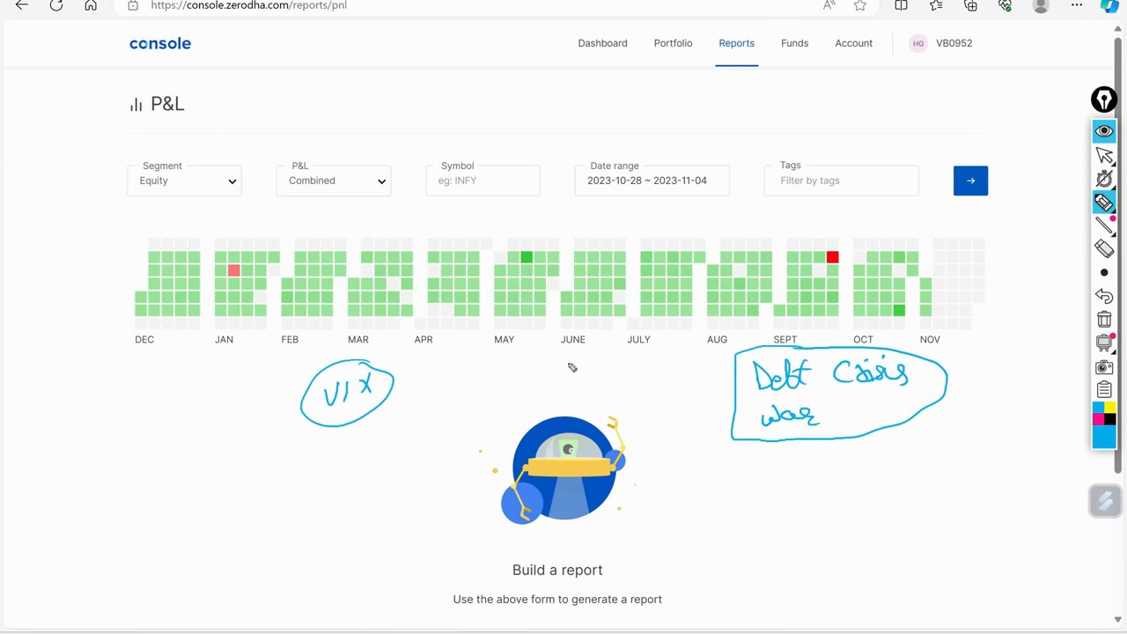
pyautogui.moveTo(579, 366)
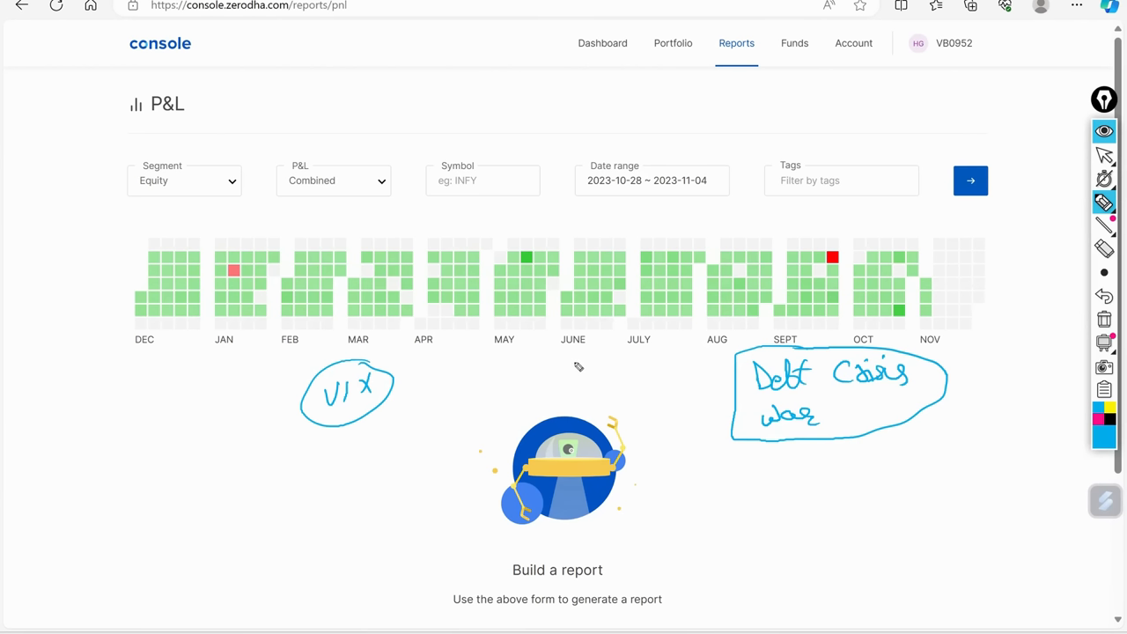
pyautogui.moveTo(507, 357); pyautogui.dragTo(524, 375)
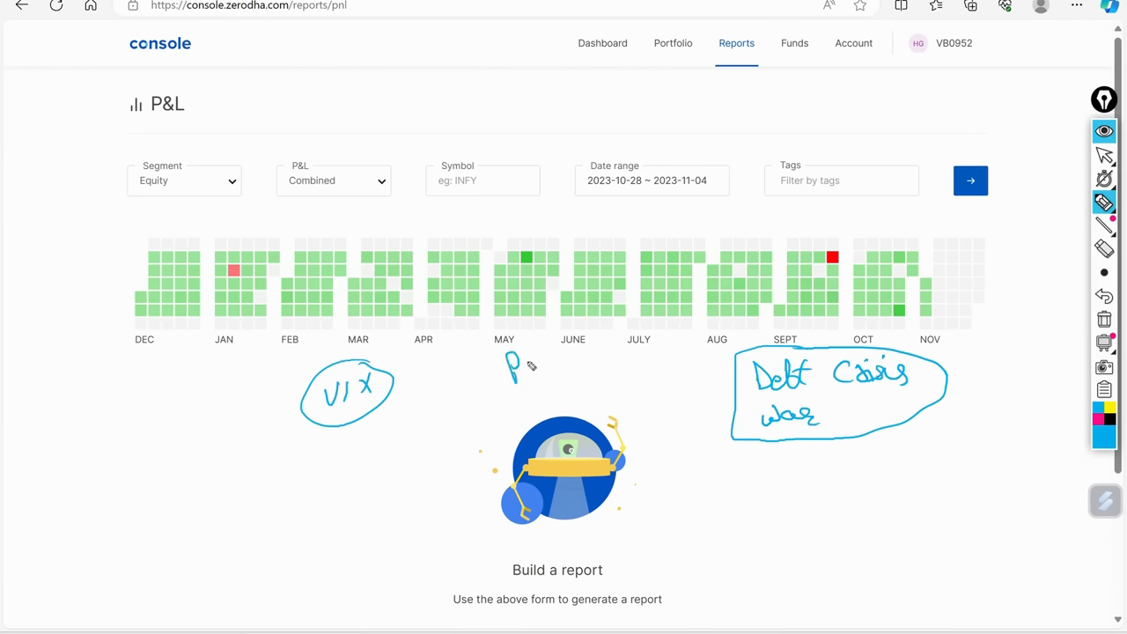
pyautogui.moveTo(507, 366); pyautogui.dragTo(604, 366)
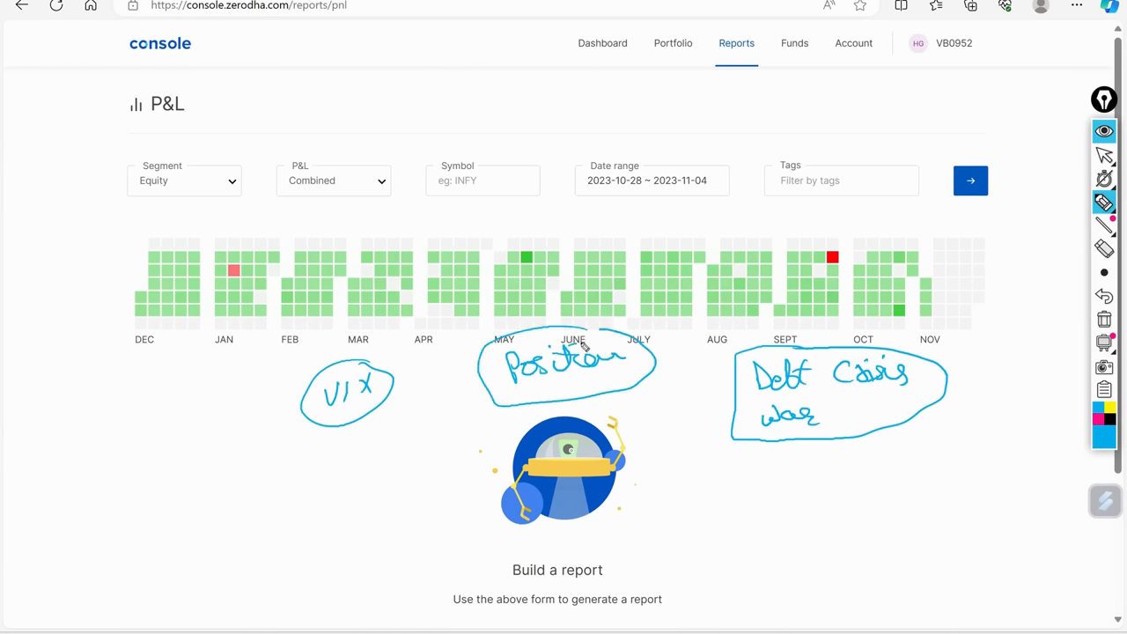
pyautogui.moveTo(621, 363)
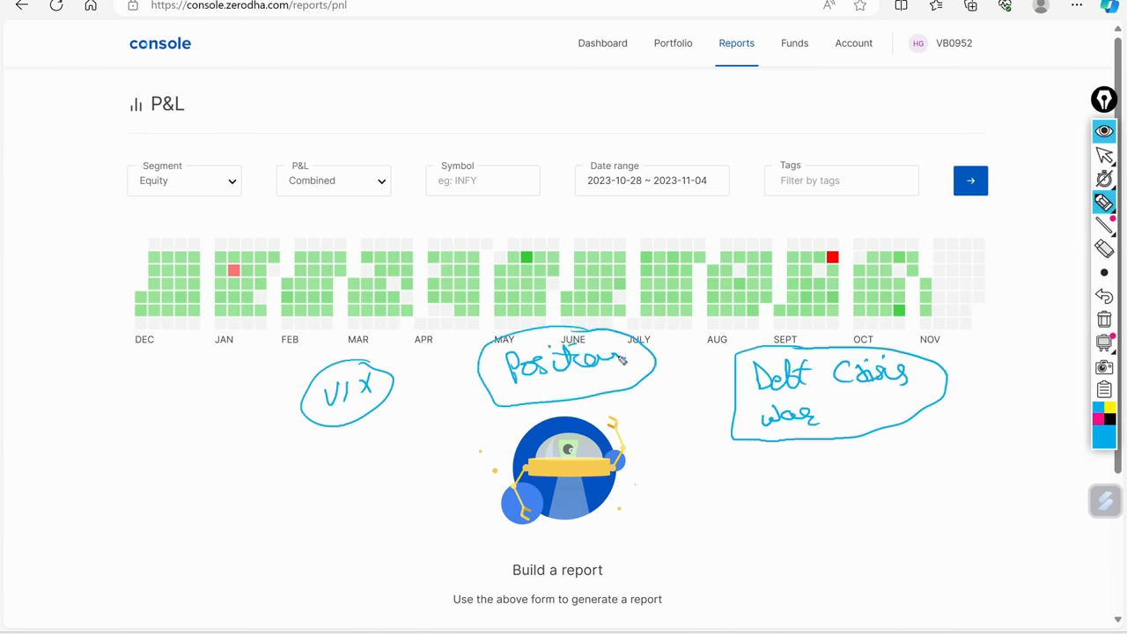
pyautogui.moveTo(695, 361)
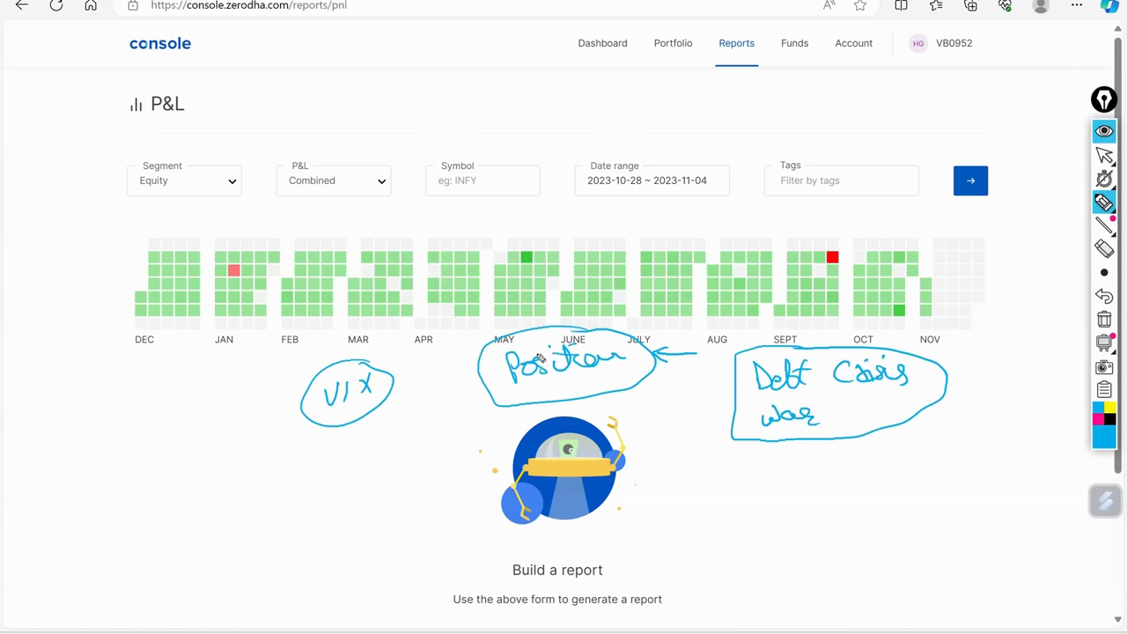
pyautogui.moveTo(663, 394)
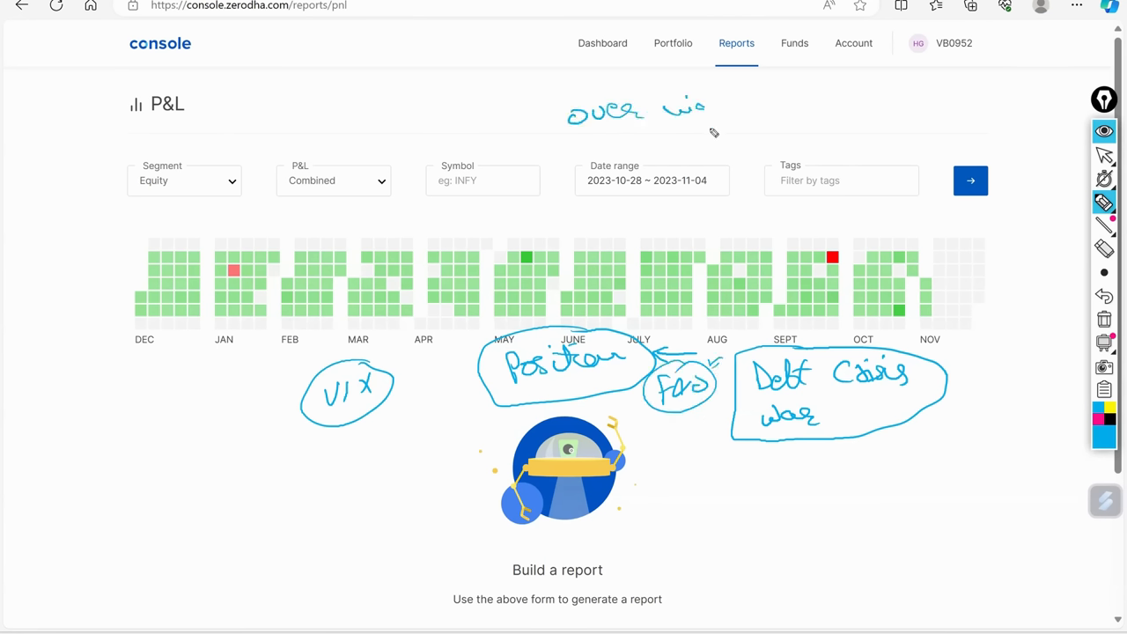
# Sketch circled Over night, News and FNO notes with arrows toward VIX and Debt Crisis
pyautogui.moveTo(564, 79); pyautogui.dragTo(775, 140)
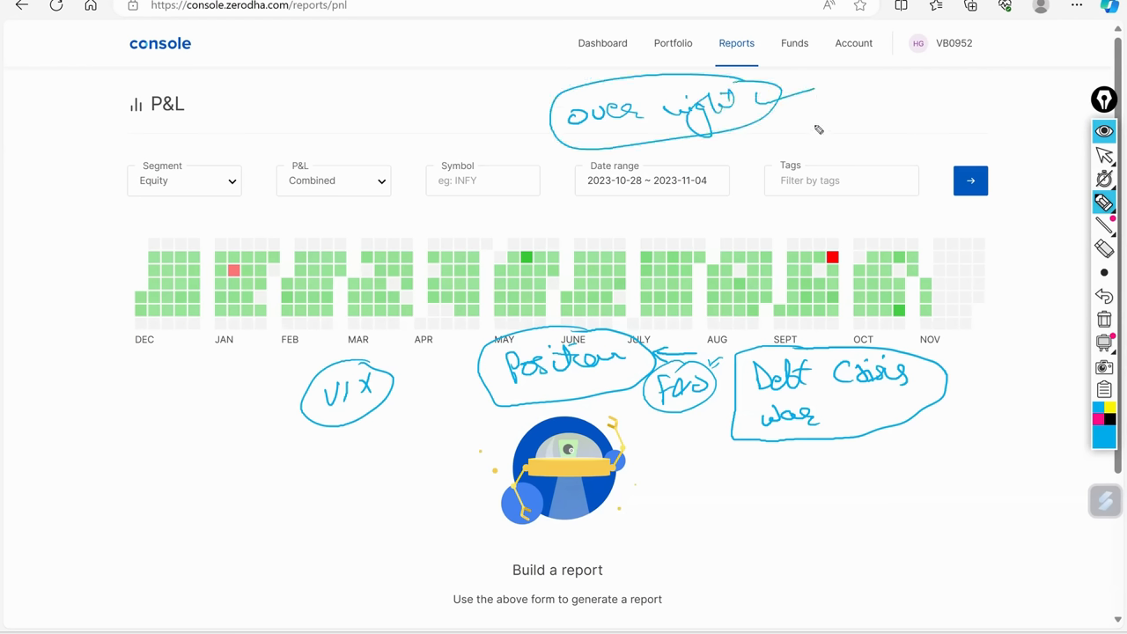
pyautogui.moveTo(783, 125)
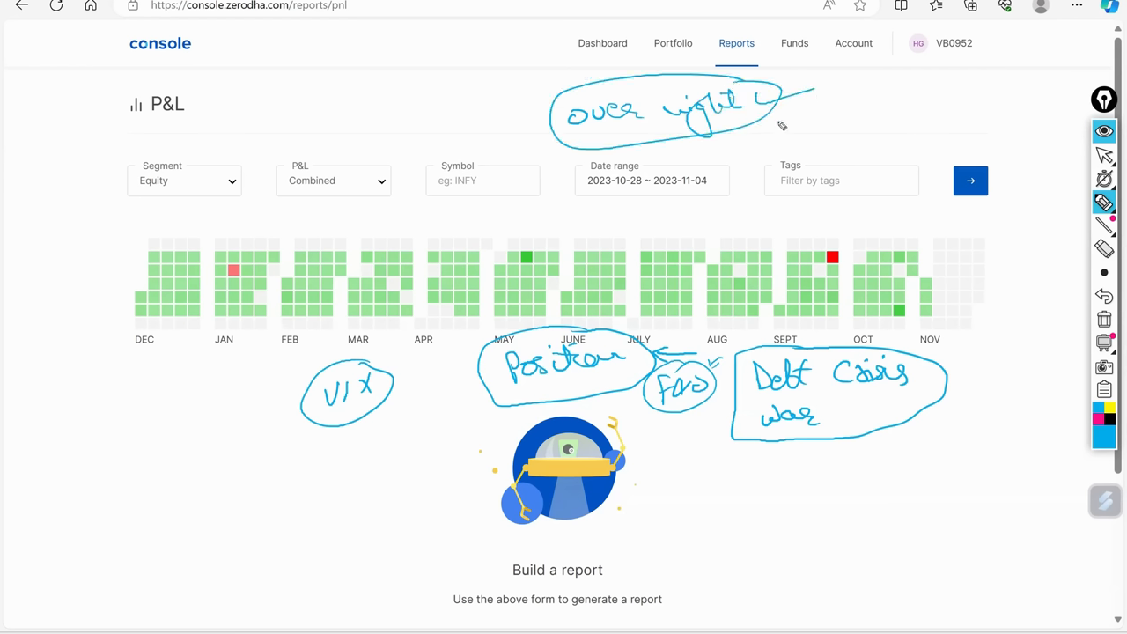
pyautogui.moveTo(740, 117)
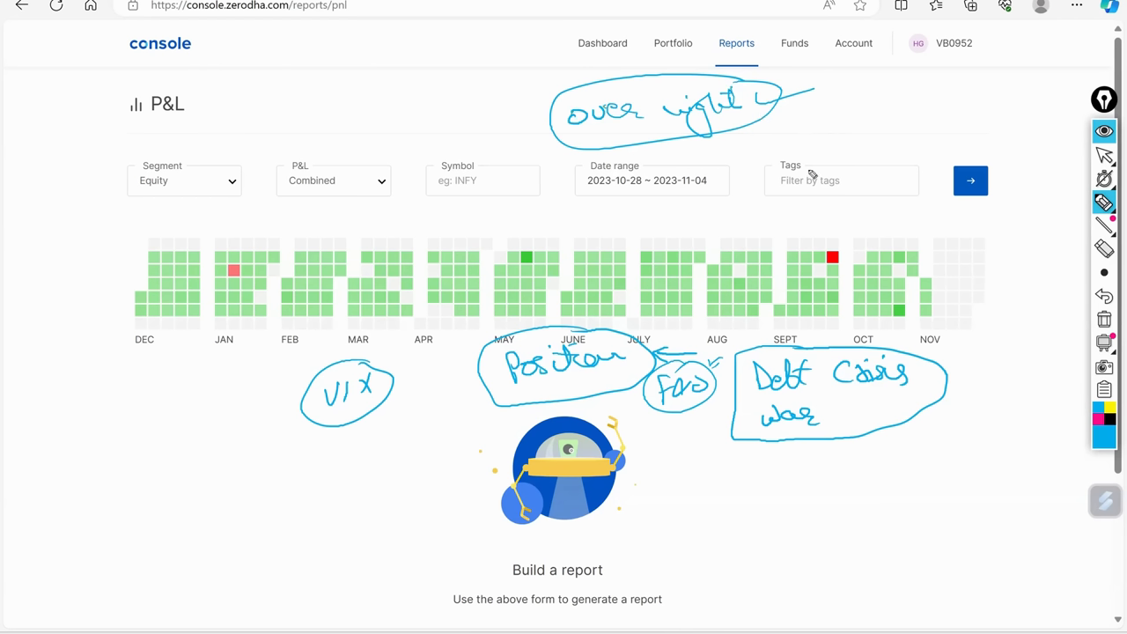
pyautogui.moveTo(866, 216)
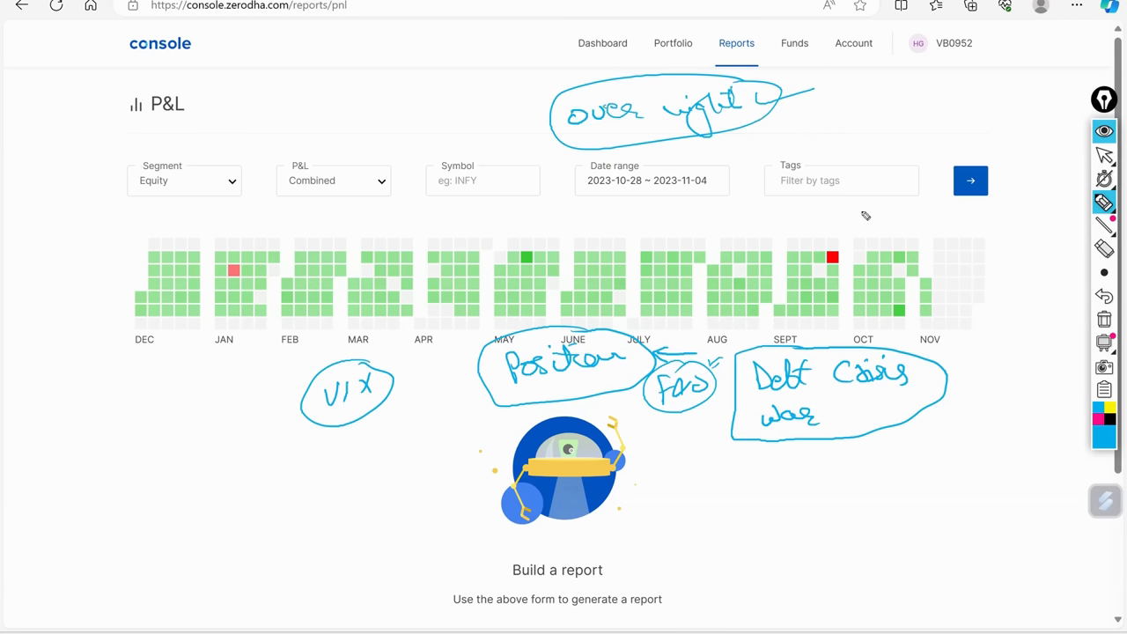
pyautogui.moveTo(864, 210)
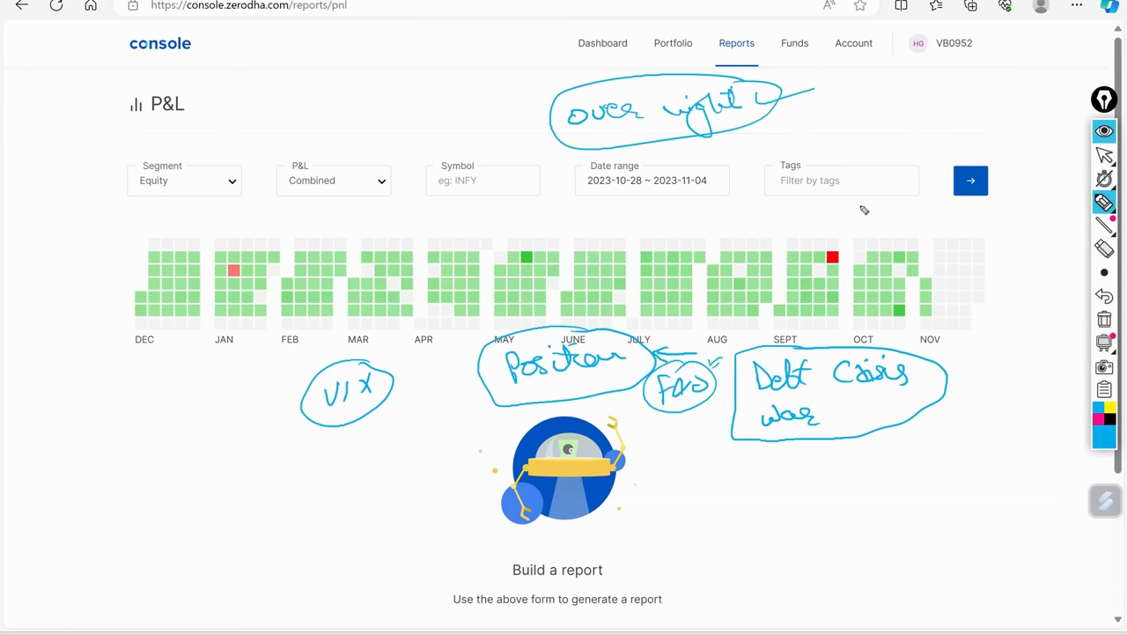
pyautogui.moveTo(857, 221)
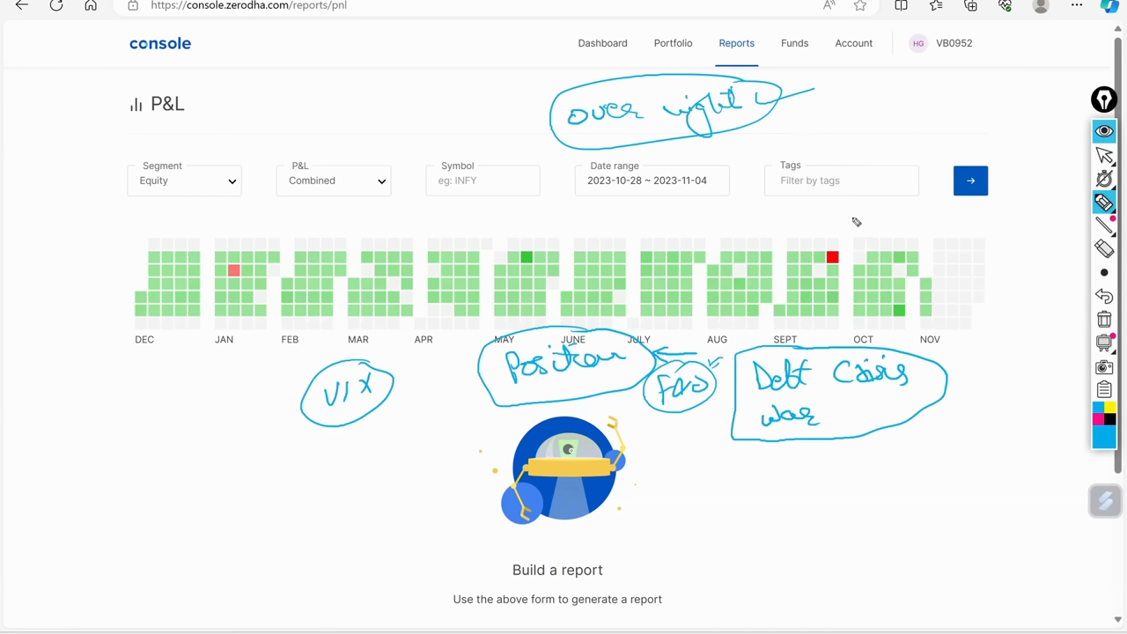
pyautogui.moveTo(824, 420)
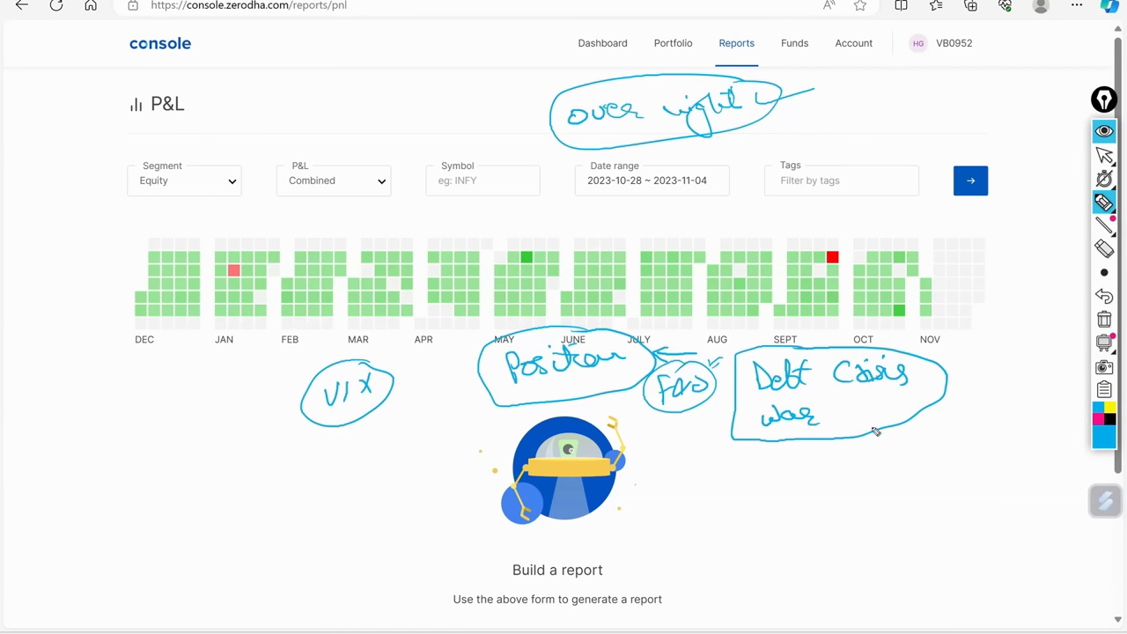
pyautogui.moveTo(885, 423)
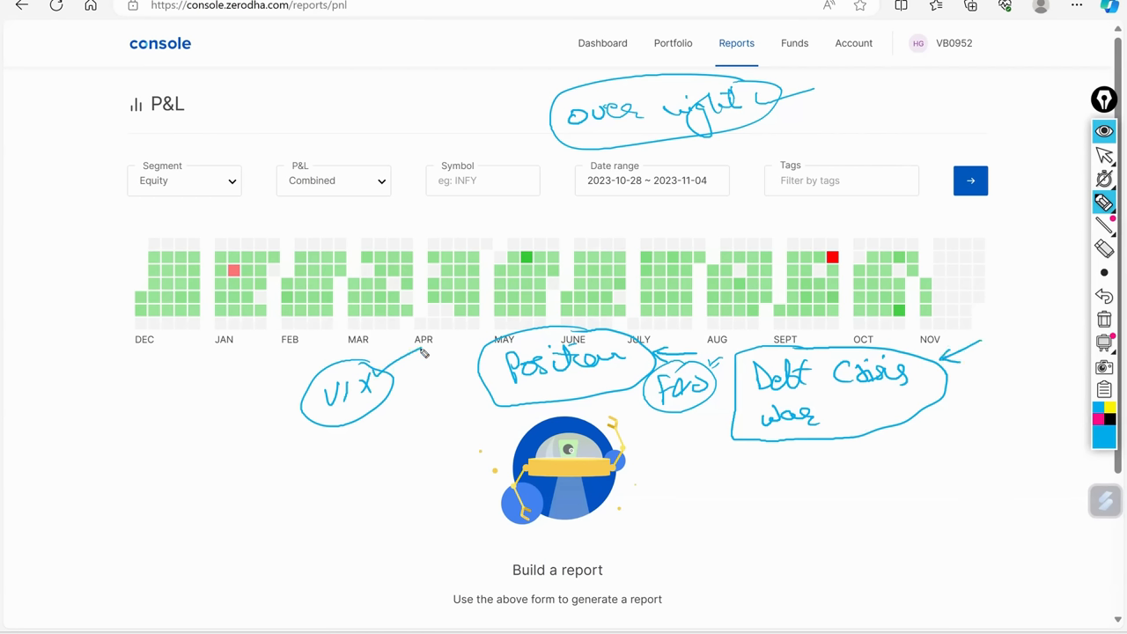
pyautogui.moveTo(480, 380)
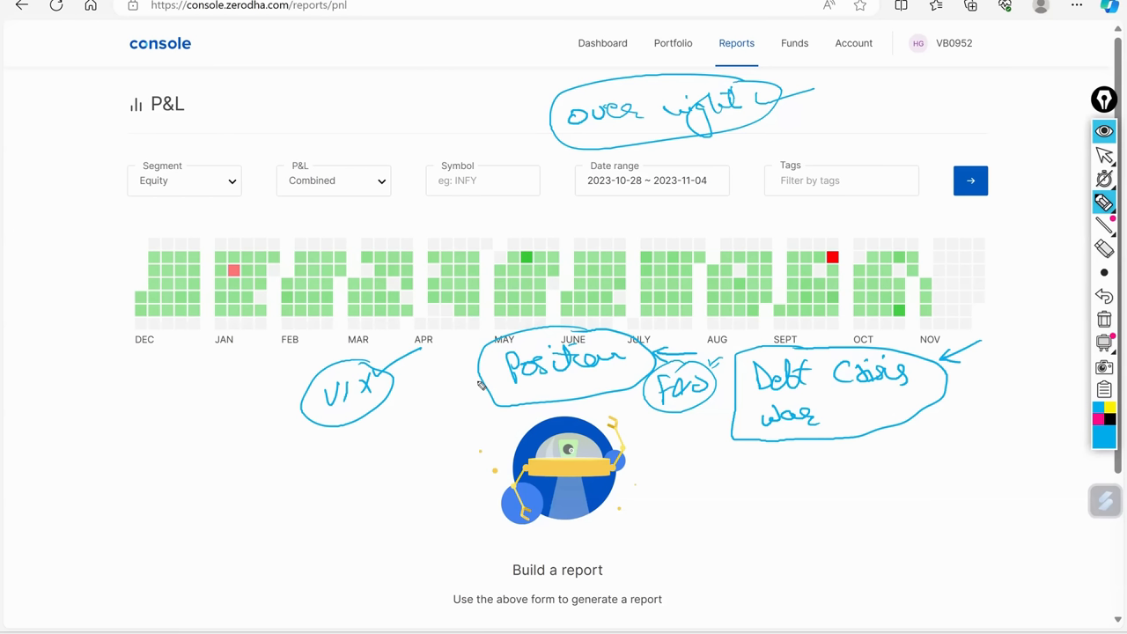
pyautogui.moveTo(552, 360)
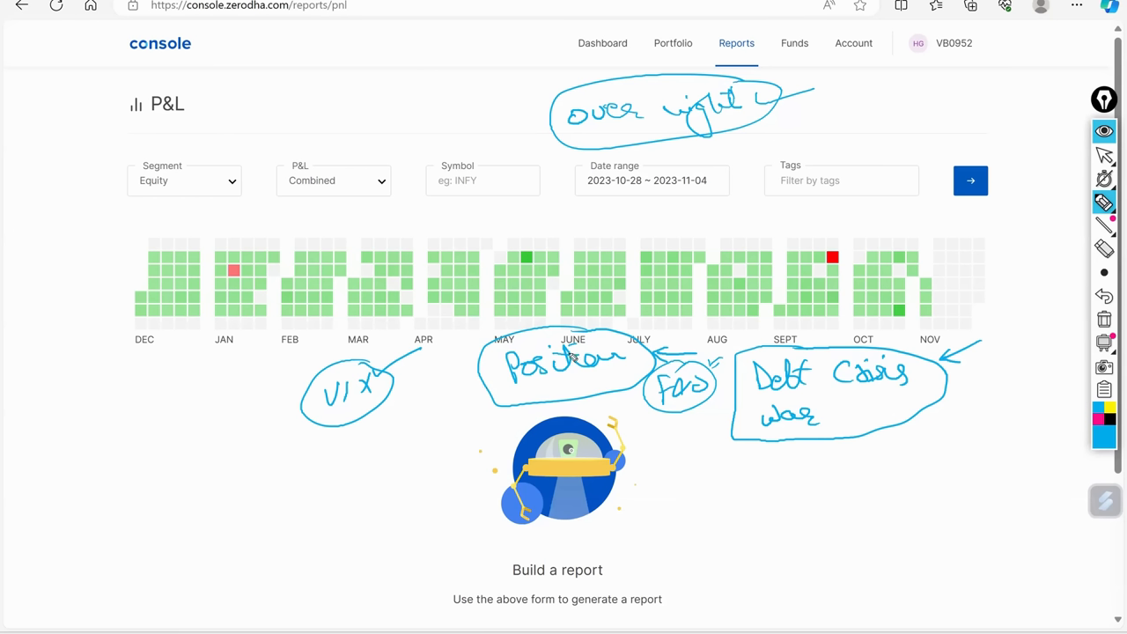
pyautogui.moveTo(944, 223)
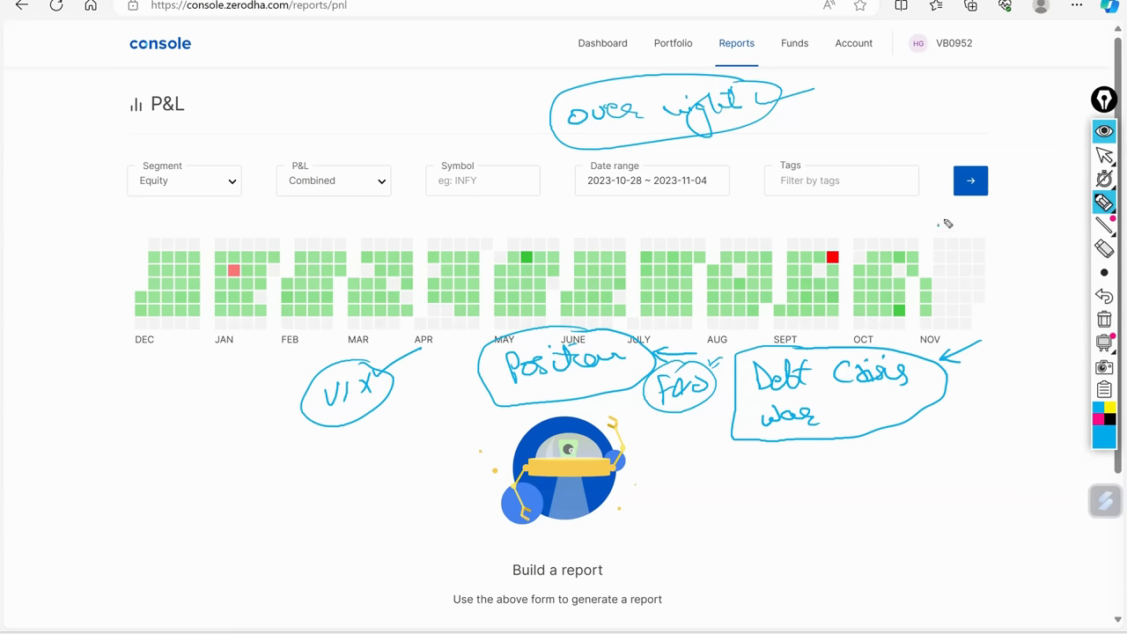
pyautogui.moveTo(934, 224); pyautogui.dragTo(1009, 216)
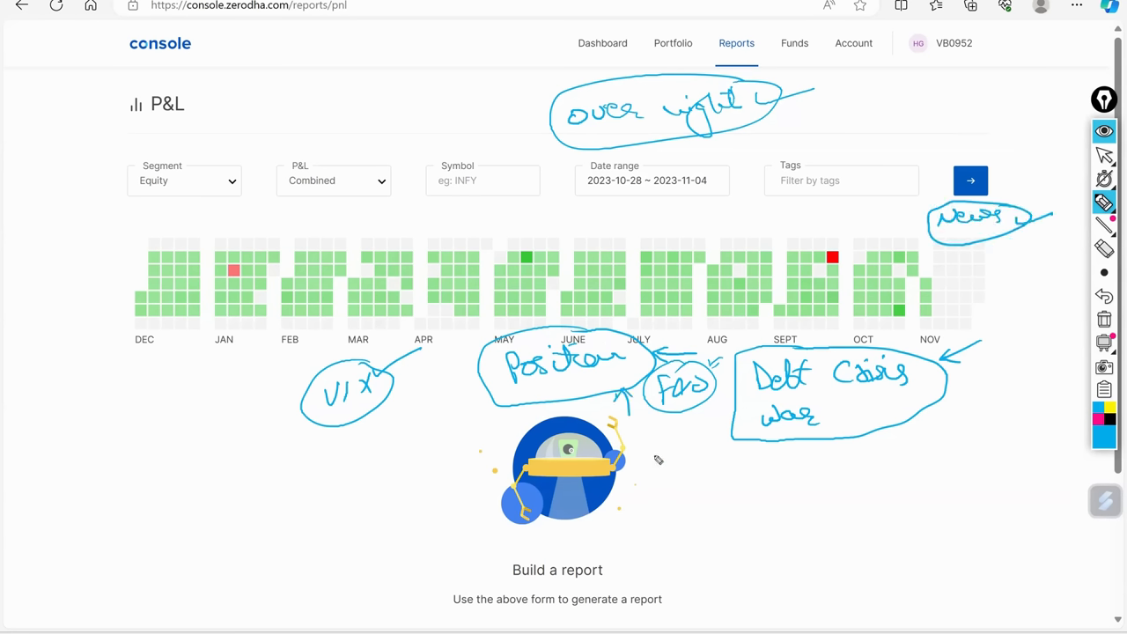
pyautogui.moveTo(666, 446)
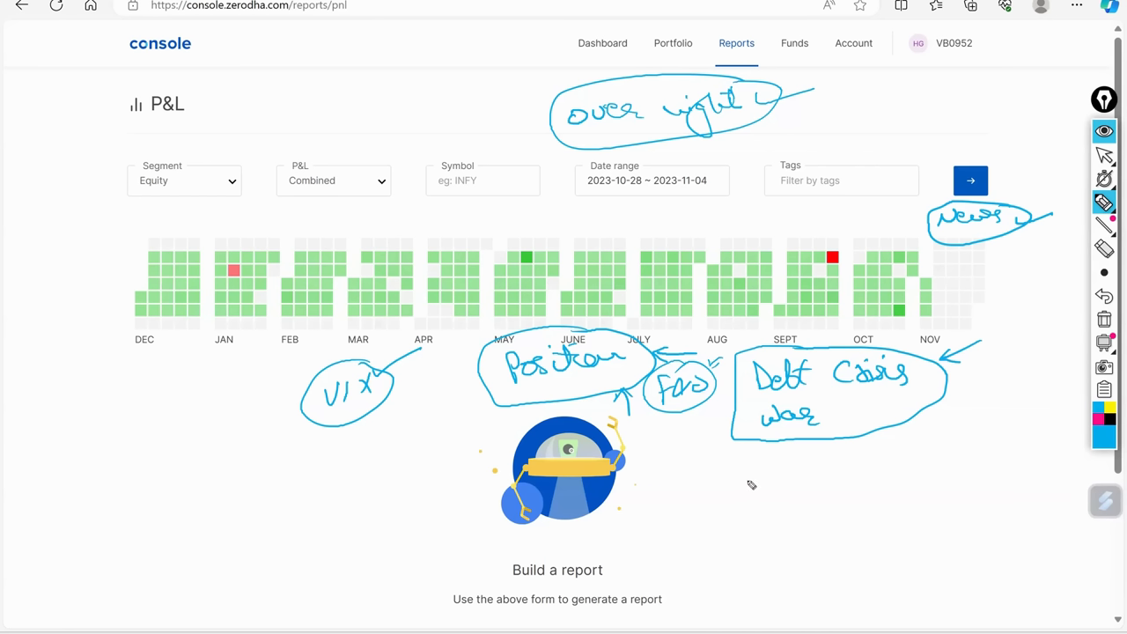
pyautogui.moveTo(754, 482)
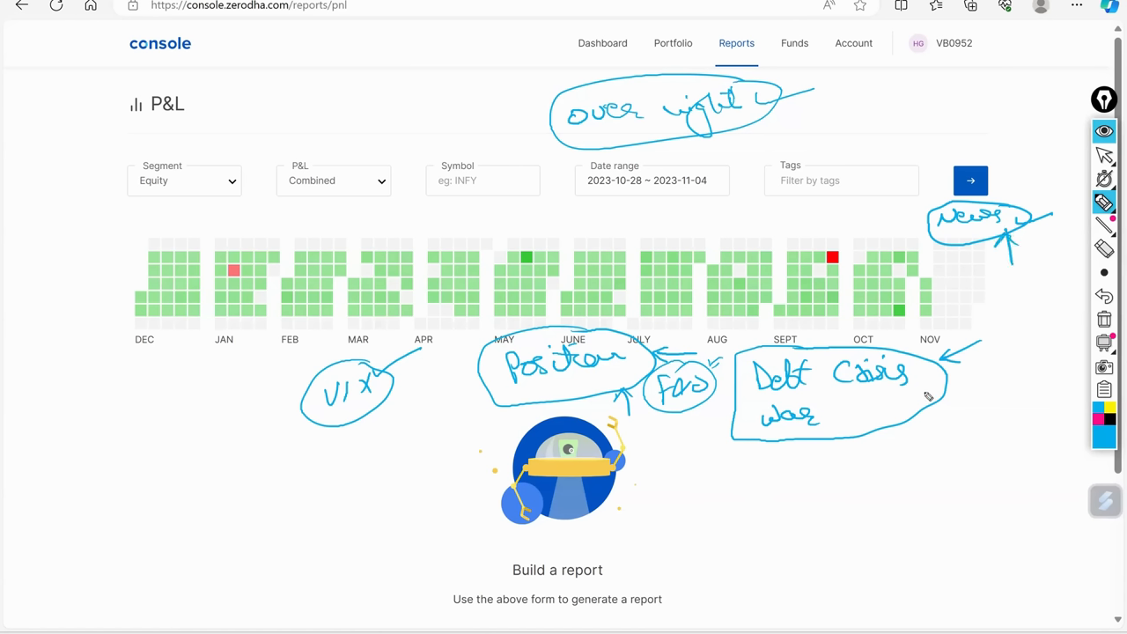
pyautogui.moveTo(919, 389)
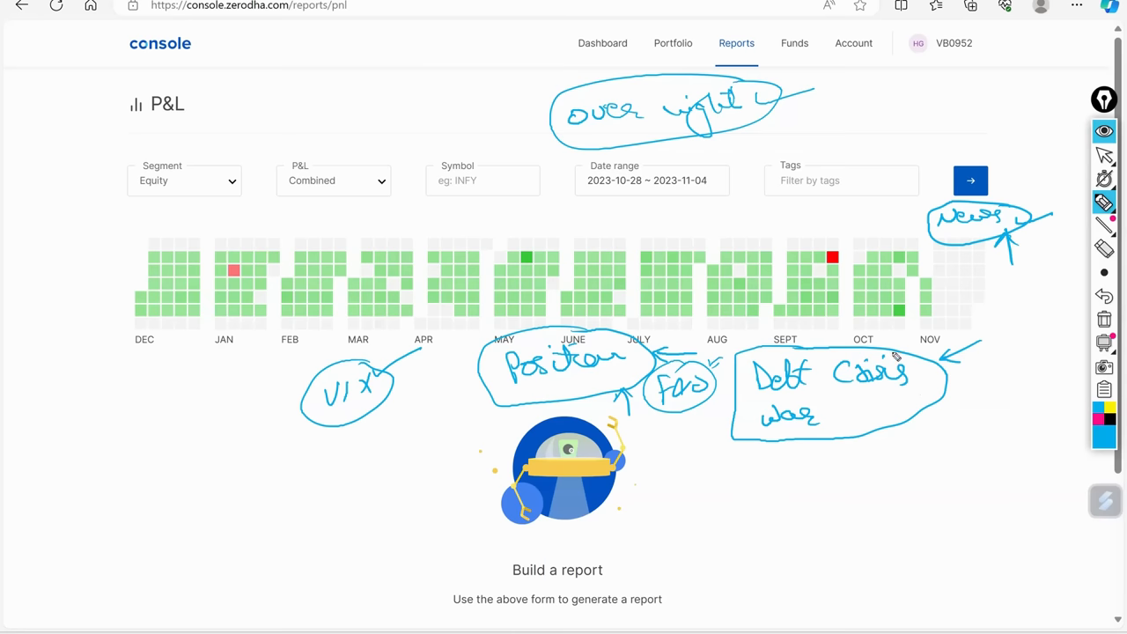
pyautogui.moveTo(996, 255)
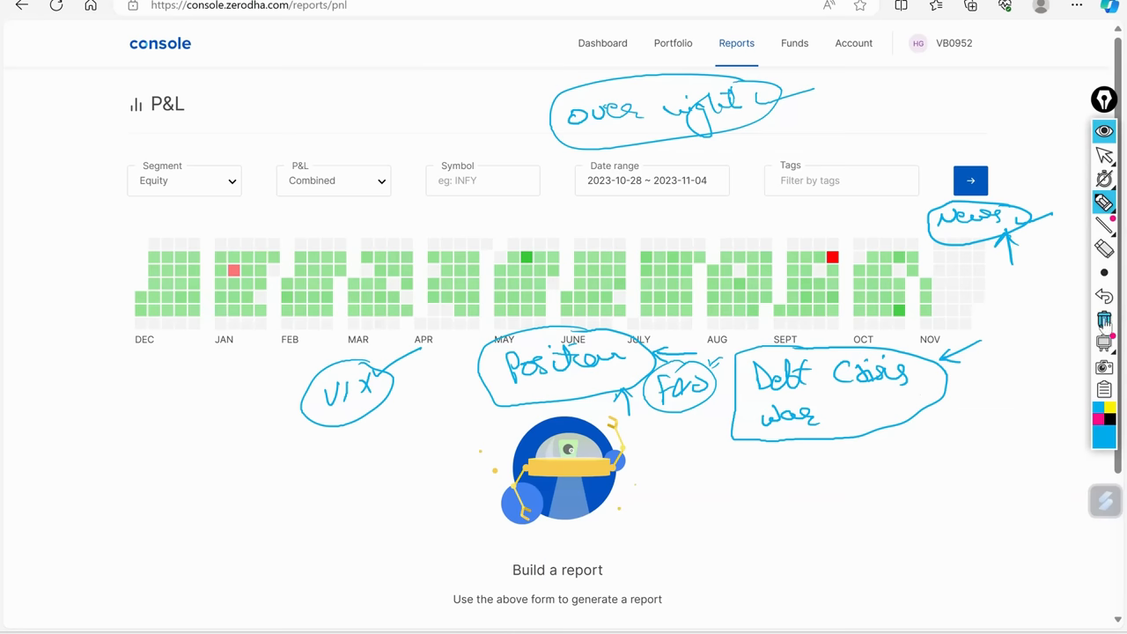
# Clear the sketches and run a Futures & Options P&L report for 2023-10-01 to 2023-11-04
pyautogui.click(1104, 156)
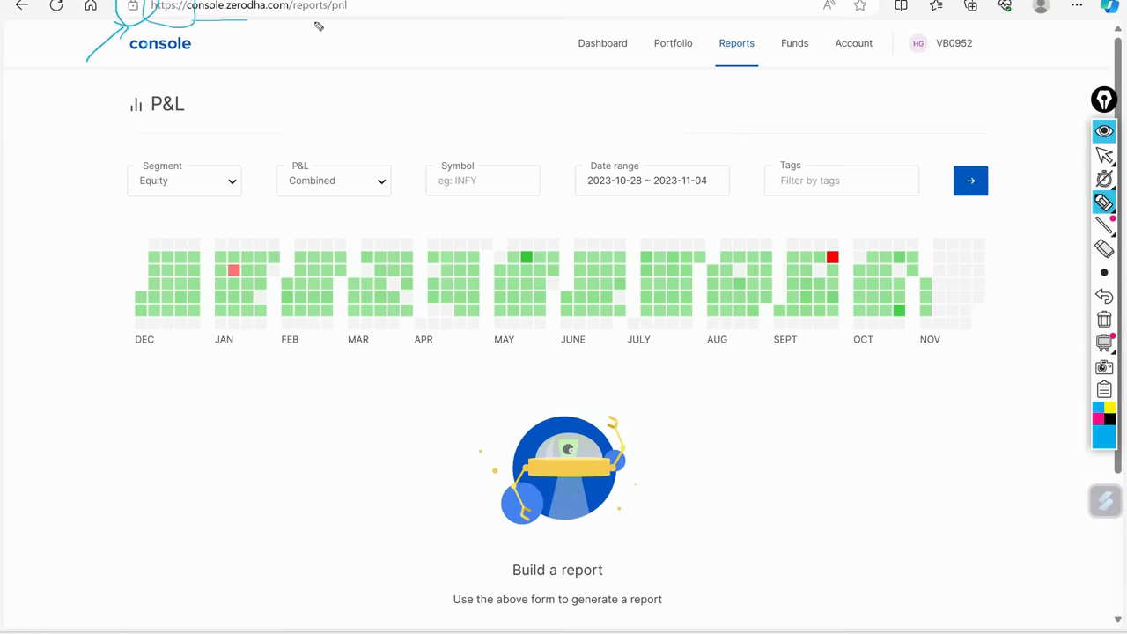
pyautogui.moveTo(1105, 155)
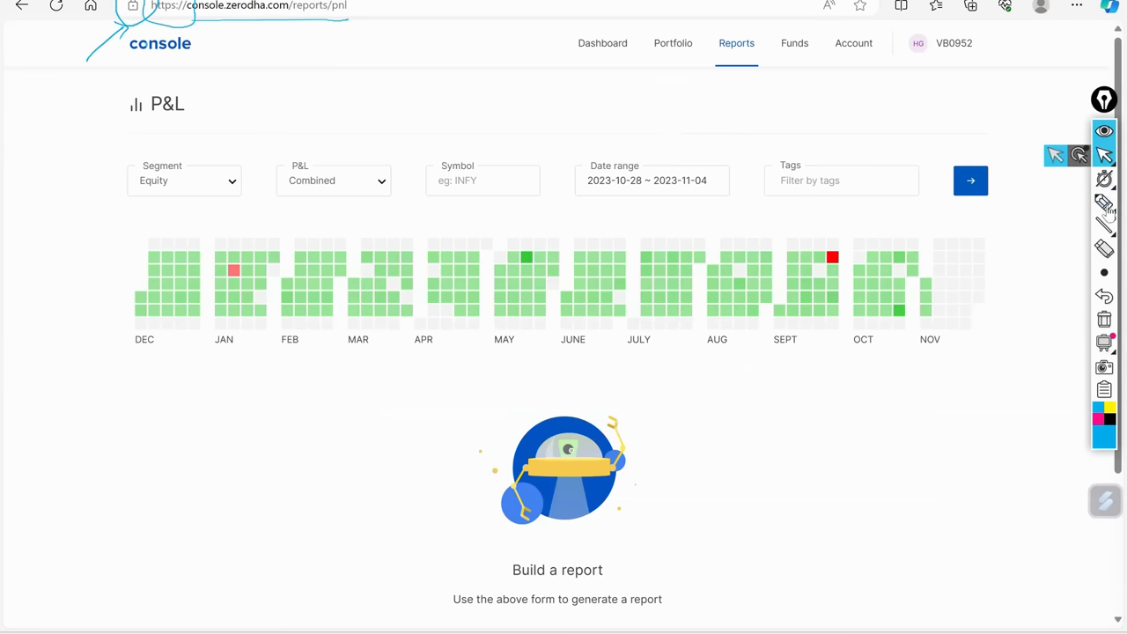
pyautogui.click(184, 181)
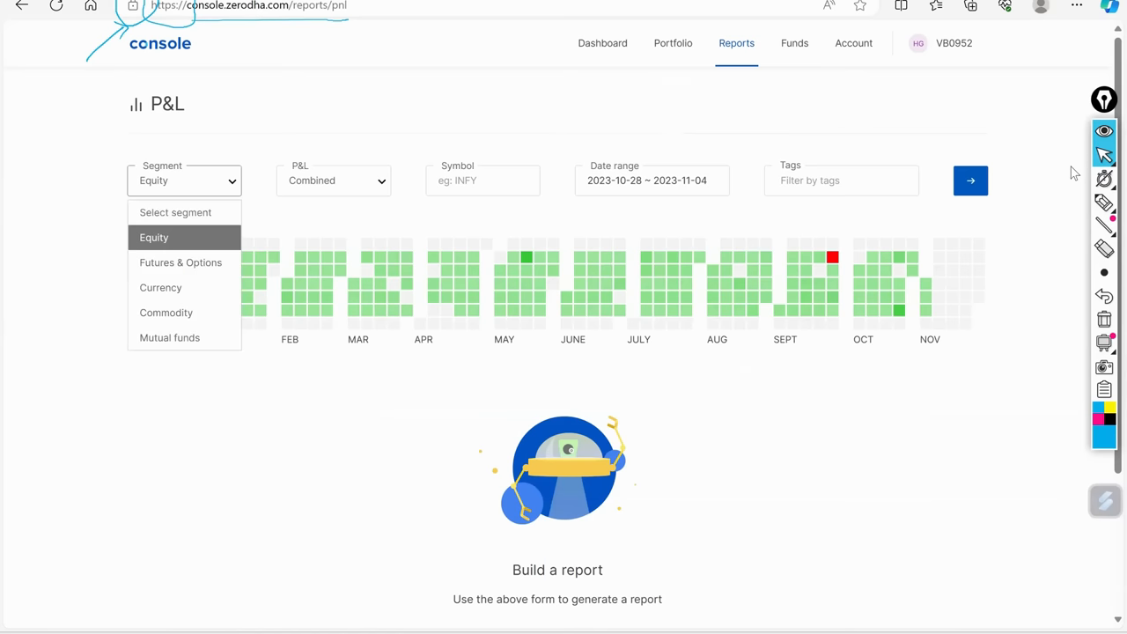
pyautogui.click(181, 263)
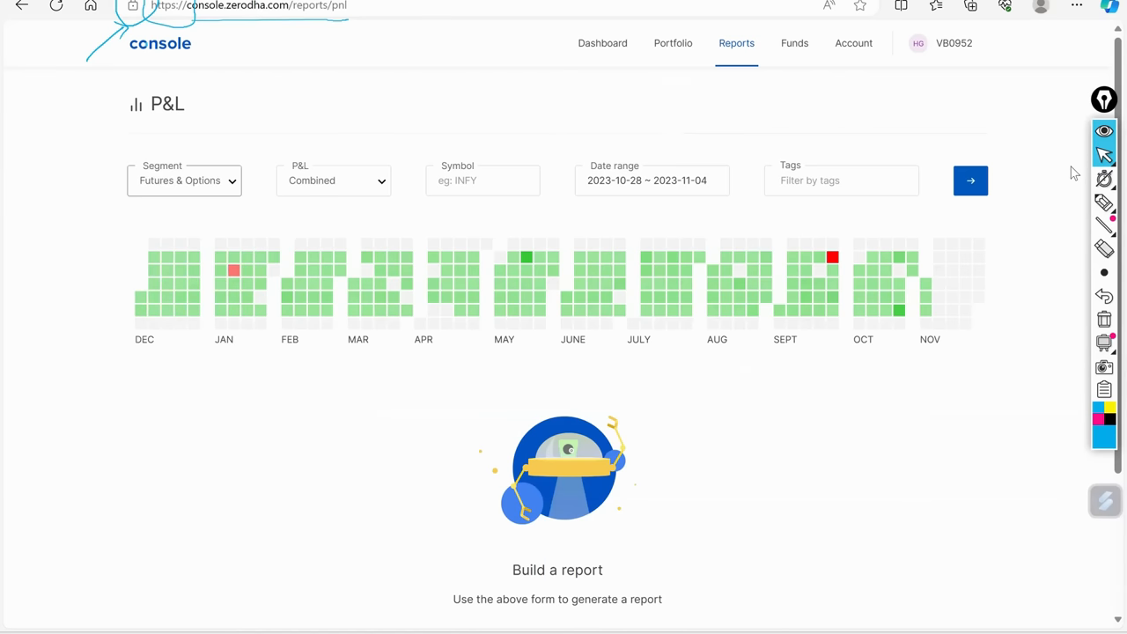
pyautogui.click(652, 179)
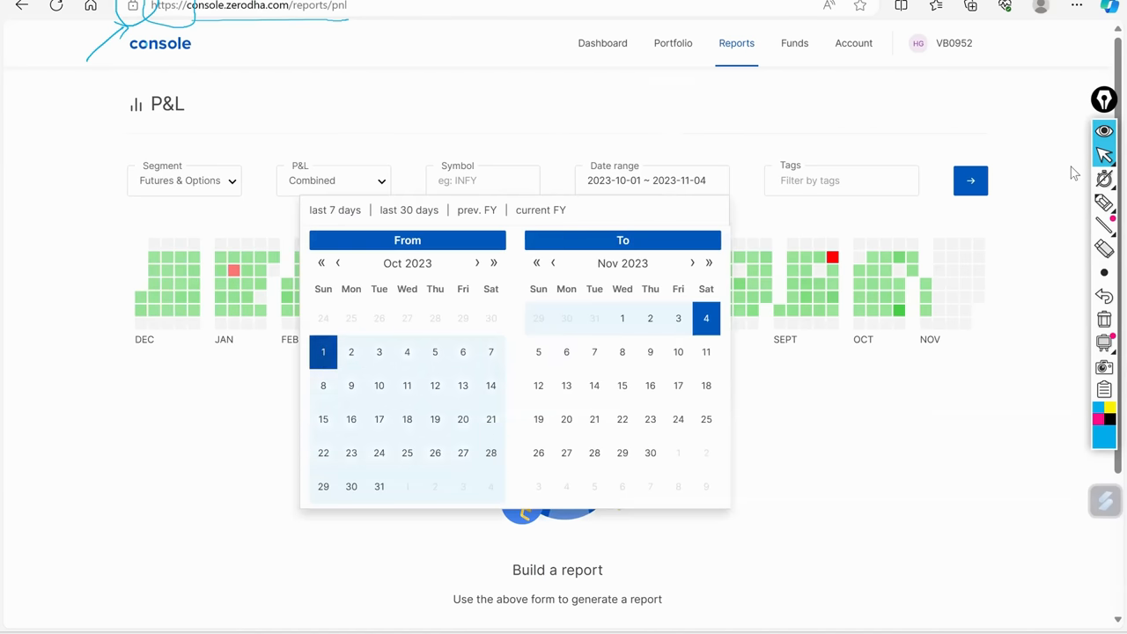
pyautogui.click(970, 180)
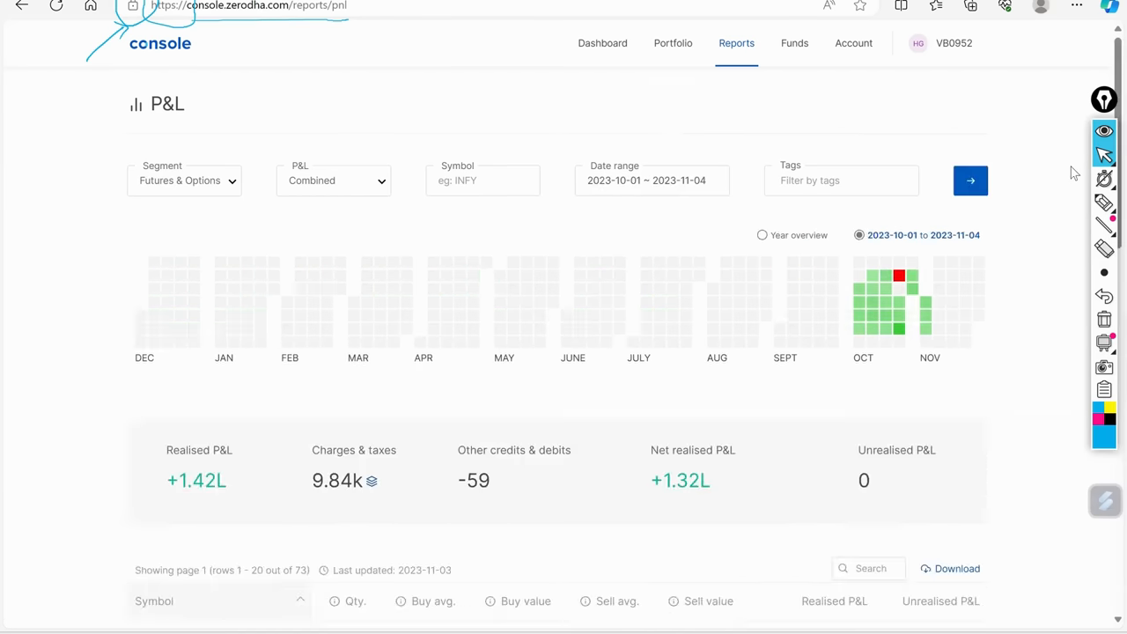
pyautogui.click(1108, 205)
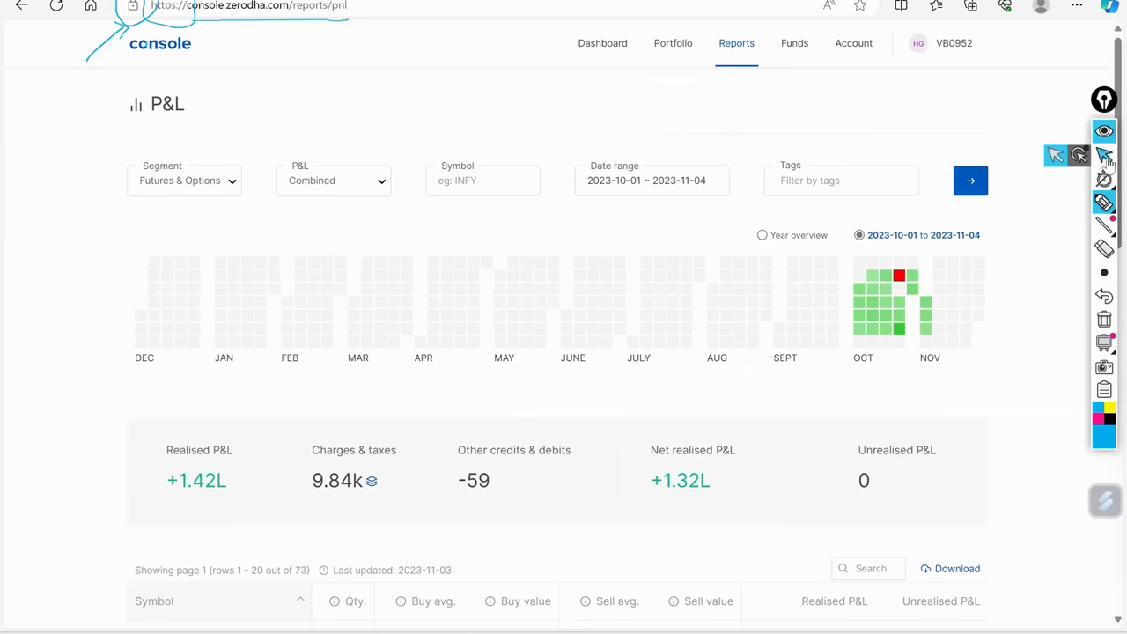
pyautogui.moveTo(903, 275)
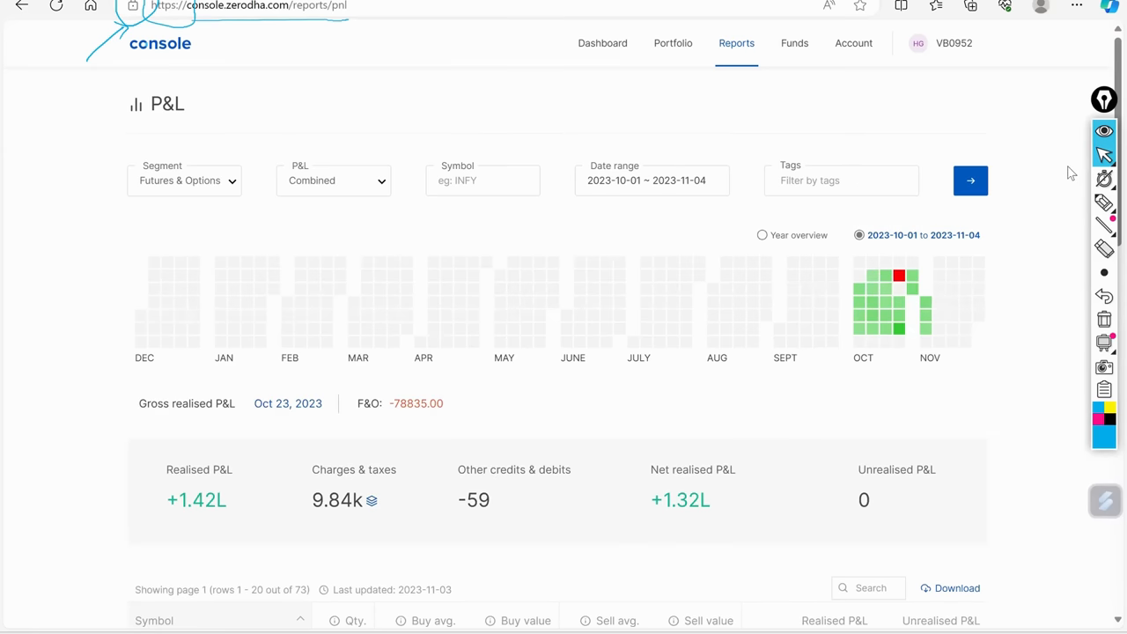
pyautogui.moveTo(760, 235)
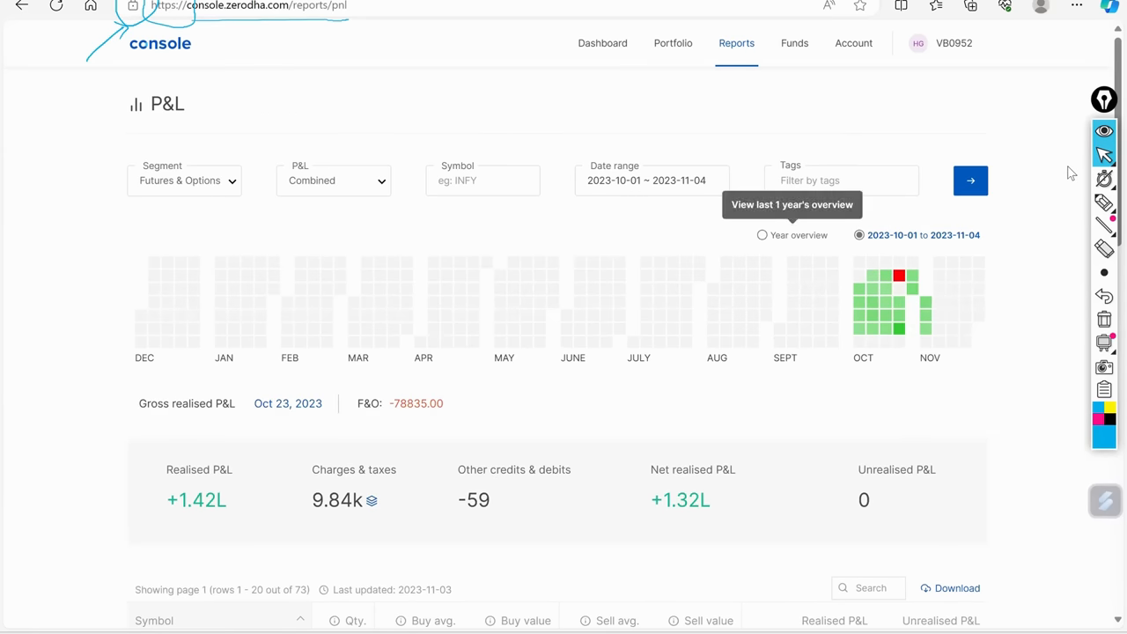
# Show the year overview heatmap and sketch MCX and Covered Call notes, with an arrow at Equity/F&O
pyautogui.click(762, 235)
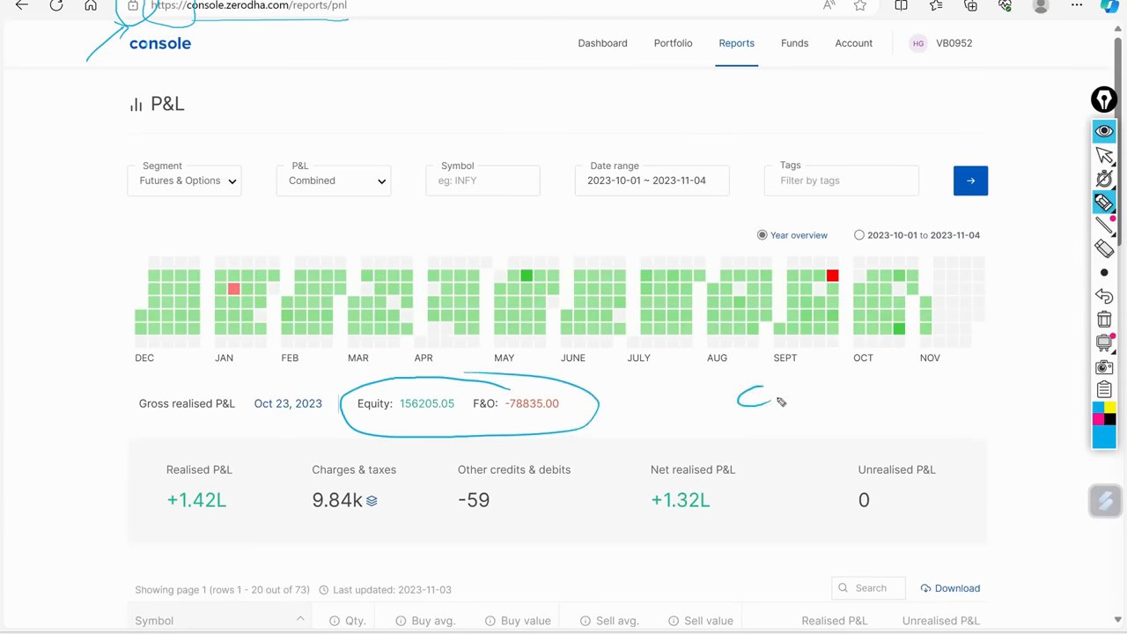
pyautogui.moveTo(748, 396); pyautogui.dragTo(911, 392)
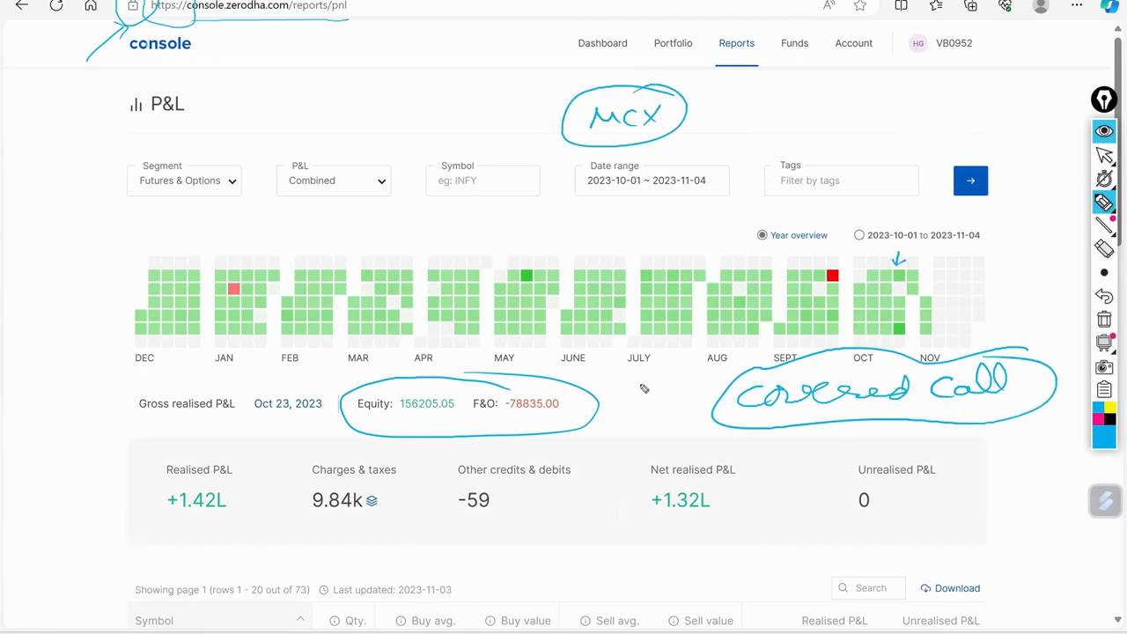
pyautogui.moveTo(634, 396); pyautogui.dragTo(604, 403)
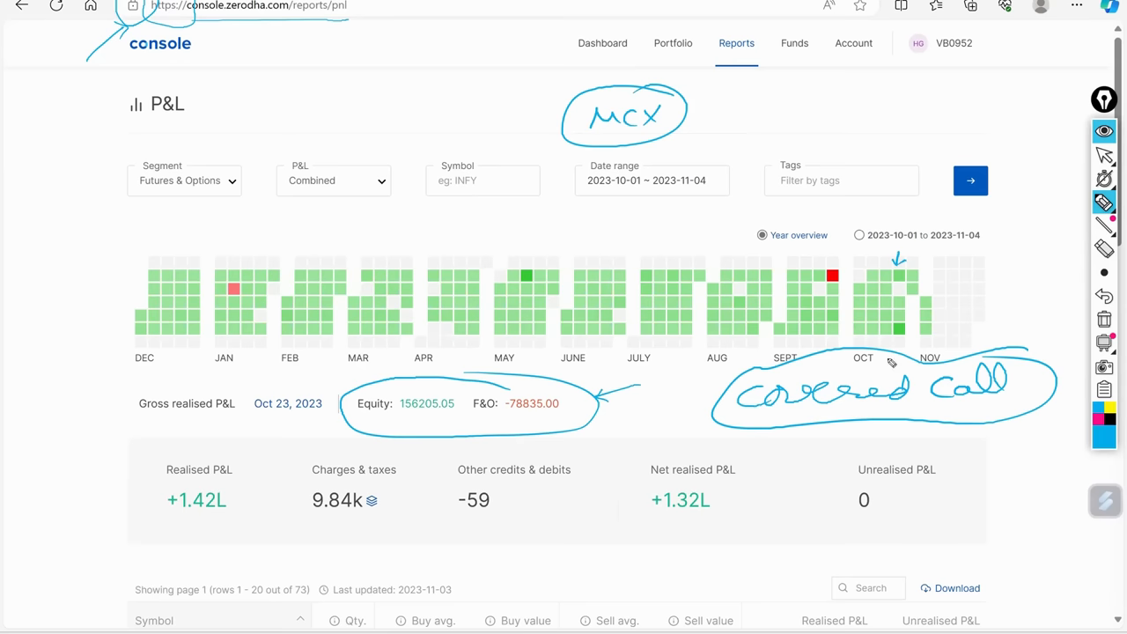
pyautogui.moveTo(709, 232)
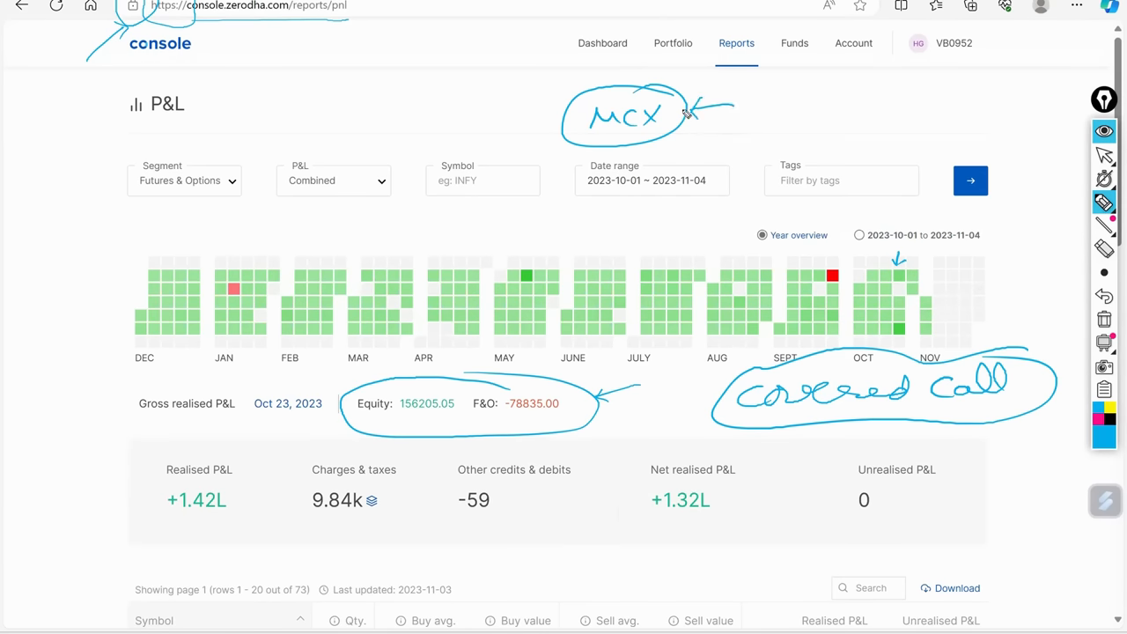
pyautogui.moveTo(687, 99)
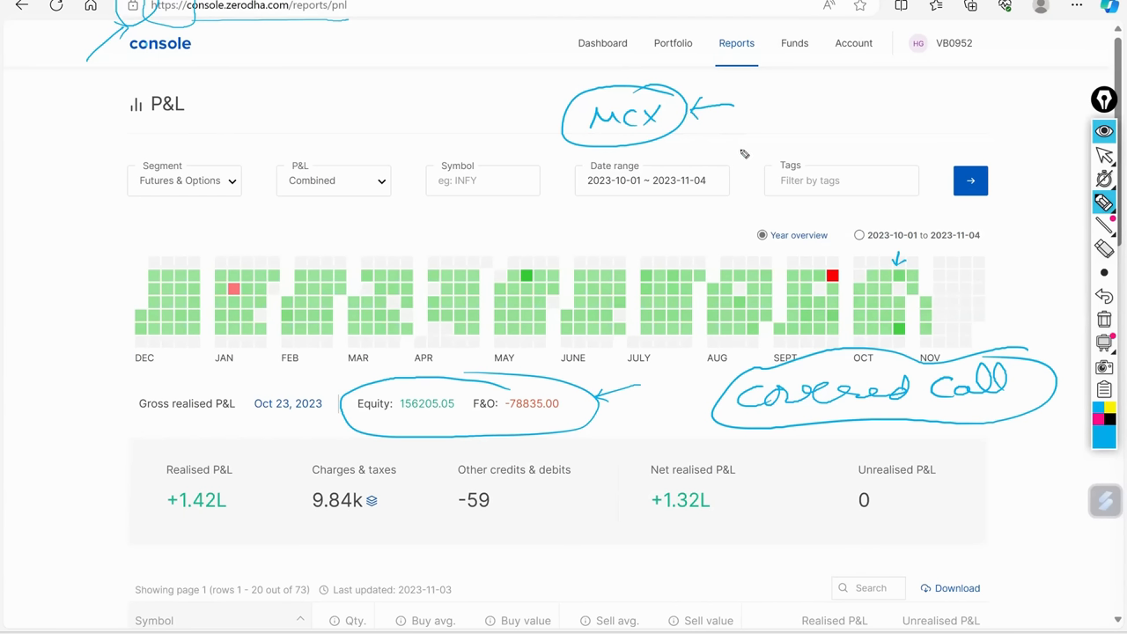
pyautogui.moveTo(789, 246)
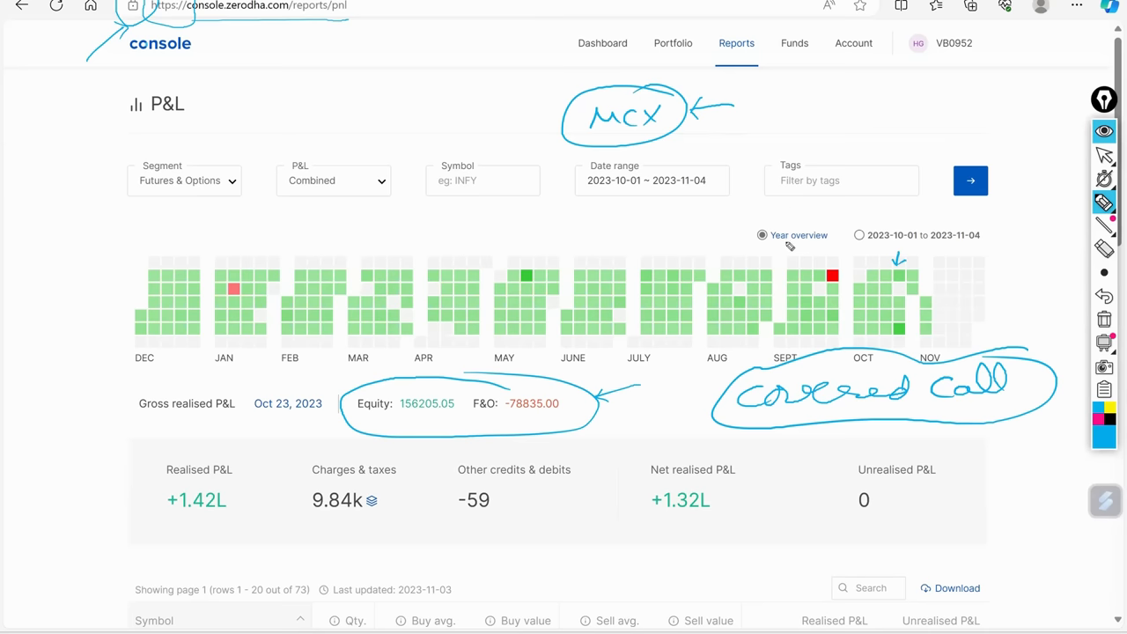
pyautogui.moveTo(899, 278)
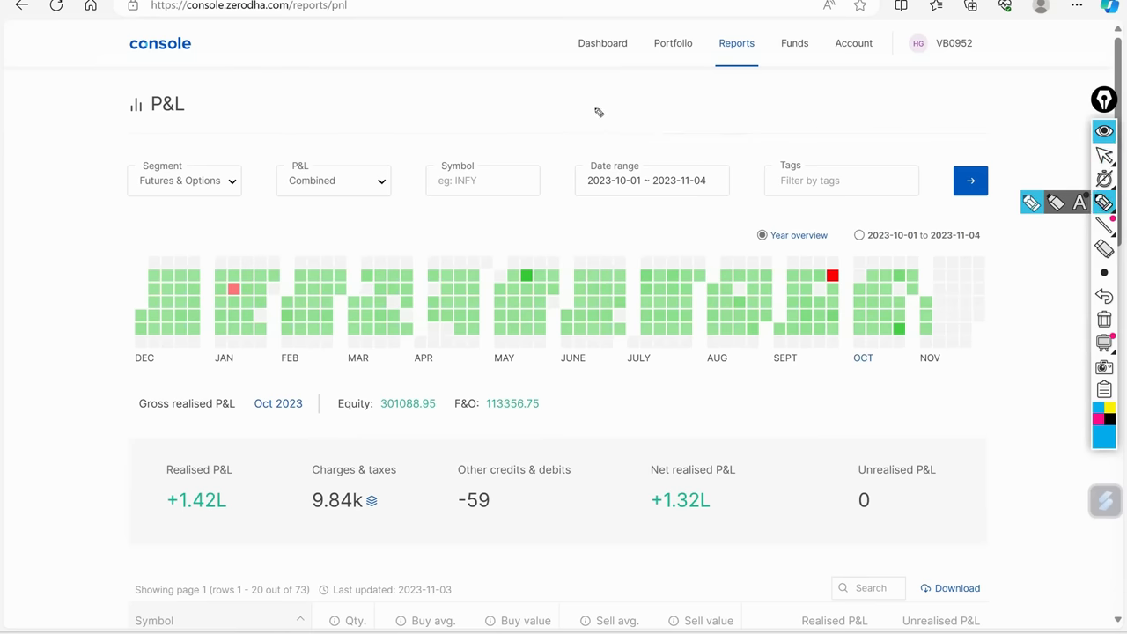
pyautogui.moveTo(599, 106); pyautogui.dragTo(628, 119)
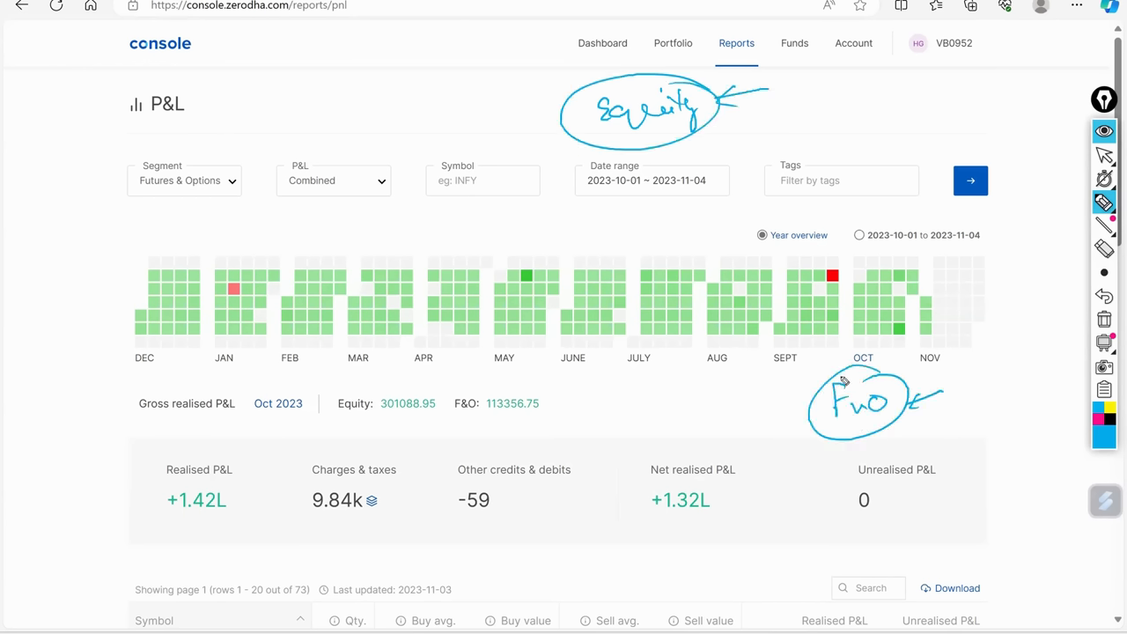
pyautogui.moveTo(998, 254)
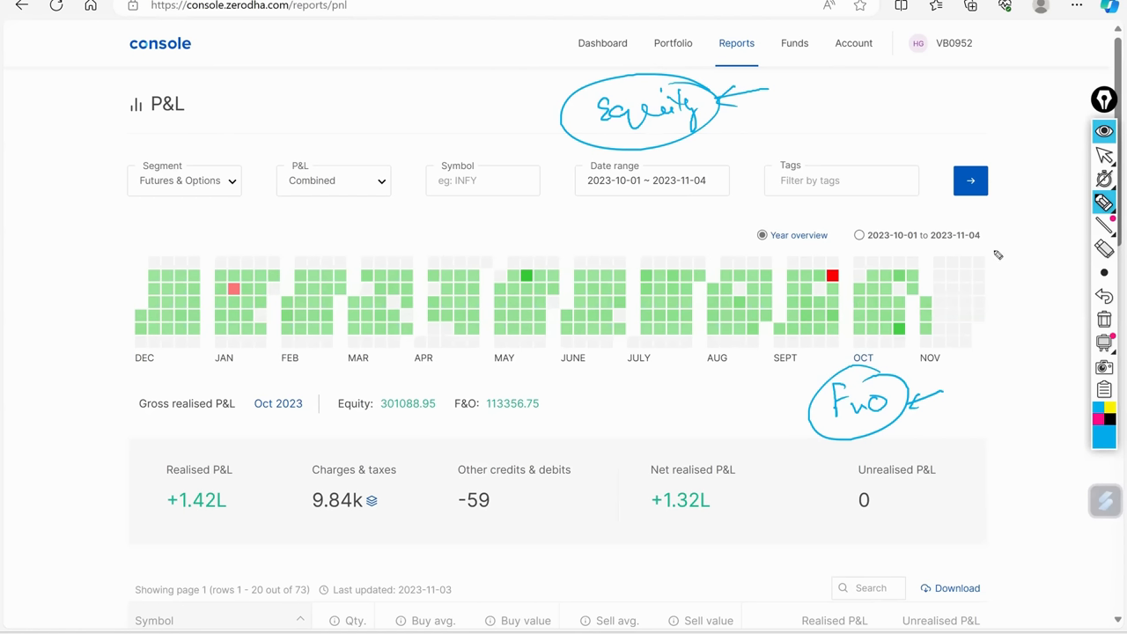
pyautogui.moveTo(436, 382)
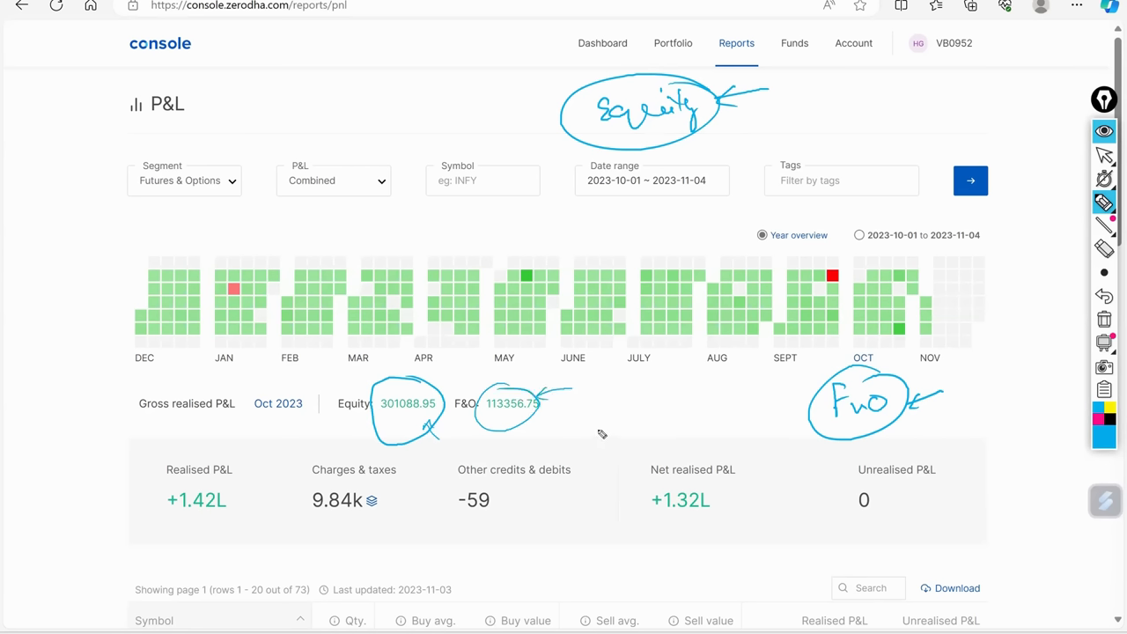
pyautogui.moveTo(603, 451)
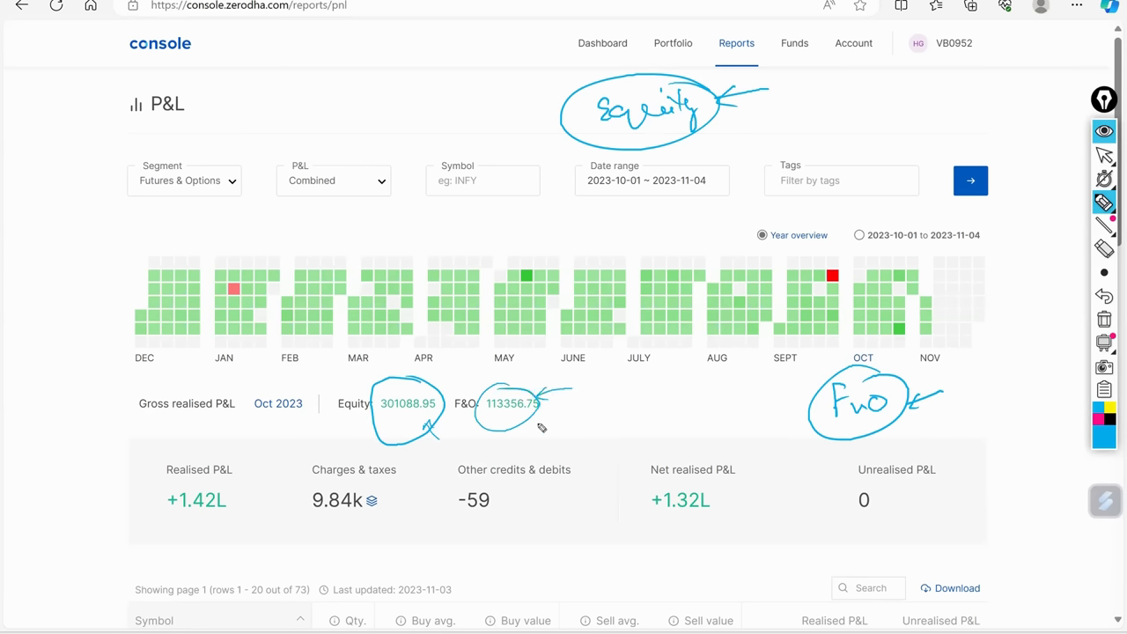
pyautogui.moveTo(709, 399)
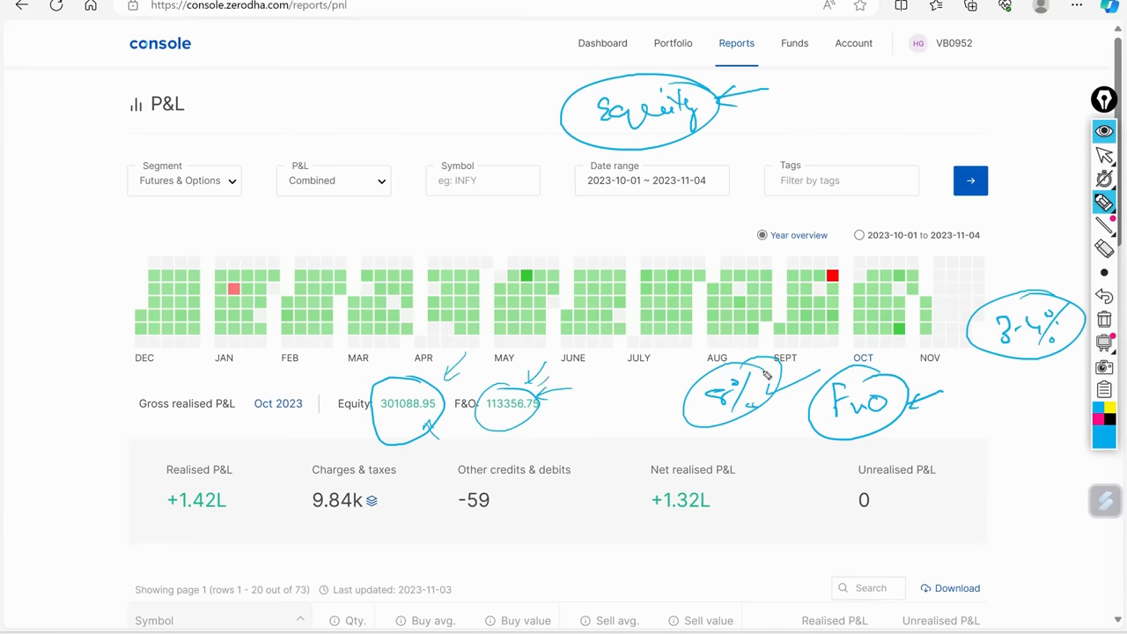
pyautogui.moveTo(744, 317)
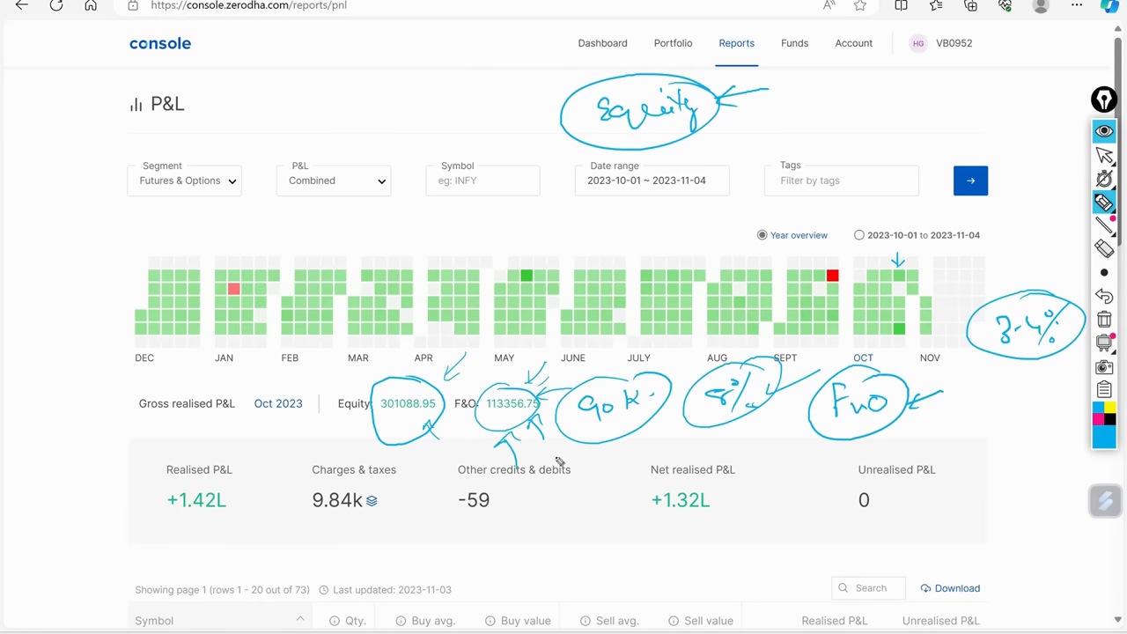
pyautogui.moveTo(626, 393)
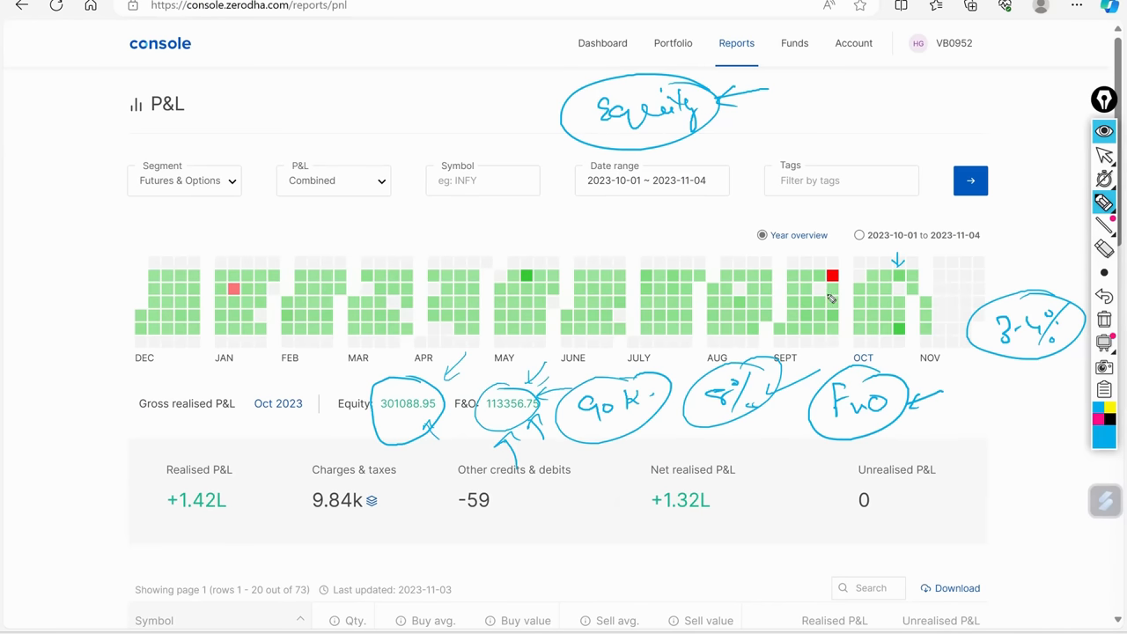
pyautogui.moveTo(803, 323)
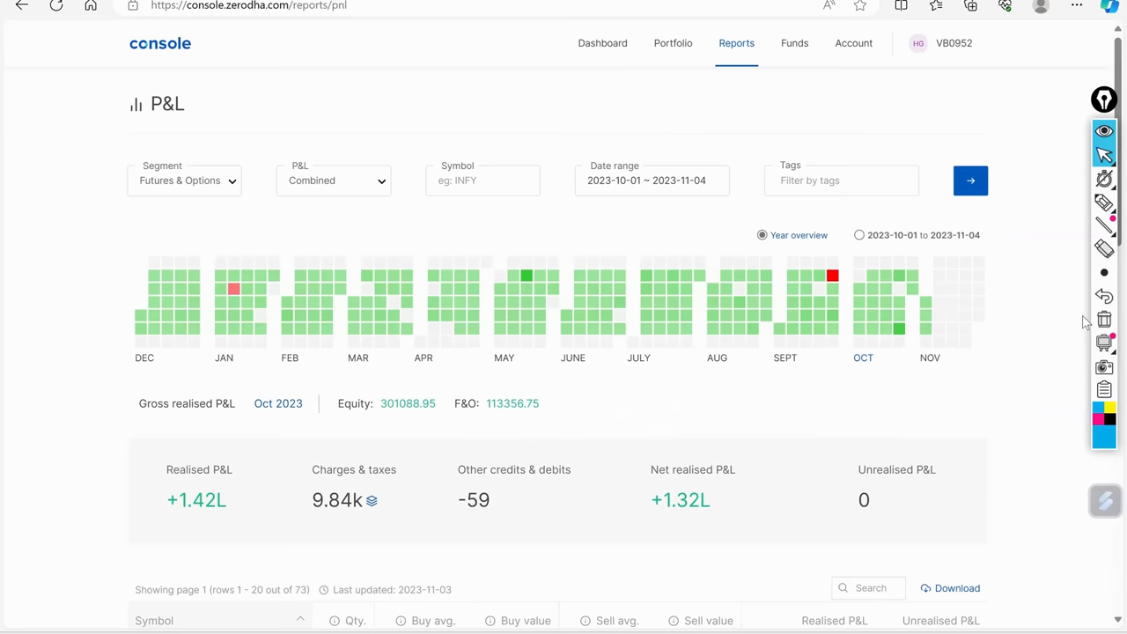
pyautogui.moveTo(898, 278)
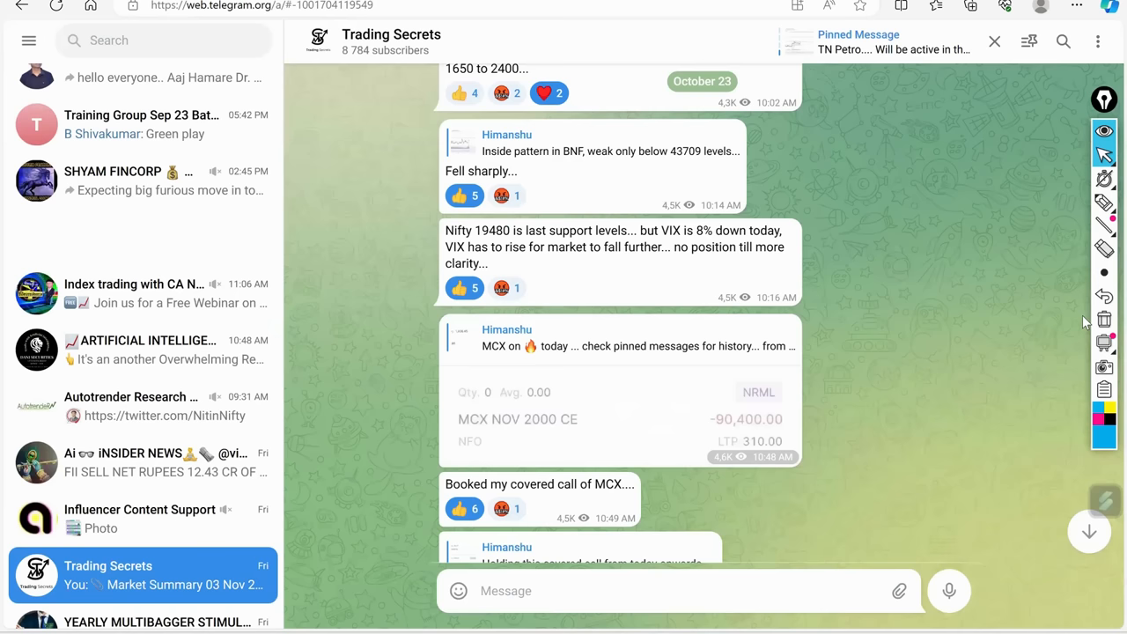
# Scroll down over the full-size MCX NOV 2000 CE position image
pyautogui.scroll(-3)
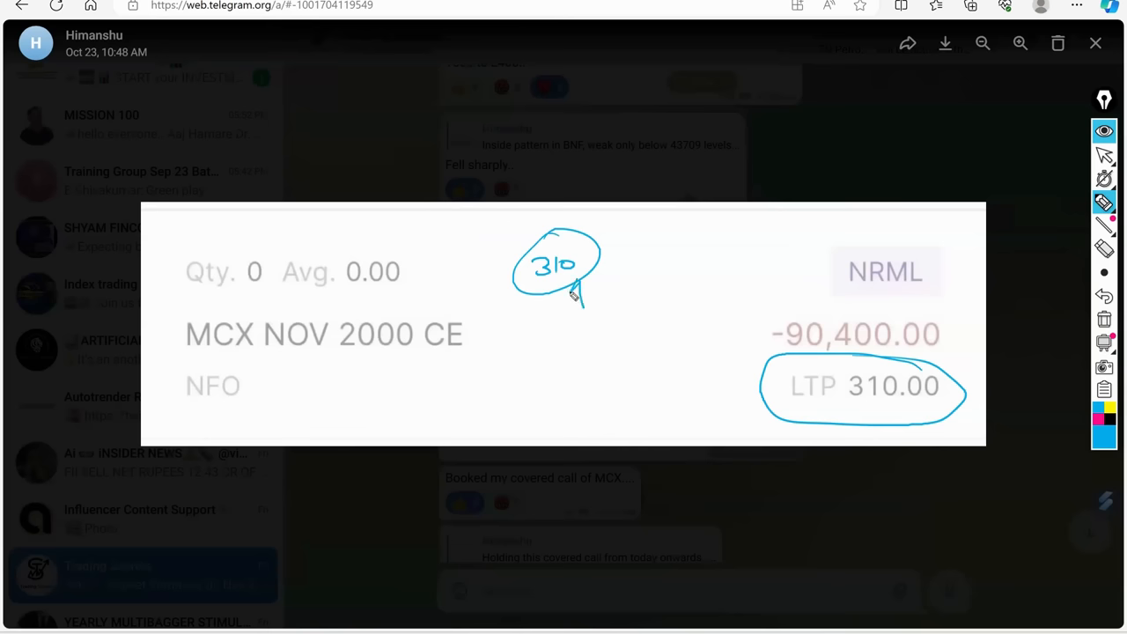
# Write circled 'over sold' and '16 points' notes on the image, then close the viewer
pyautogui.moveTo(685, 260); pyautogui.dragTo(757, 256)
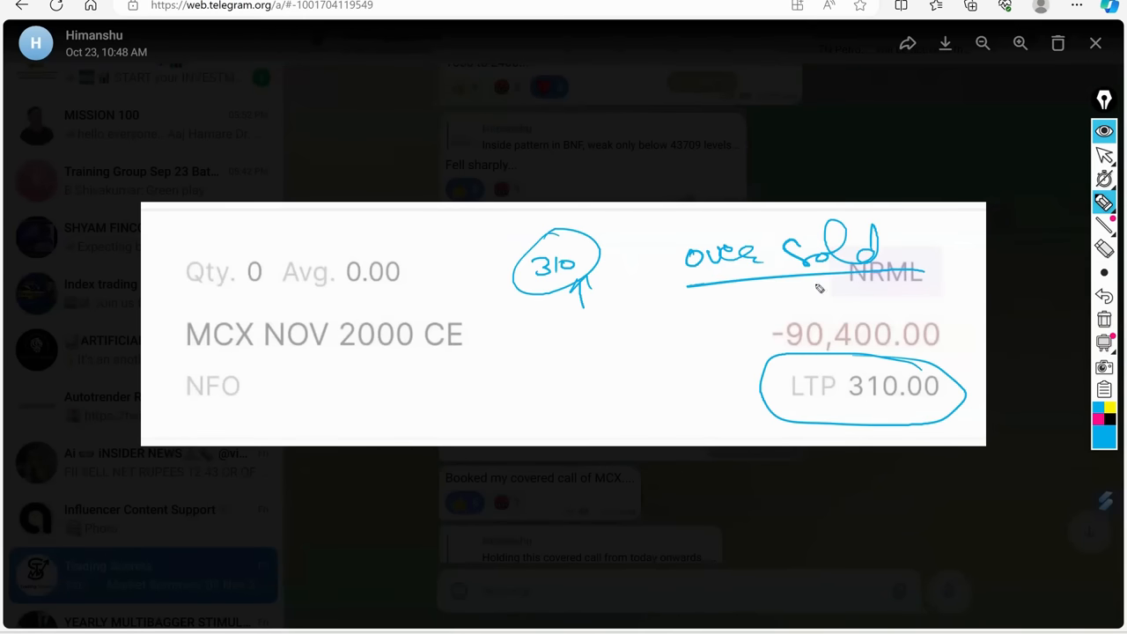
pyautogui.moveTo(682, 291); pyautogui.dragTo(916, 212)
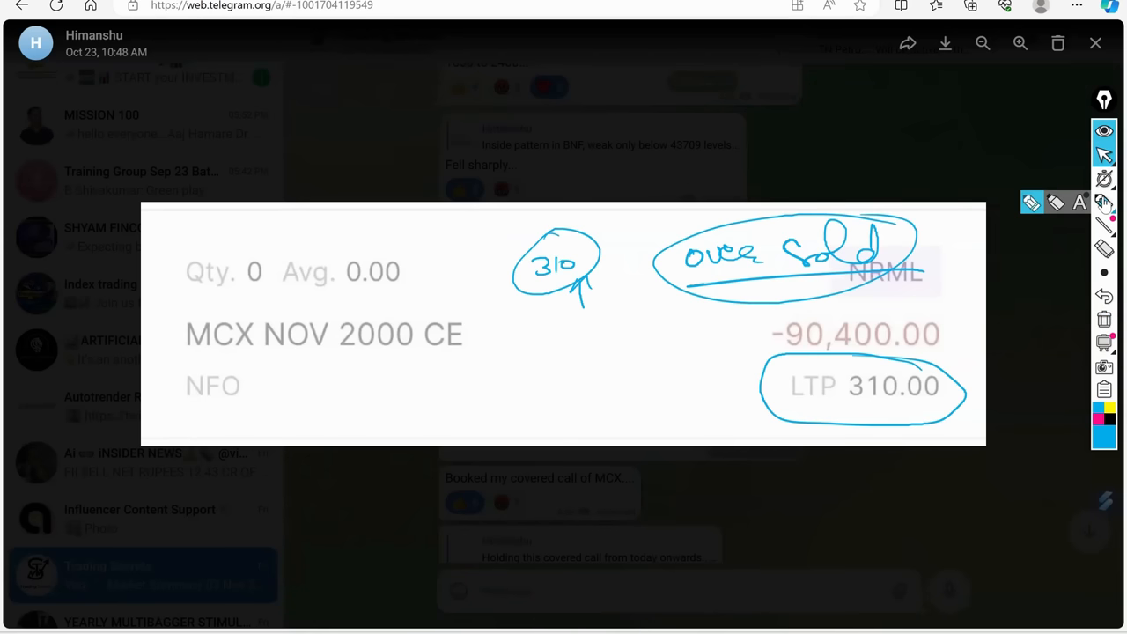
pyautogui.moveTo(529, 326); pyautogui.dragTo(599, 388)
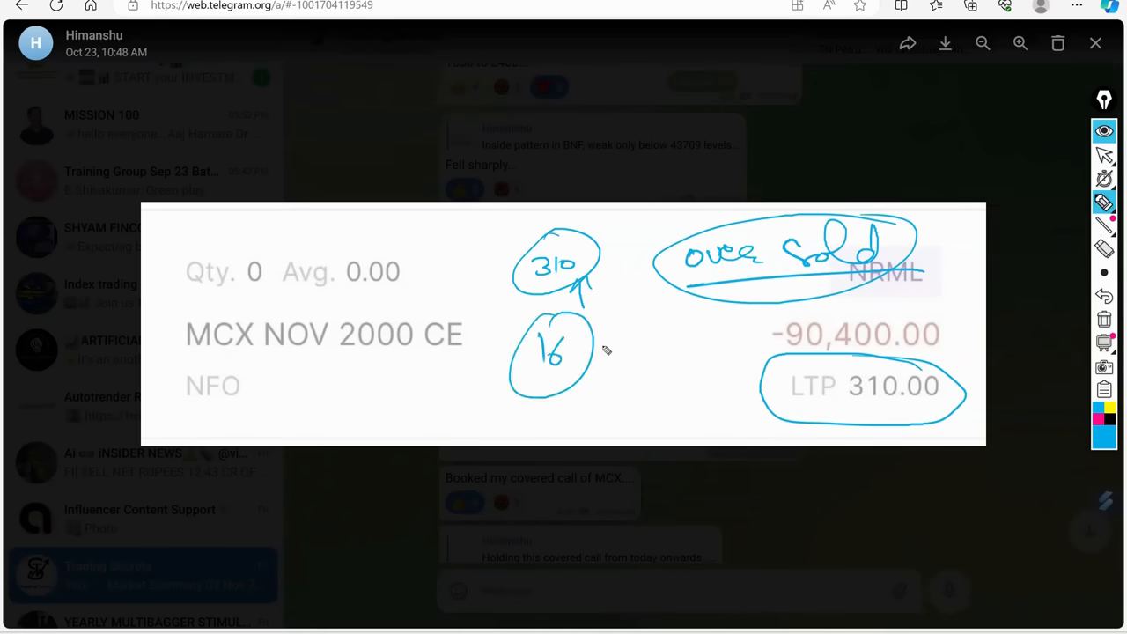
pyautogui.moveTo(608, 343); pyautogui.dragTo(687, 331)
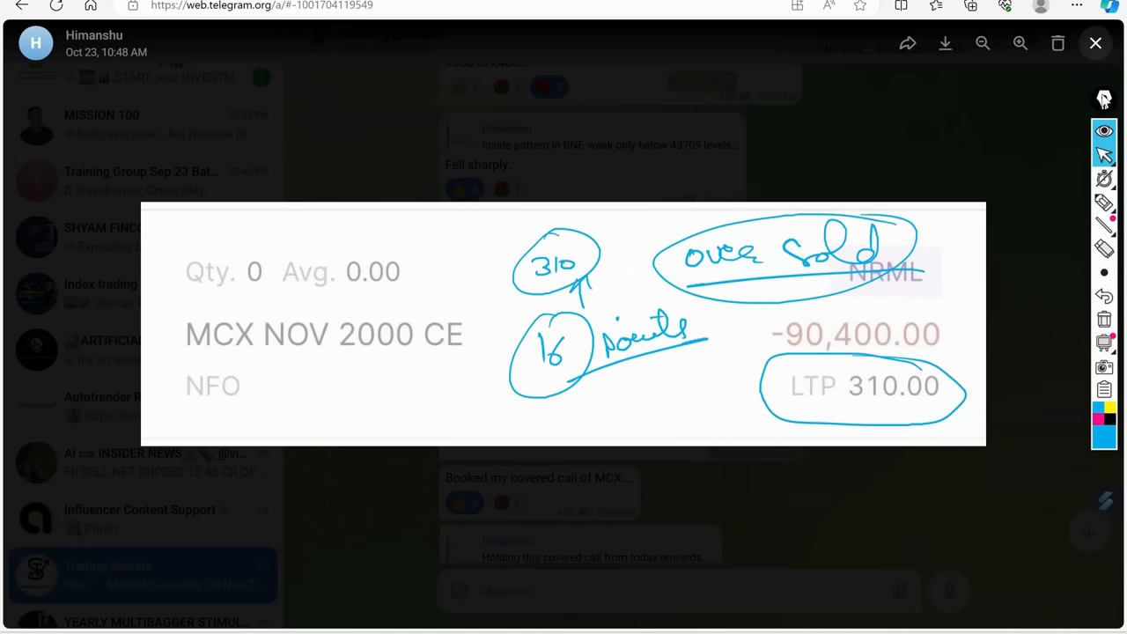
pyautogui.click(1095, 42)
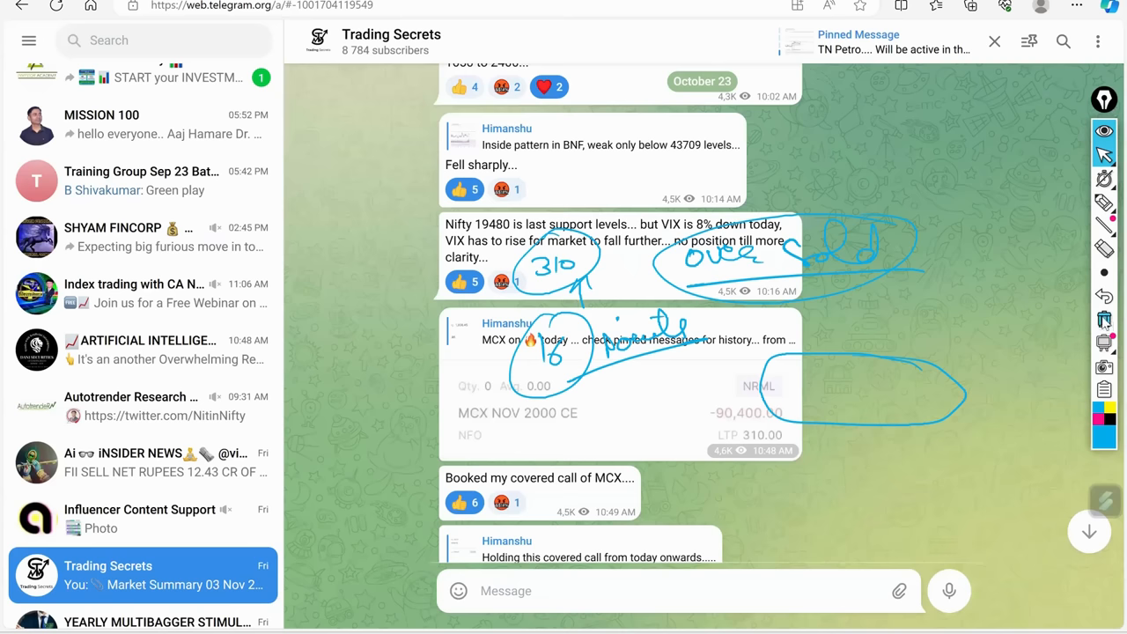
pyautogui.moveTo(1085, 338)
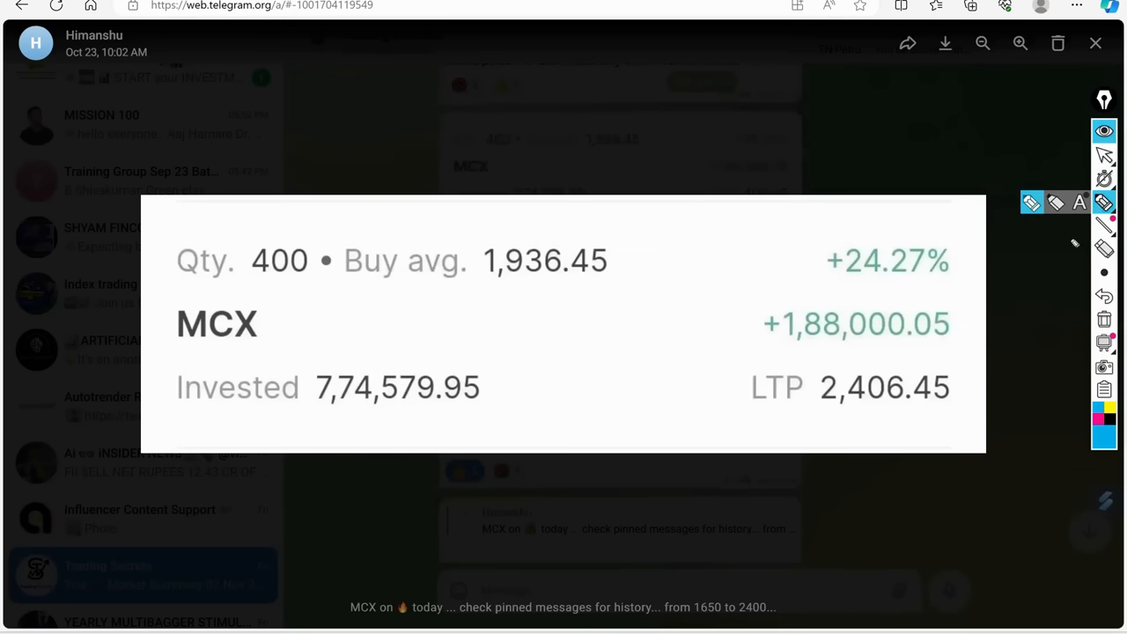
pyautogui.moveTo(1056, 204)
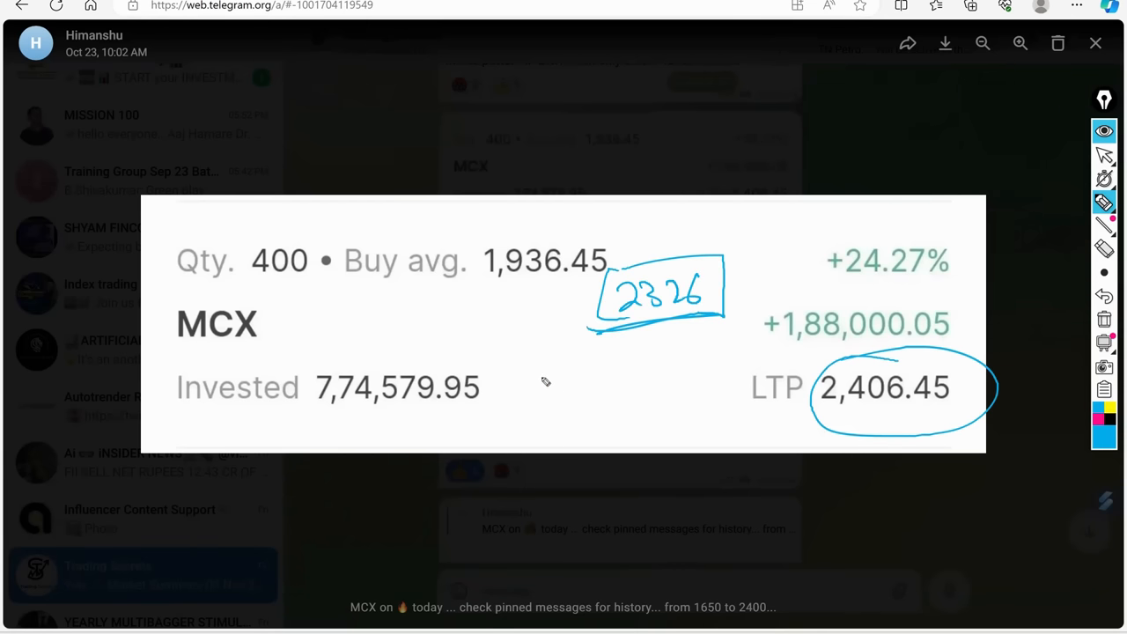
pyautogui.moveTo(534, 380)
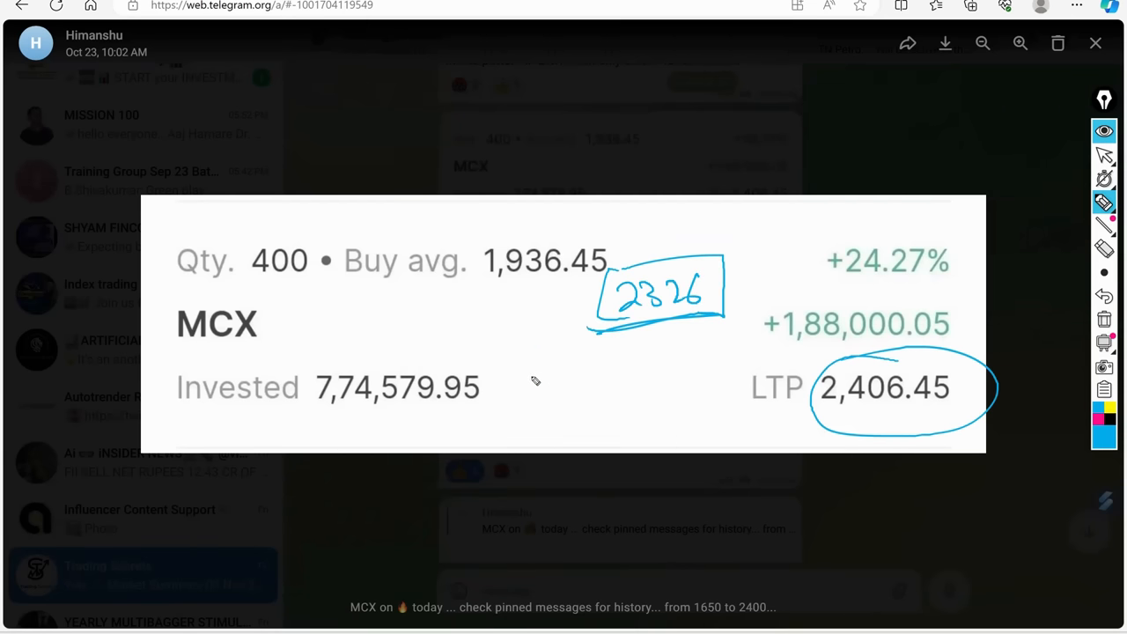
# Annotate the MCX holding image with 810, ITM/OTM, 2326 and an arrow to 16, then wipe it
pyautogui.moveTo(528, 352); pyautogui.dragTo(599, 423)
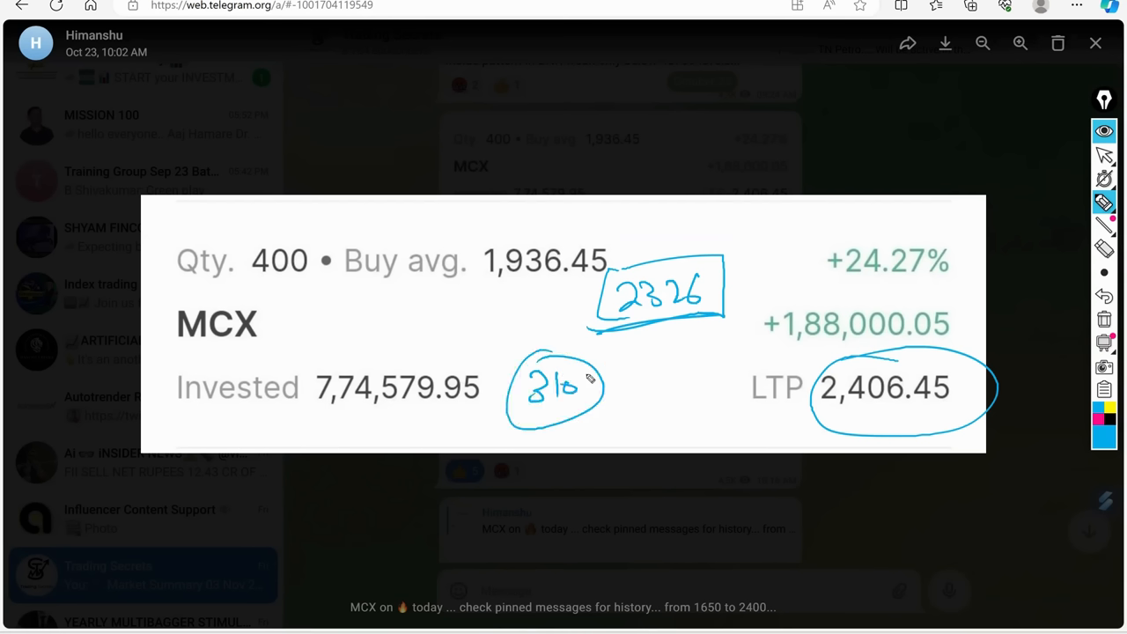
pyautogui.moveTo(339, 291); pyautogui.dragTo(378, 313)
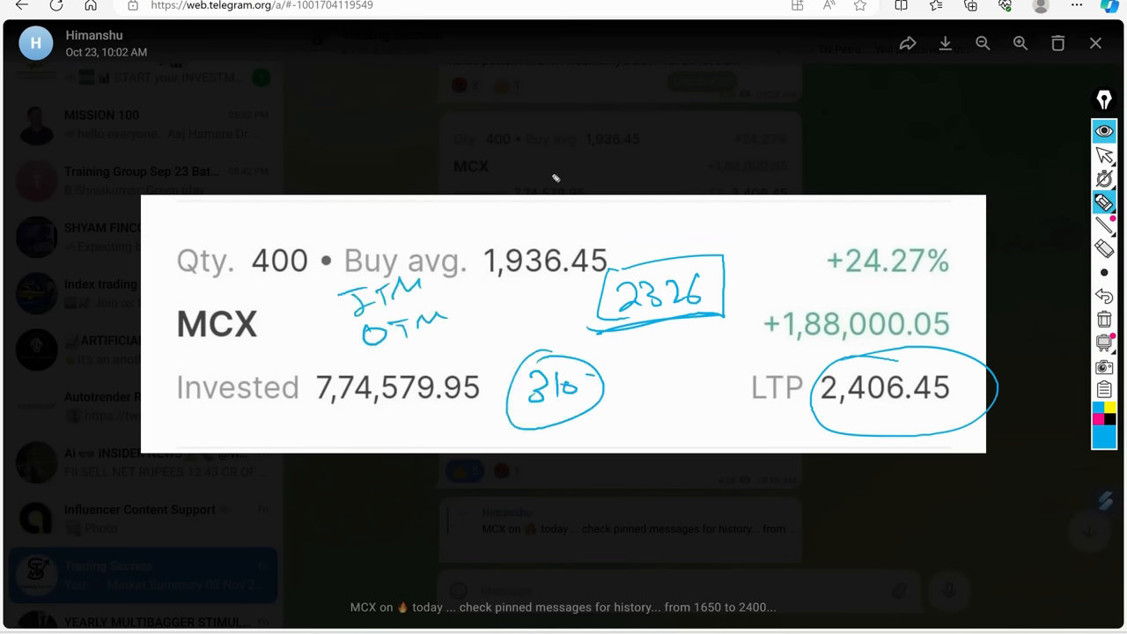
pyautogui.moveTo(812, 253)
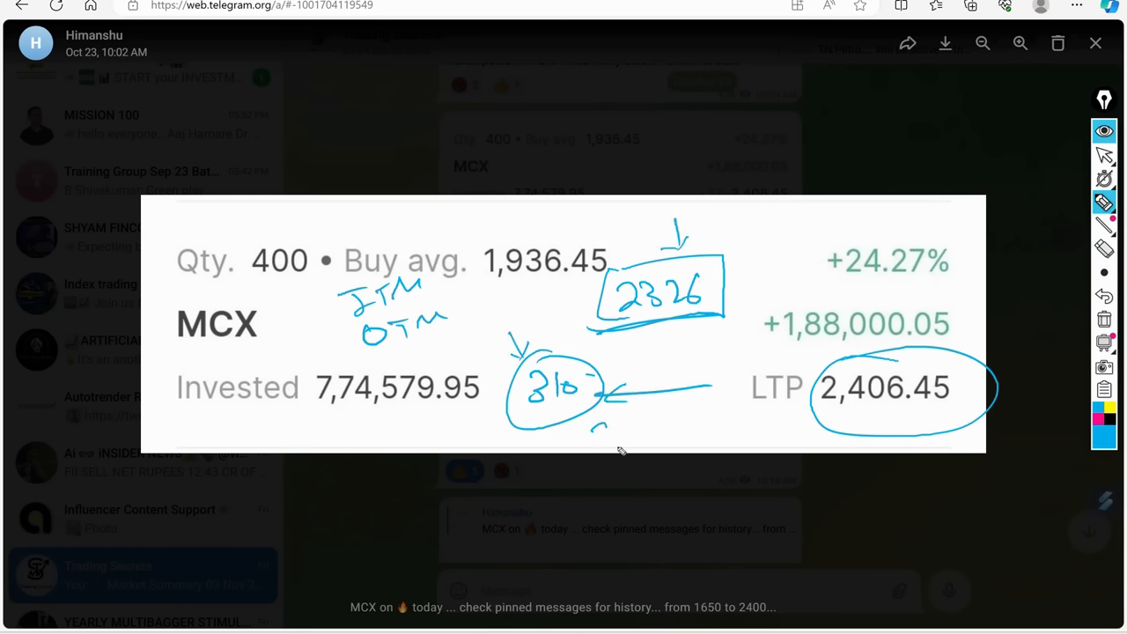
pyautogui.moveTo(599, 440); pyautogui.dragTo(705, 432)
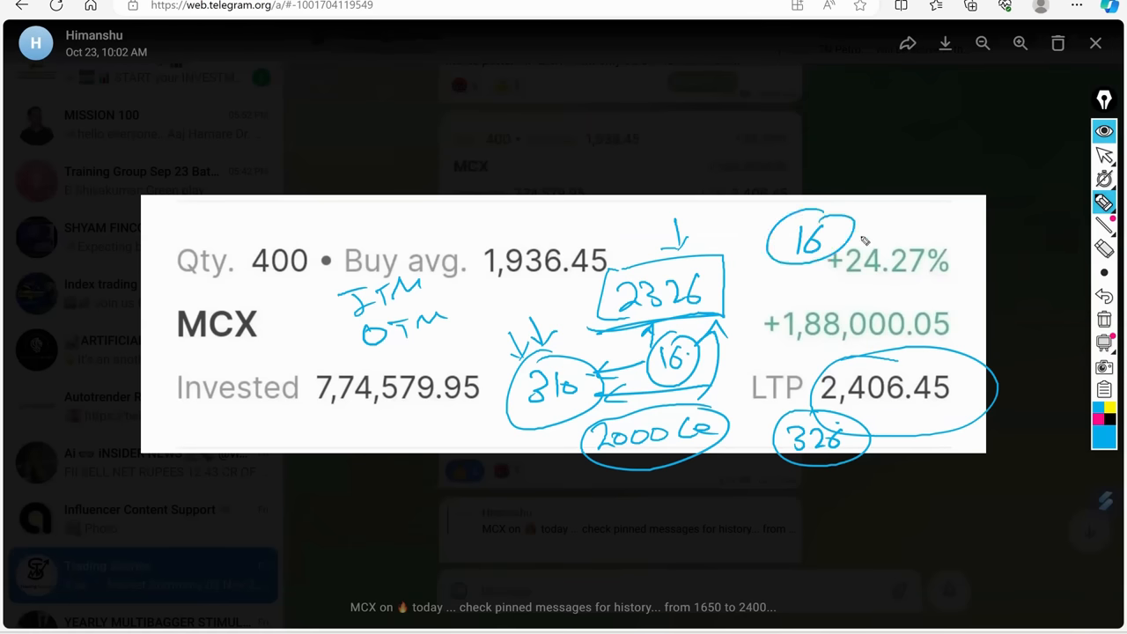
pyautogui.moveTo(872, 225); pyautogui.dragTo(894, 242)
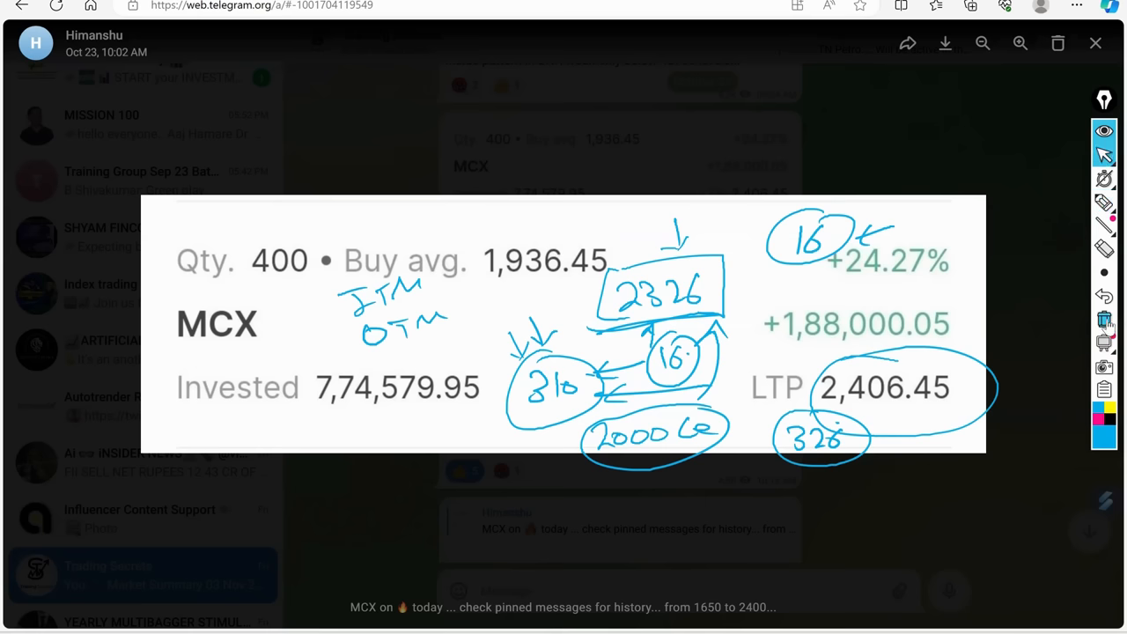
pyautogui.click(1102, 322)
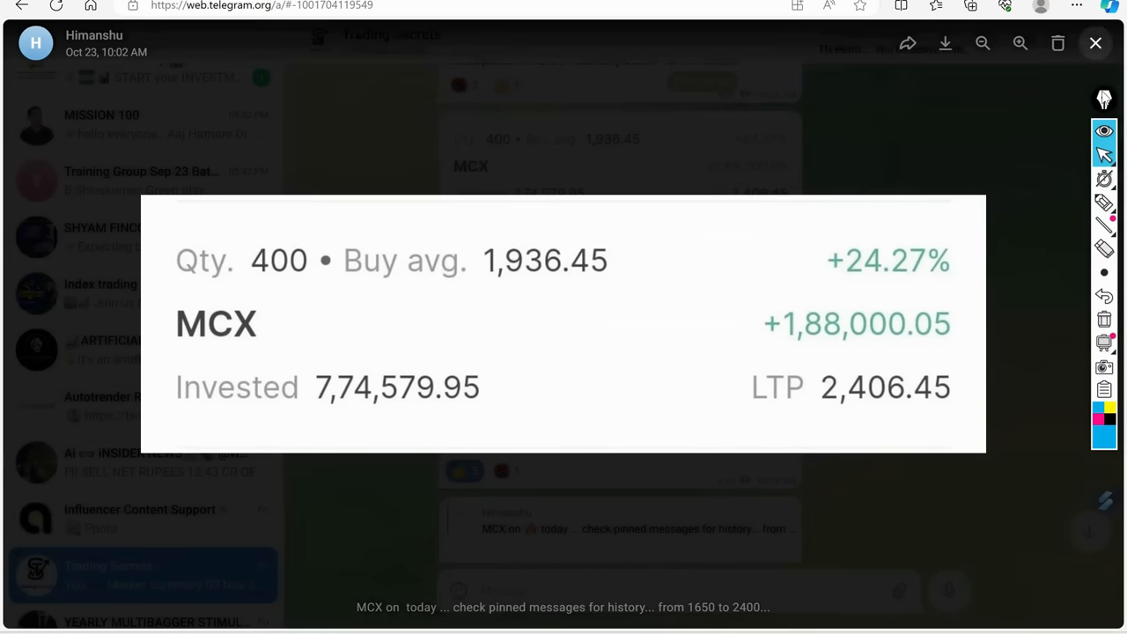
# Return to the MCX NOV 2000 CE image and write 2000 CE, MCX - 2326 and circled ITM
pyautogui.click(1096, 43)
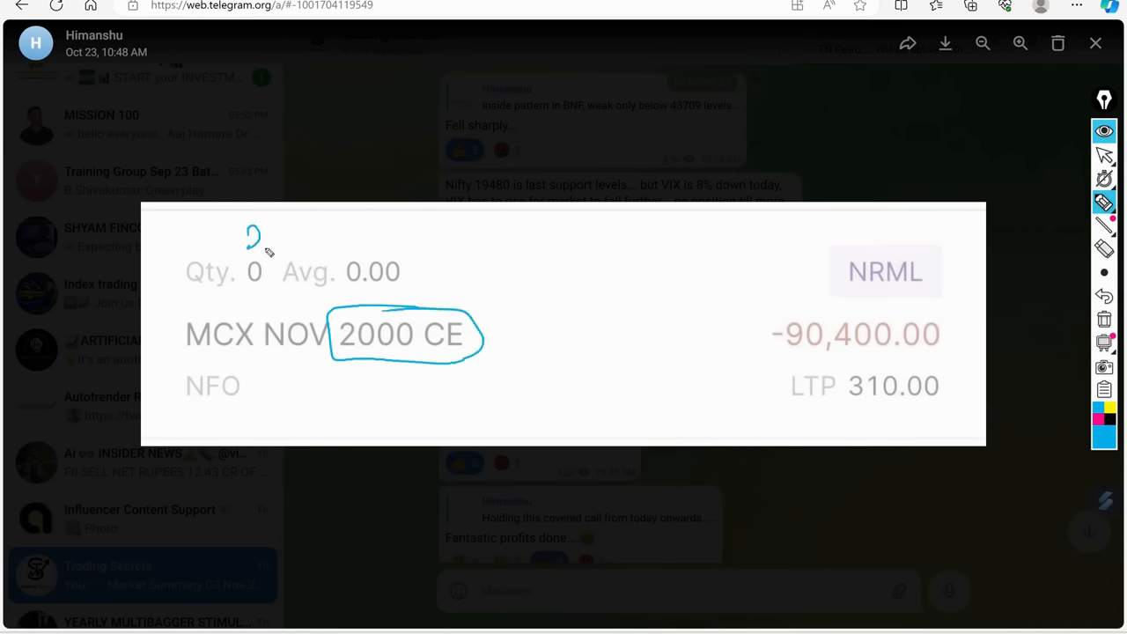
pyautogui.moveTo(246, 238); pyautogui.dragTo(353, 242)
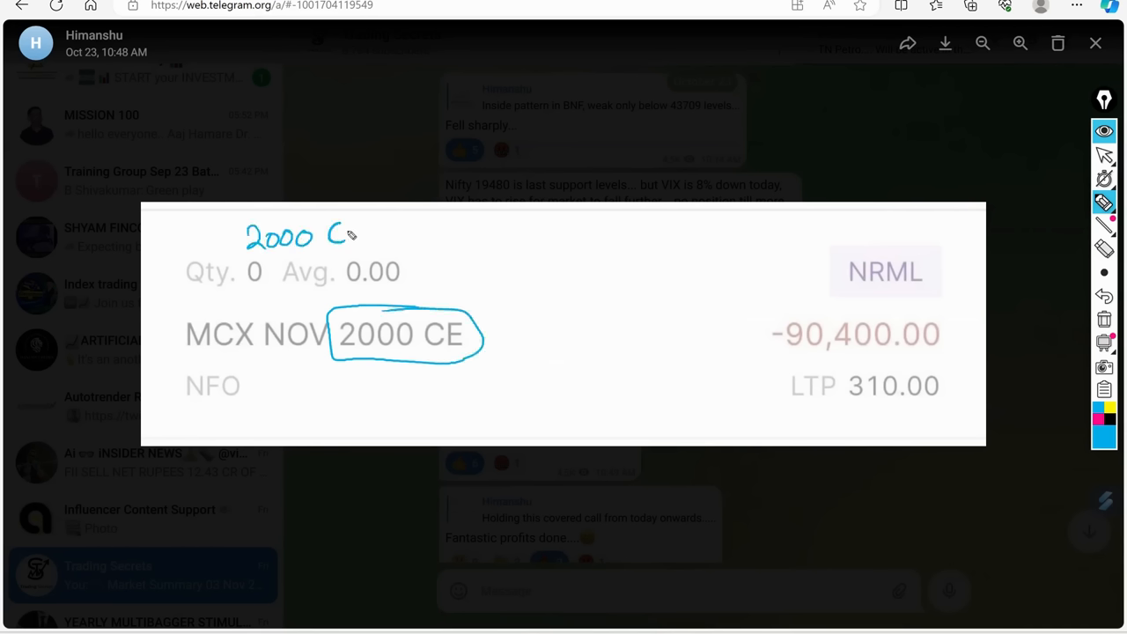
pyautogui.moveTo(736, 225); pyautogui.dragTo(780, 233)
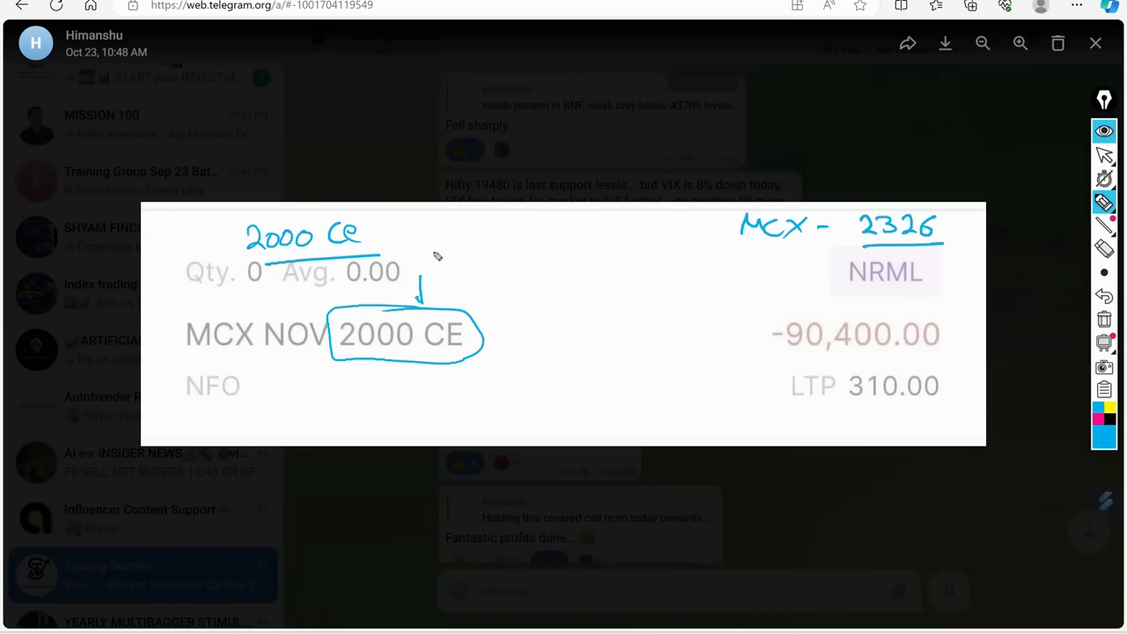
pyautogui.moveTo(409, 238); pyautogui.dragTo(458, 238)
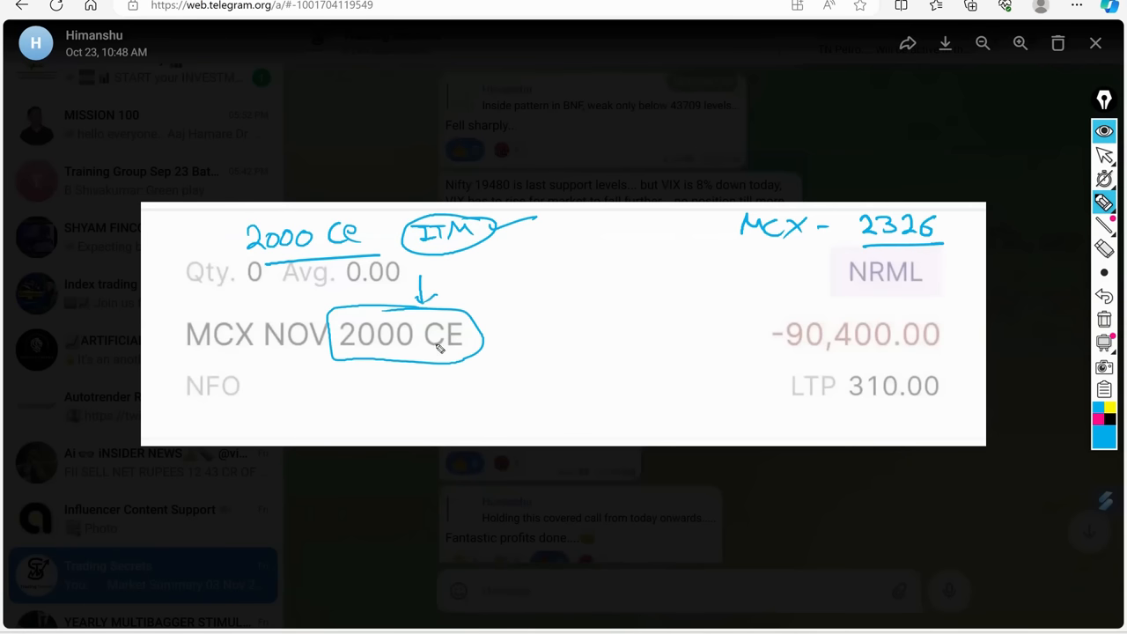
pyautogui.moveTo(453, 338)
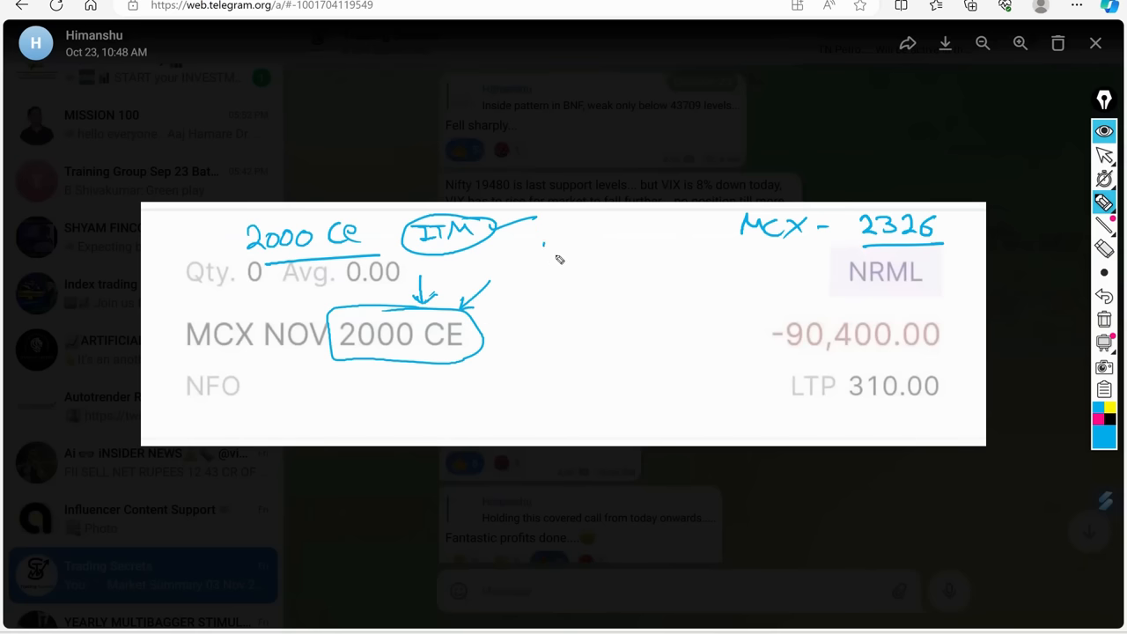
# Write the expiry notes '30 Nov' and 'last Thursday of Nov', plus 326 below the strike
pyautogui.moveTo(546, 251); pyautogui.dragTo(621, 247)
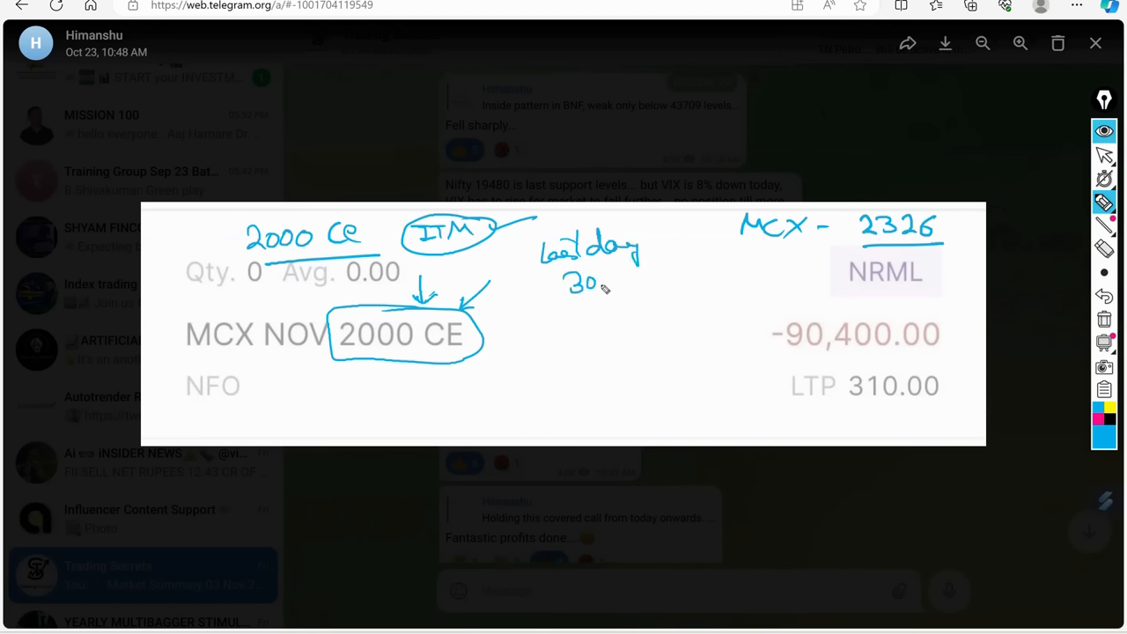
pyautogui.moveTo(599, 282); pyautogui.dragTo(652, 278)
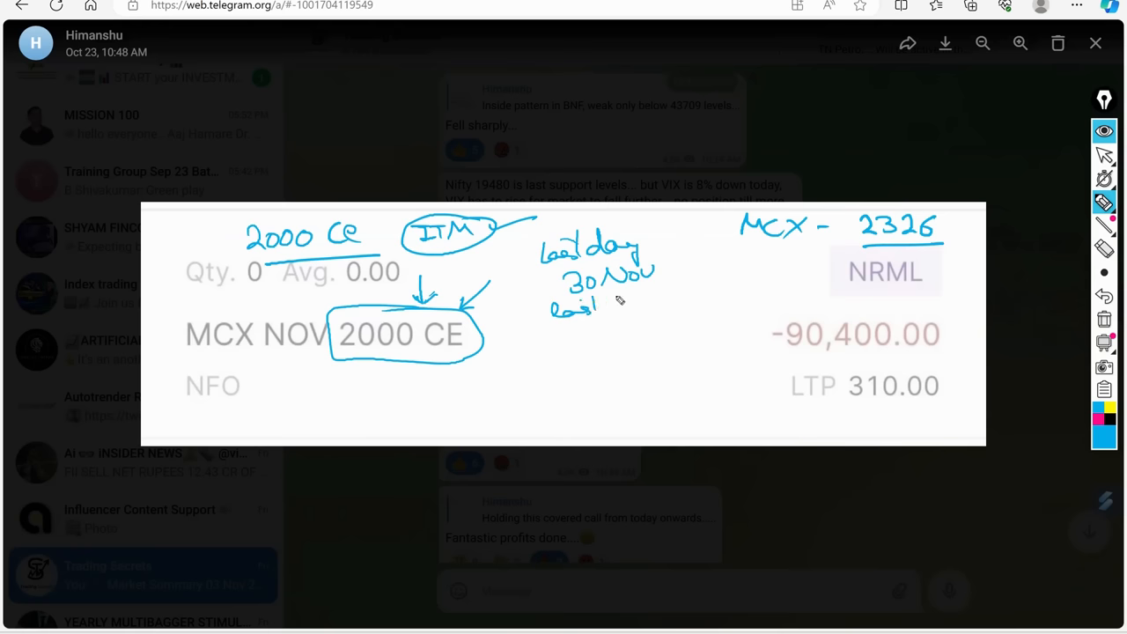
pyautogui.moveTo(577, 309); pyautogui.dragTo(678, 304)
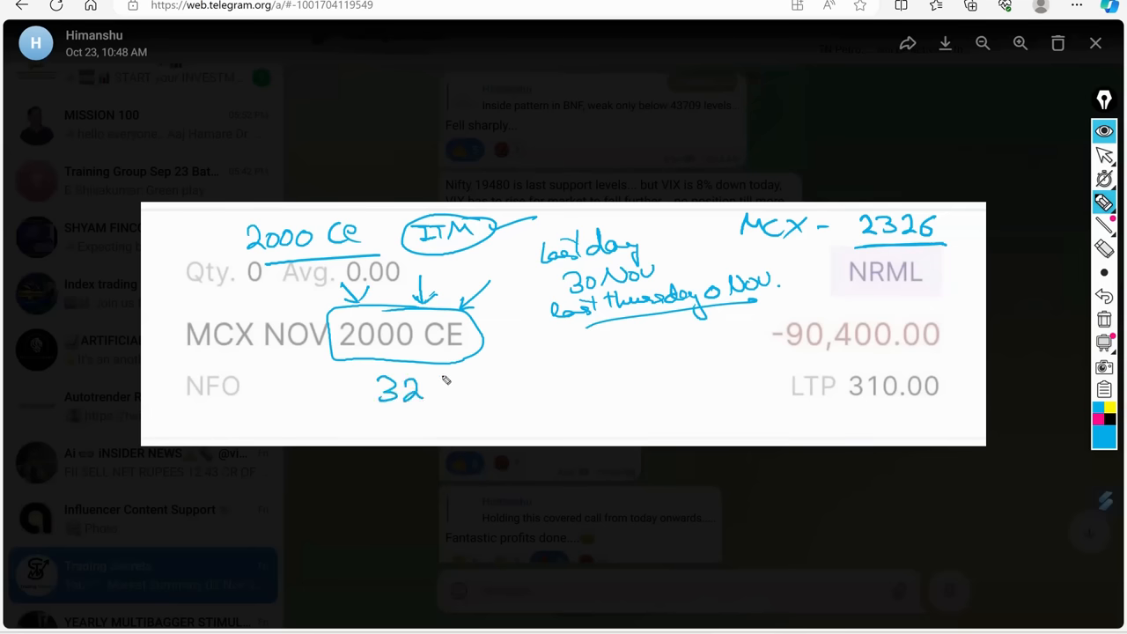
pyautogui.moveTo(432, 383); pyautogui.dragTo(450, 405)
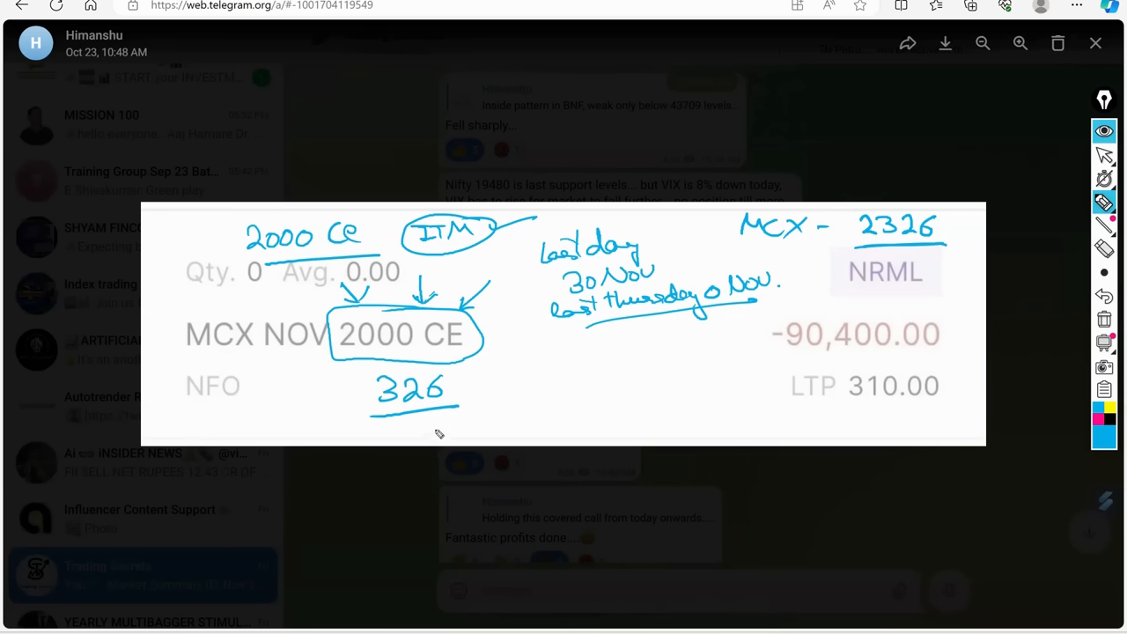
pyautogui.moveTo(834, 343)
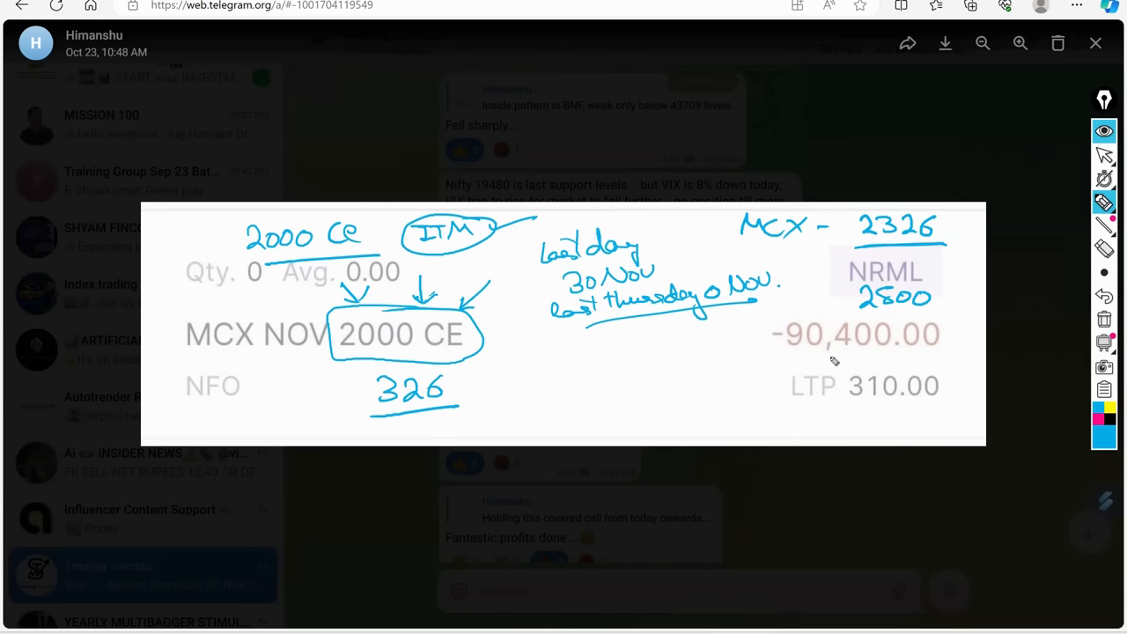
# Write and circle 830 - 840, 800 beside LTP, and TV below LTP 310.00
pyautogui.moveTo(832, 356); pyautogui.dragTo(868, 370)
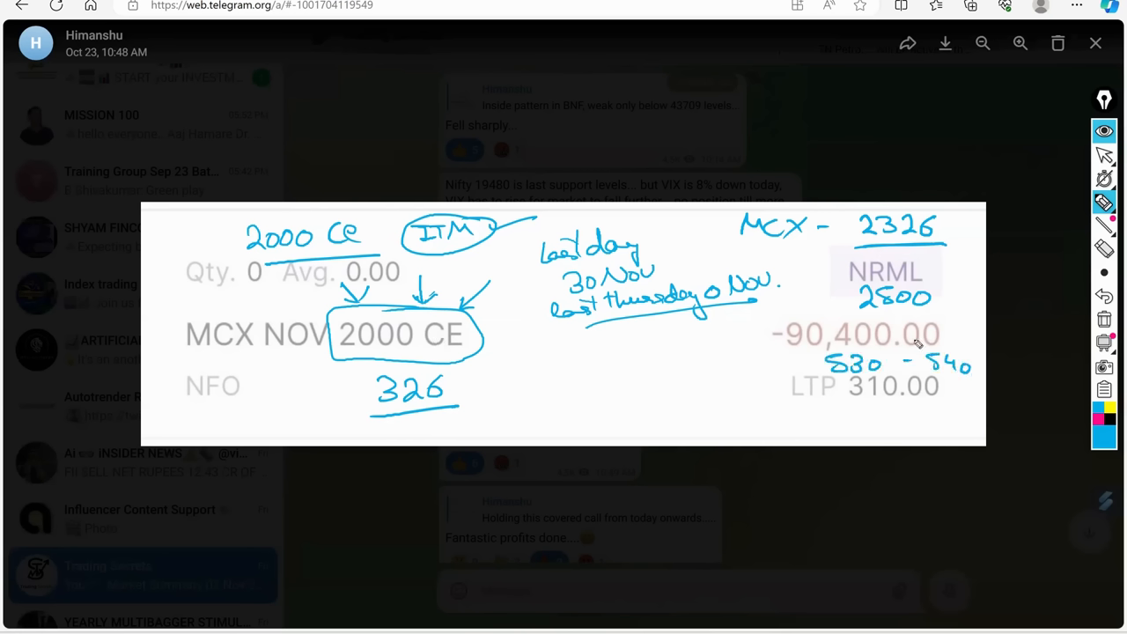
pyautogui.moveTo(801, 348); pyautogui.dragTo(991, 383)
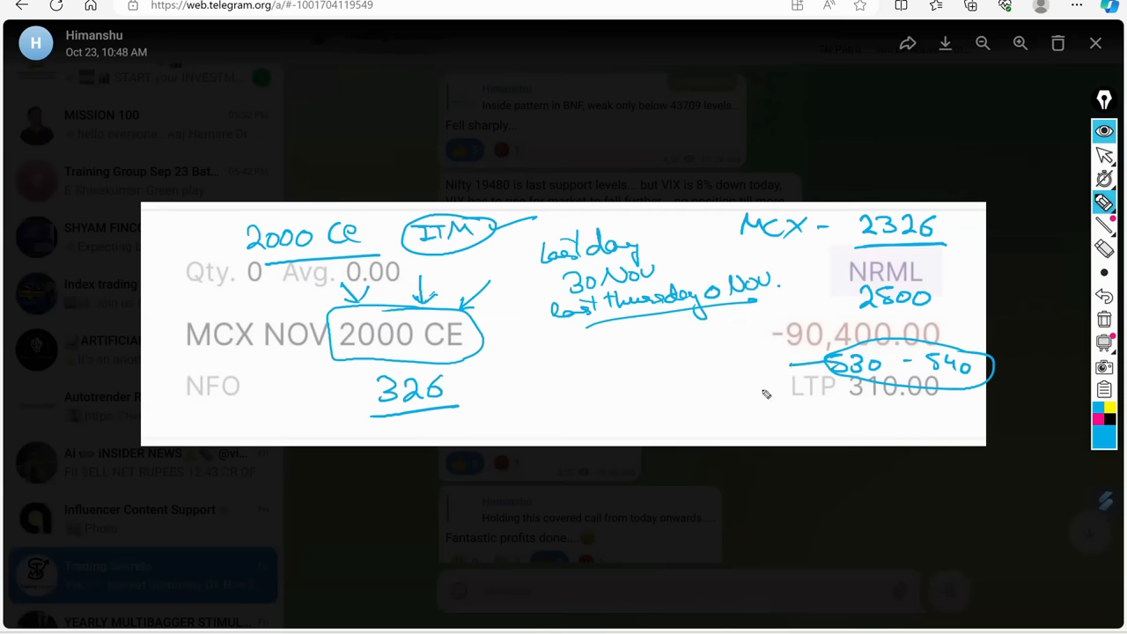
pyautogui.moveTo(797, 383); pyautogui.dragTo(766, 392)
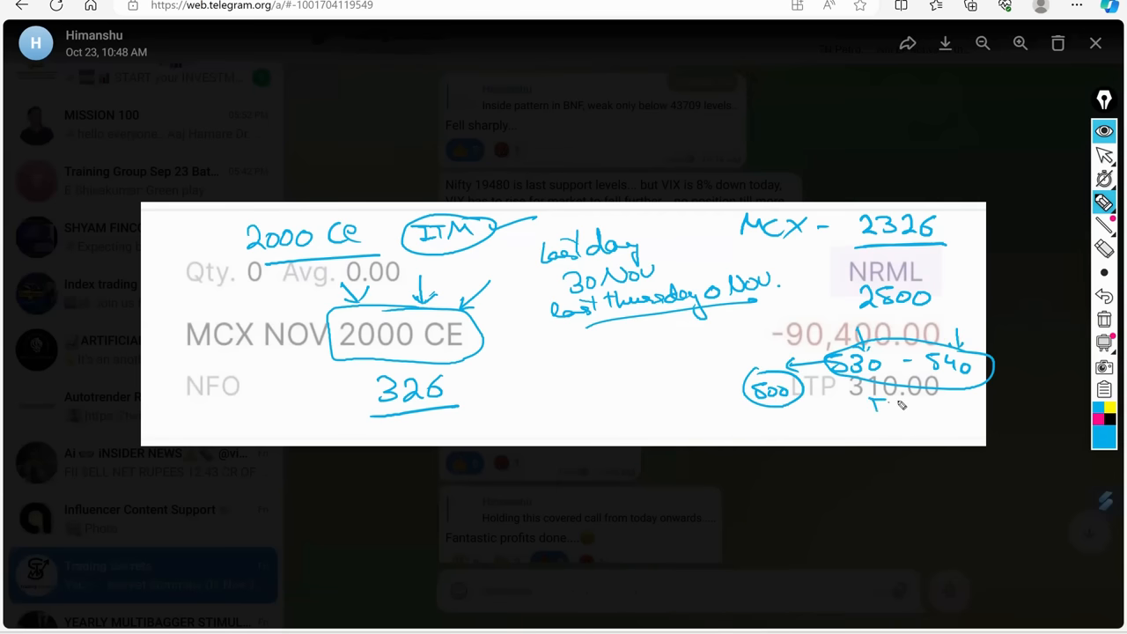
pyautogui.moveTo(859, 401); pyautogui.dragTo(912, 419)
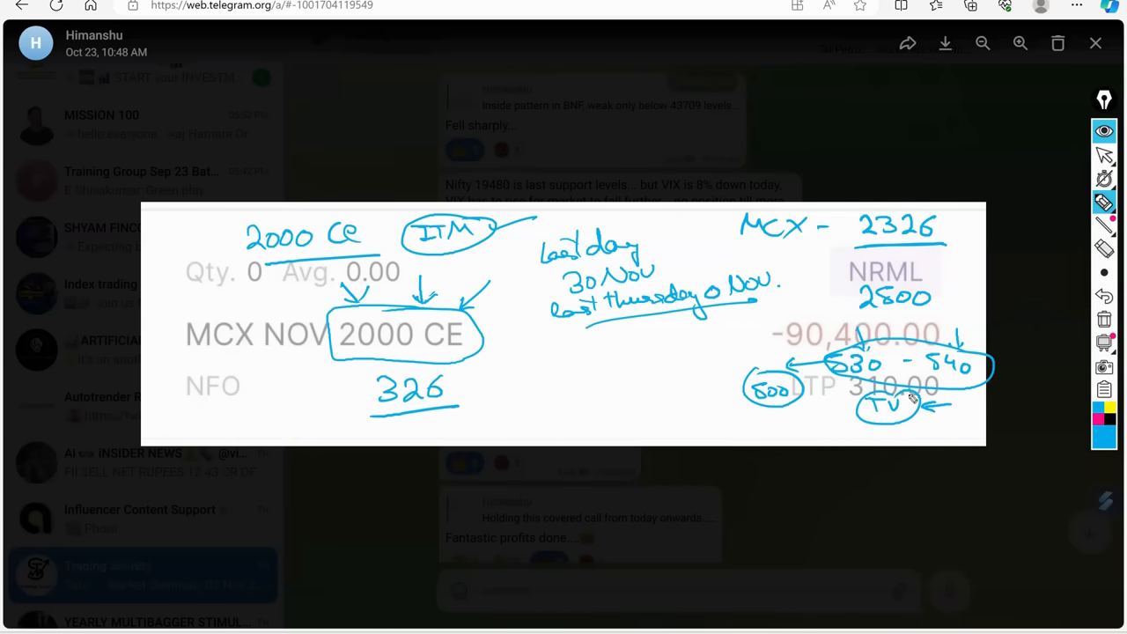
pyautogui.moveTo(943, 240)
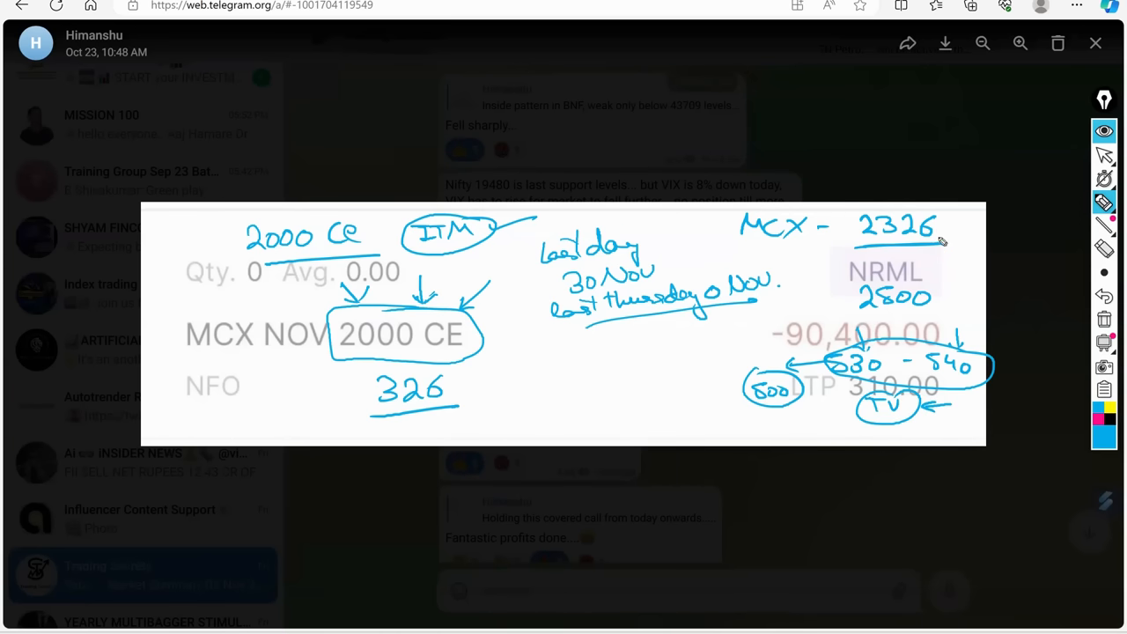
pyautogui.moveTo(163, 344)
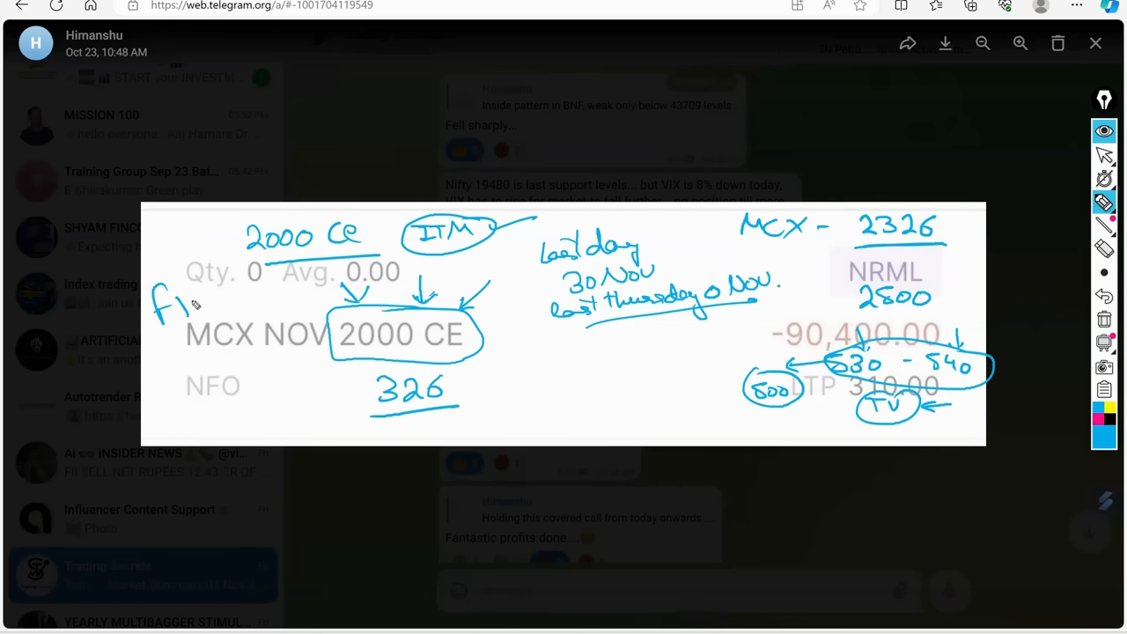
# Handwrite a 'free courses' note left of Qty and an underlined note below MCX NOV
pyautogui.moveTo(163, 299); pyautogui.dragTo(290, 299)
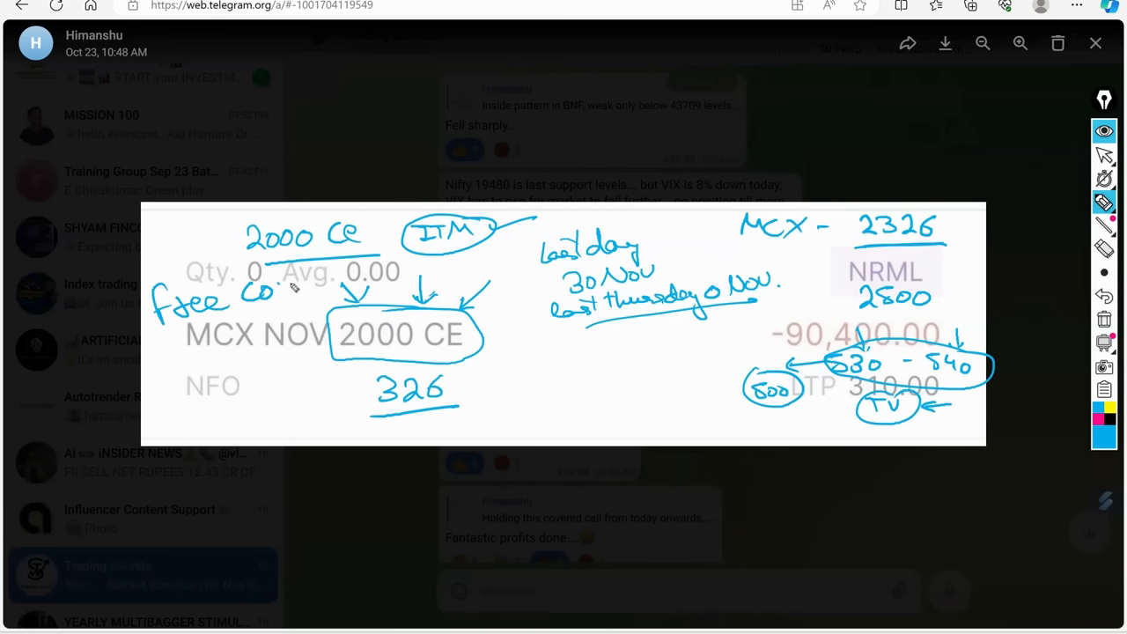
pyautogui.moveTo(256, 299); pyautogui.dragTo(344, 282)
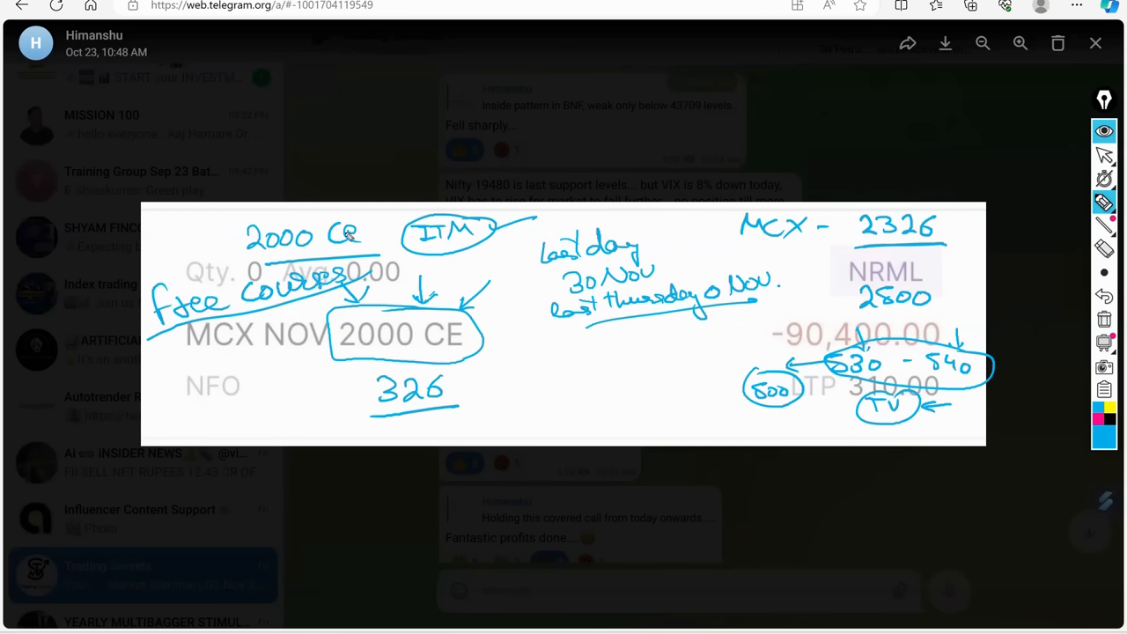
pyautogui.moveTo(444, 244)
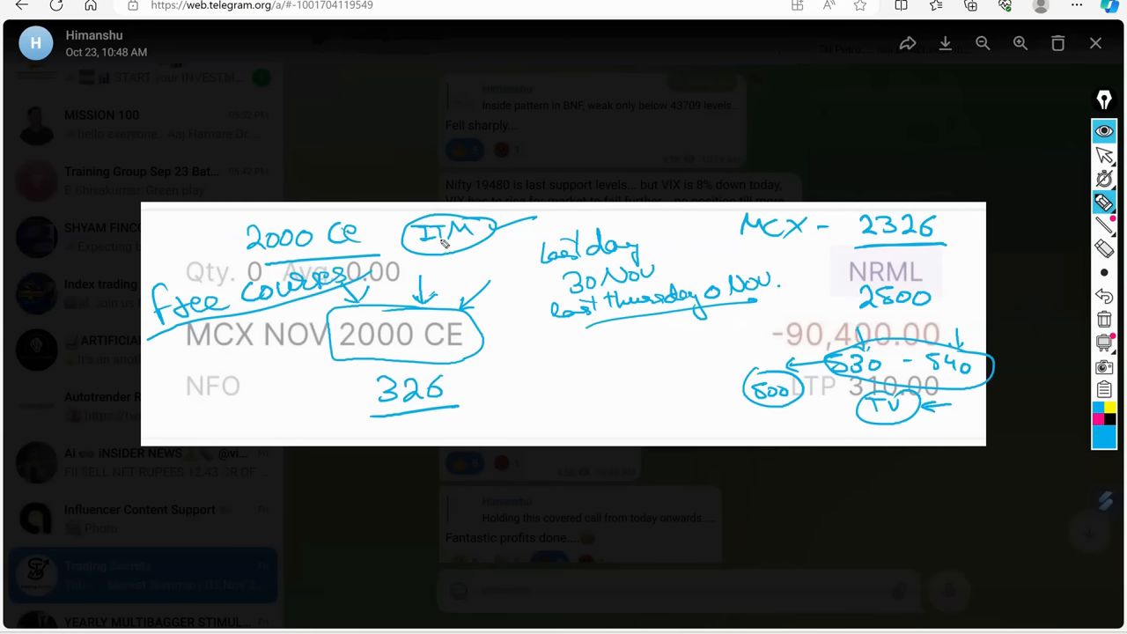
pyautogui.moveTo(282, 251)
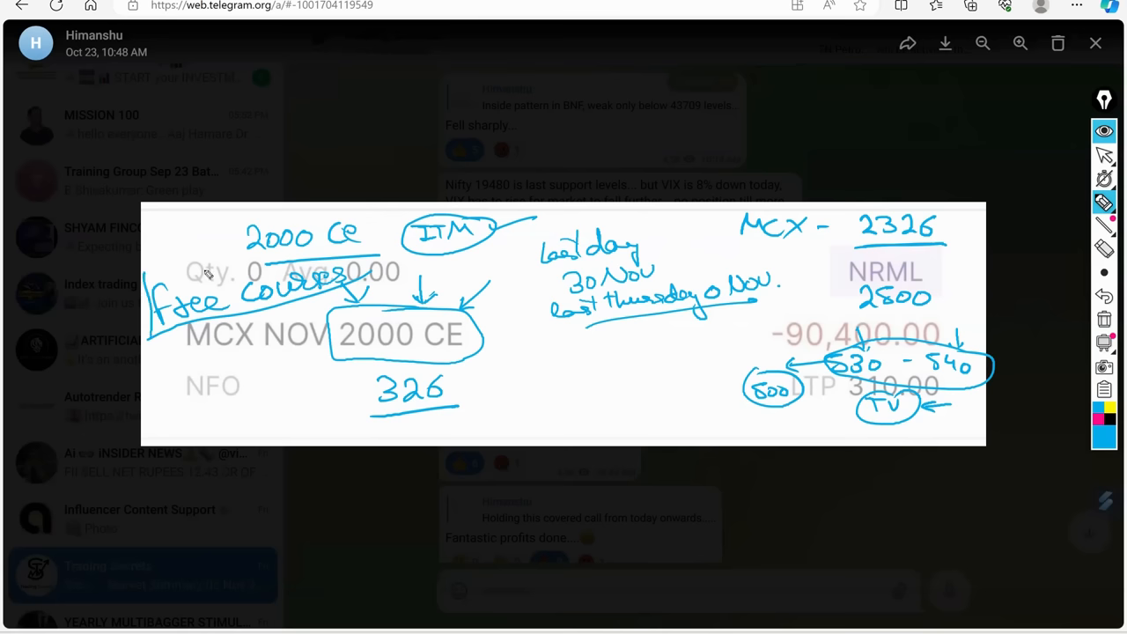
pyautogui.moveTo(387, 293)
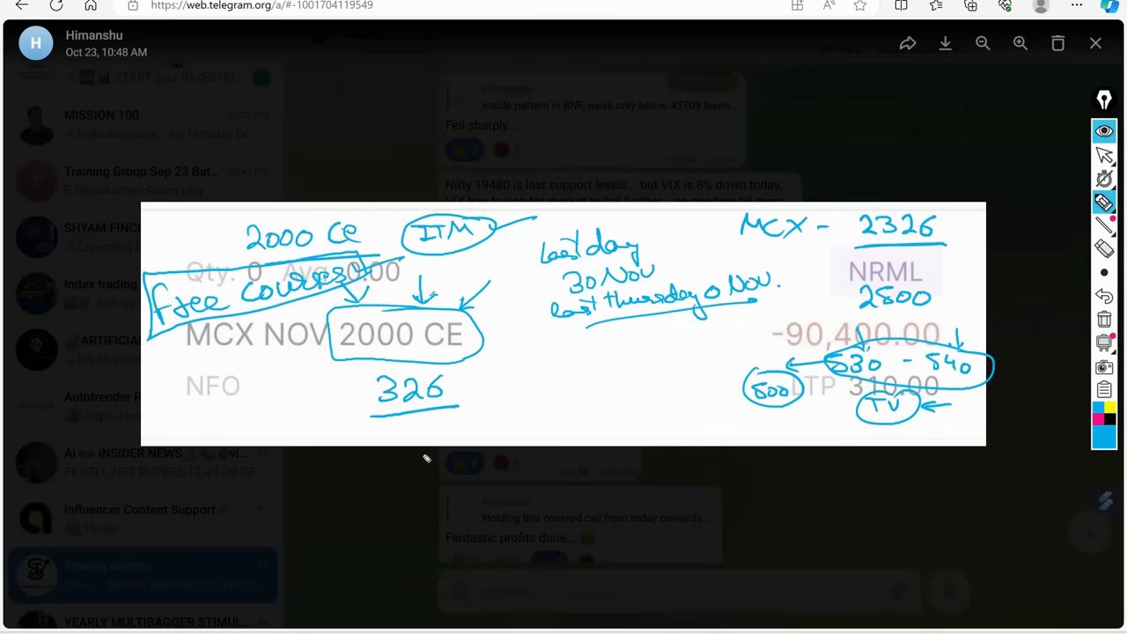
pyautogui.moveTo(565, 395)
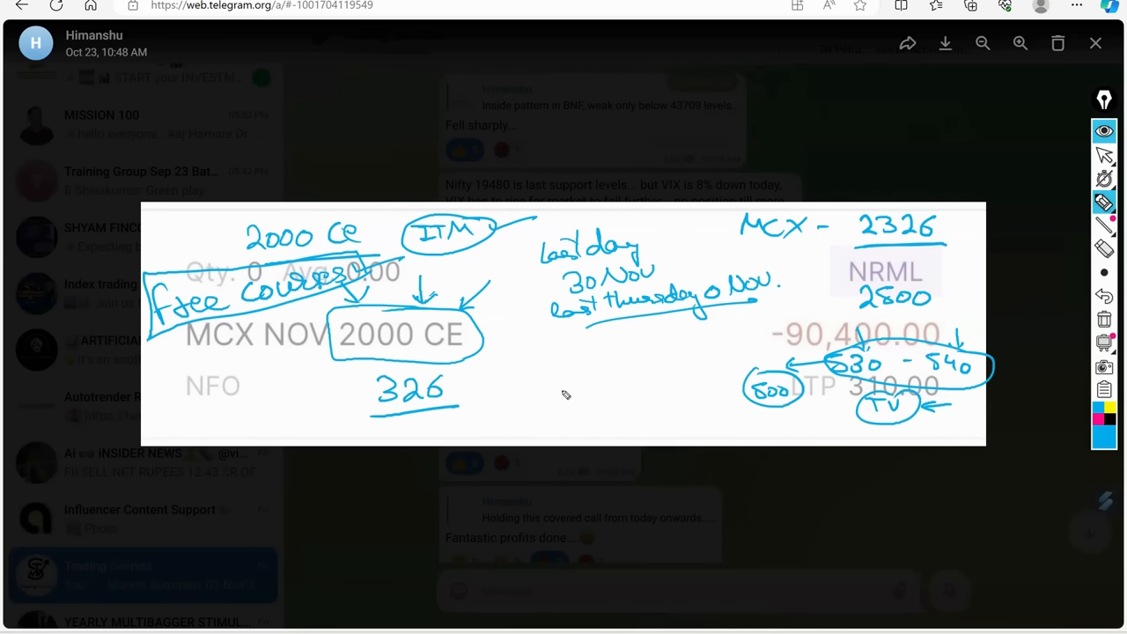
pyautogui.moveTo(558, 394)
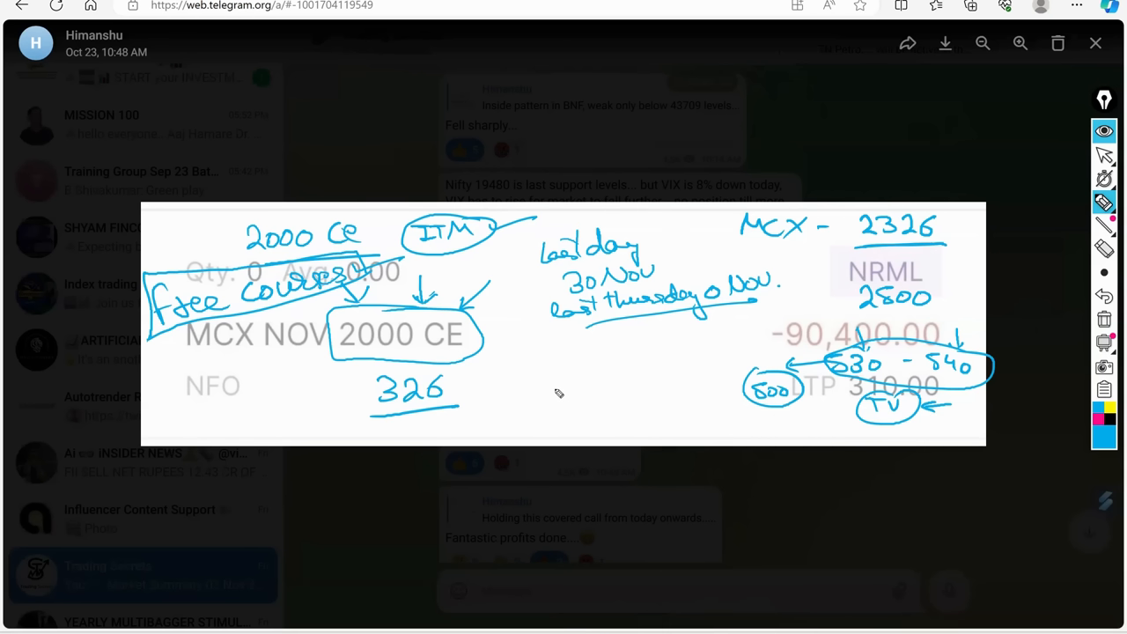
pyautogui.moveTo(553, 391)
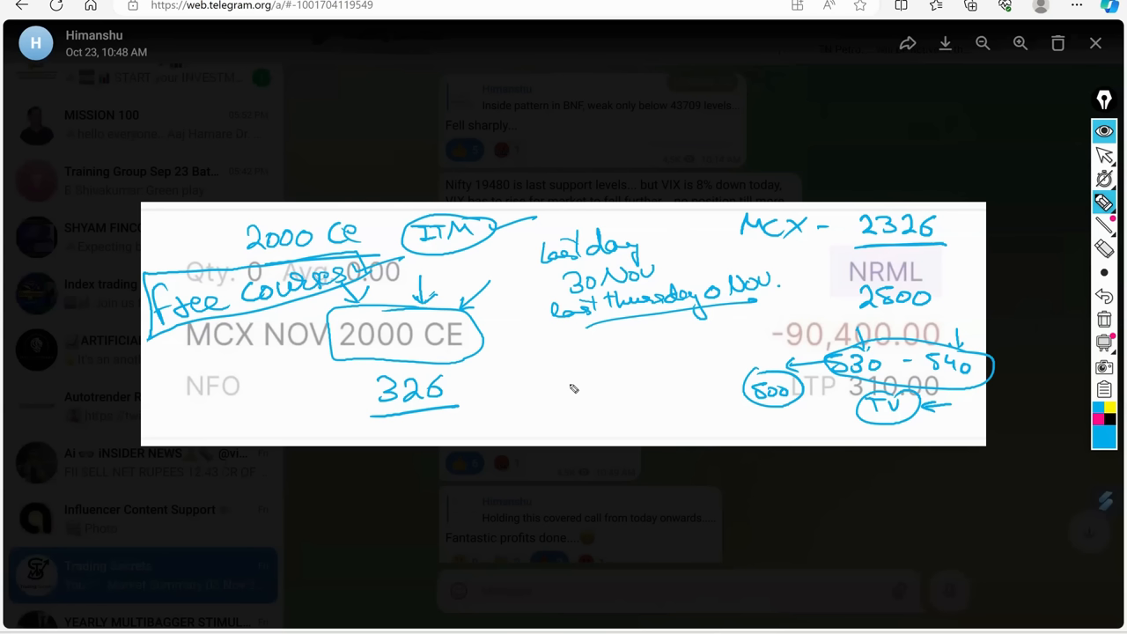
pyautogui.moveTo(650, 386)
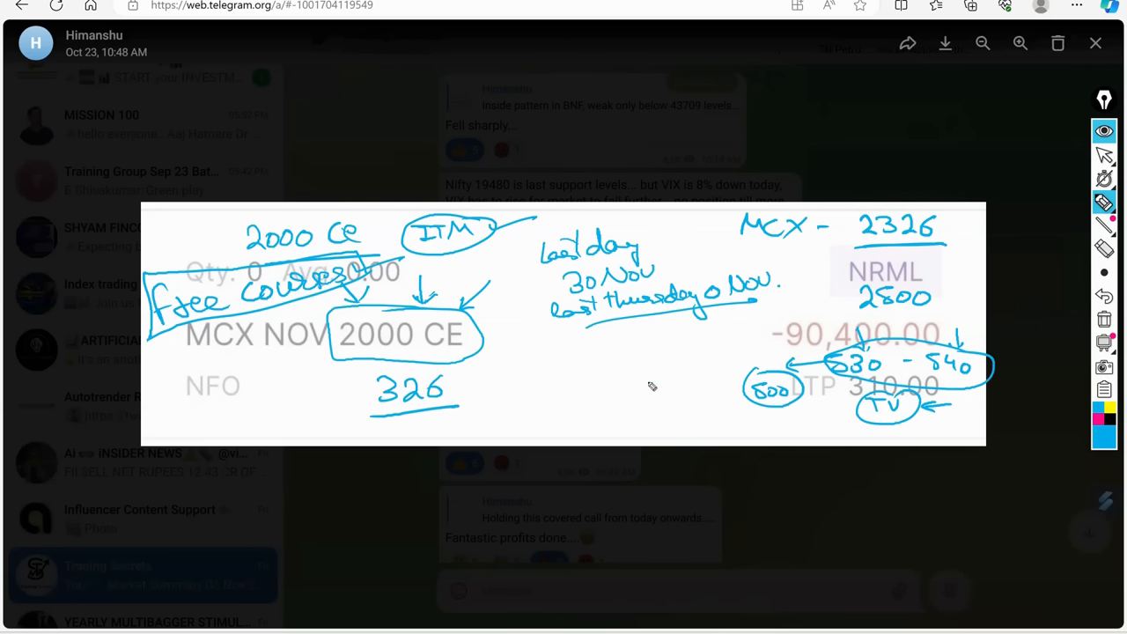
pyautogui.moveTo(277, 361)
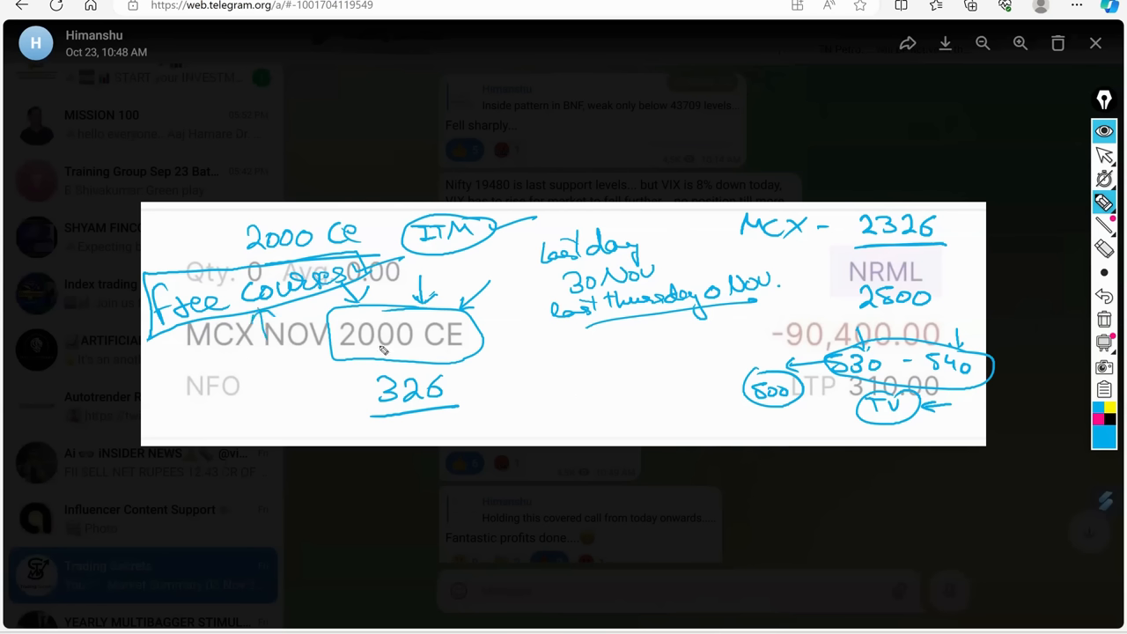
pyautogui.moveTo(511, 368)
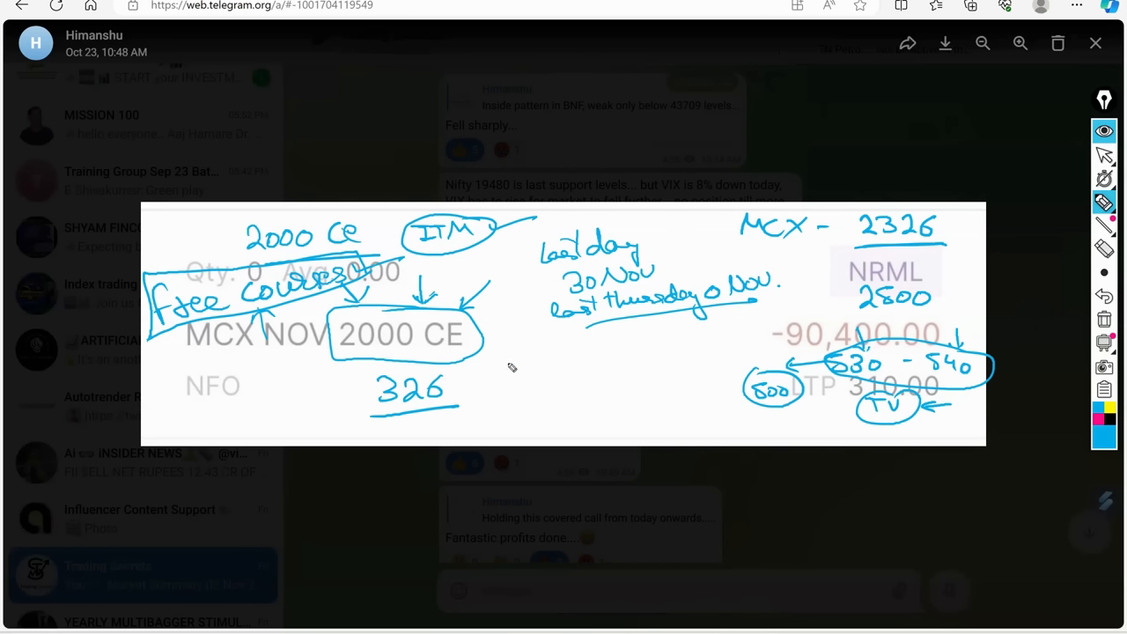
pyautogui.moveTo(523, 367)
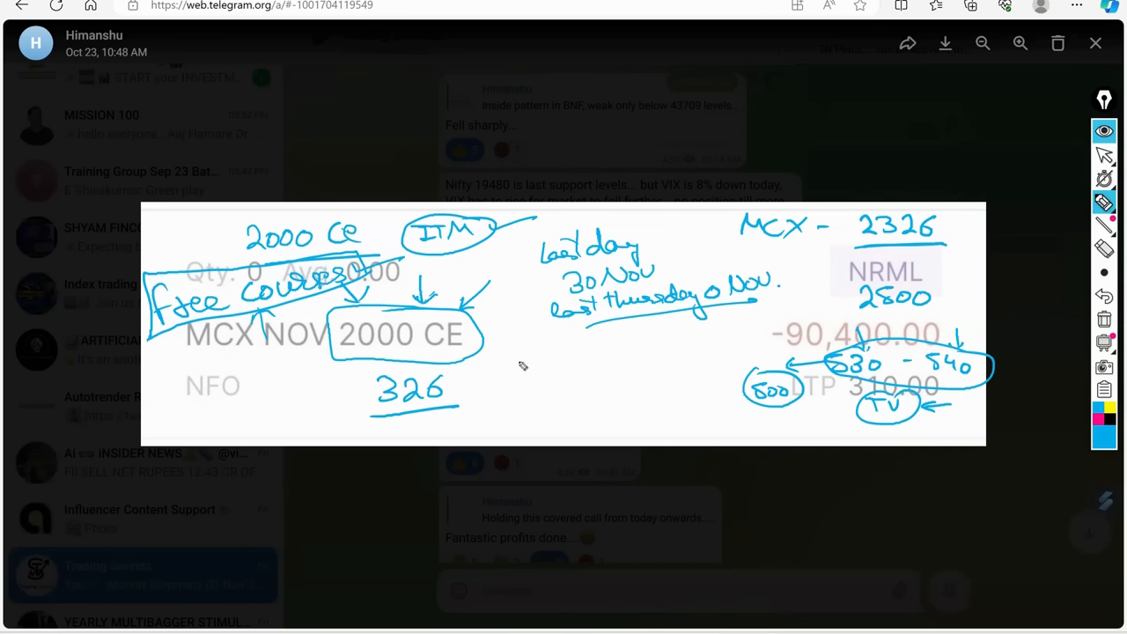
pyautogui.moveTo(542, 313)
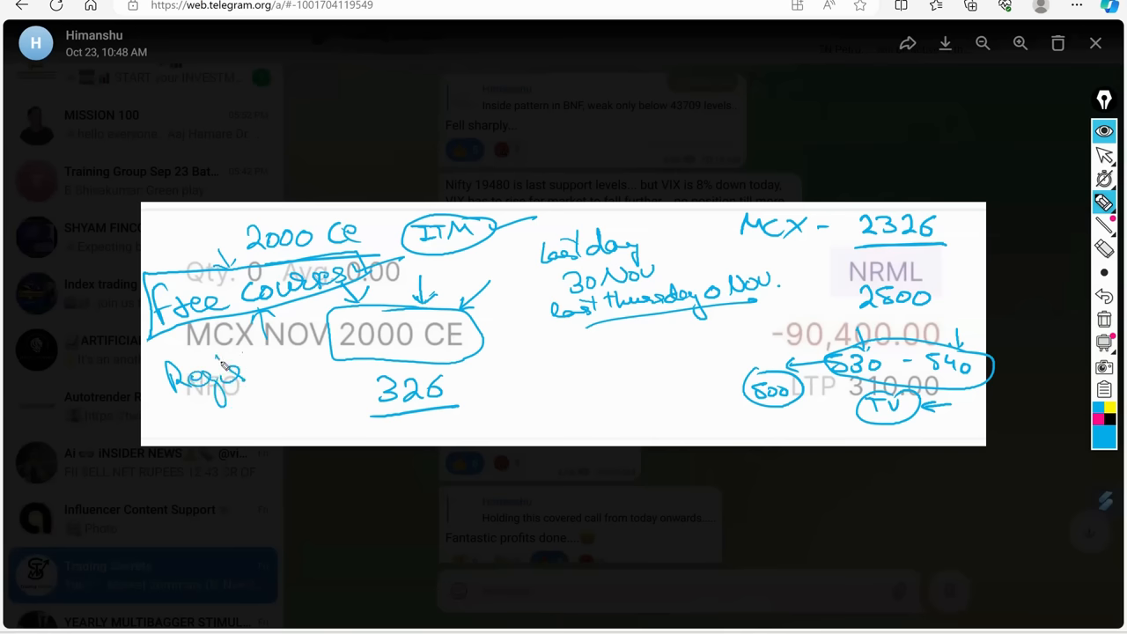
pyautogui.moveTo(225, 365); pyautogui.dragTo(343, 352)
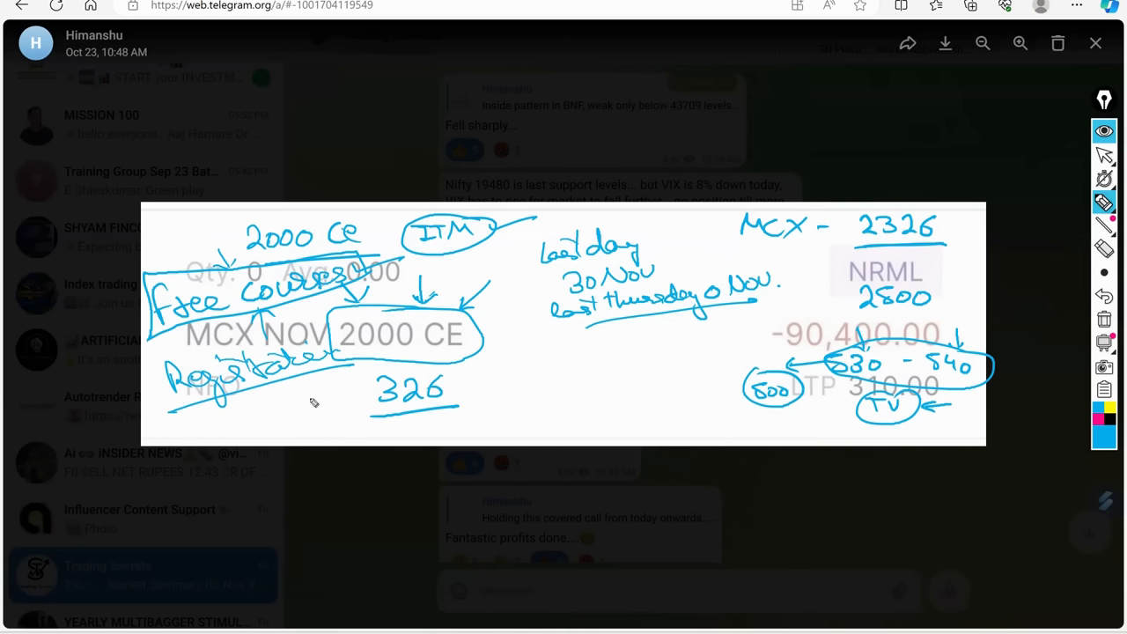
pyautogui.moveTo(589, 349)
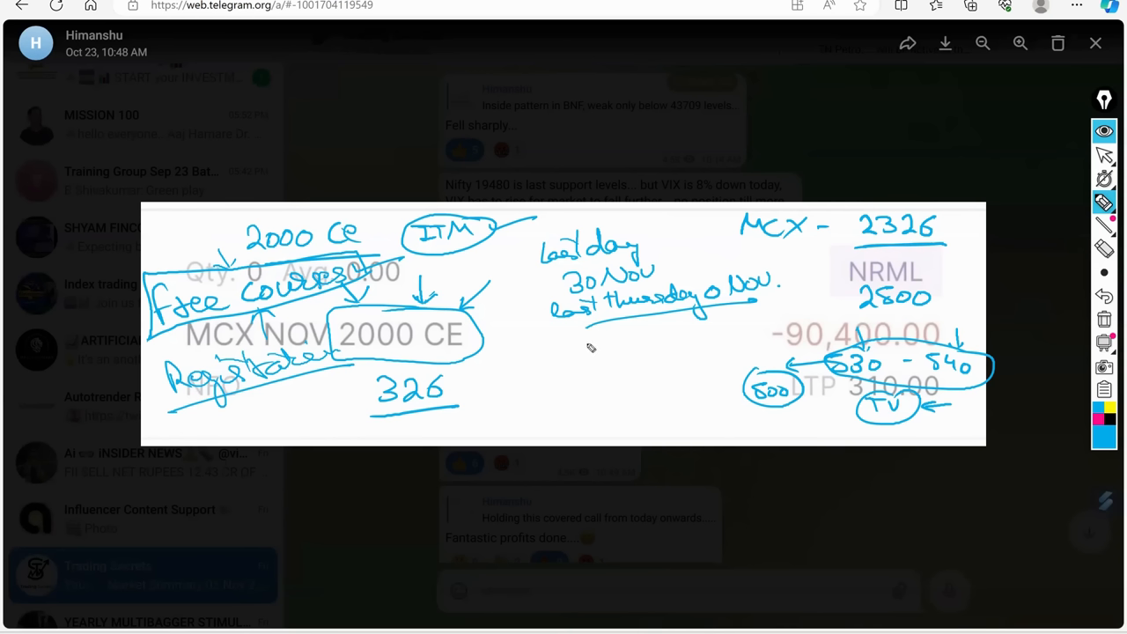
pyautogui.moveTo(316, 392)
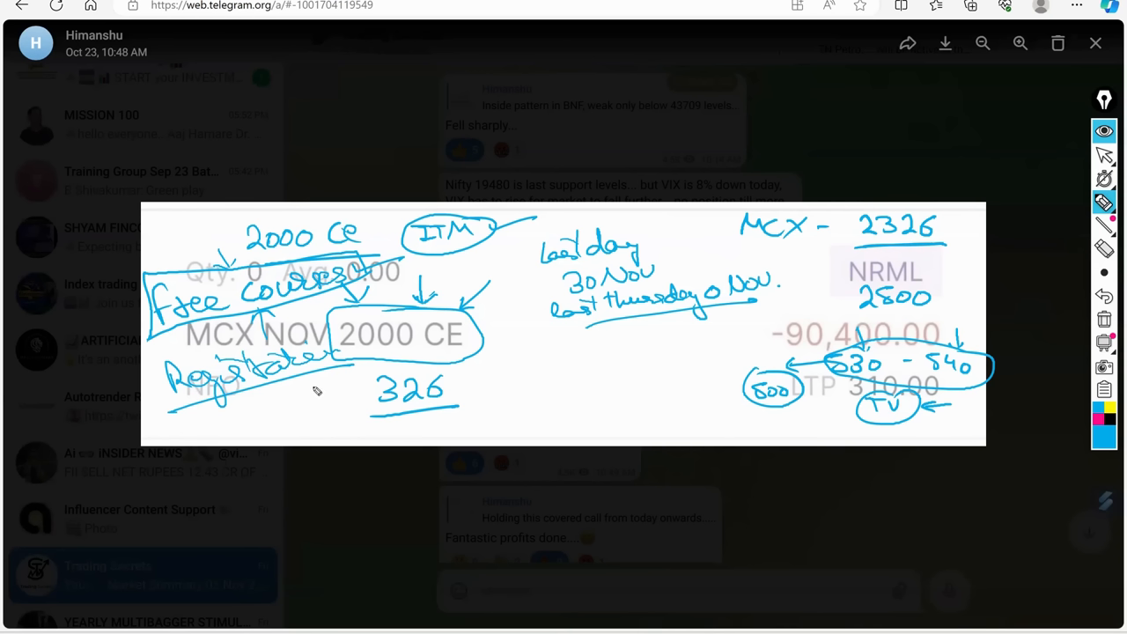
pyautogui.moveTo(307, 398)
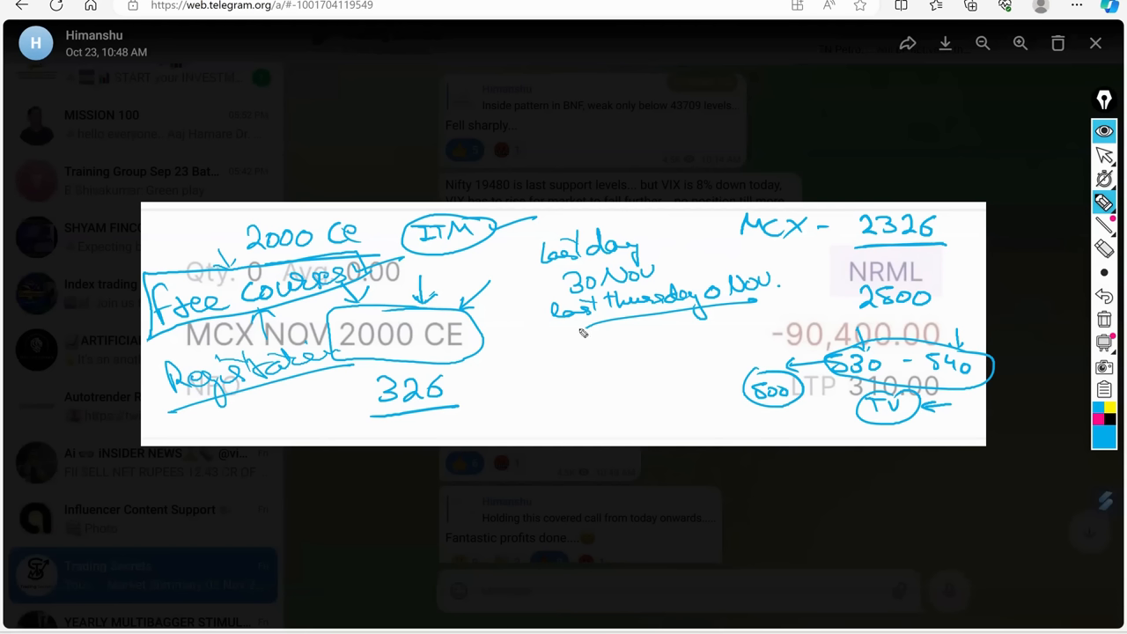
pyautogui.moveTo(640, 418)
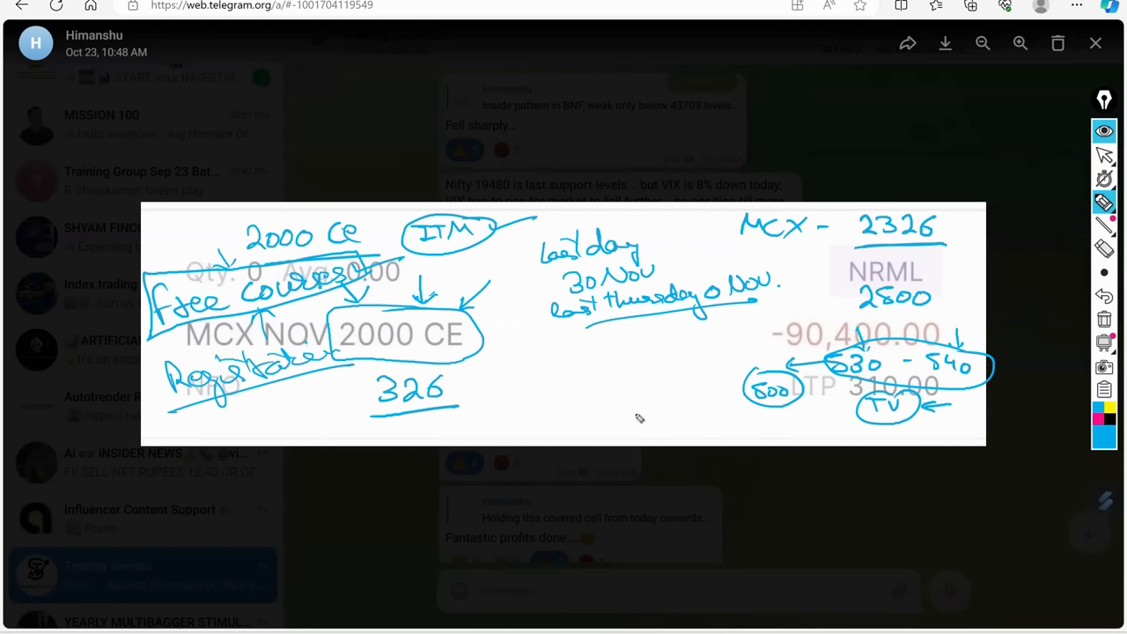
pyautogui.moveTo(696, 330)
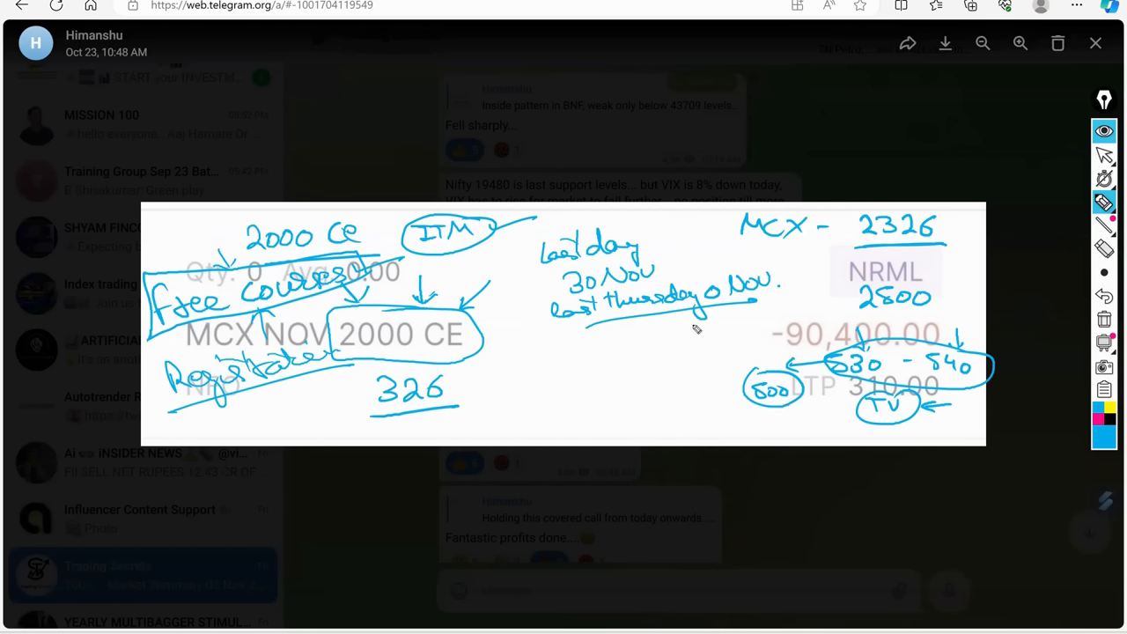
pyautogui.moveTo(592, 439)
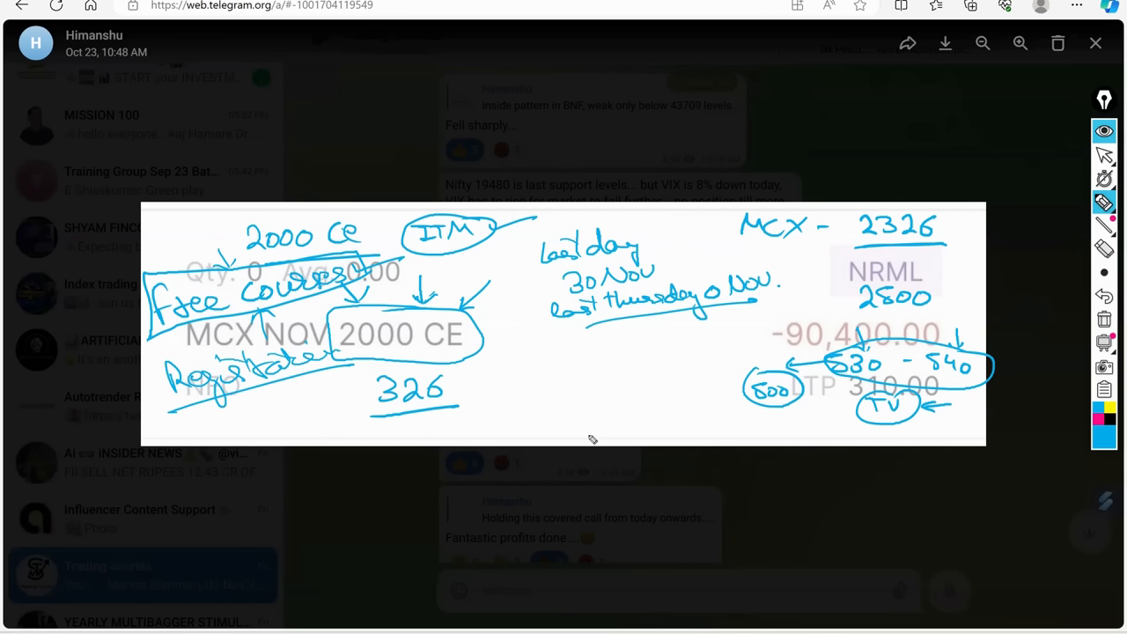
pyautogui.moveTo(621, 387)
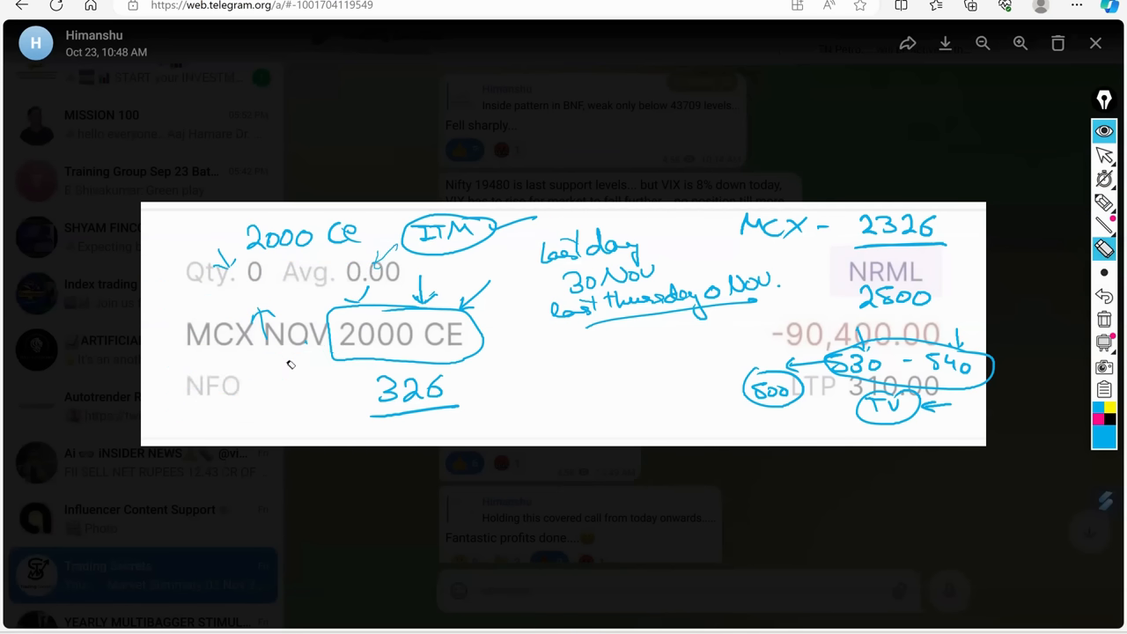
pyautogui.moveTo(841, 390)
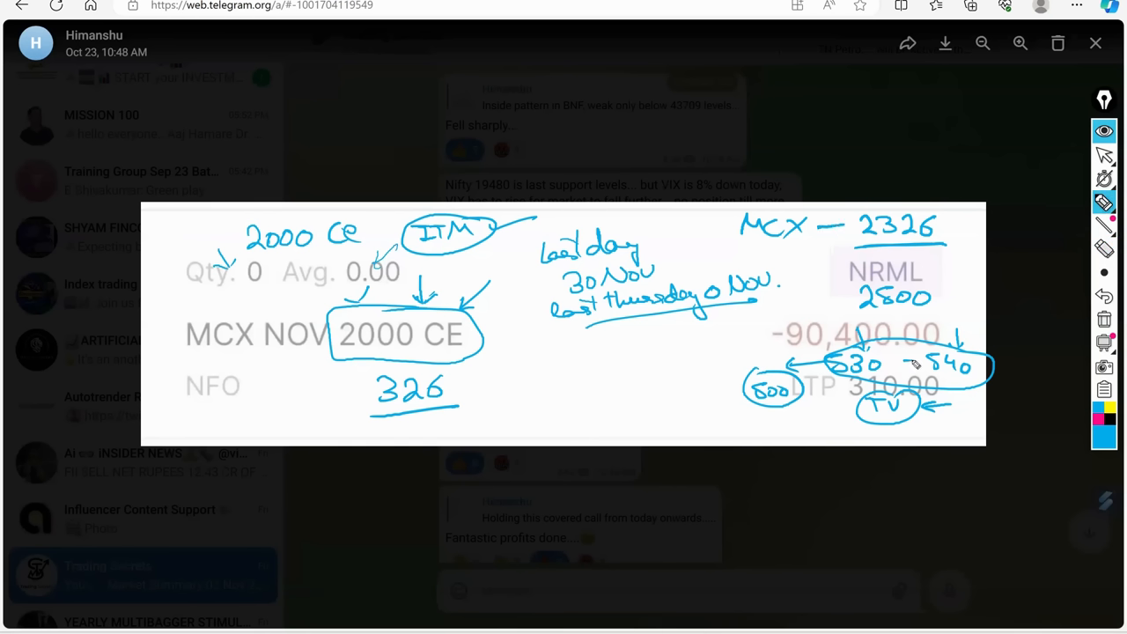
pyautogui.moveTo(891, 333)
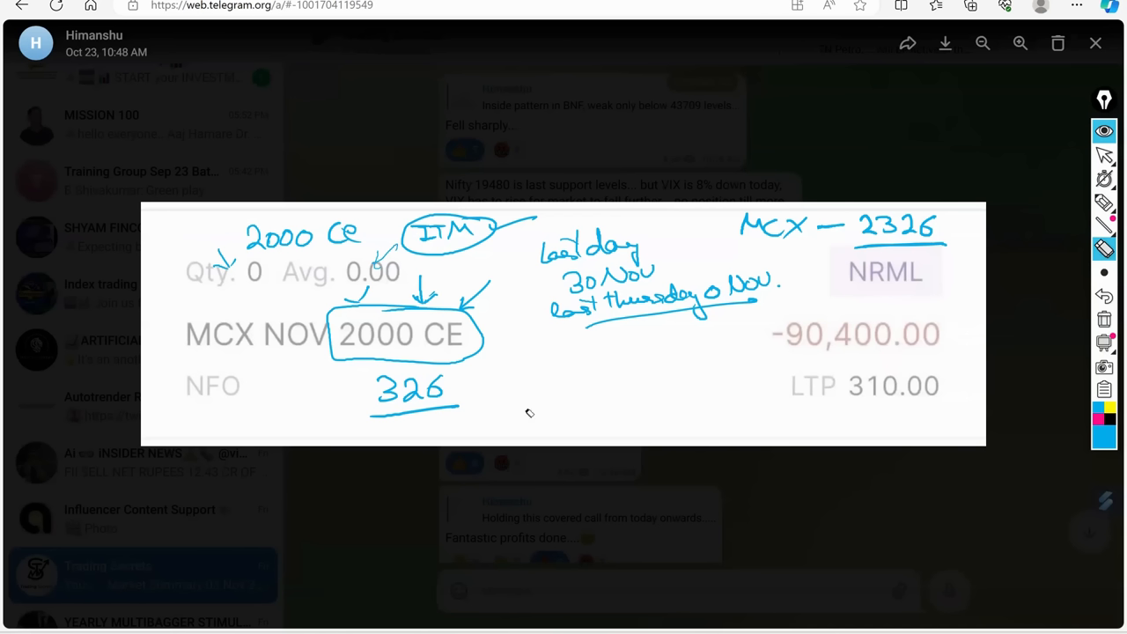
pyautogui.moveTo(1073, 211)
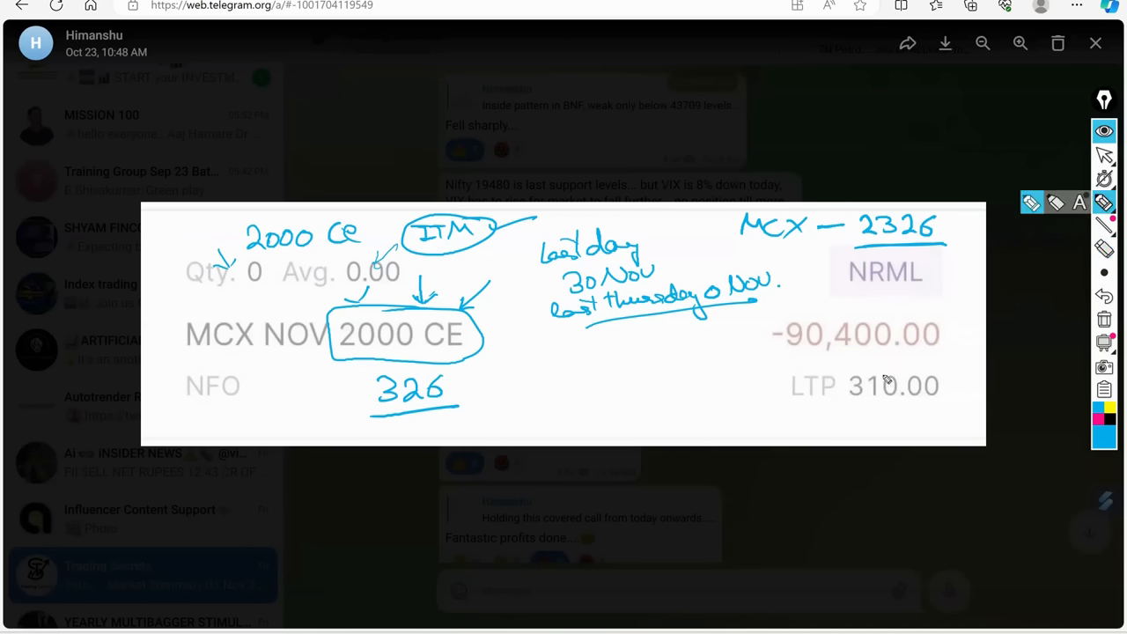
pyautogui.moveTo(897, 395)
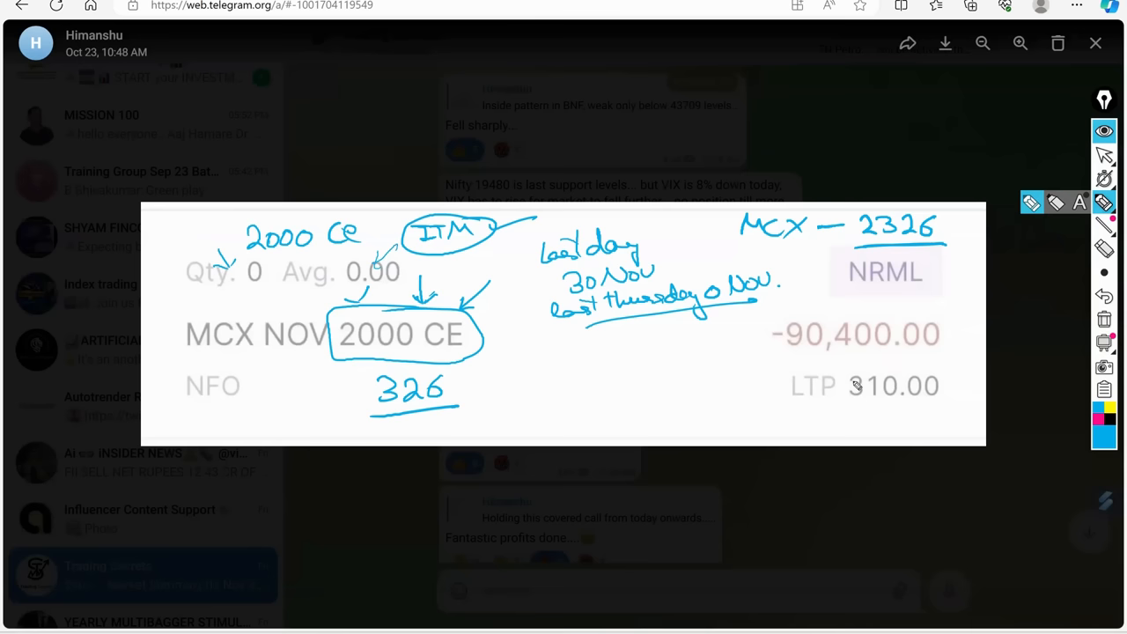
pyautogui.moveTo(850, 382)
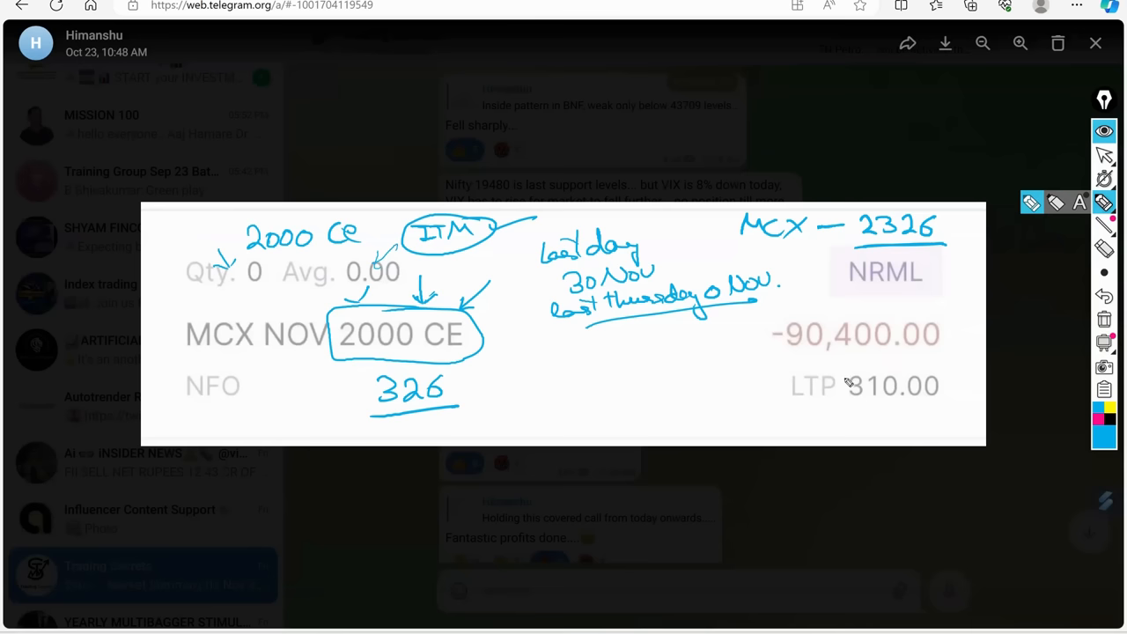
pyautogui.moveTo(872, 374)
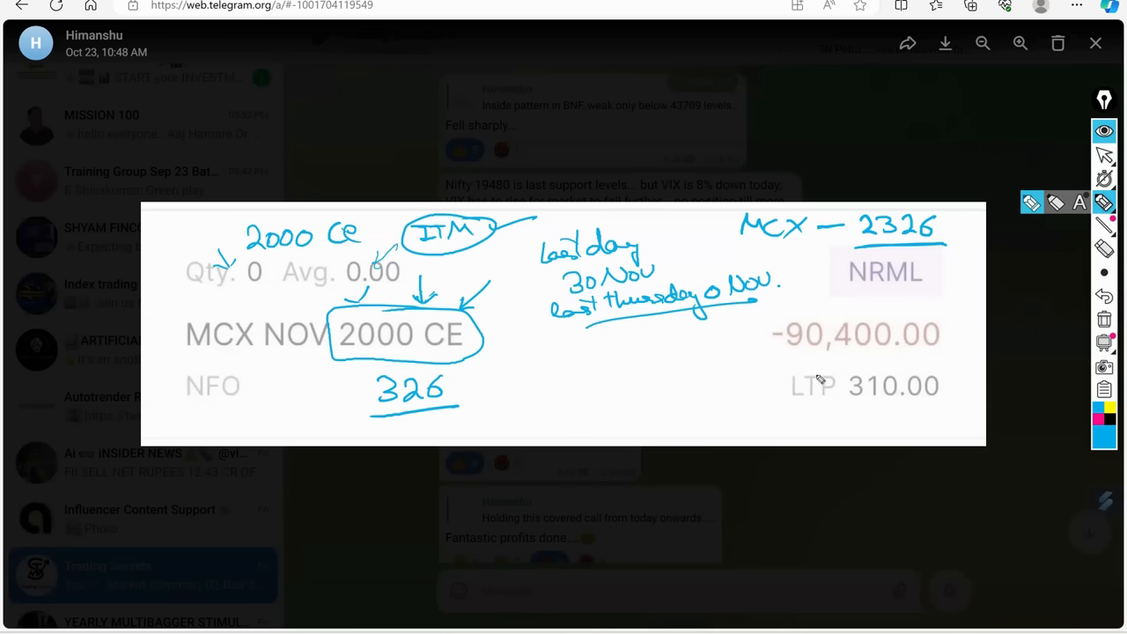
pyautogui.moveTo(852, 386)
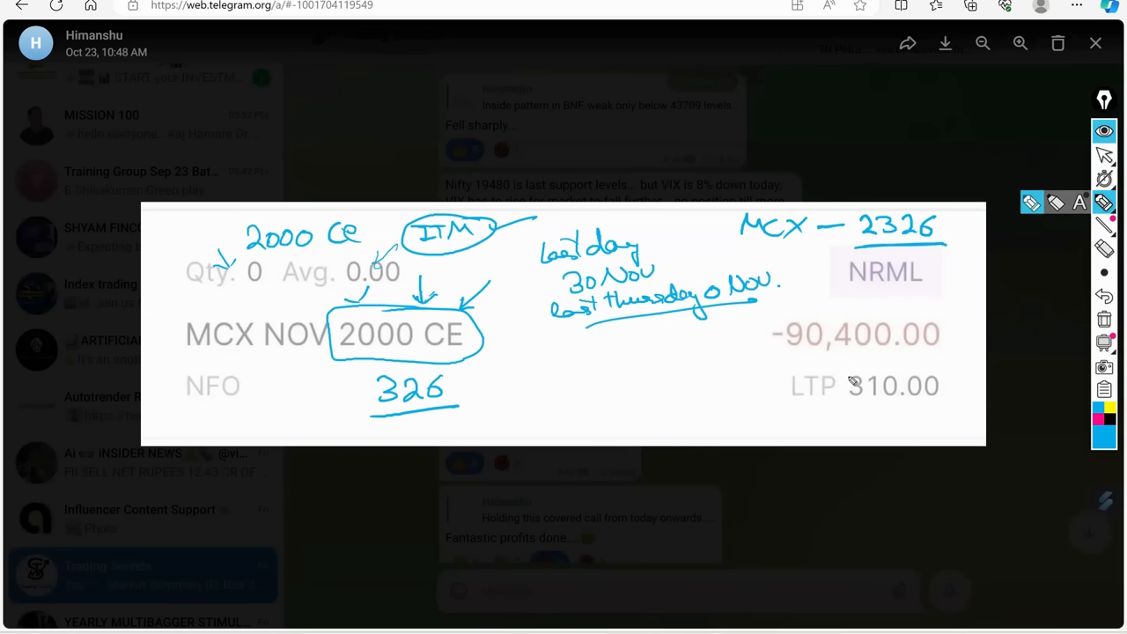
pyautogui.moveTo(922, 360)
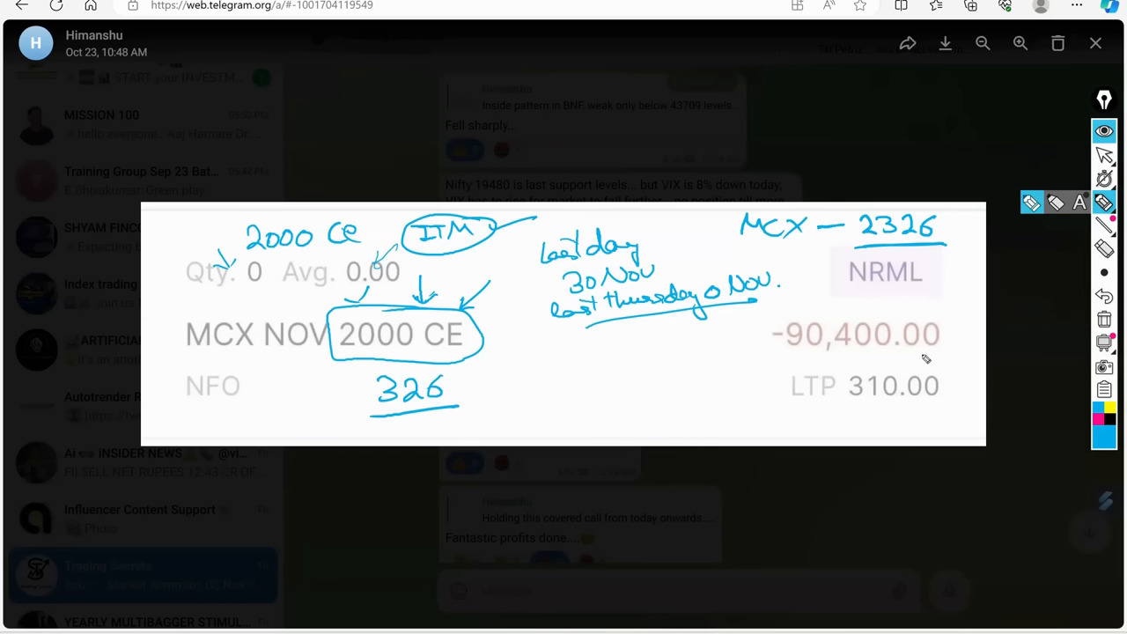
pyautogui.moveTo(928, 355)
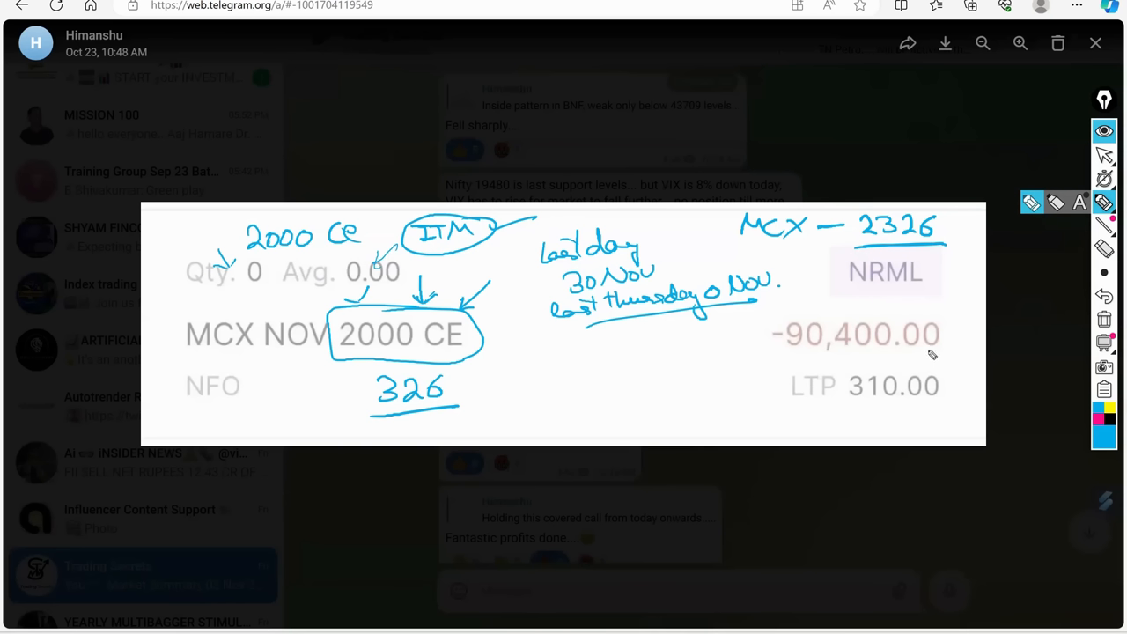
pyautogui.moveTo(938, 337)
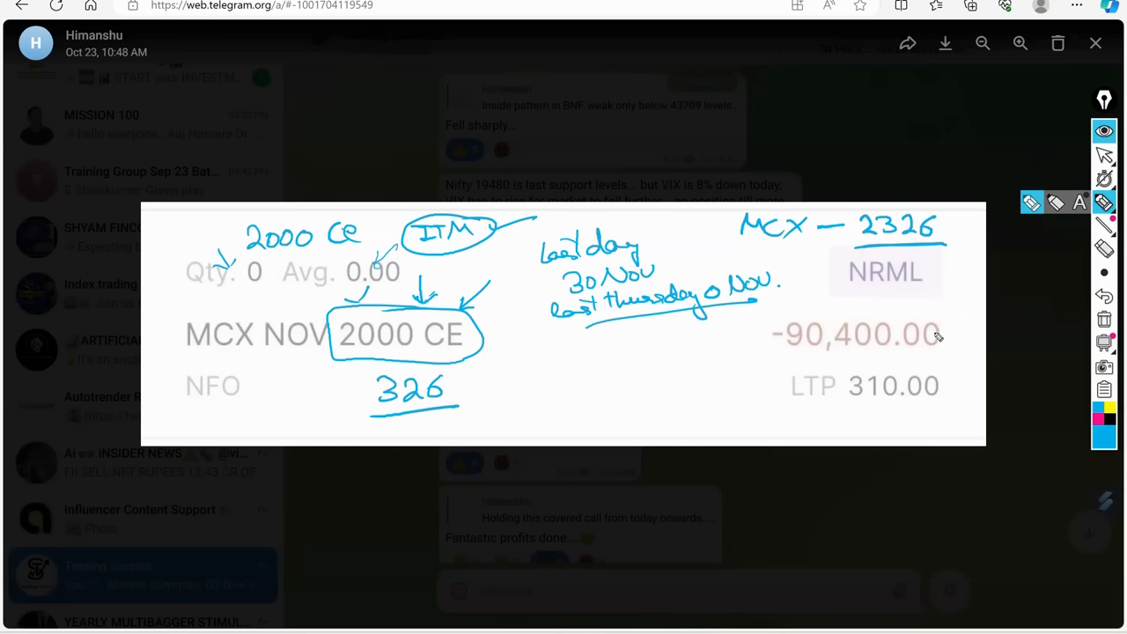
pyautogui.moveTo(938, 337)
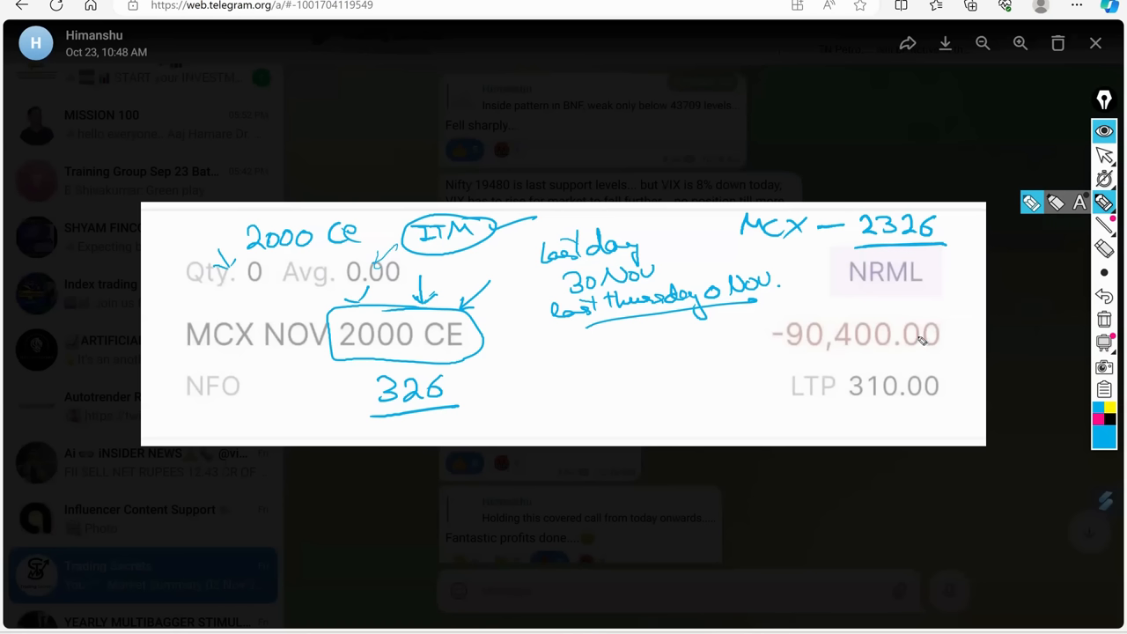
pyautogui.moveTo(923, 322)
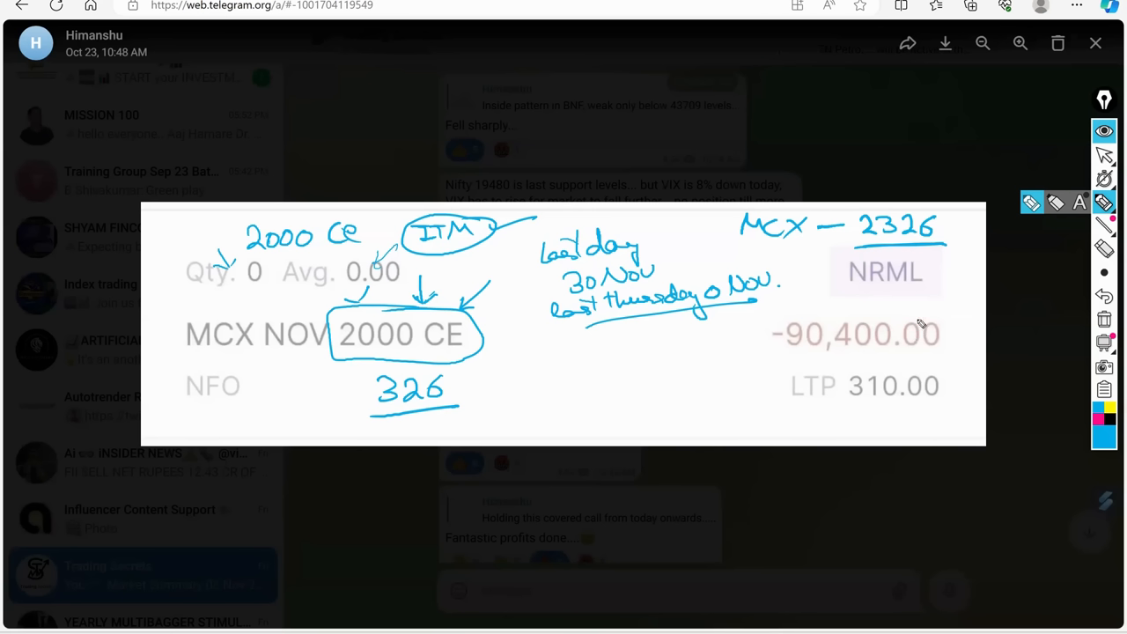
pyautogui.moveTo(915, 329)
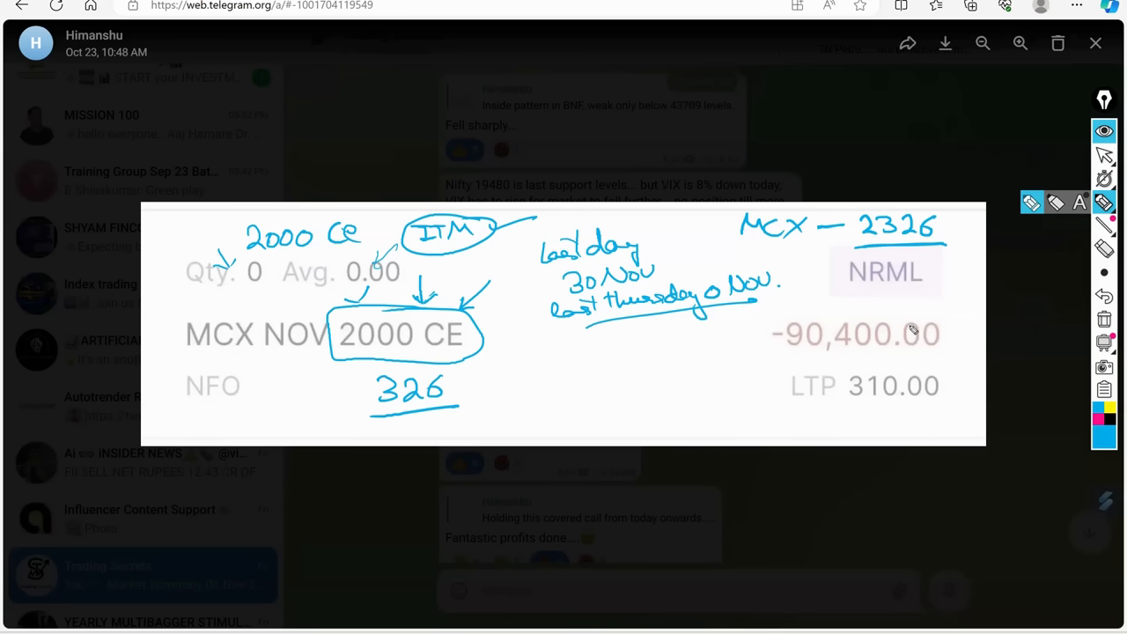
pyautogui.moveTo(914, 325)
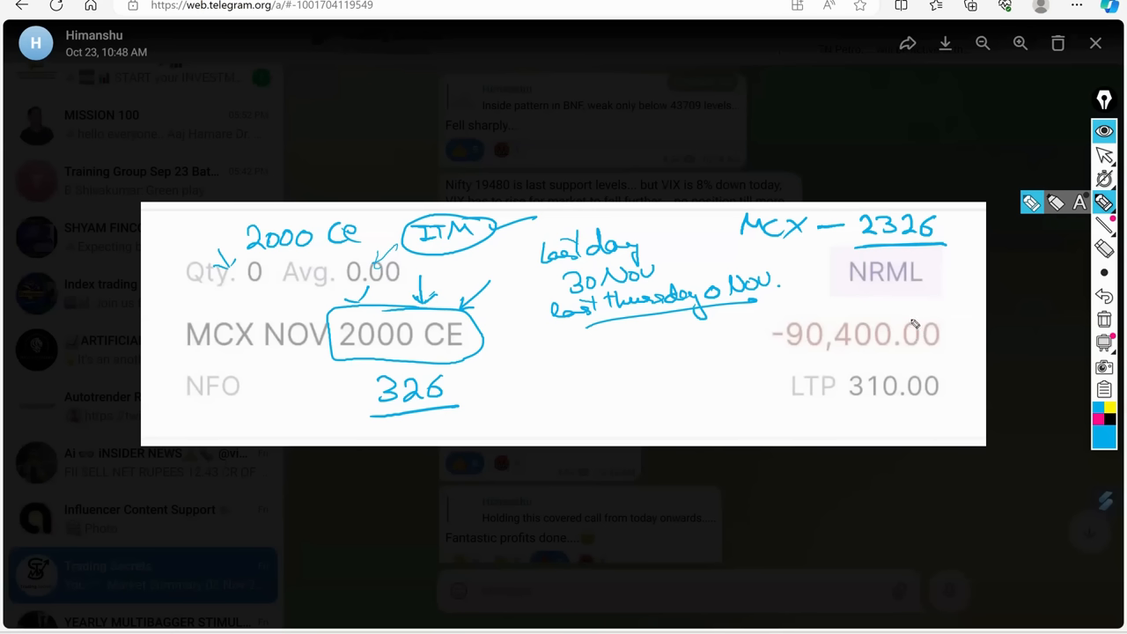
pyautogui.moveTo(905, 314)
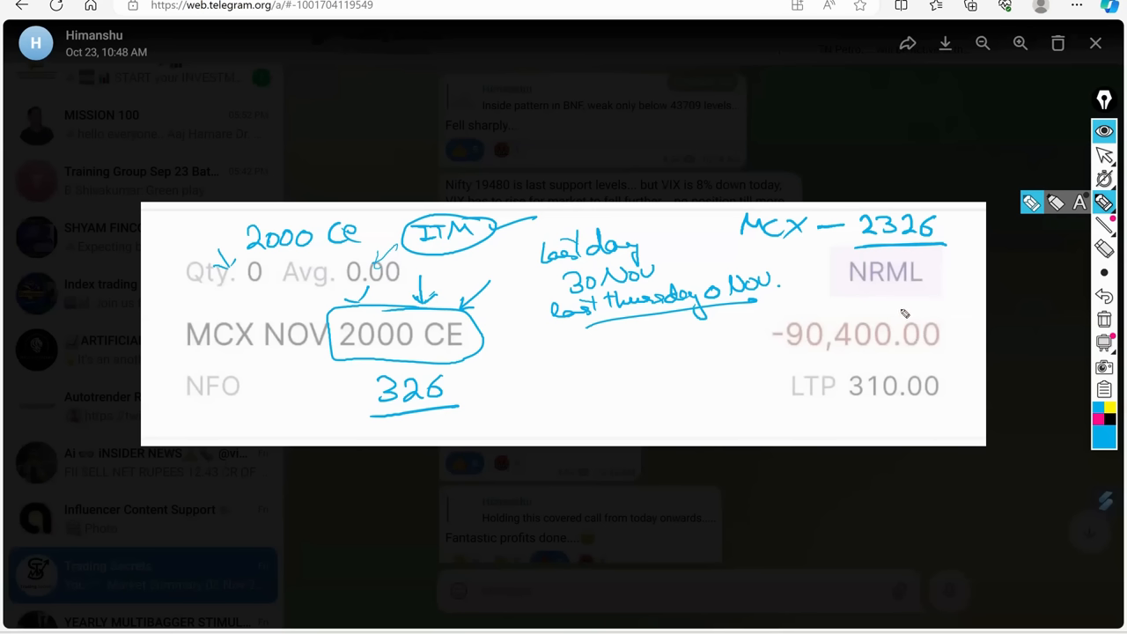
pyautogui.moveTo(914, 338)
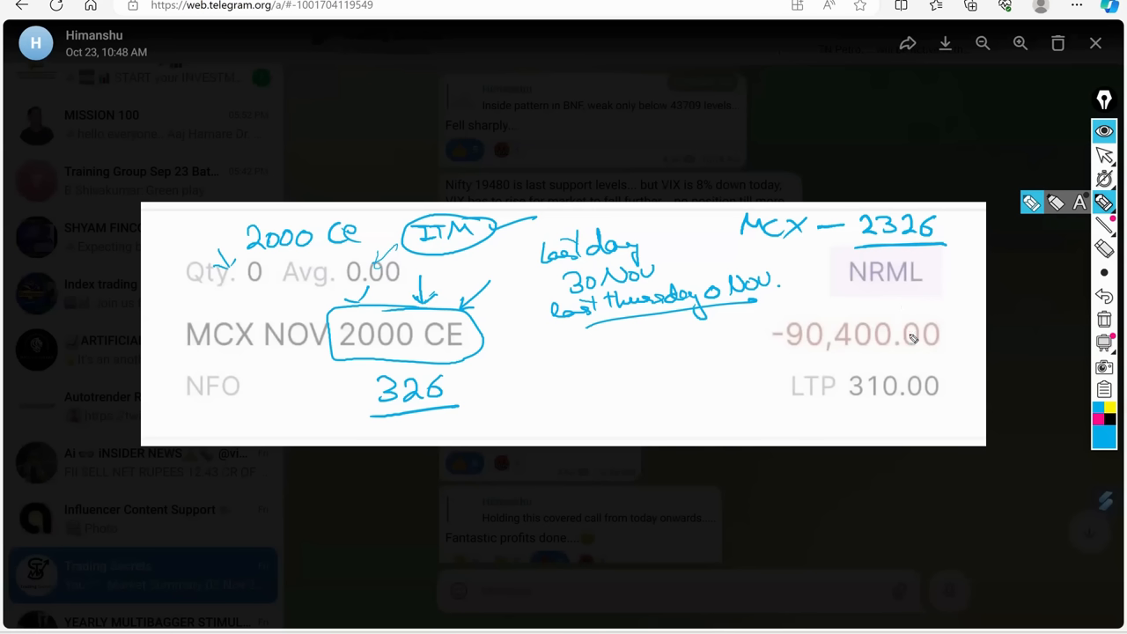
pyautogui.moveTo(905, 326)
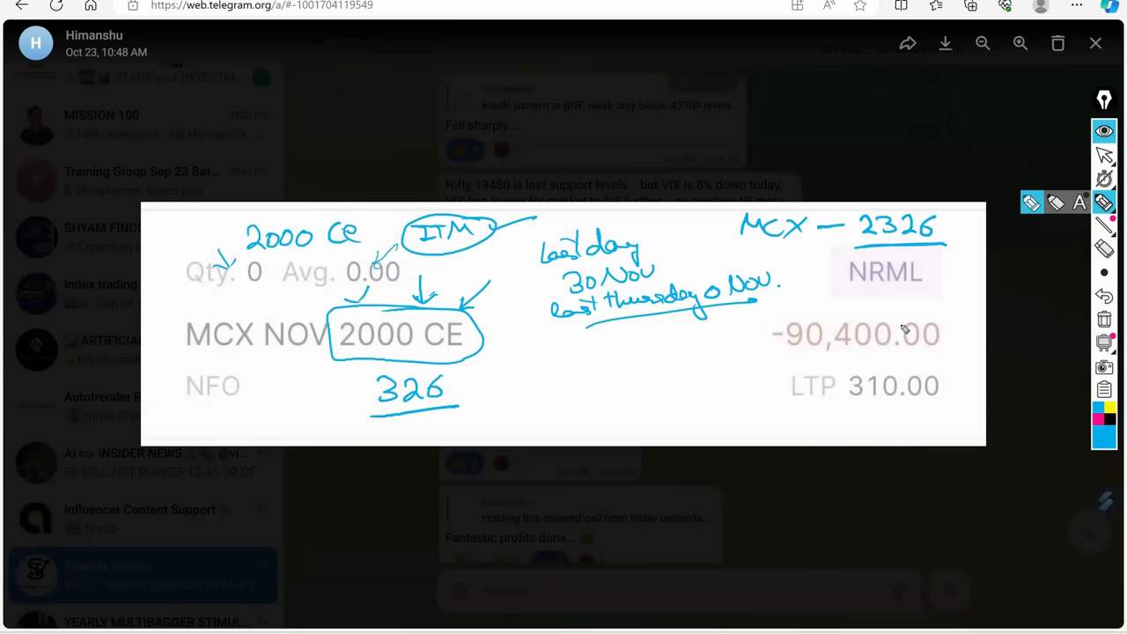
pyautogui.moveTo(907, 293)
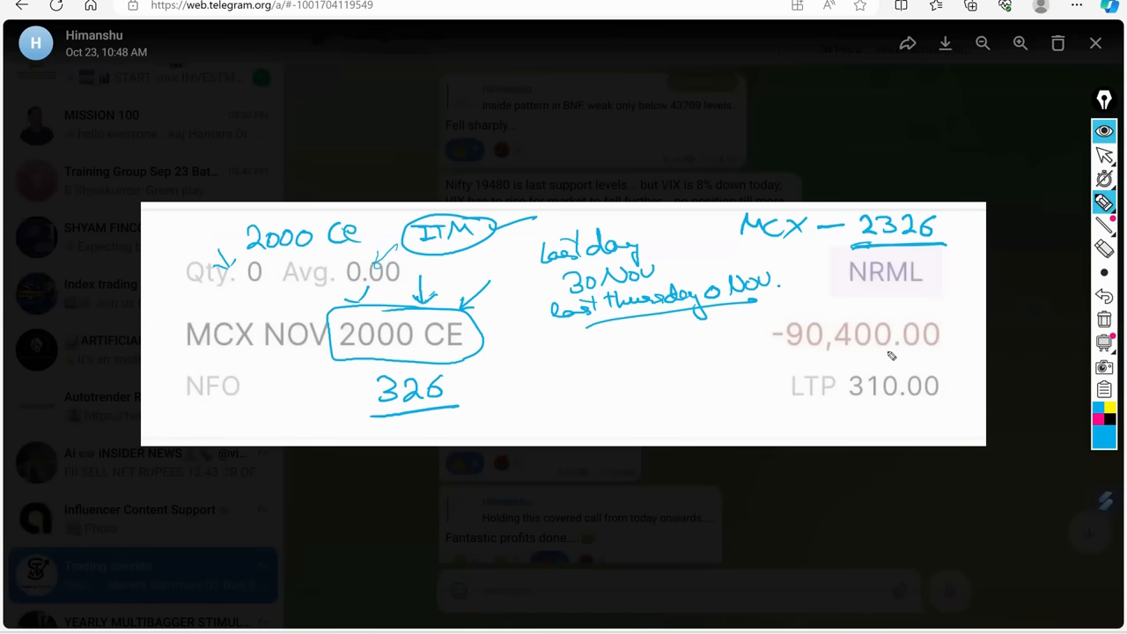
pyautogui.moveTo(888, 345)
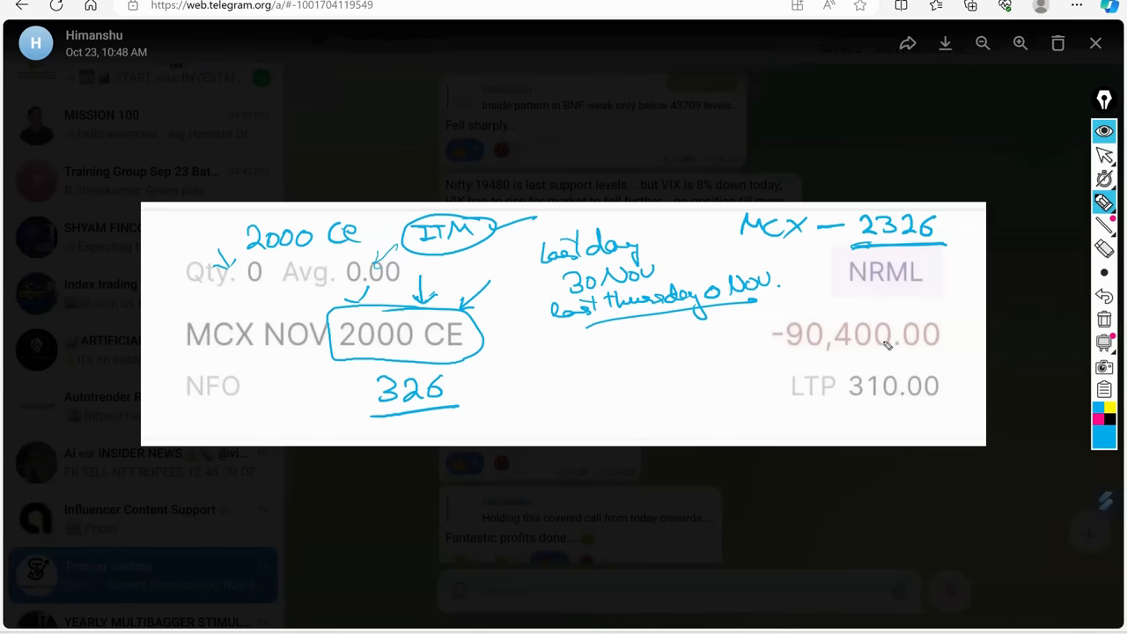
pyautogui.moveTo(880, 340)
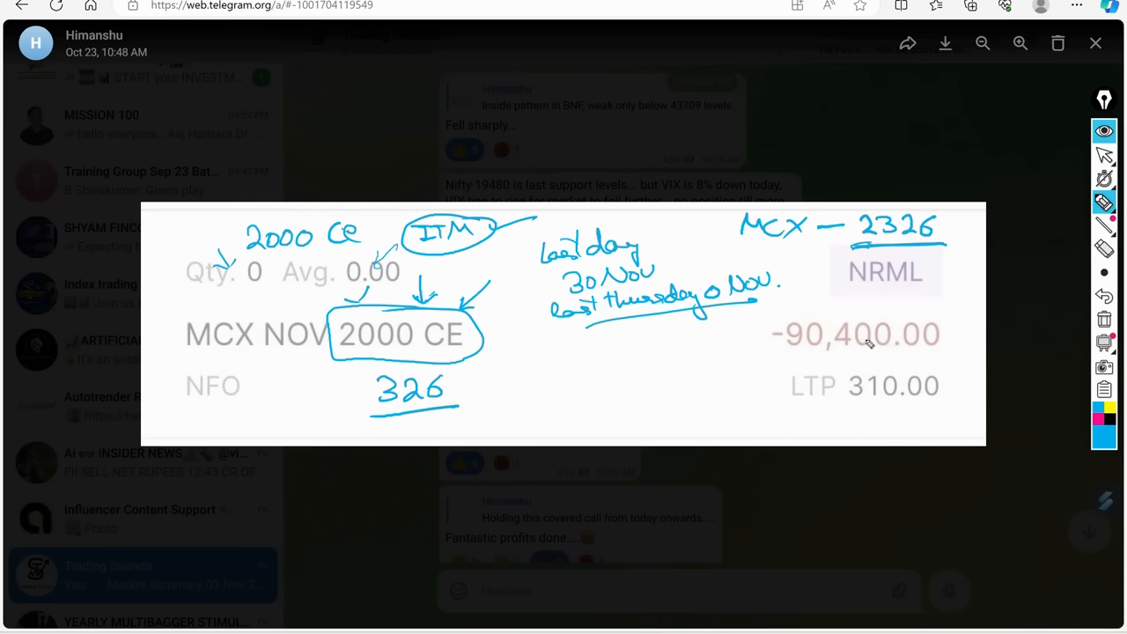
pyautogui.moveTo(870, 345)
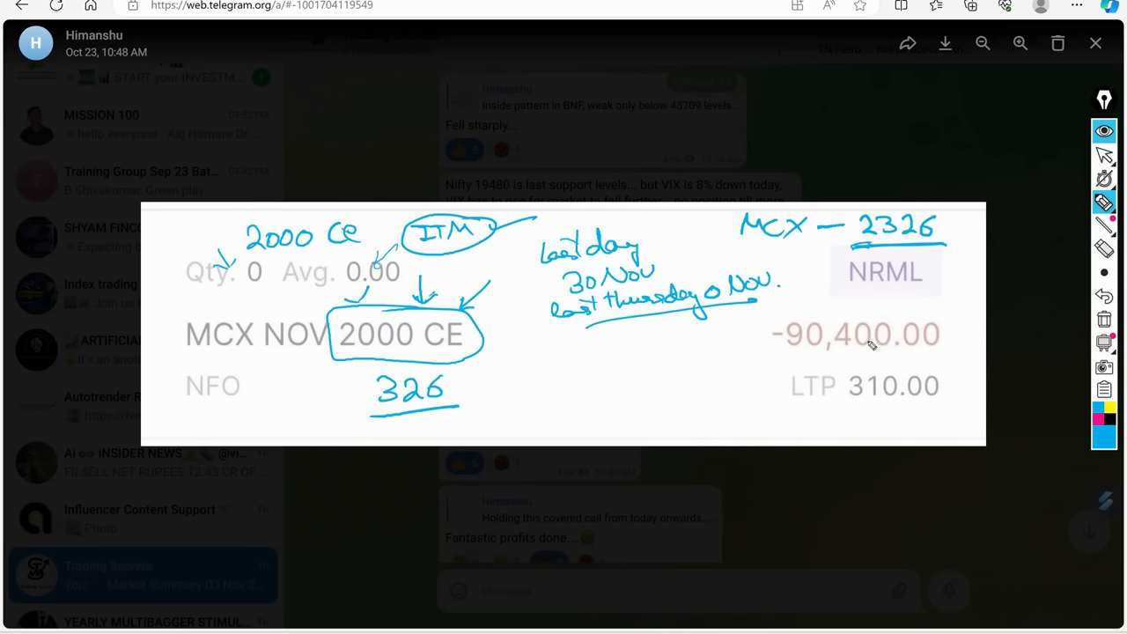
pyautogui.moveTo(880, 340)
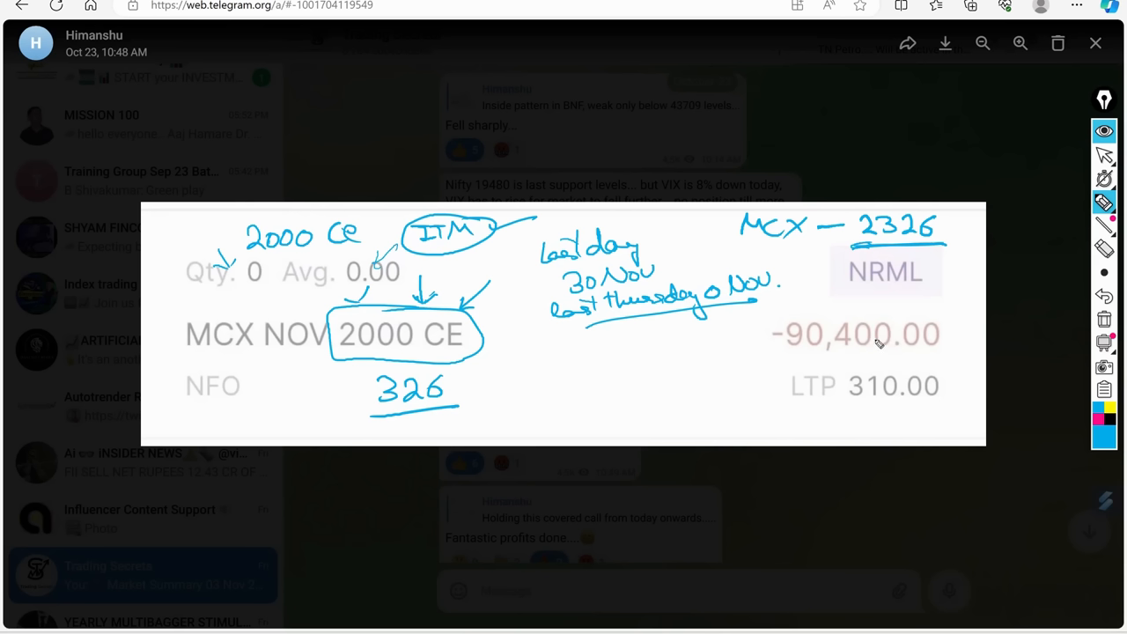
pyautogui.moveTo(866, 345)
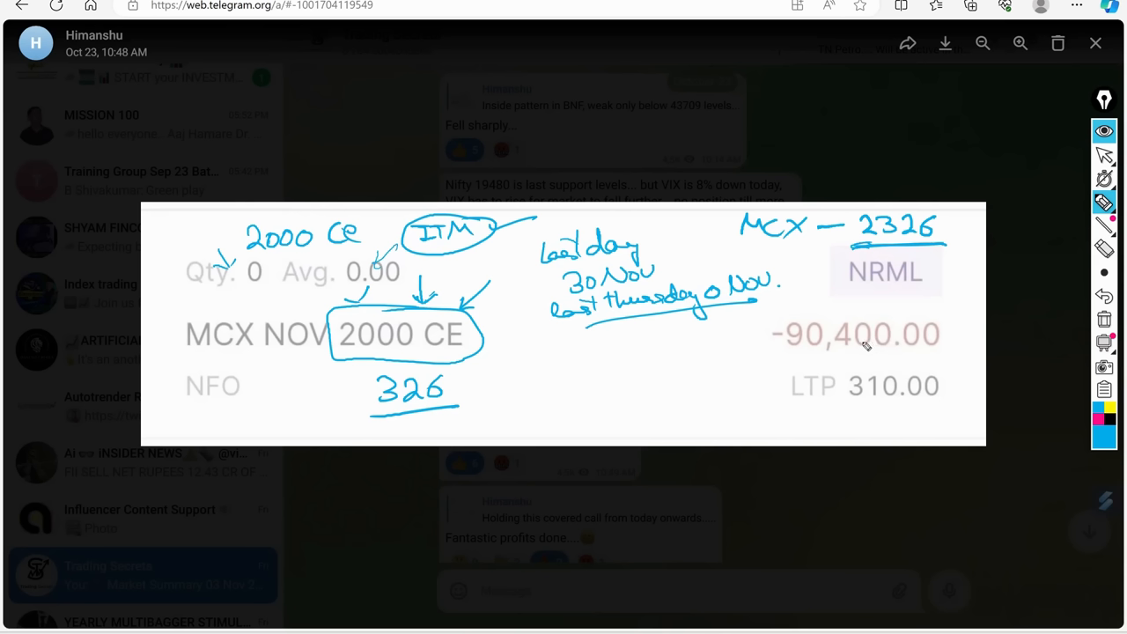
pyautogui.moveTo(564, 372)
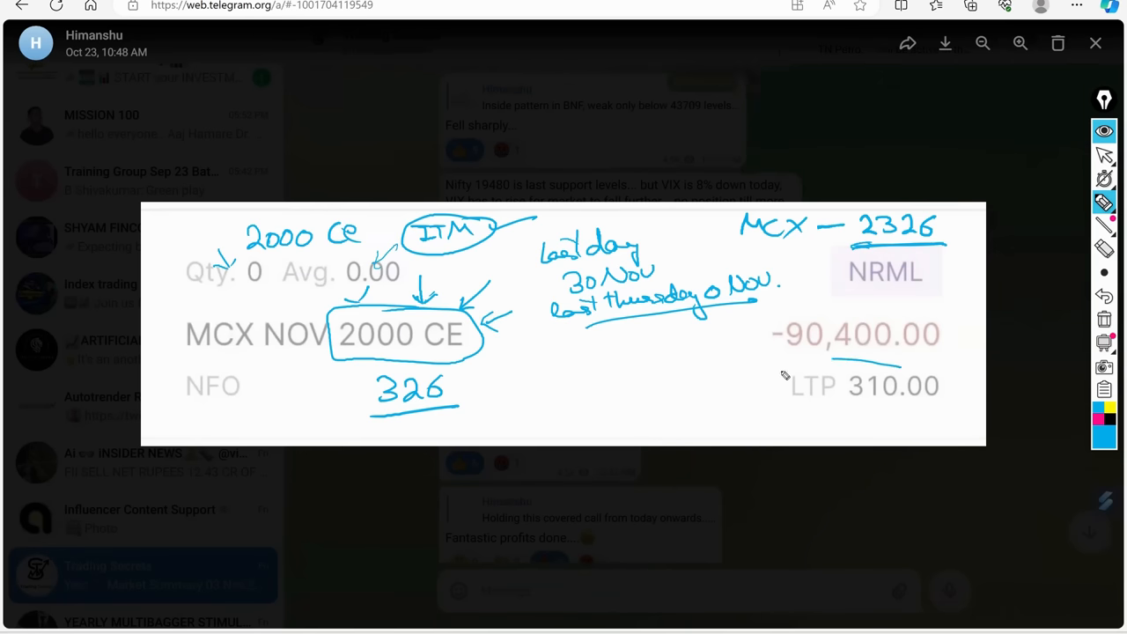
# Add pen circles around the option figures and a second circled 16 with an arrow
pyautogui.moveTo(784, 361); pyautogui.dragTo(956, 414)
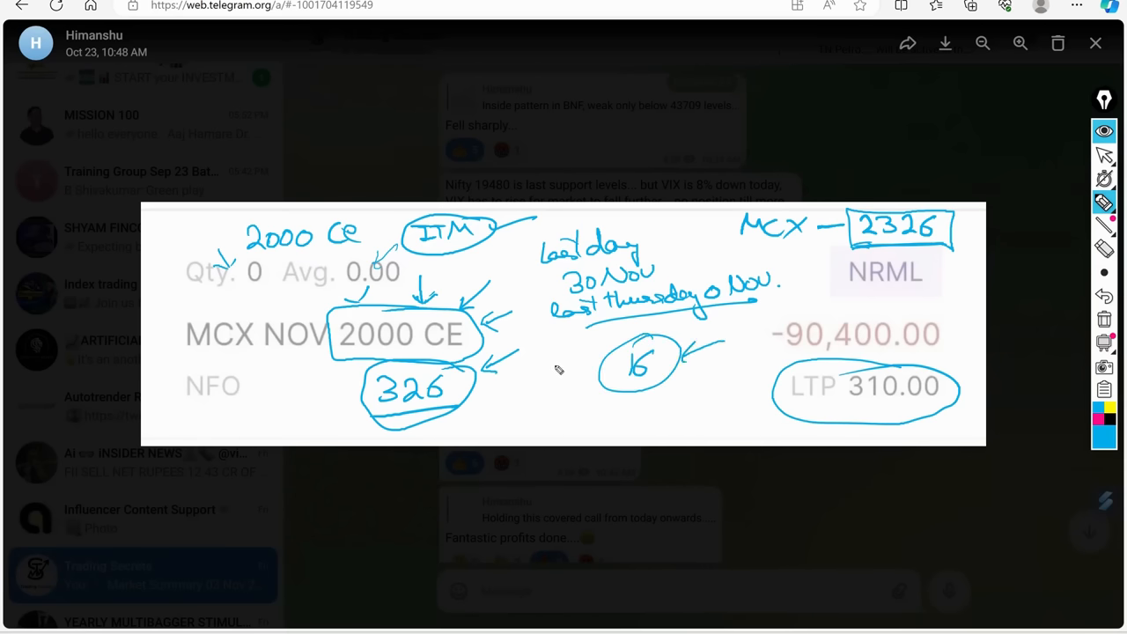
pyautogui.moveTo(741, 403)
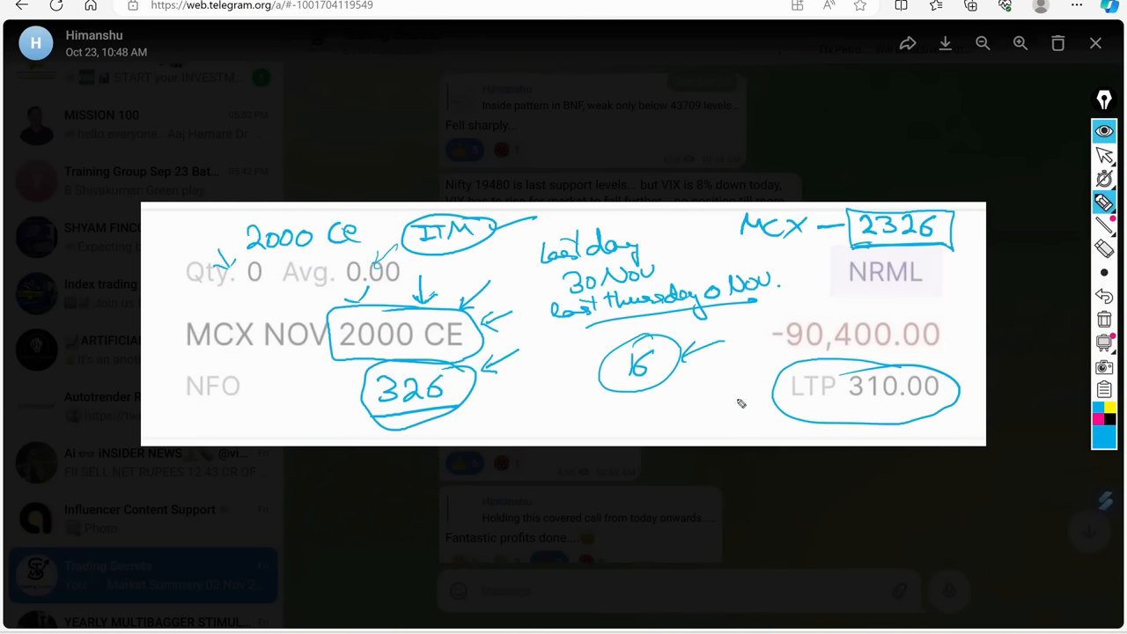
pyautogui.moveTo(883, 333)
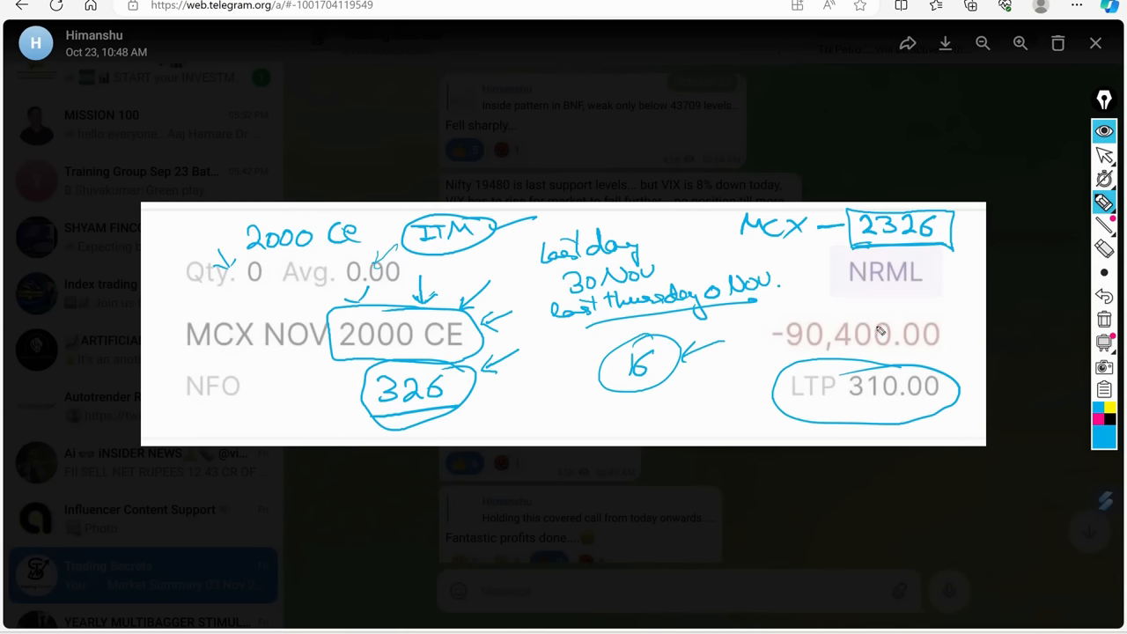
pyautogui.moveTo(696, 348); pyautogui.dragTo(749, 379)
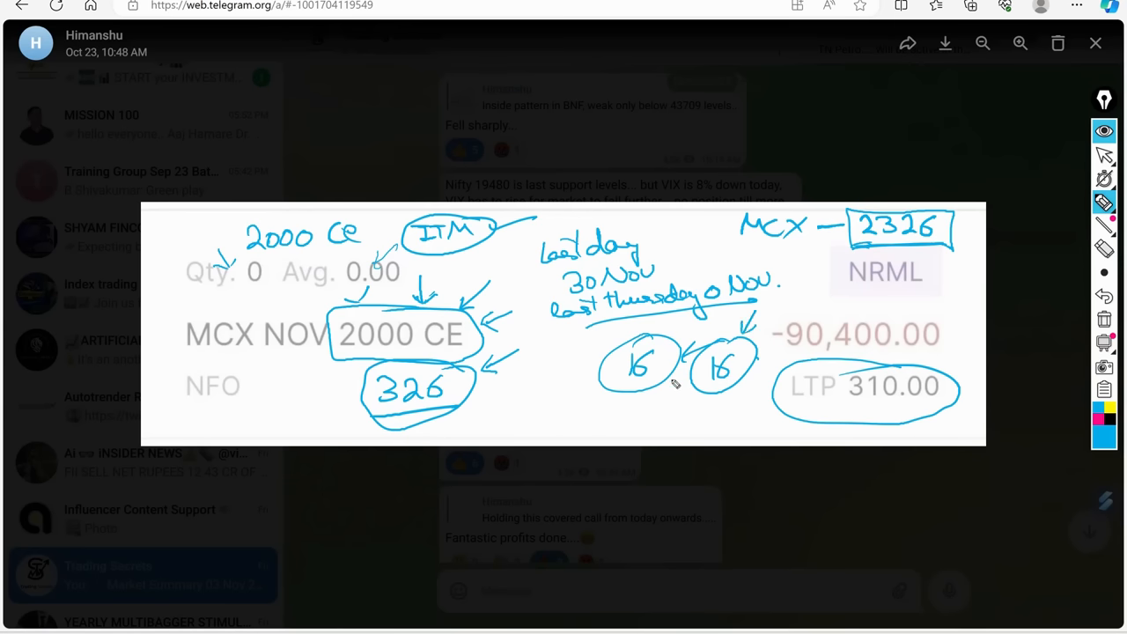
pyautogui.moveTo(641, 354)
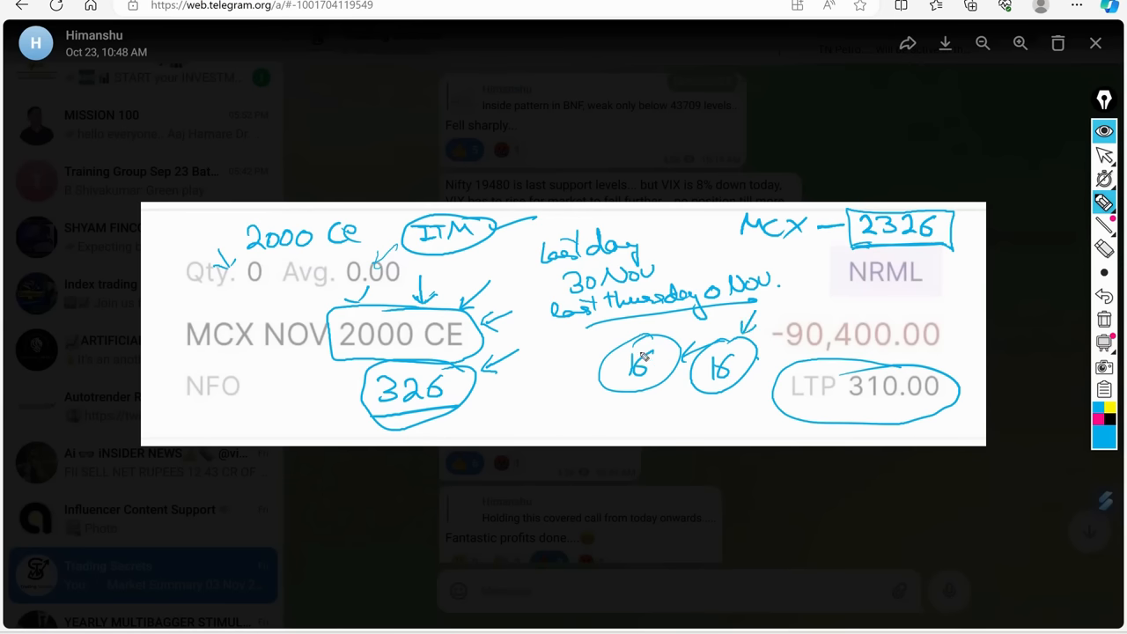
pyautogui.moveTo(656, 366)
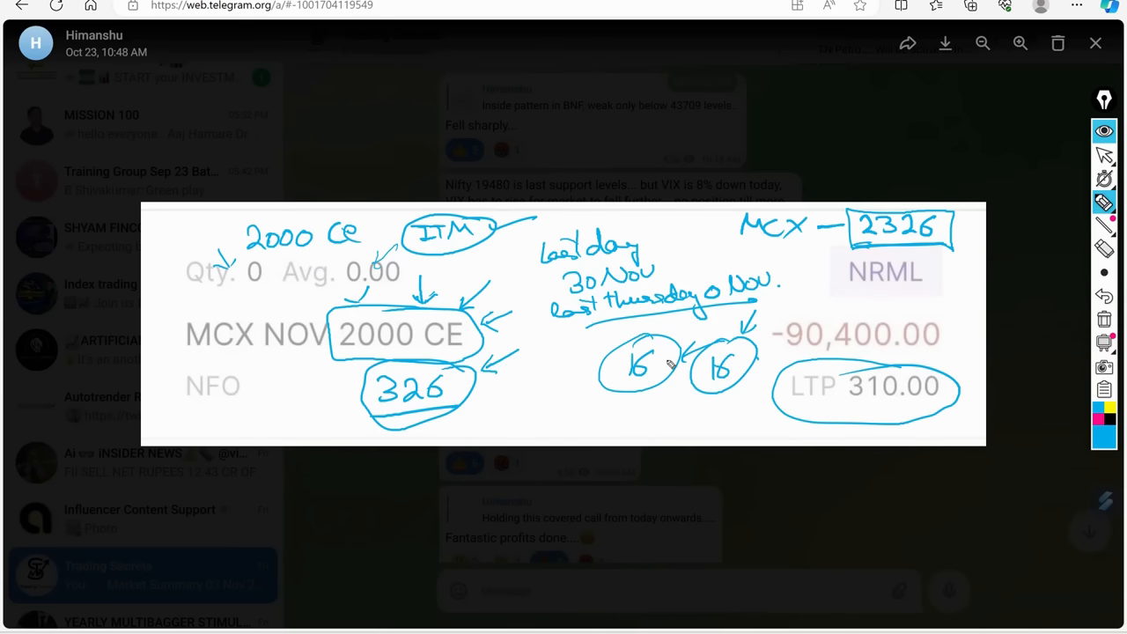
pyautogui.moveTo(579, 397)
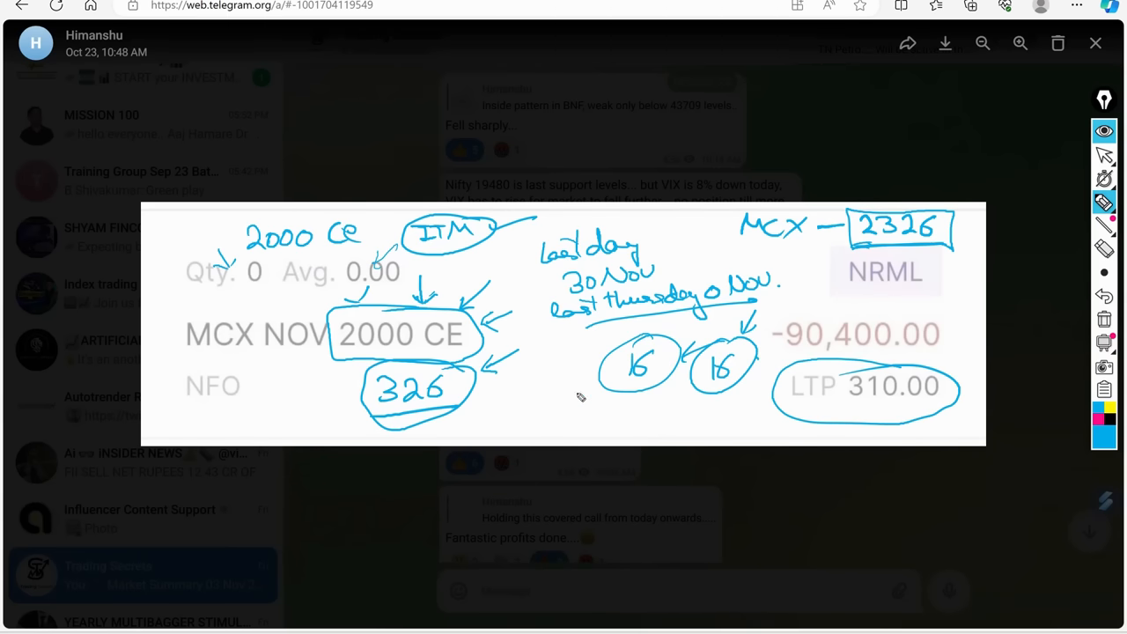
pyautogui.moveTo(612, 391)
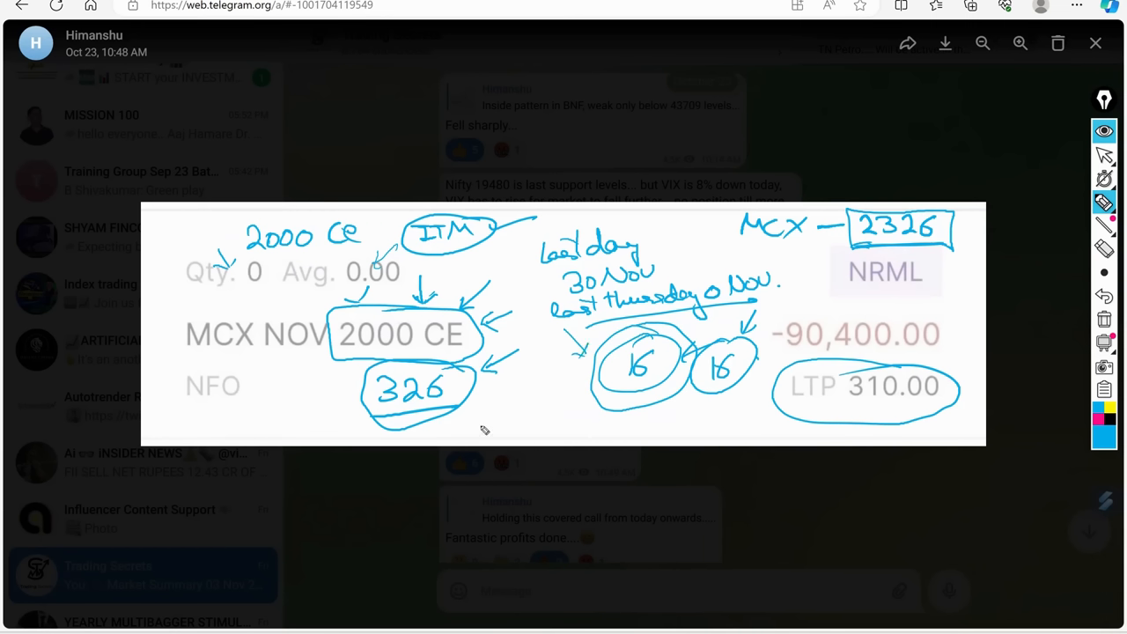
pyautogui.moveTo(491, 424)
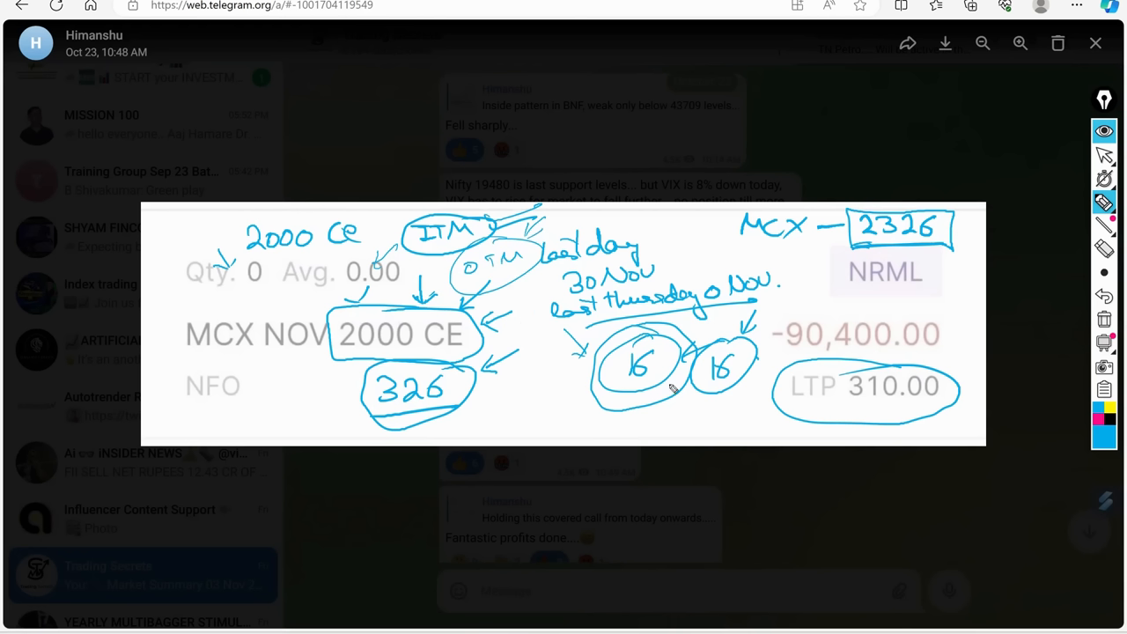
pyautogui.moveTo(767, 407)
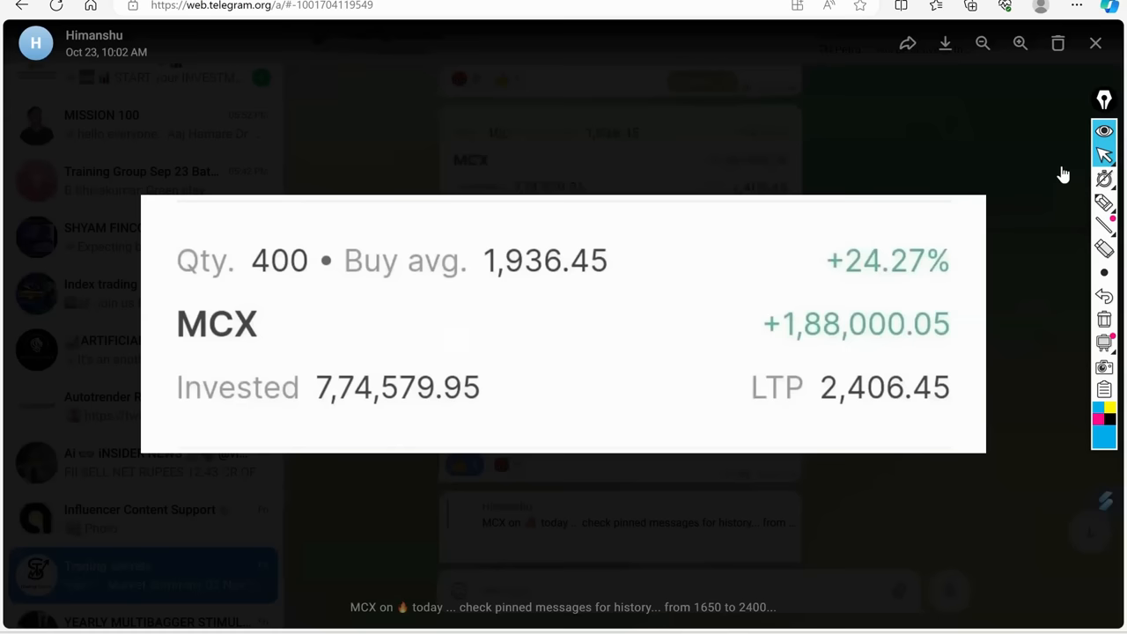
# Bring the MCX NOV 2000 CE screenshot back in Telegram's photo viewer, annotations cleared
pyautogui.click(1095, 43)
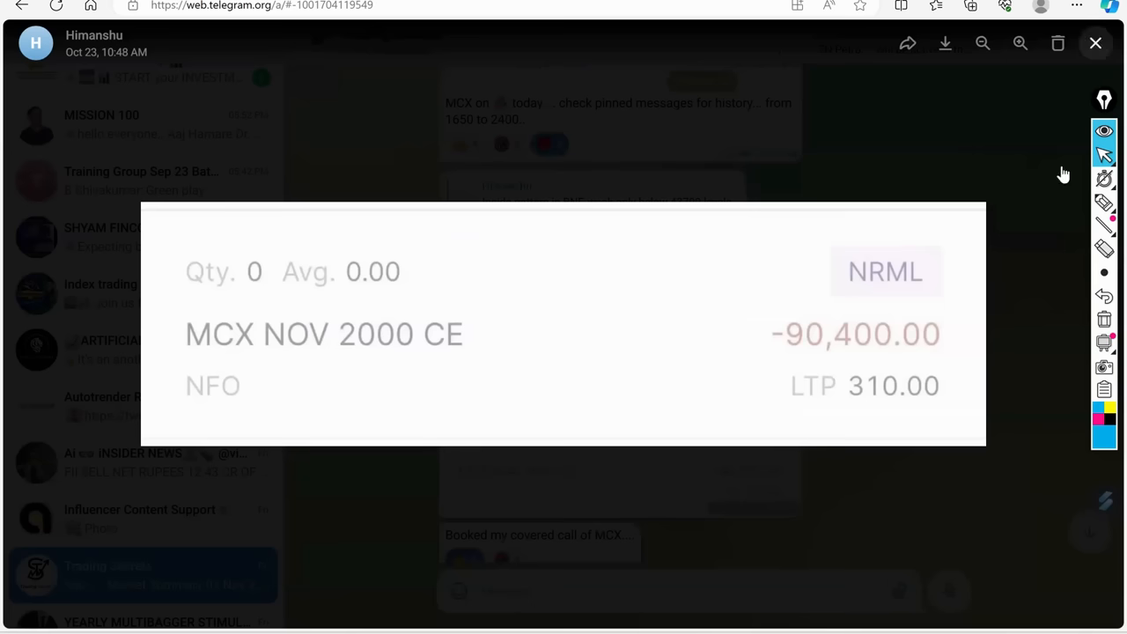
pyautogui.click(1093, 43)
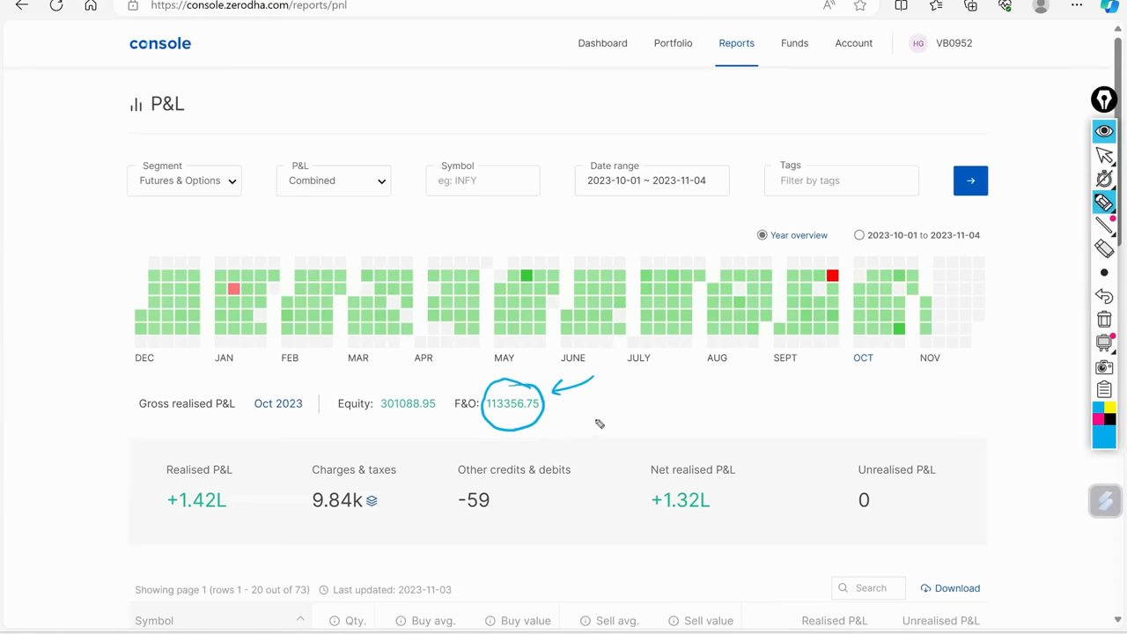
# Pen-annotate '90K' with arrows by F&O, a boxed 'covered call concept' note, and circled Equity
pyautogui.moveTo(612, 405); pyautogui.dragTo(670, 414)
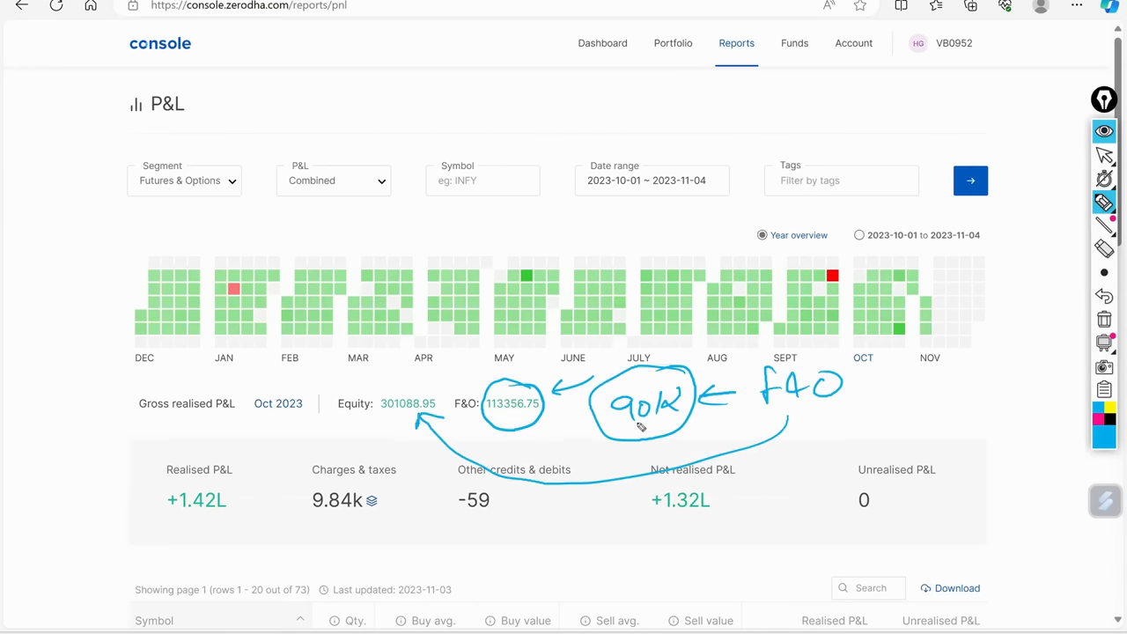
pyautogui.moveTo(925, 399)
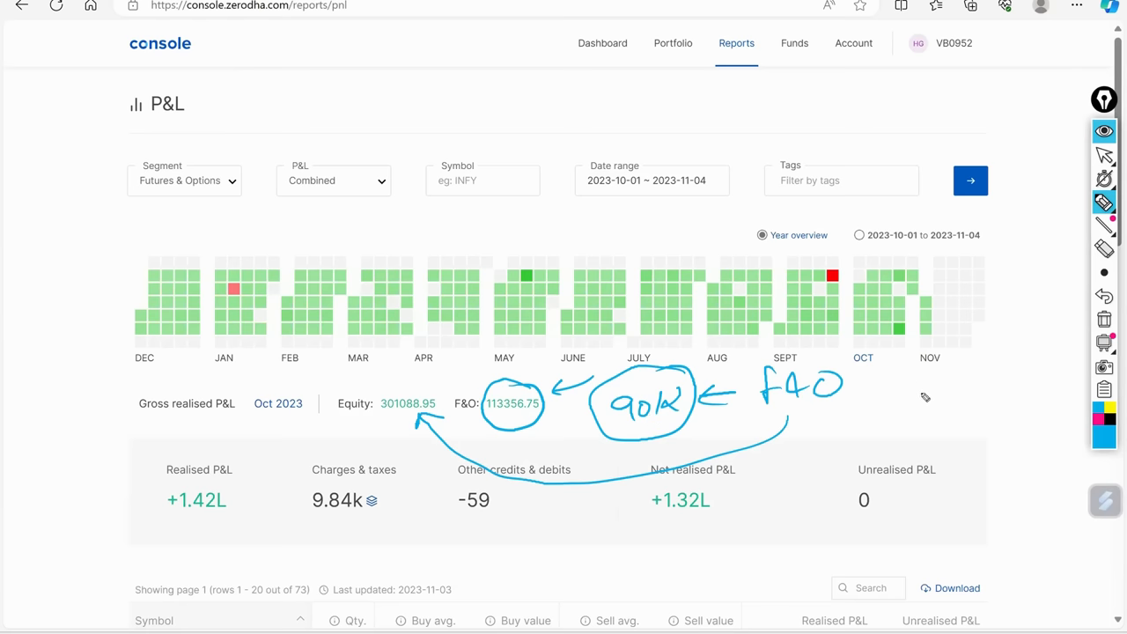
pyautogui.moveTo(920, 392); pyautogui.dragTo(1048, 396)
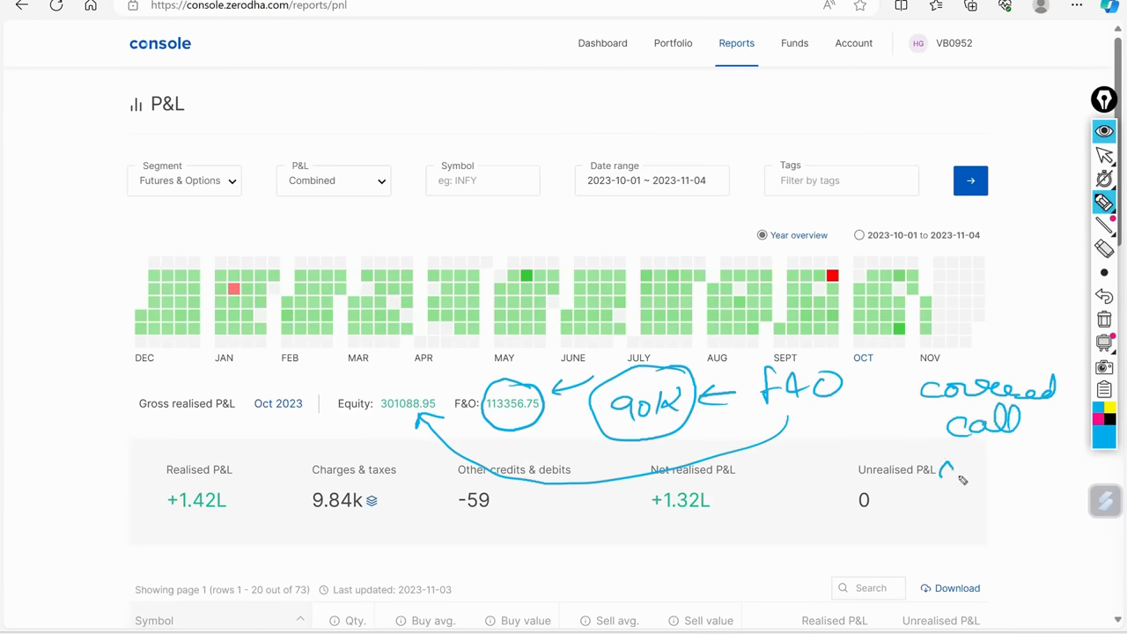
pyautogui.moveTo(946, 445); pyautogui.dragTo(1048, 458)
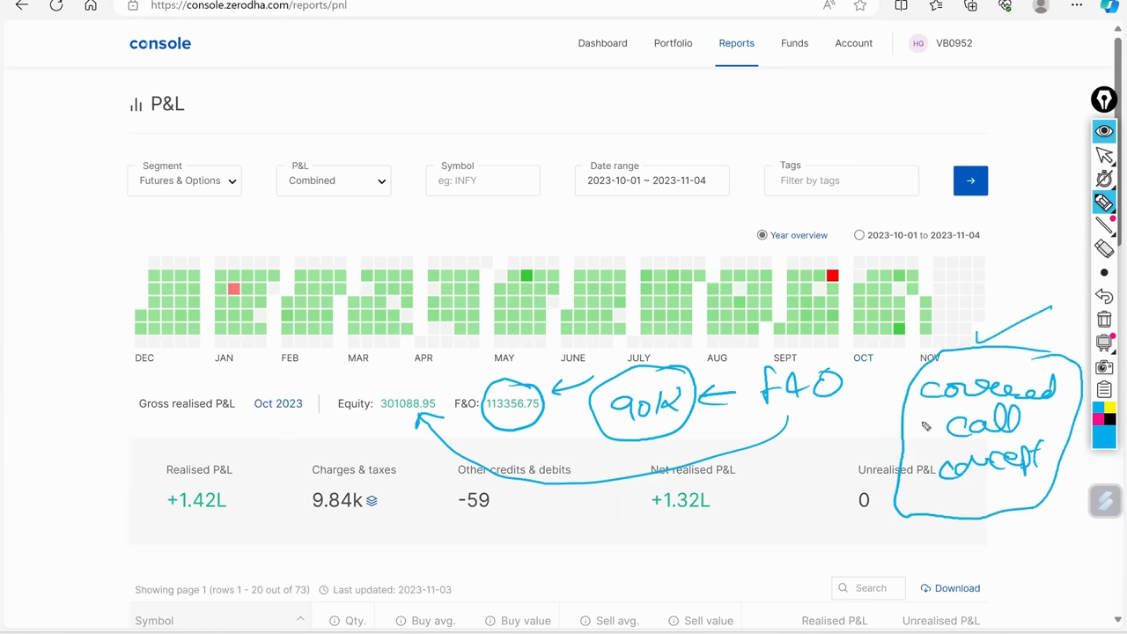
pyautogui.moveTo(823, 435)
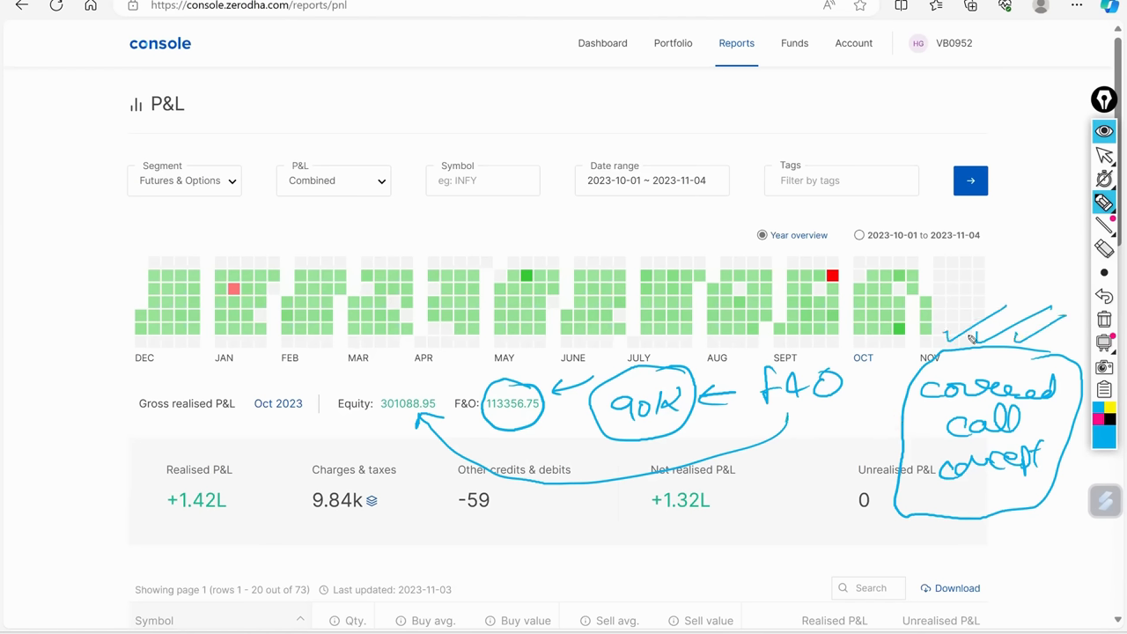
pyautogui.moveTo(872, 445)
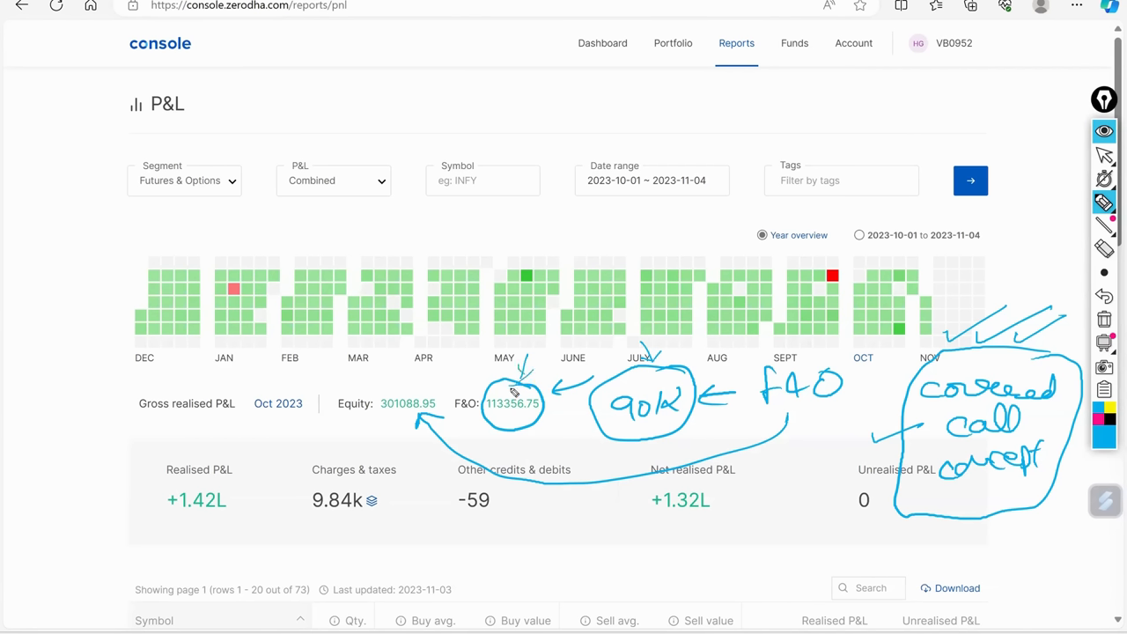
pyautogui.moveTo(784, 421)
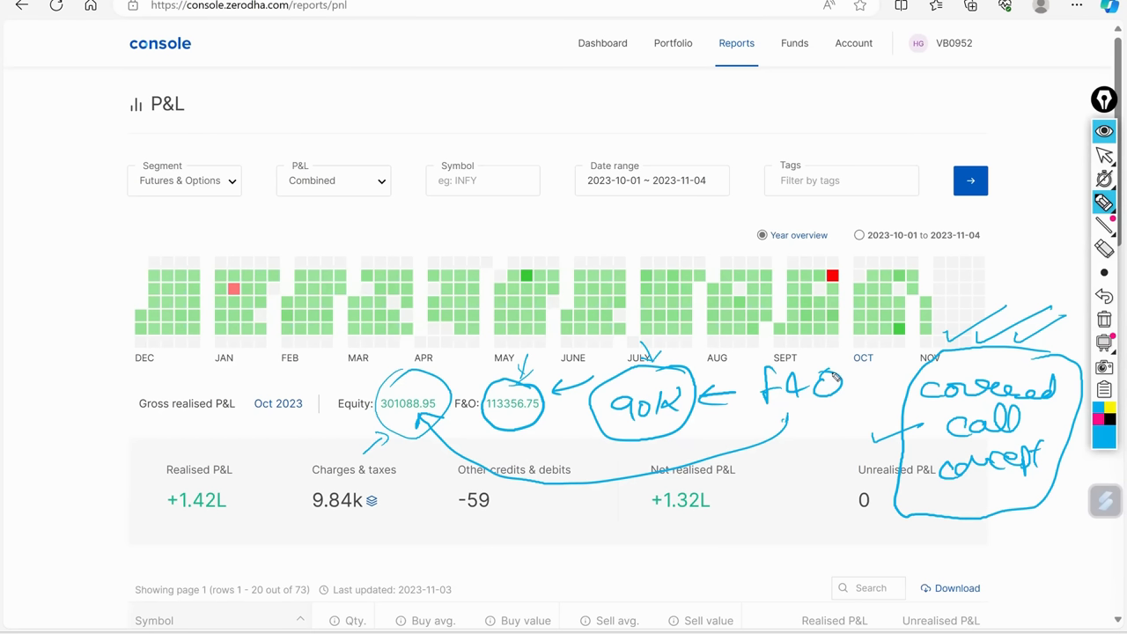
pyautogui.moveTo(775, 463)
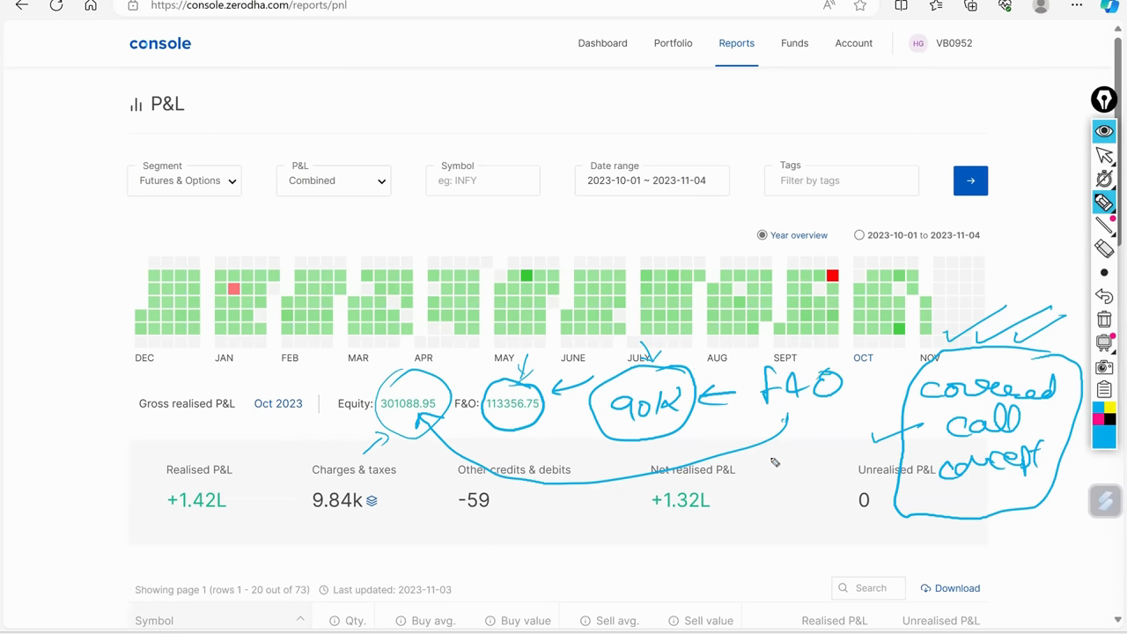
pyautogui.moveTo(903, 345)
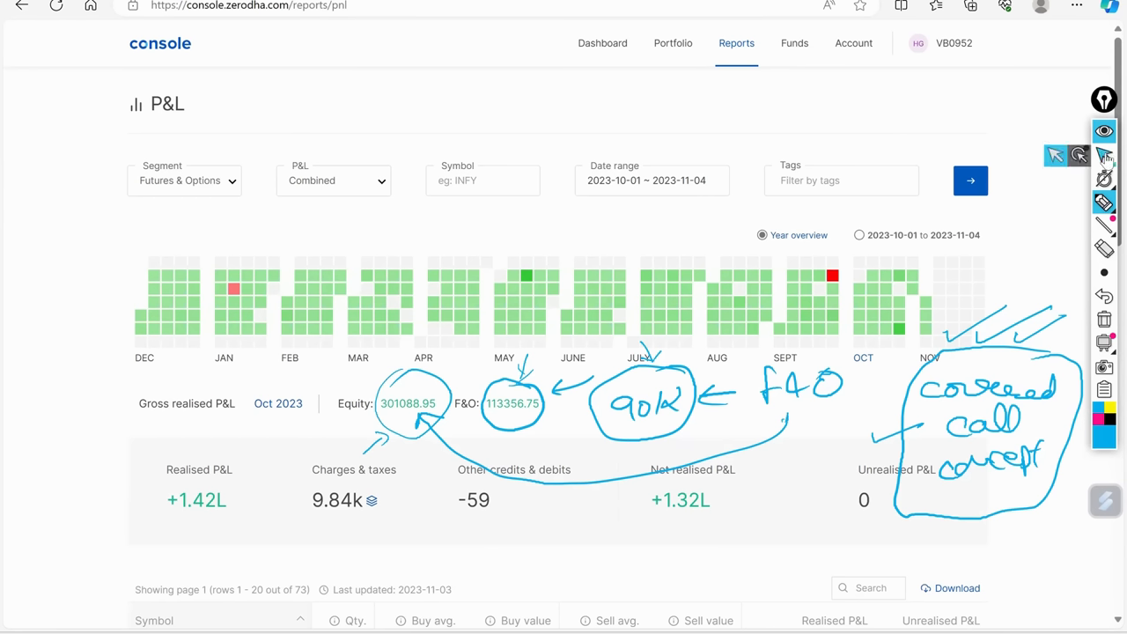
pyautogui.moveTo(878, 383)
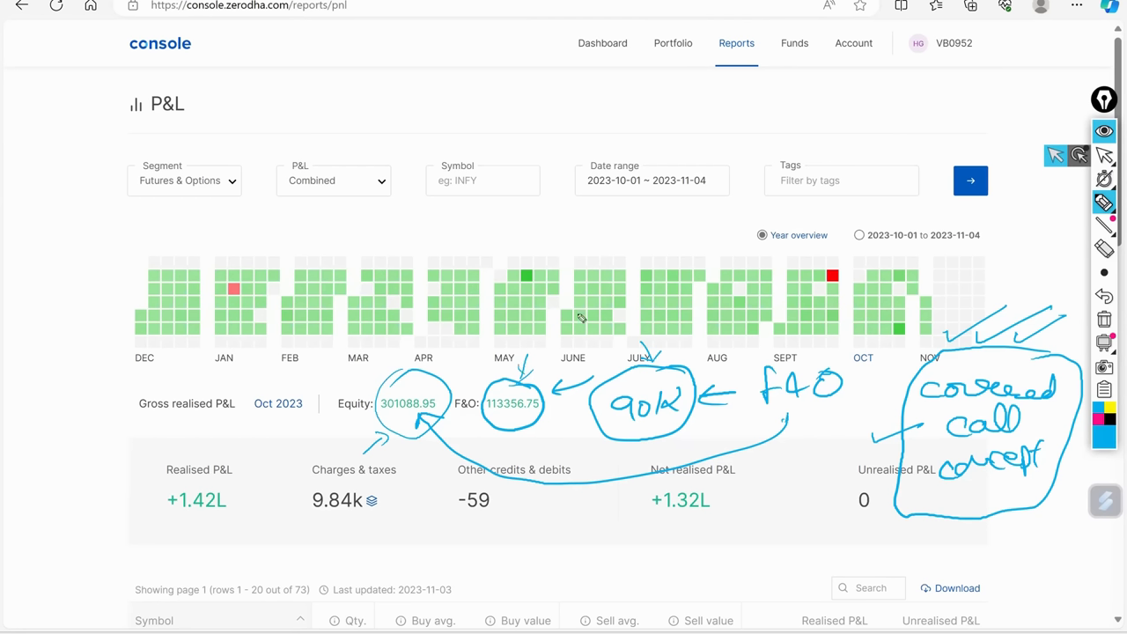
pyautogui.moveTo(820, 335)
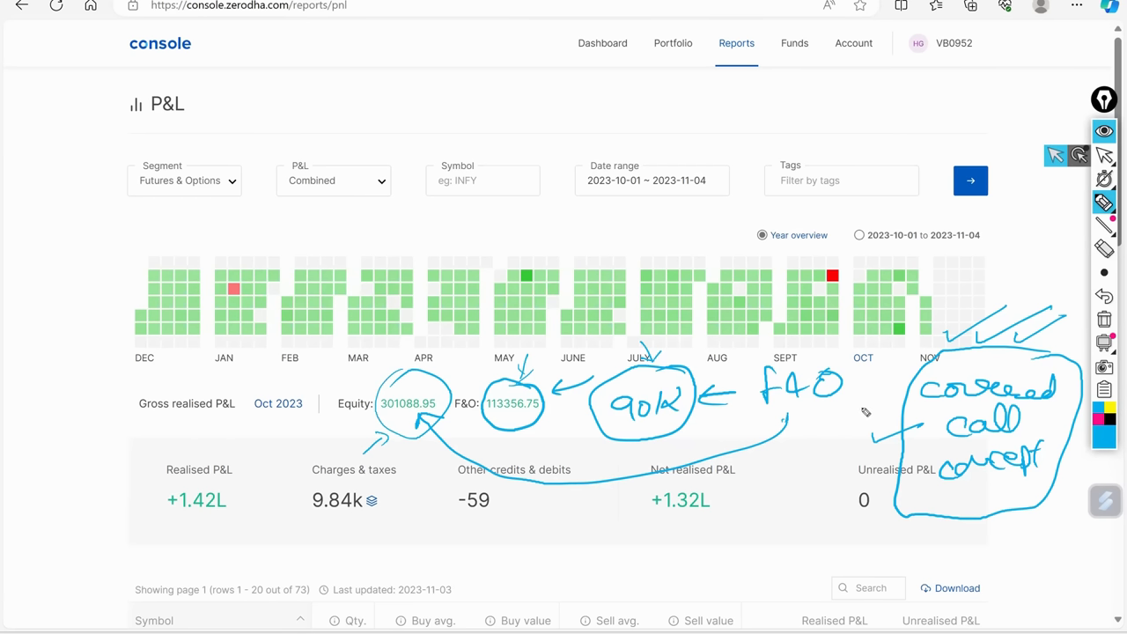
pyautogui.moveTo(867, 396)
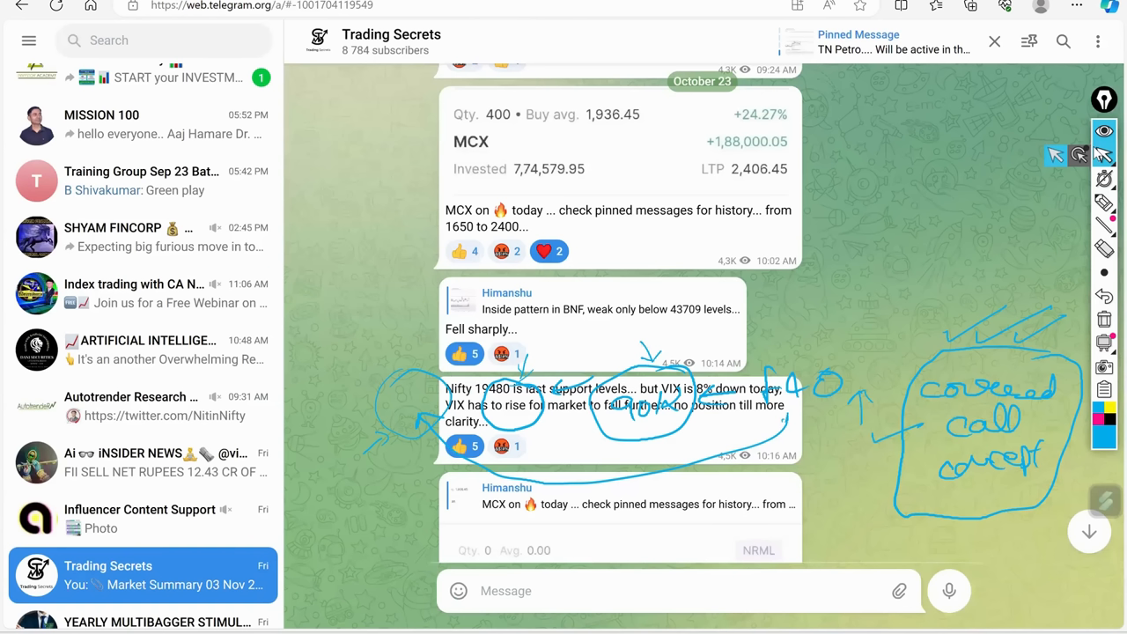
pyautogui.moveTo(1074, 330)
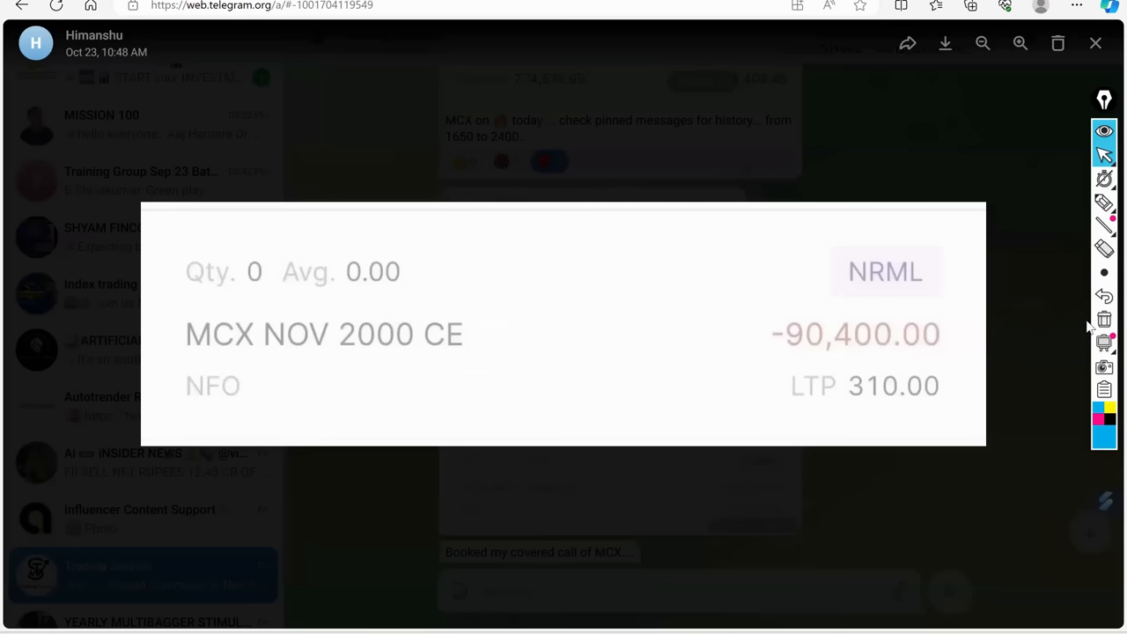
# Close the enlarged MCX option image and scroll through the Trading Secrets October 23 posts
pyautogui.click(1095, 42)
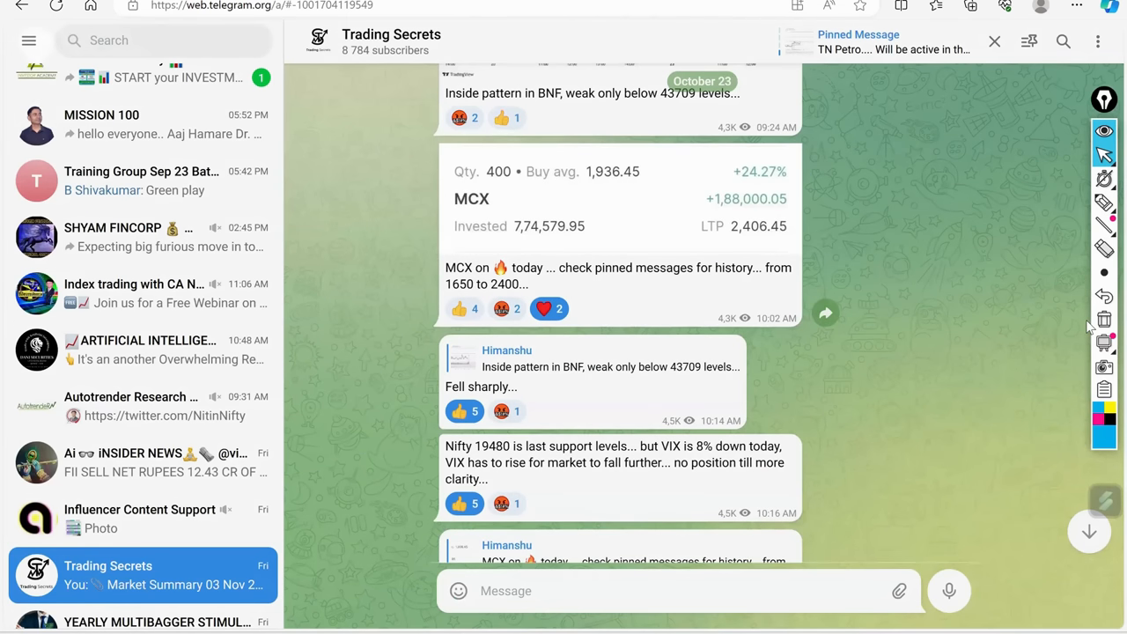
pyautogui.scroll(-3)
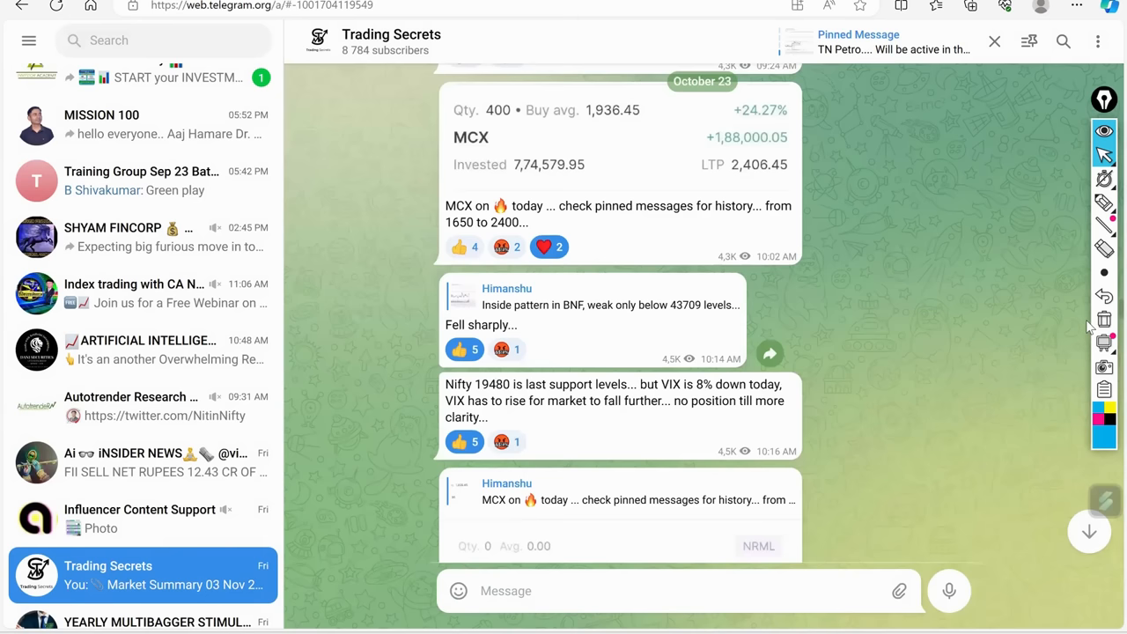
pyautogui.scroll(-3)
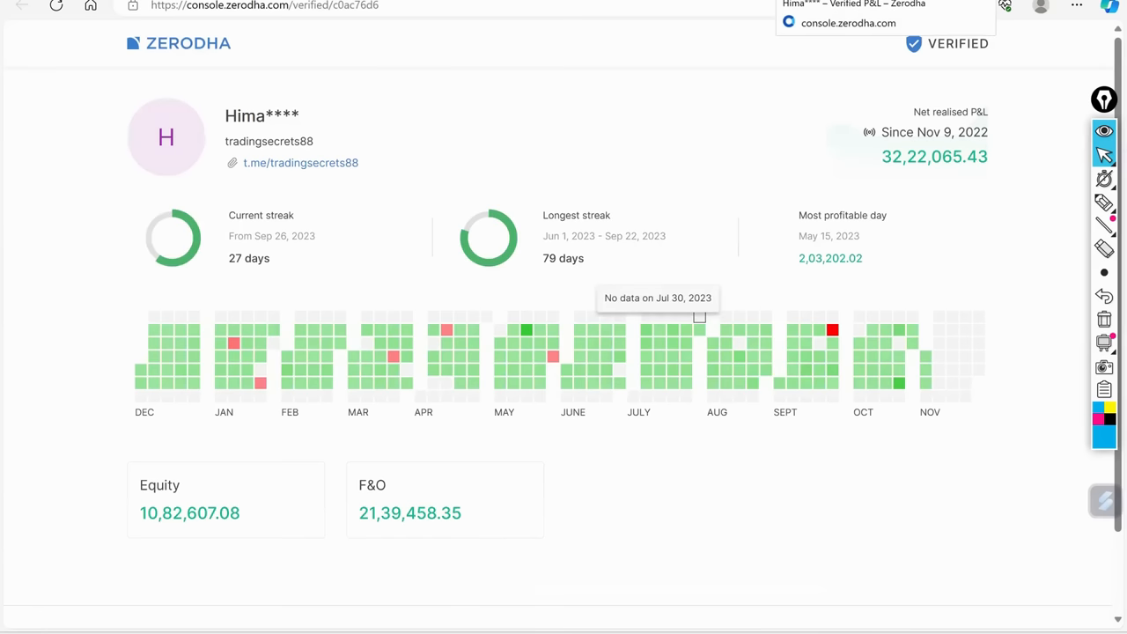
pyautogui.moveTo(861, 358)
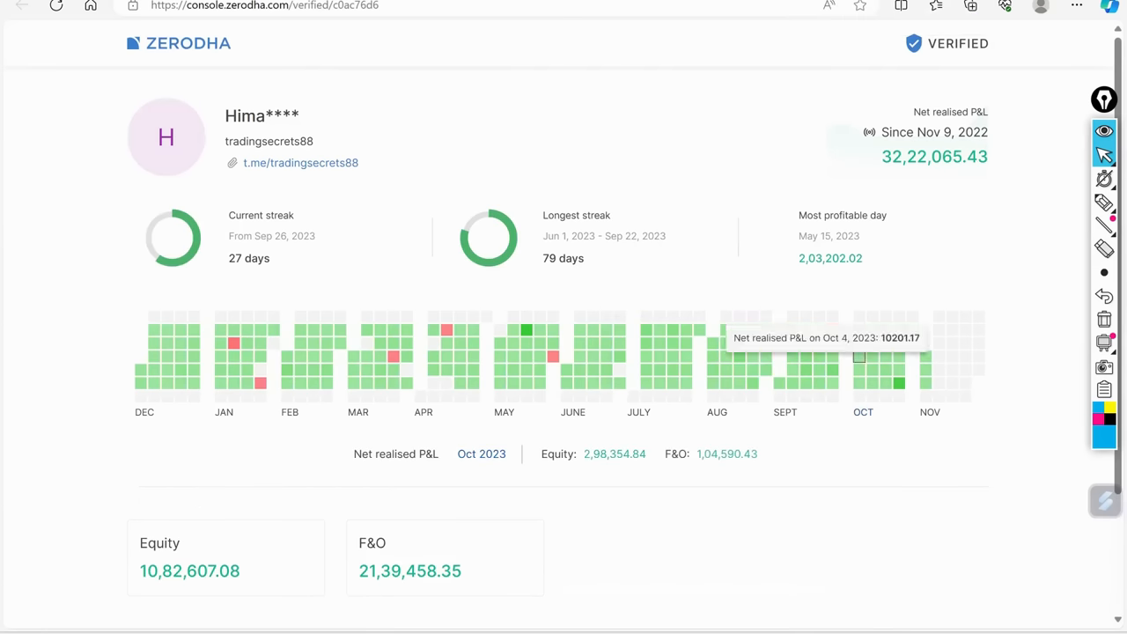
# Scroll down the verified P&L profile to the November 2023 monthly breakdown
pyautogui.scroll(-3)
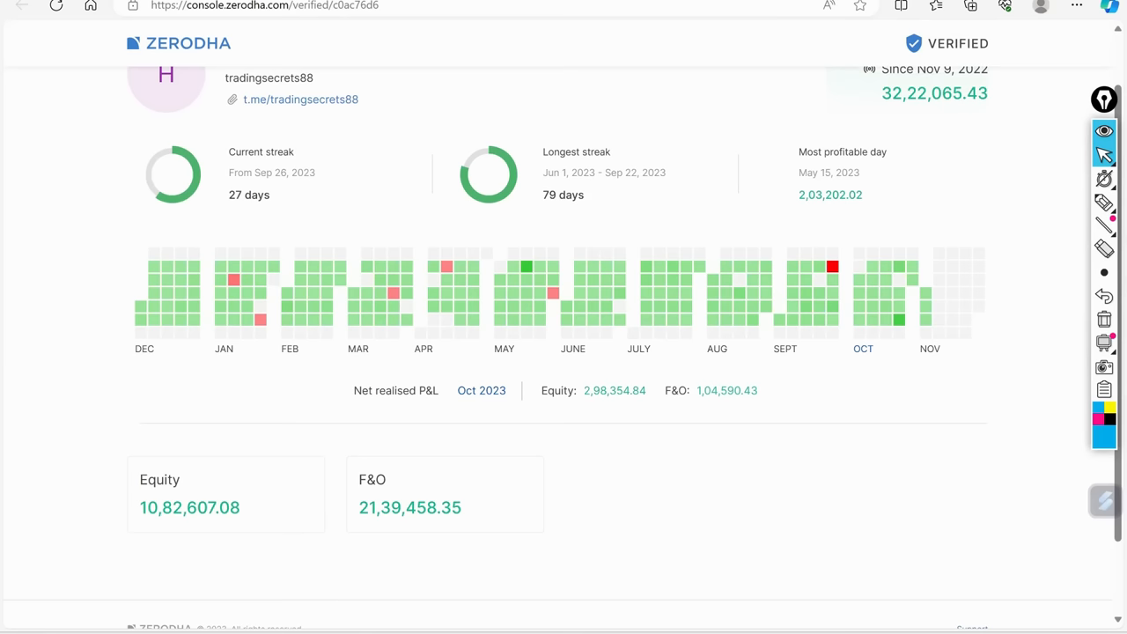
pyautogui.moveTo(926, 326)
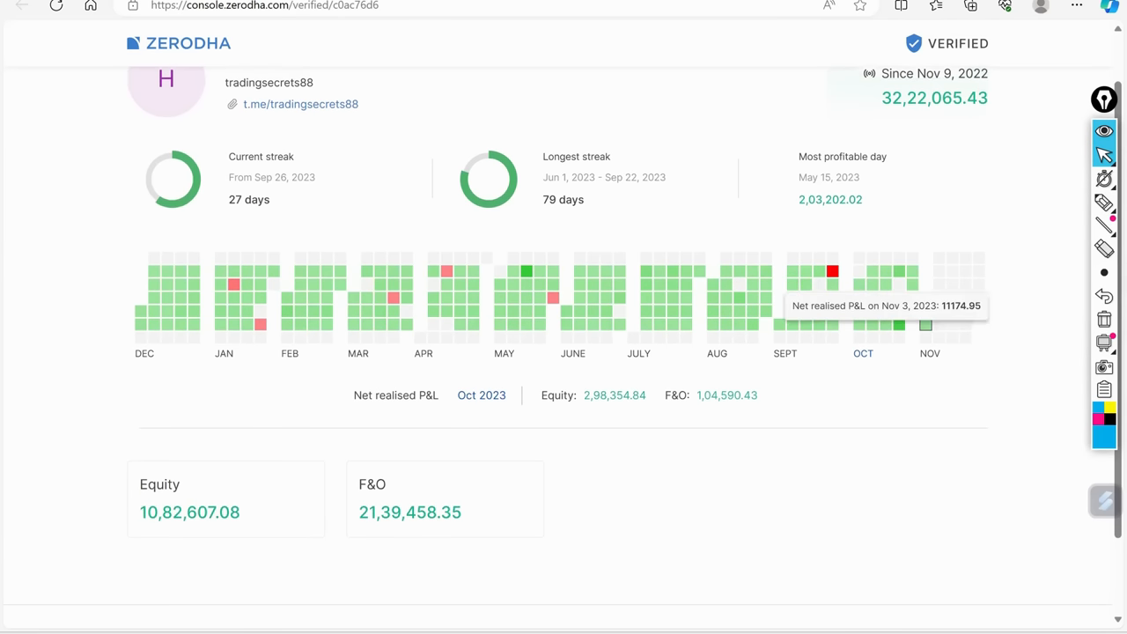
pyautogui.moveTo(922, 331)
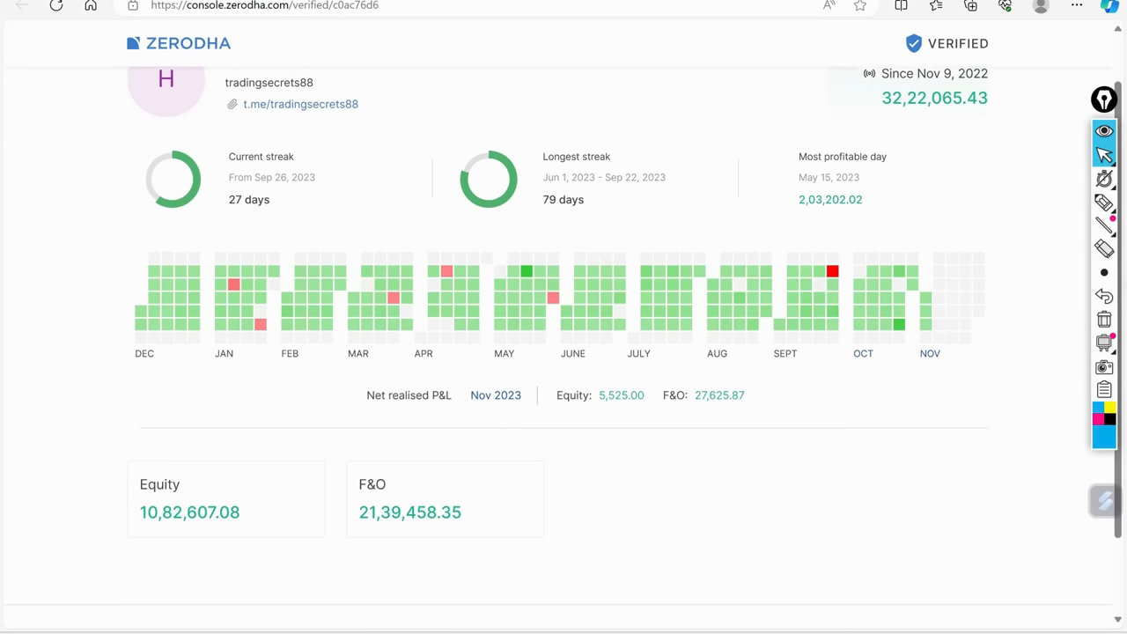
pyautogui.moveTo(928, 331)
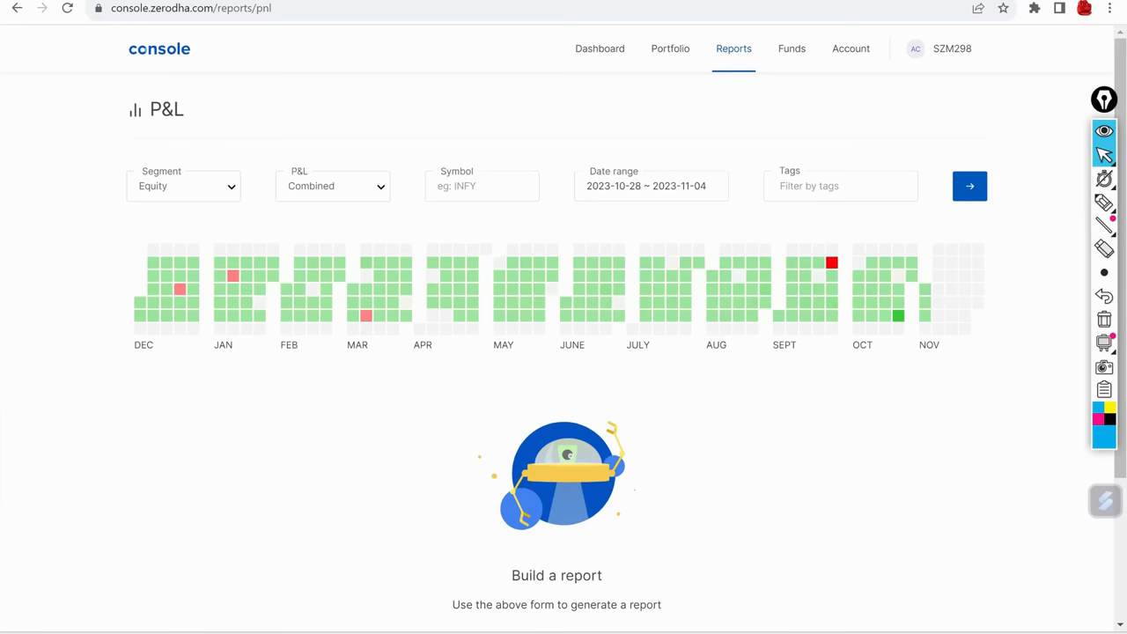
# Fetch the Futures & Options P&L with the start date set to October 1, 2023
pyautogui.click(651, 186)
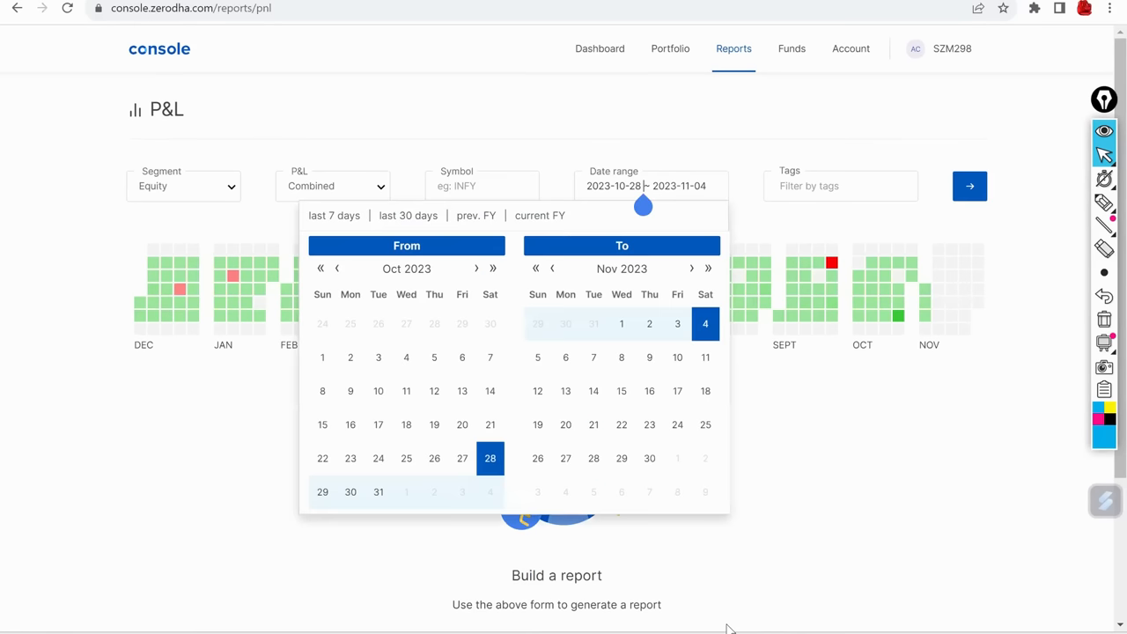
pyautogui.click(322, 358)
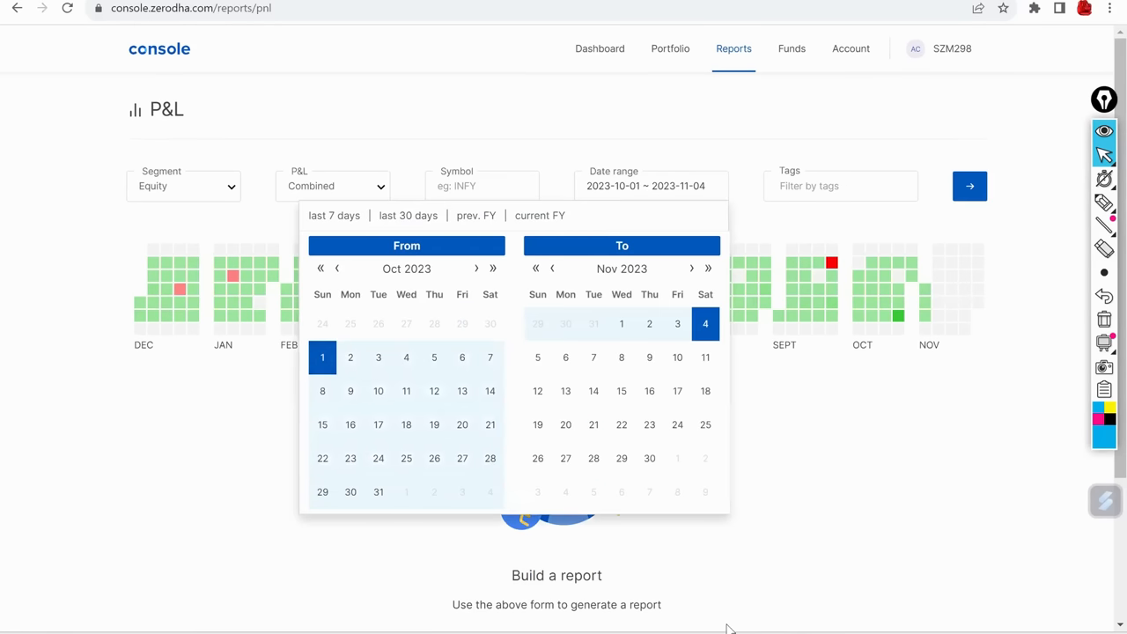
pyautogui.click(183, 185)
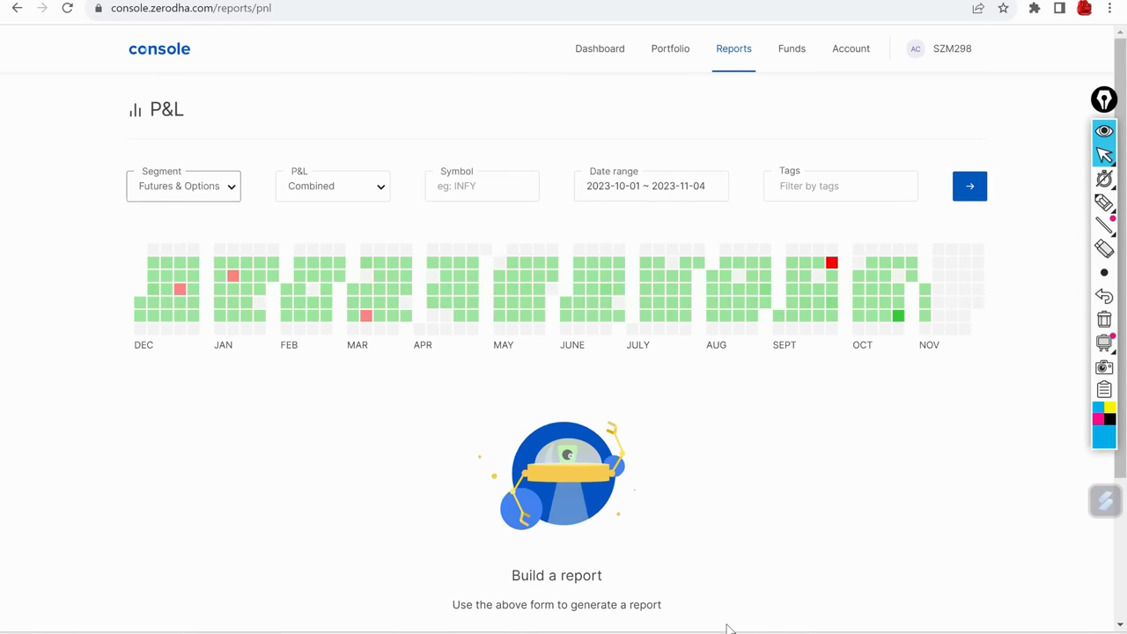
pyautogui.click(969, 186)
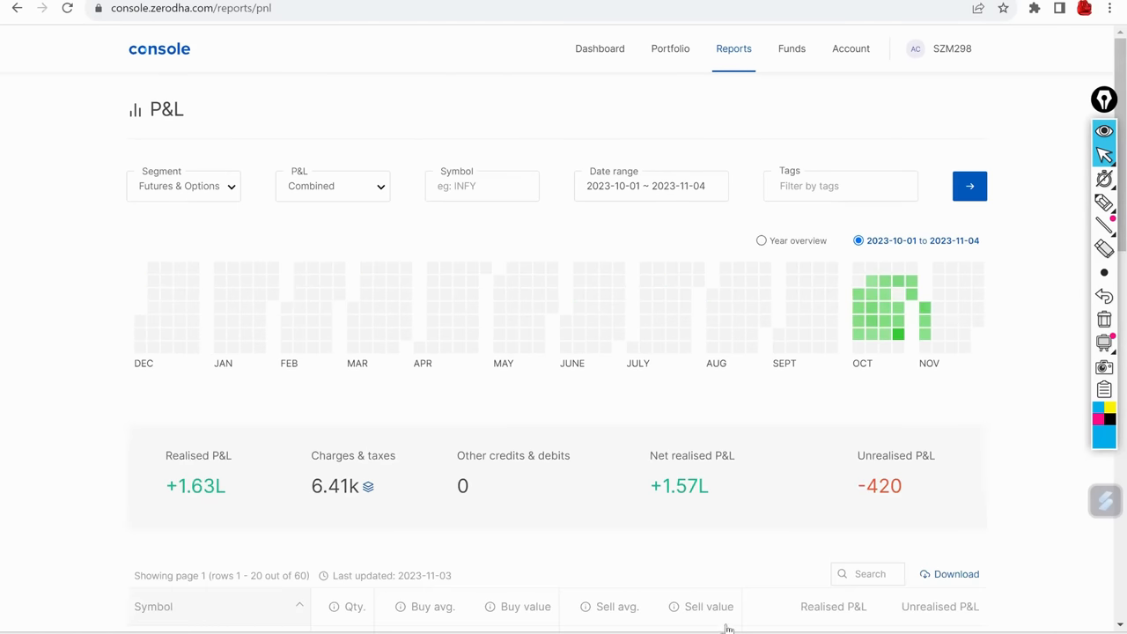
pyautogui.moveTo(761, 241)
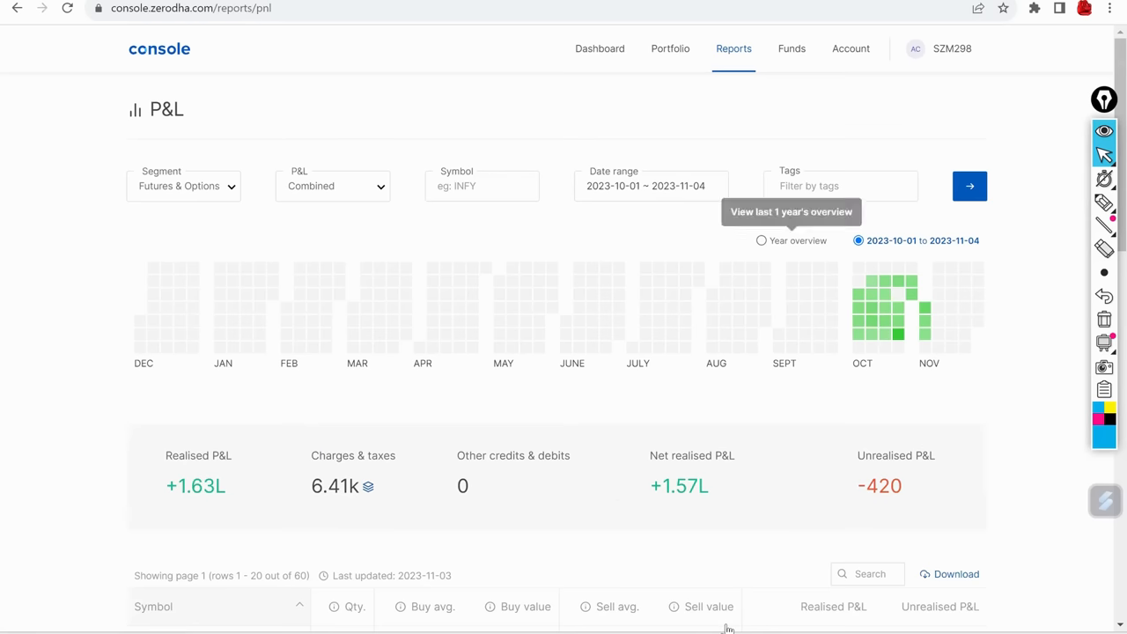
# Toggle the heatmap between Year overview and the fetched period, ending on Year overview
pyautogui.click(761, 241)
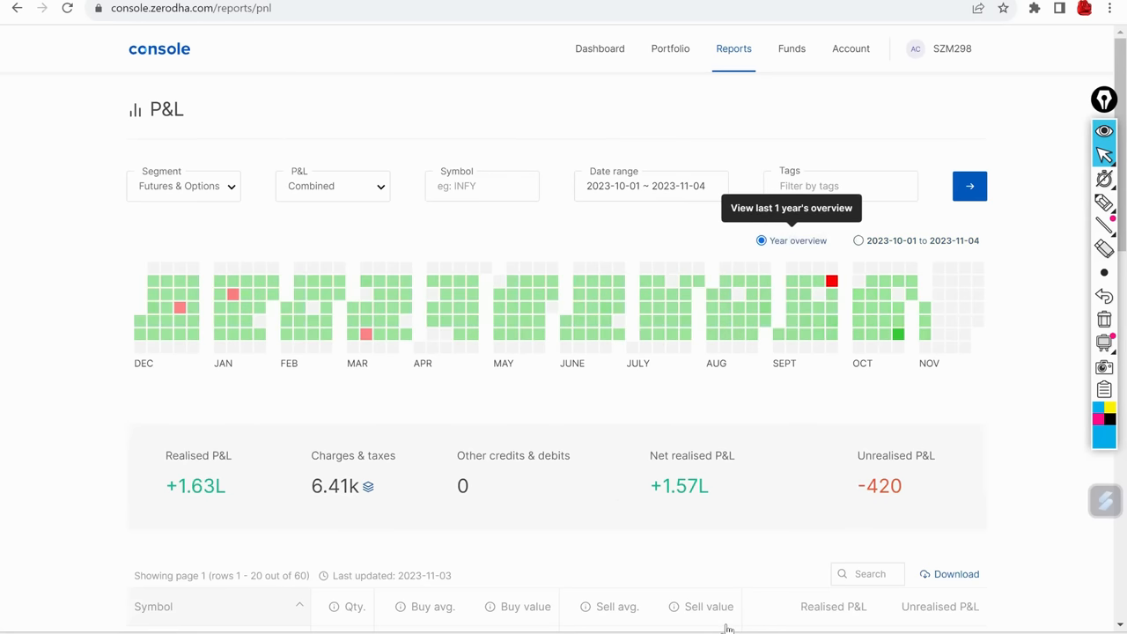
pyautogui.click(858, 241)
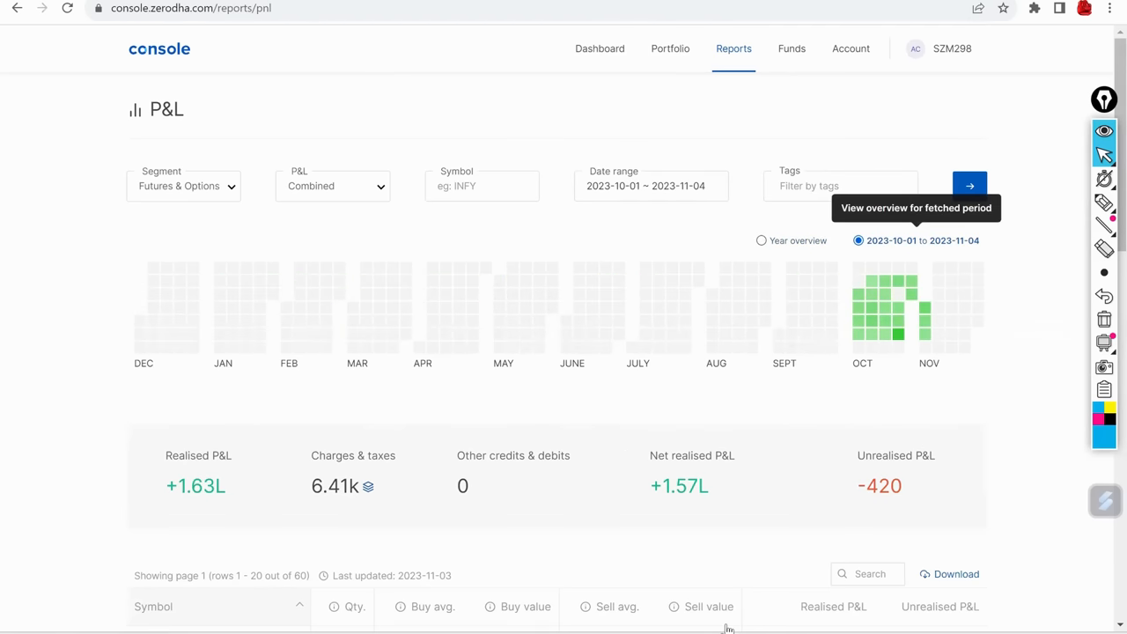
pyautogui.moveTo(727, 630)
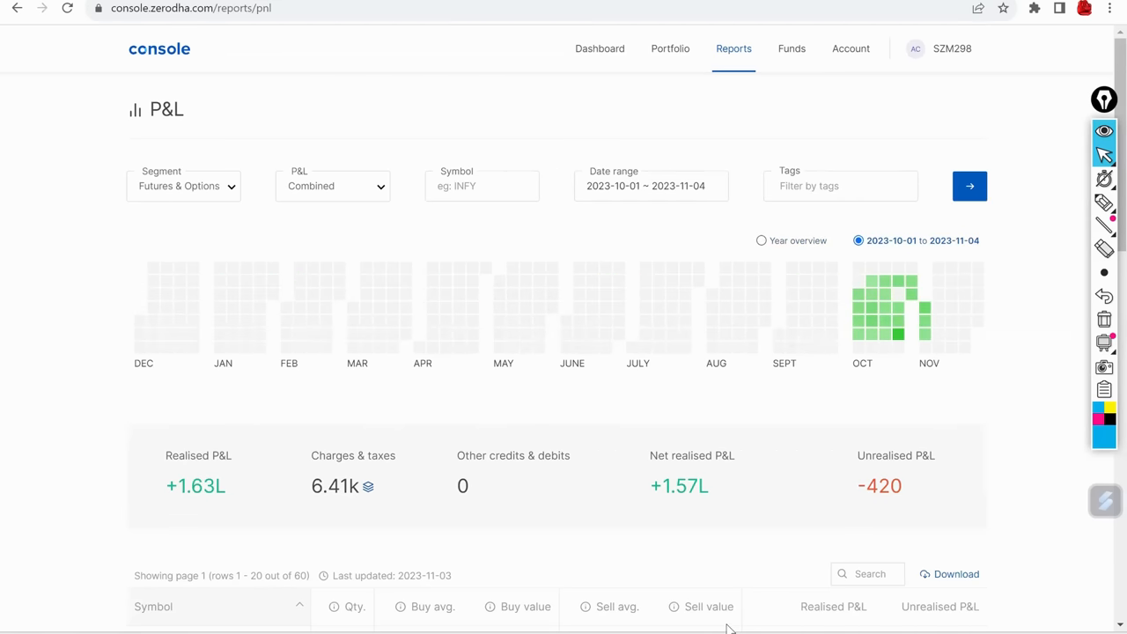
pyautogui.click(762, 240)
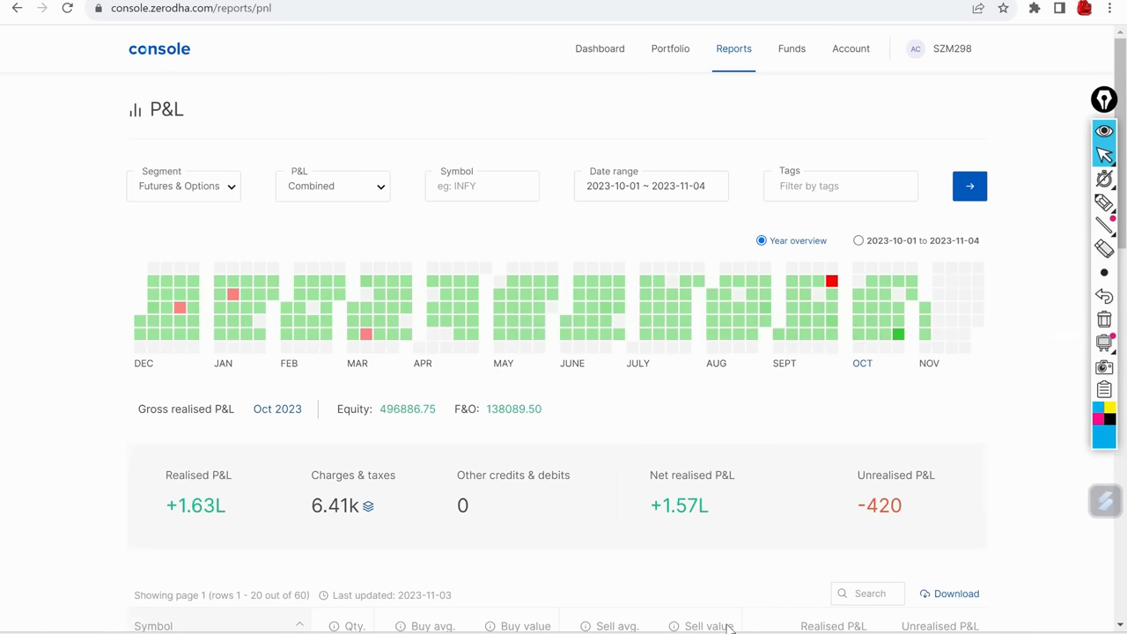
pyautogui.moveTo(367, 335)
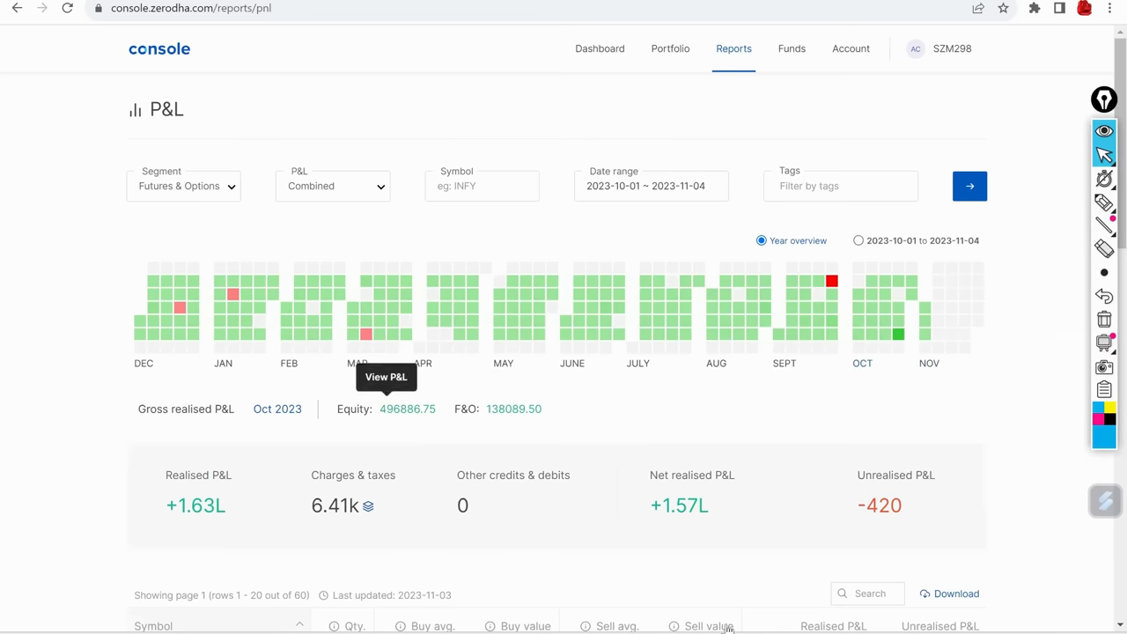
pyautogui.moveTo(897, 333)
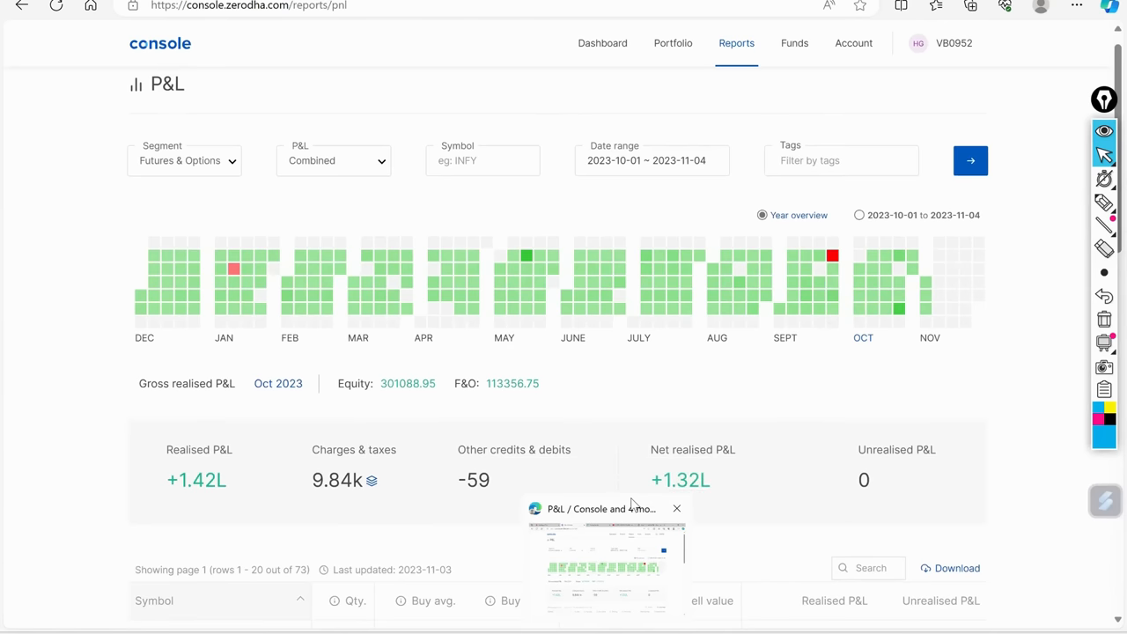
pyautogui.scroll(-3)
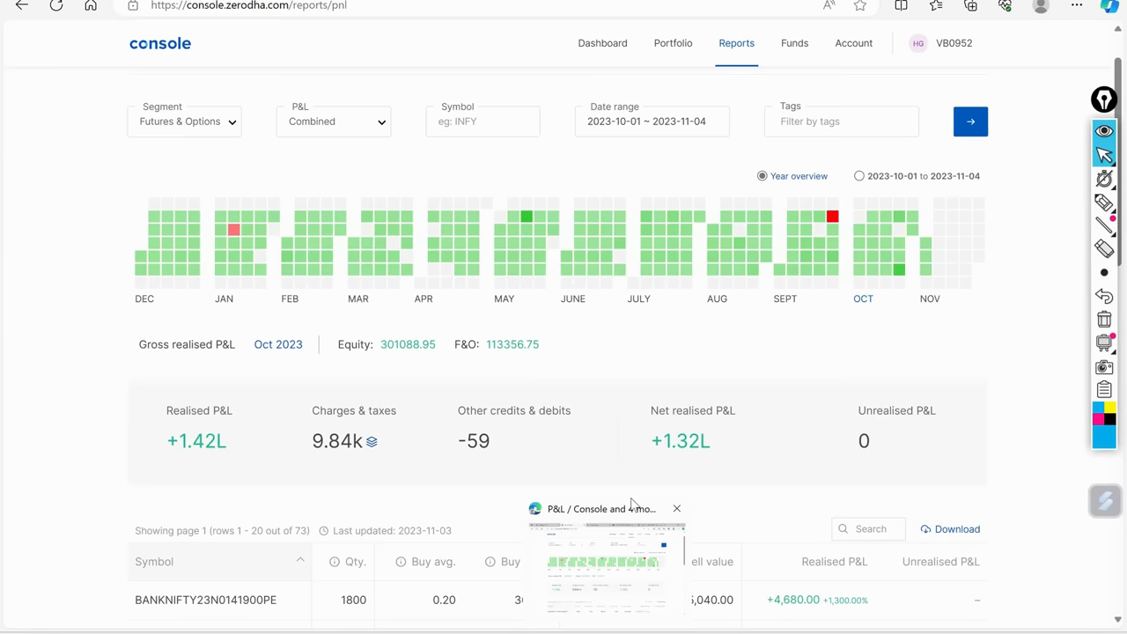
pyautogui.moveTo(632, 505)
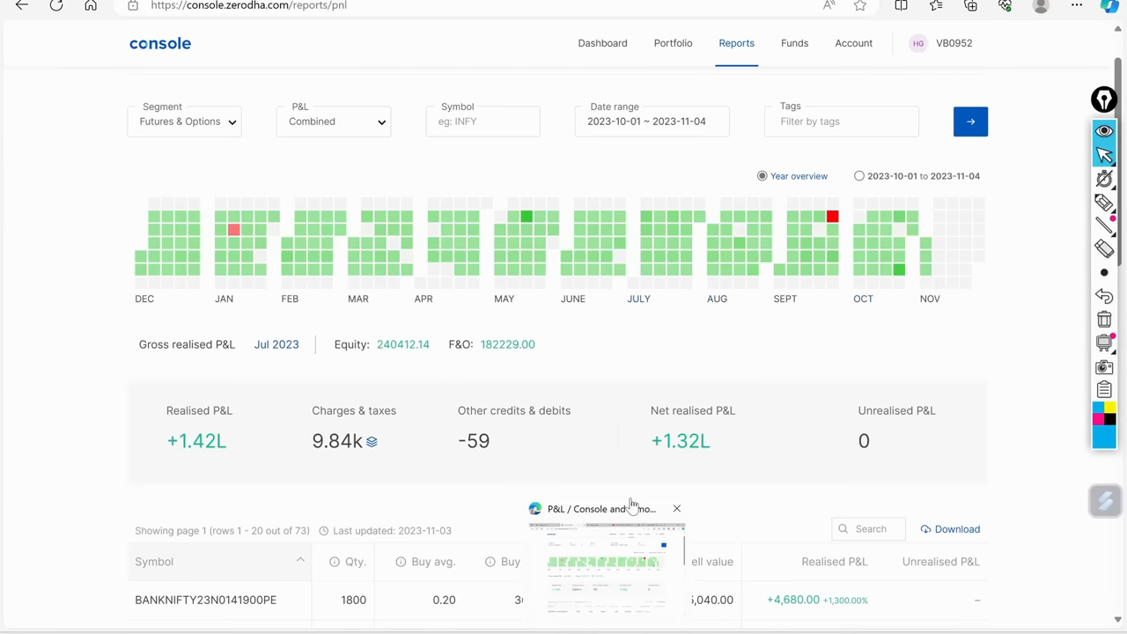
pyautogui.moveTo(423, 246)
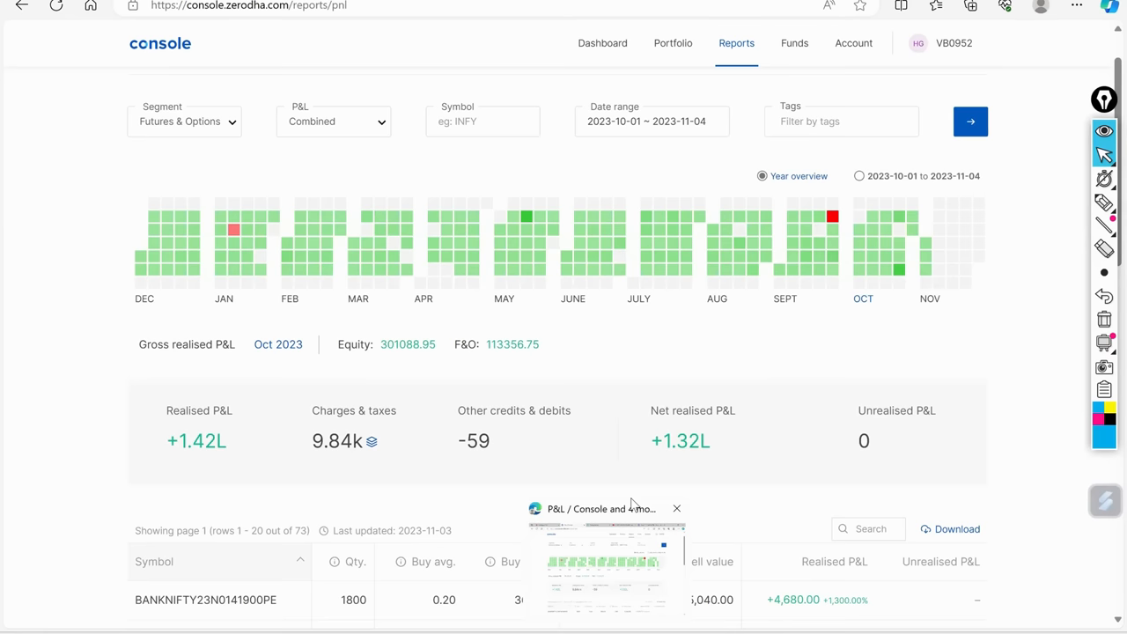
pyautogui.moveTo(632, 506)
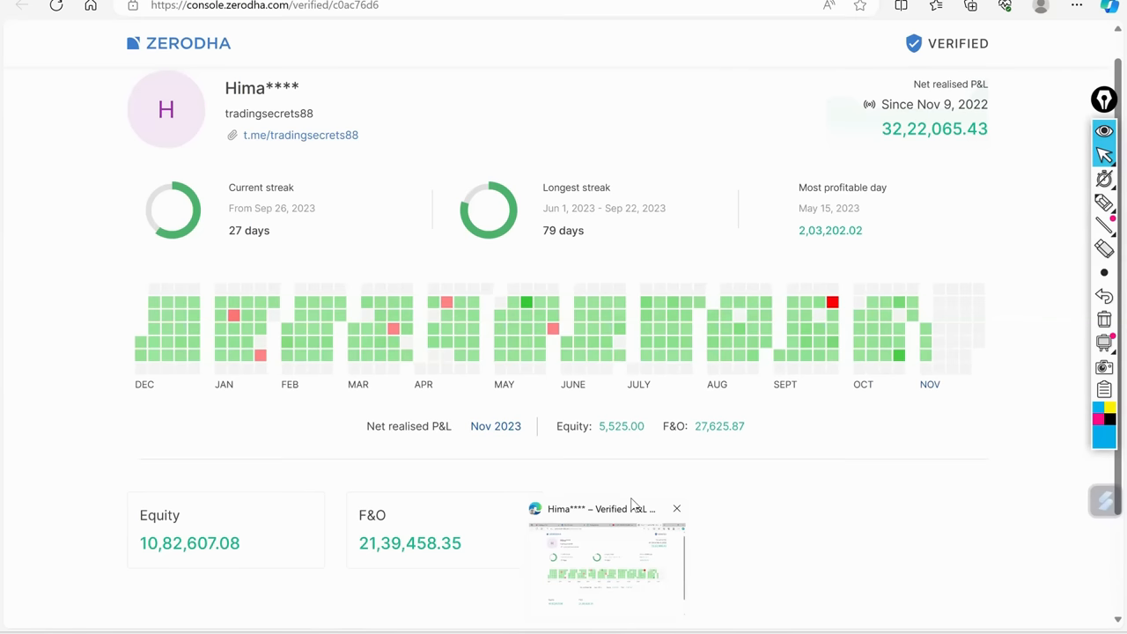
pyautogui.moveTo(819, 303)
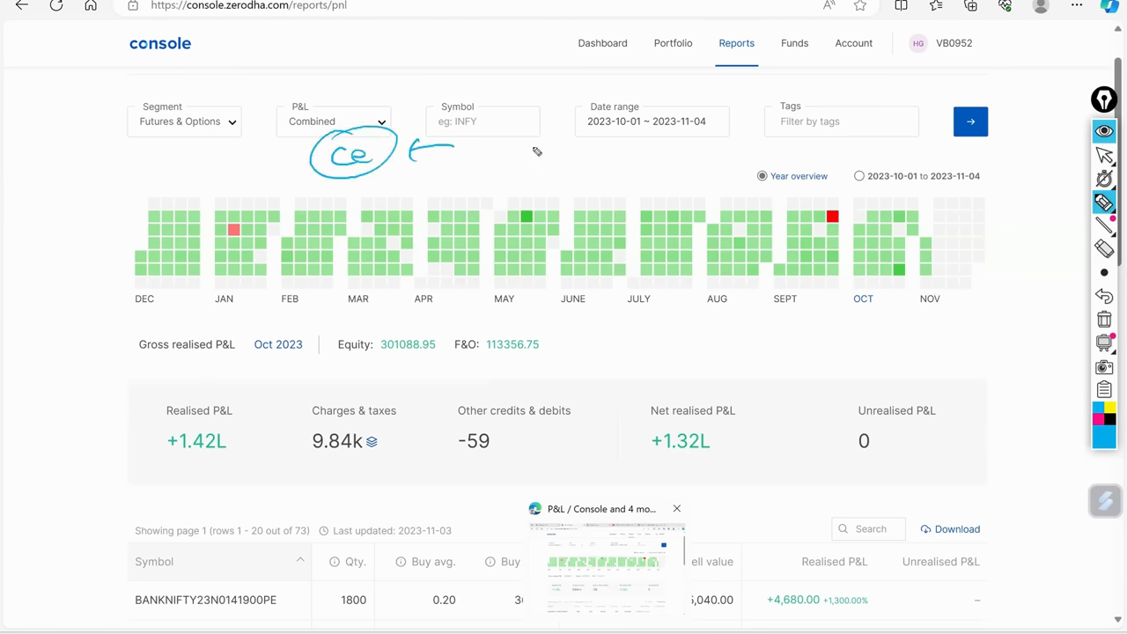
# Handwrite circled '5K' and '1 lakh' notes with arrows and 'Market' below them
pyautogui.moveTo(502, 158); pyautogui.dragTo(529, 145)
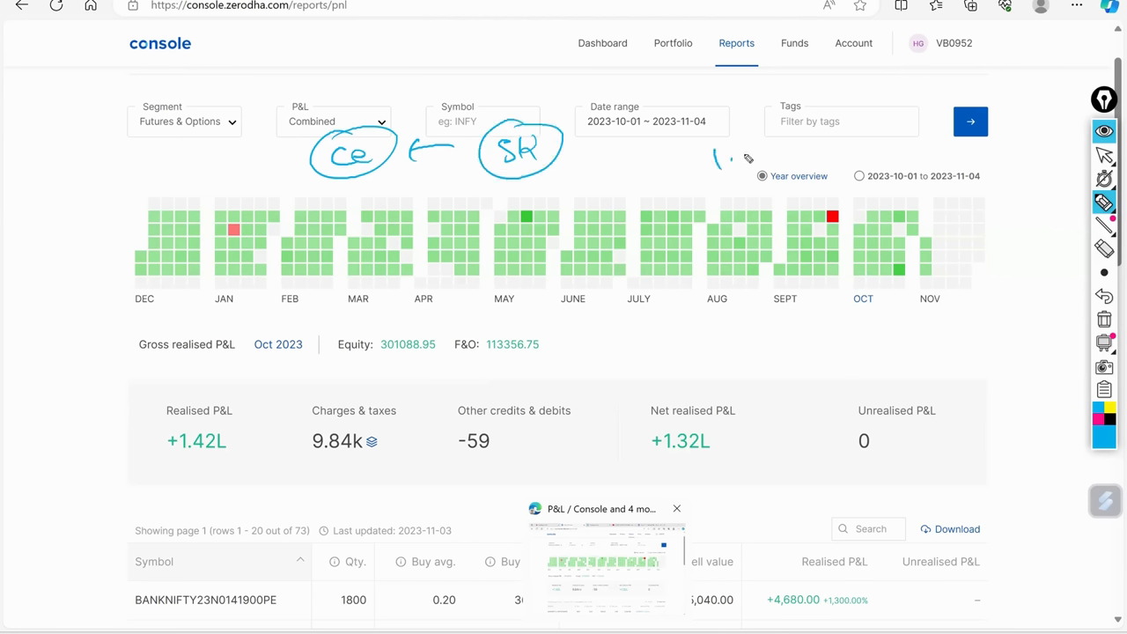
pyautogui.moveTo(687, 163); pyautogui.dragTo(828, 132)
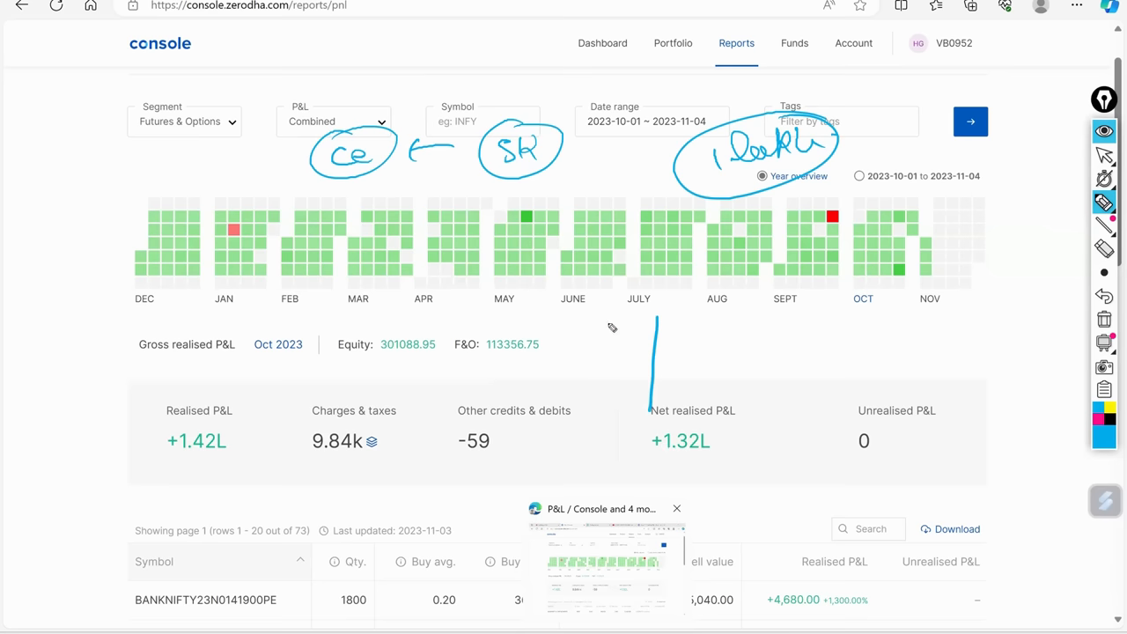
pyautogui.moveTo(563, 304); pyautogui.dragTo(630, 330)
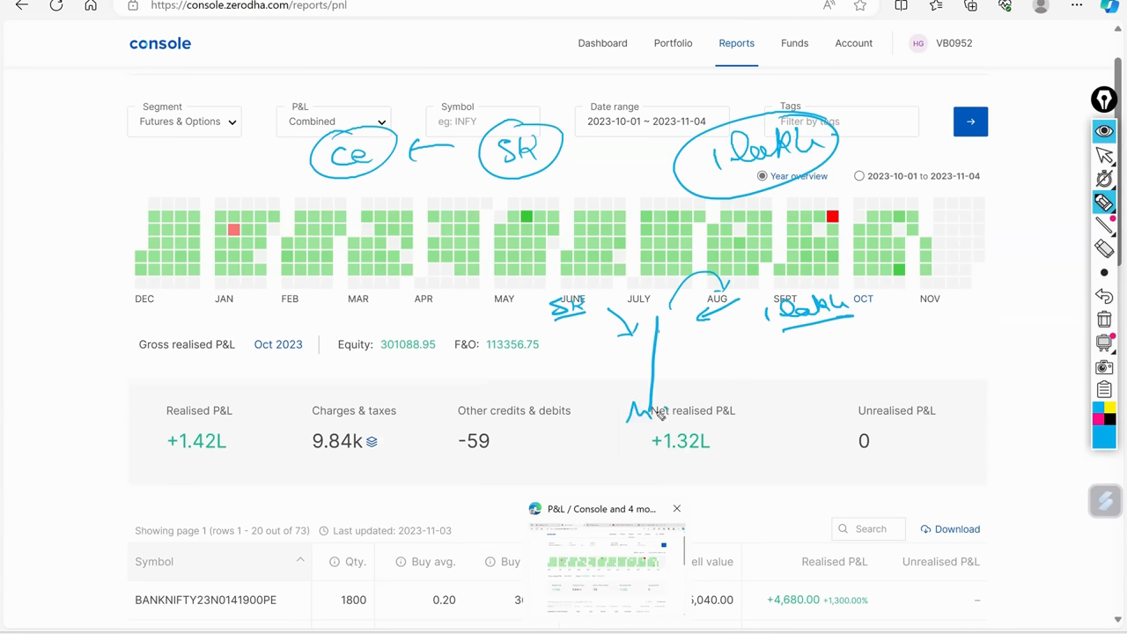
pyautogui.moveTo(656, 406); pyautogui.dragTo(740, 401)
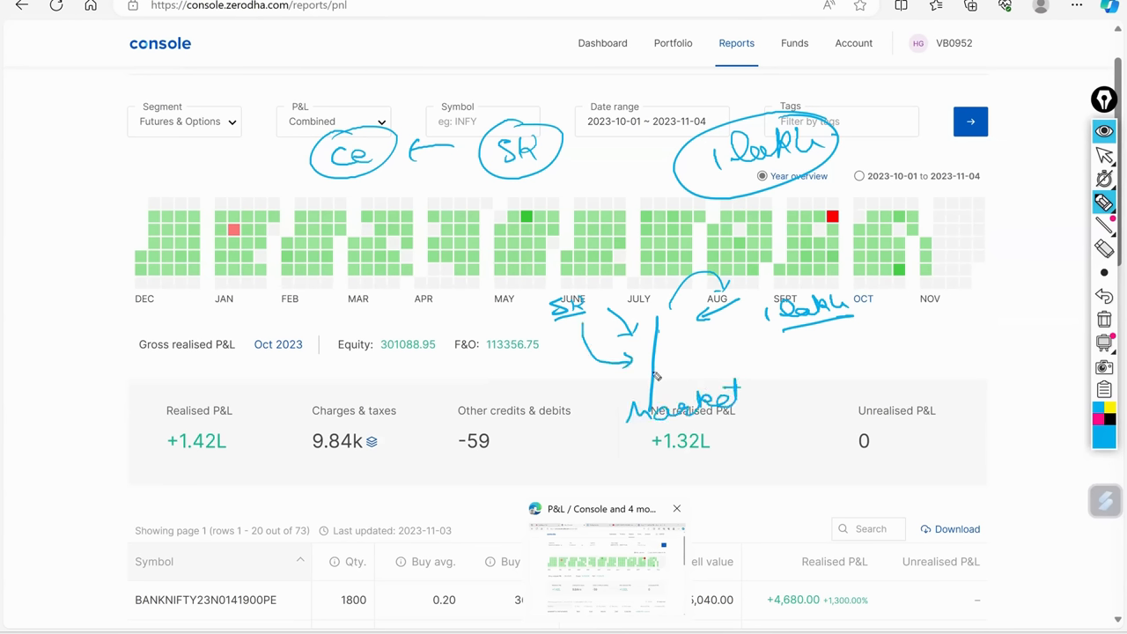
pyautogui.moveTo(753, 337)
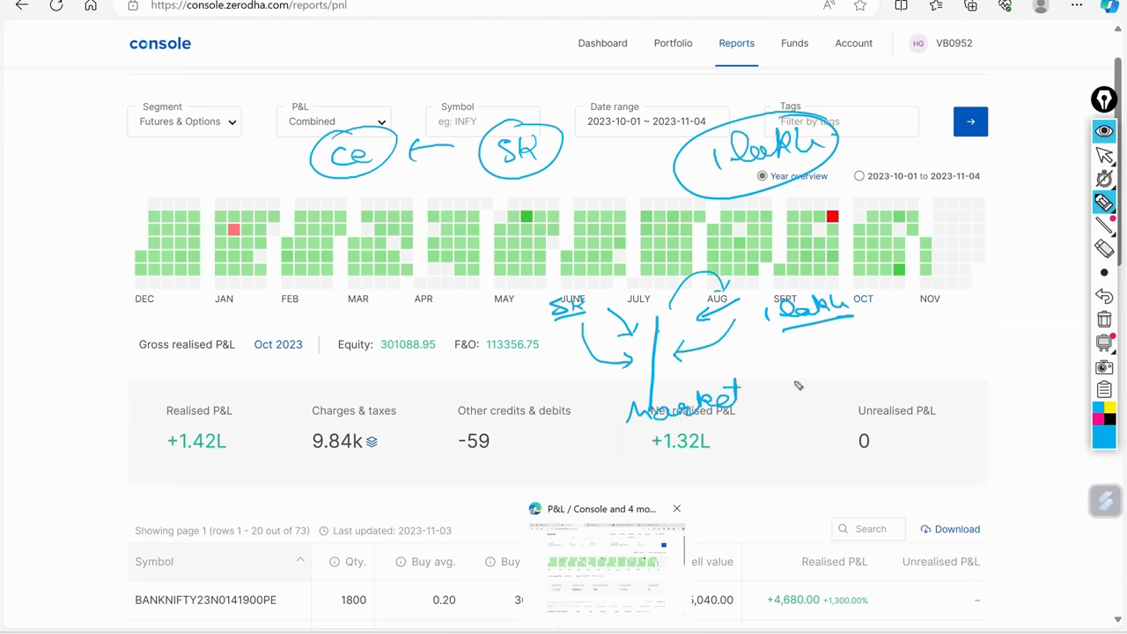
pyautogui.moveTo(709, 427)
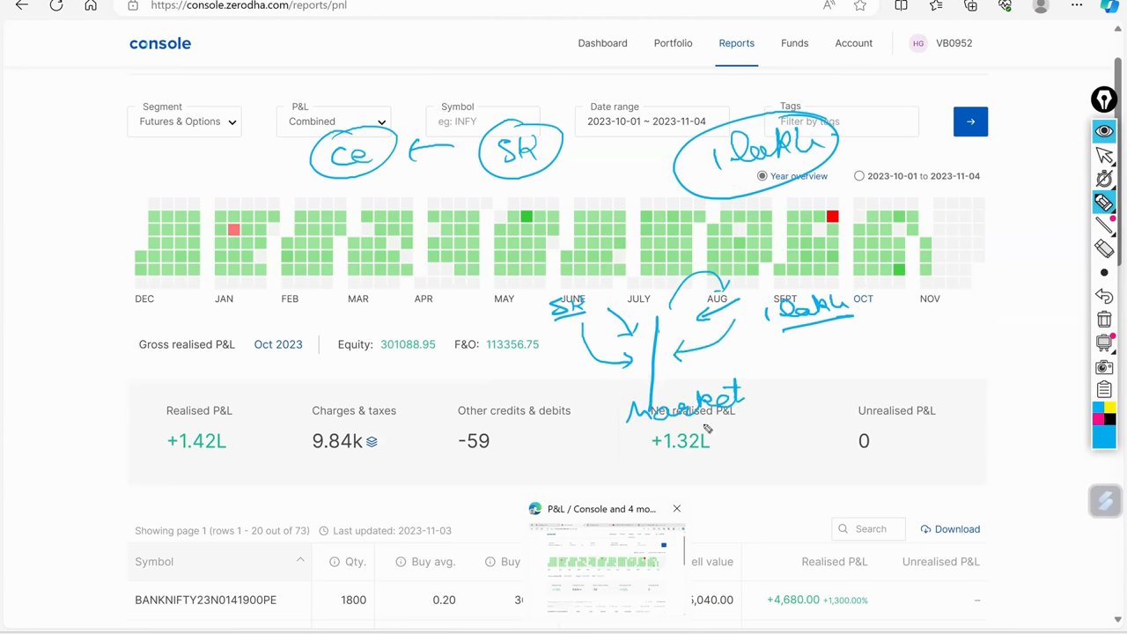
pyautogui.moveTo(709, 419)
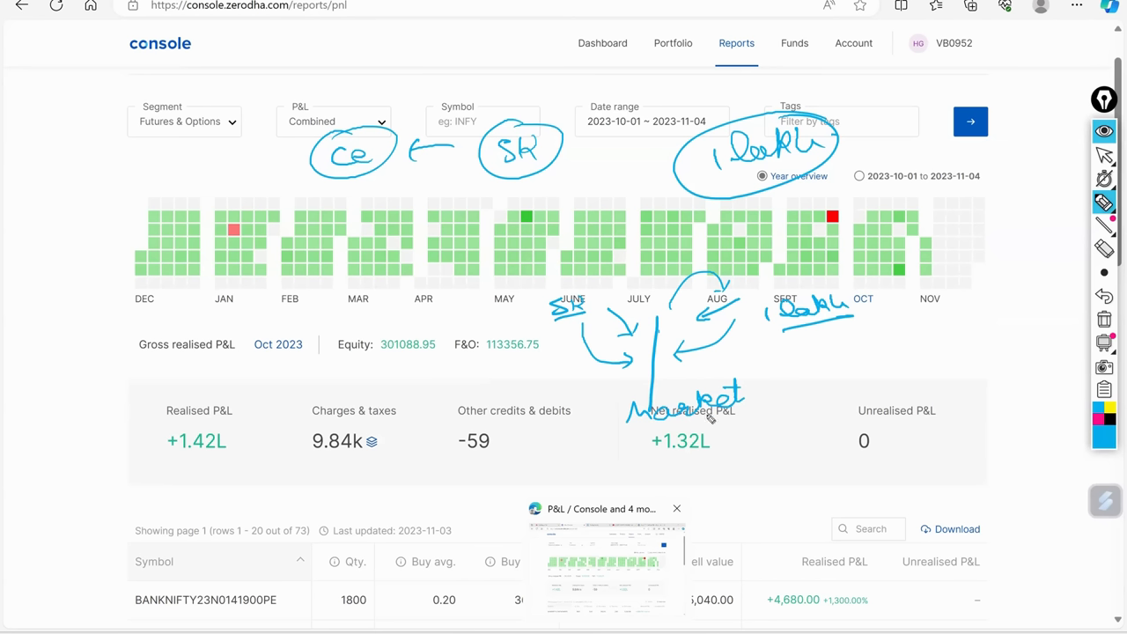
pyautogui.moveTo(678, 420)
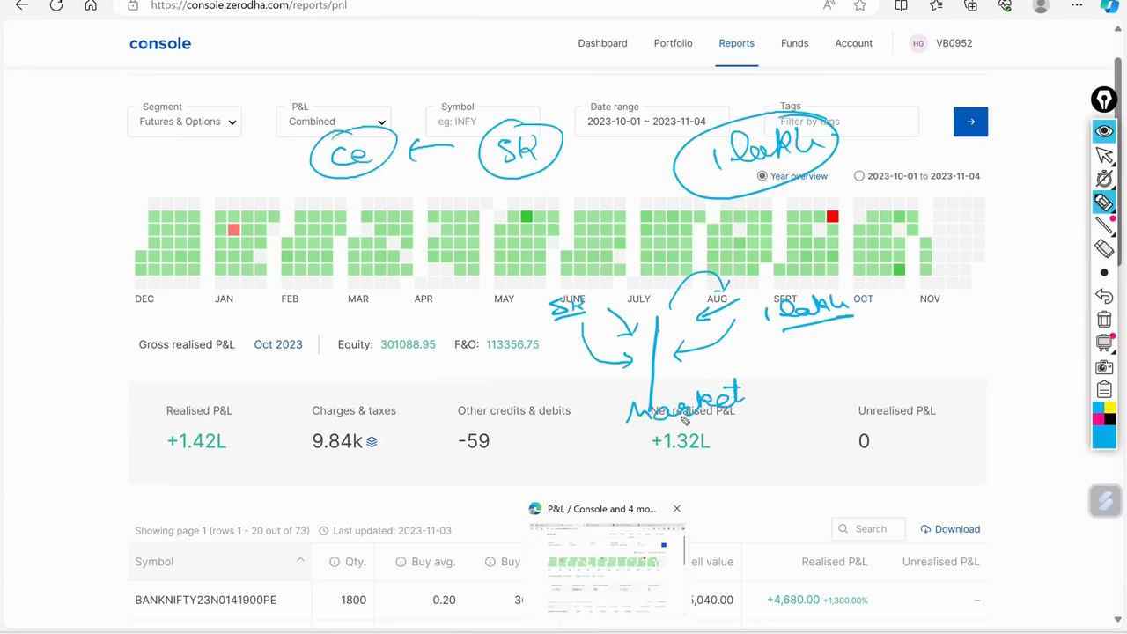
pyautogui.moveTo(599, 286)
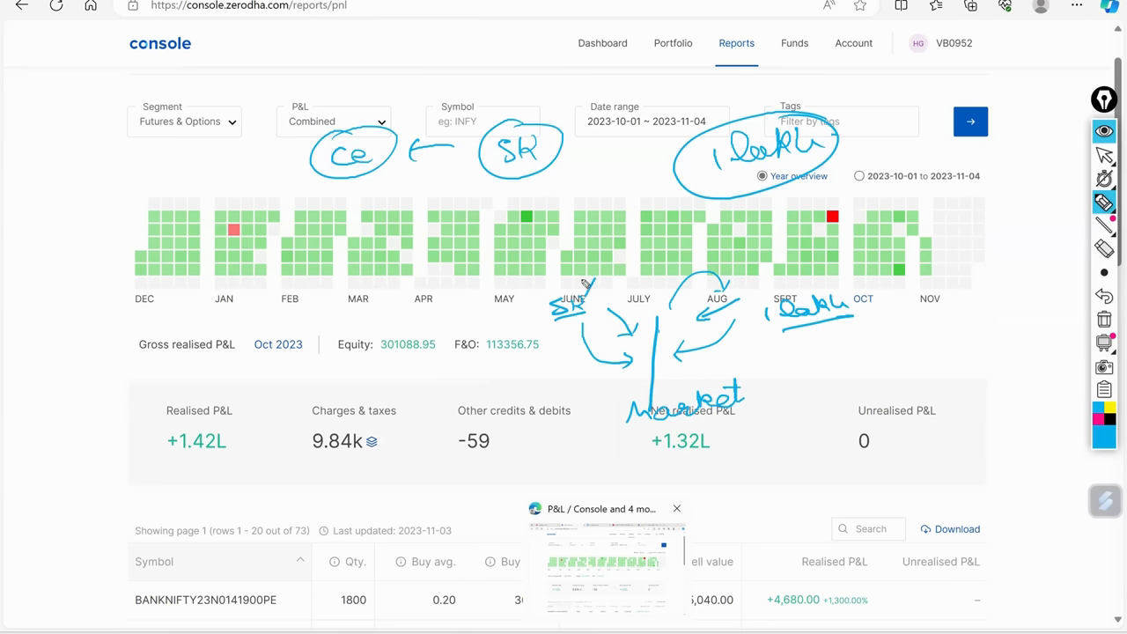
pyautogui.moveTo(610, 282)
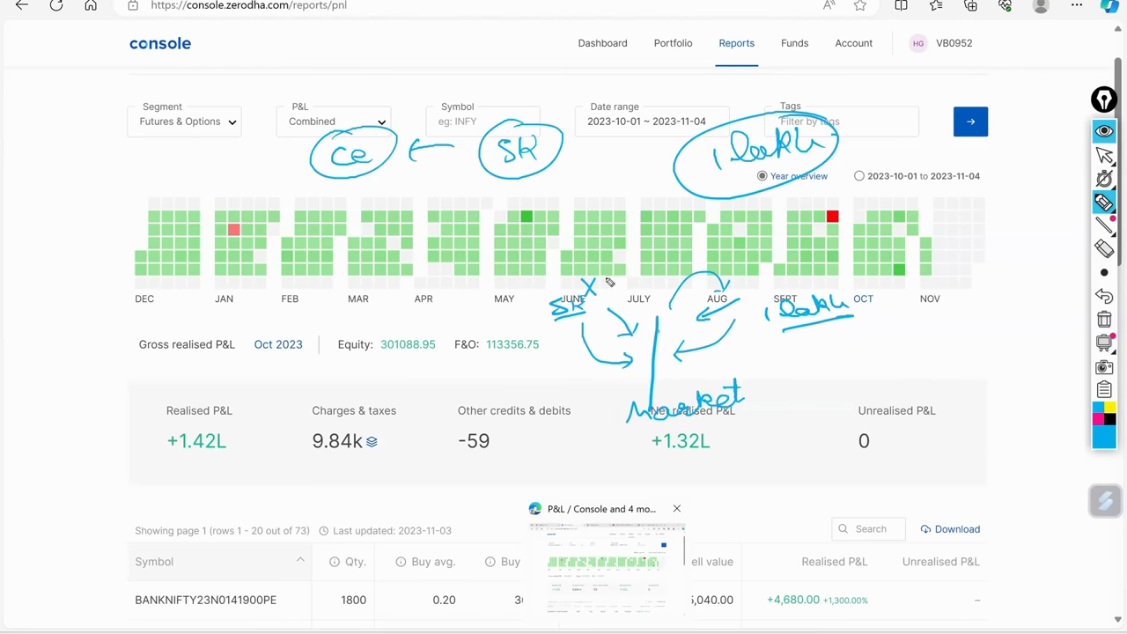
pyautogui.moveTo(607, 280)
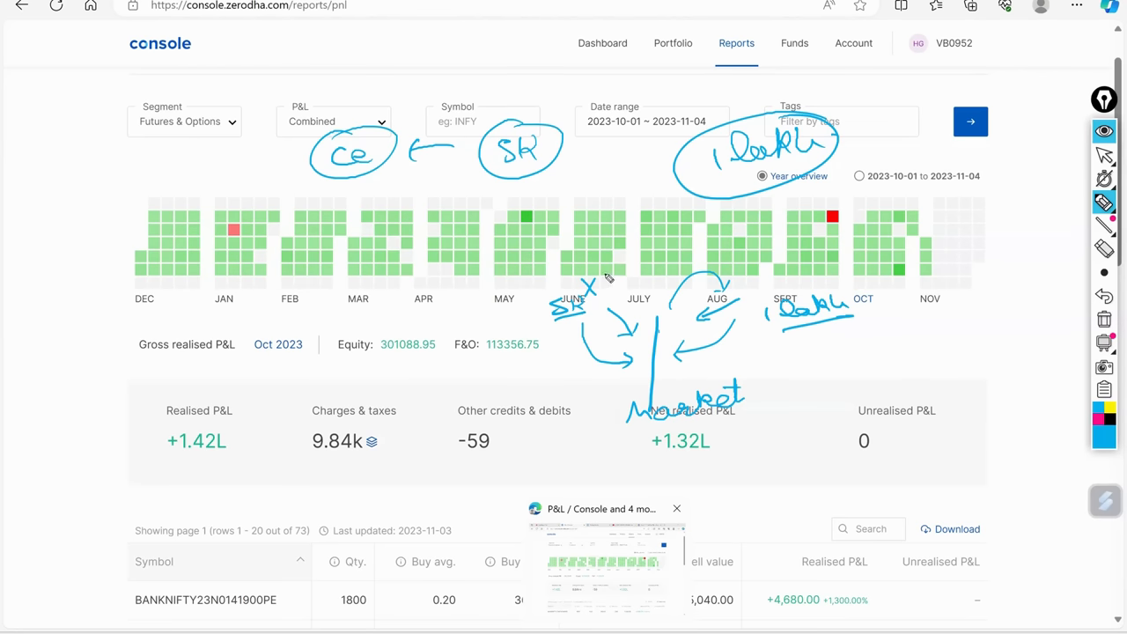
# Add 'x1000' to the notes, write 'Retailers' with a line, and circle a SEBI note
pyautogui.moveTo(599, 282); pyautogui.dragTo(634, 277)
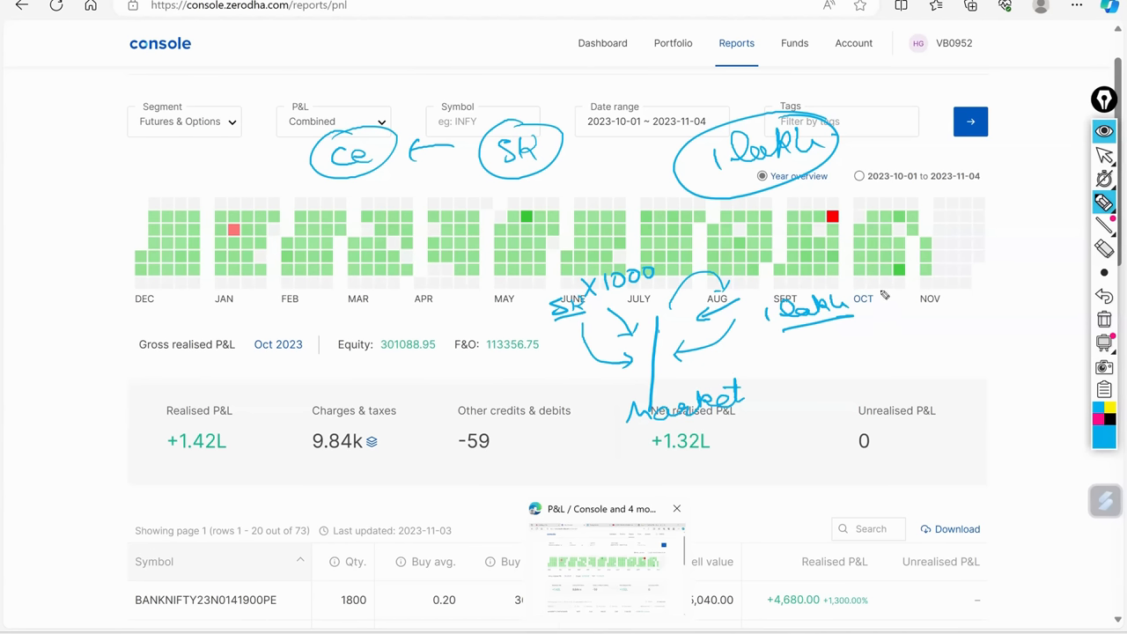
pyautogui.moveTo(894, 295); pyautogui.dragTo(916, 300)
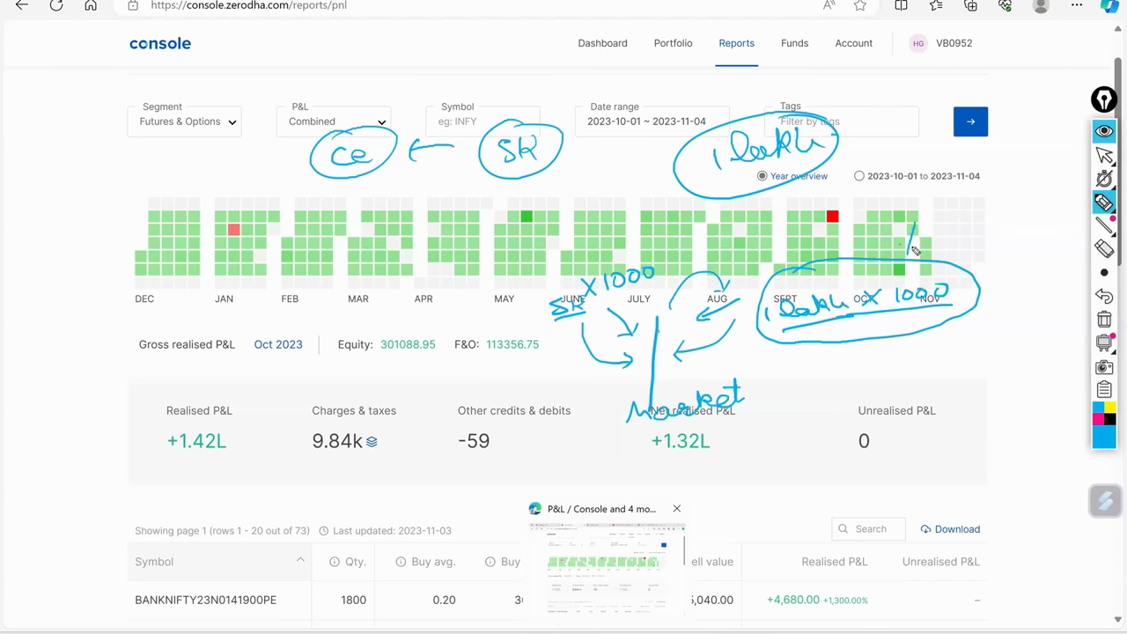
pyautogui.moveTo(867, 260)
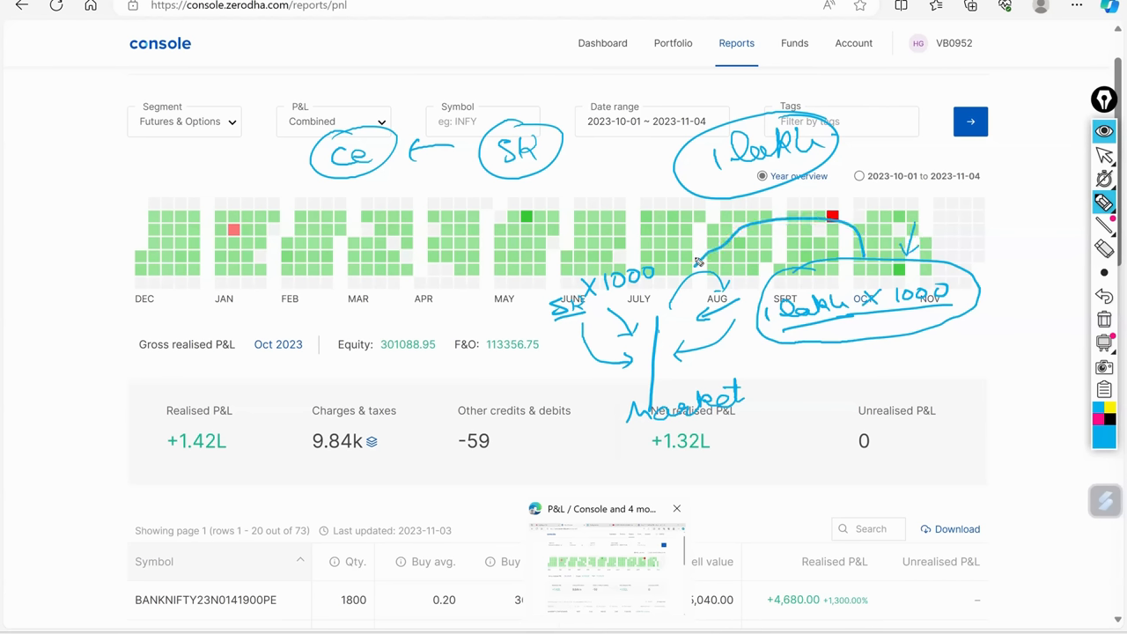
pyautogui.moveTo(693, 377)
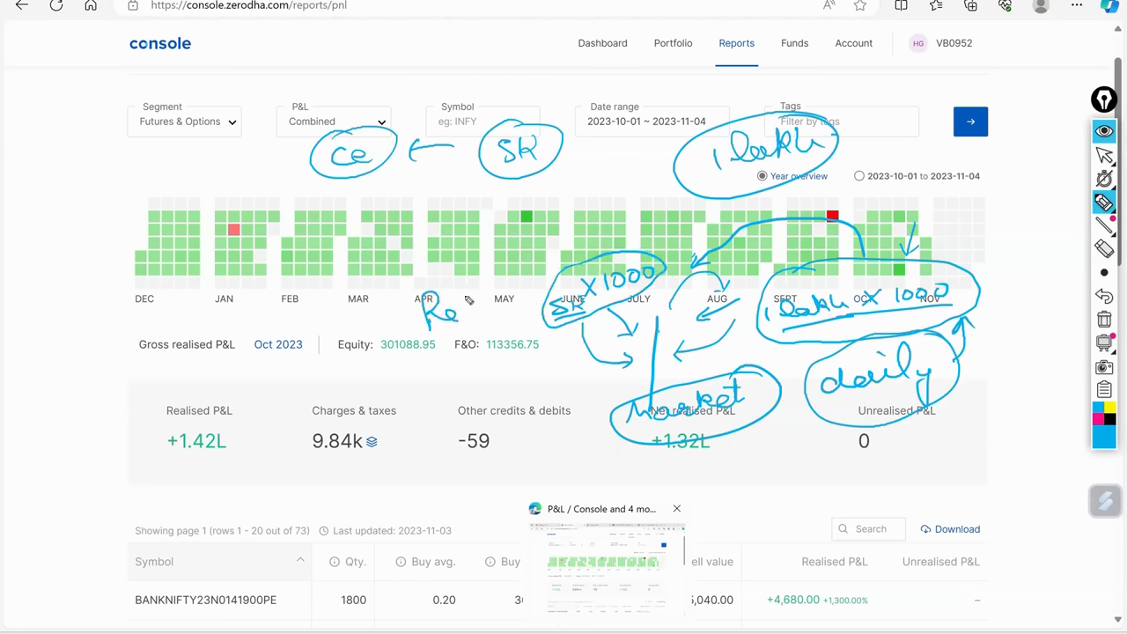
pyautogui.moveTo(431, 300); pyautogui.dragTo(511, 299)
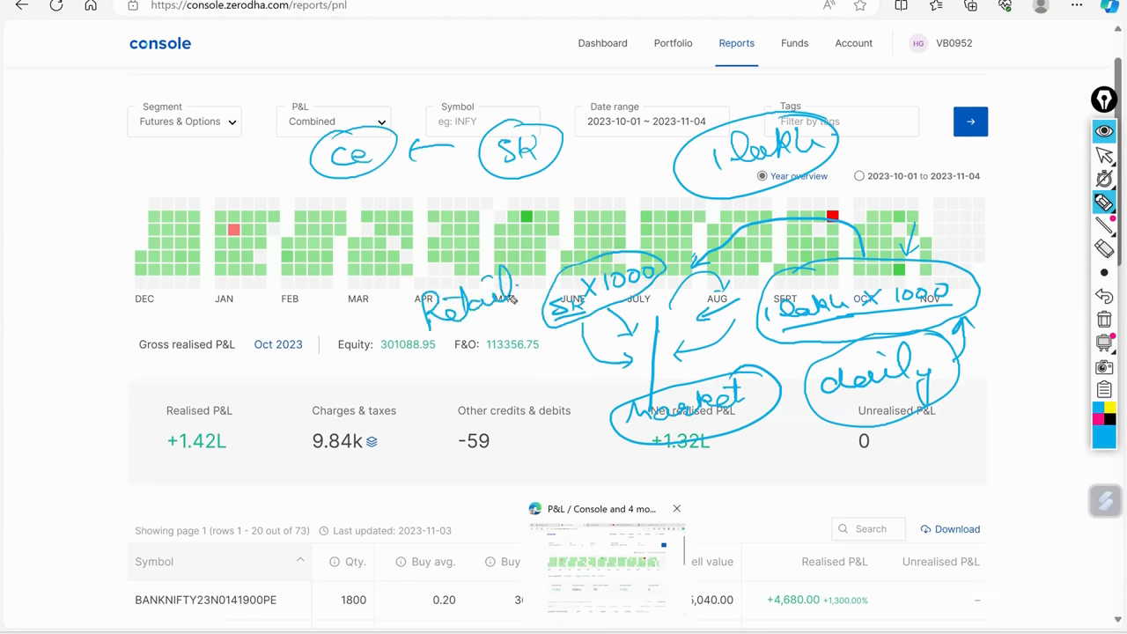
pyautogui.moveTo(353, 374); pyautogui.dragTo(568, 273)
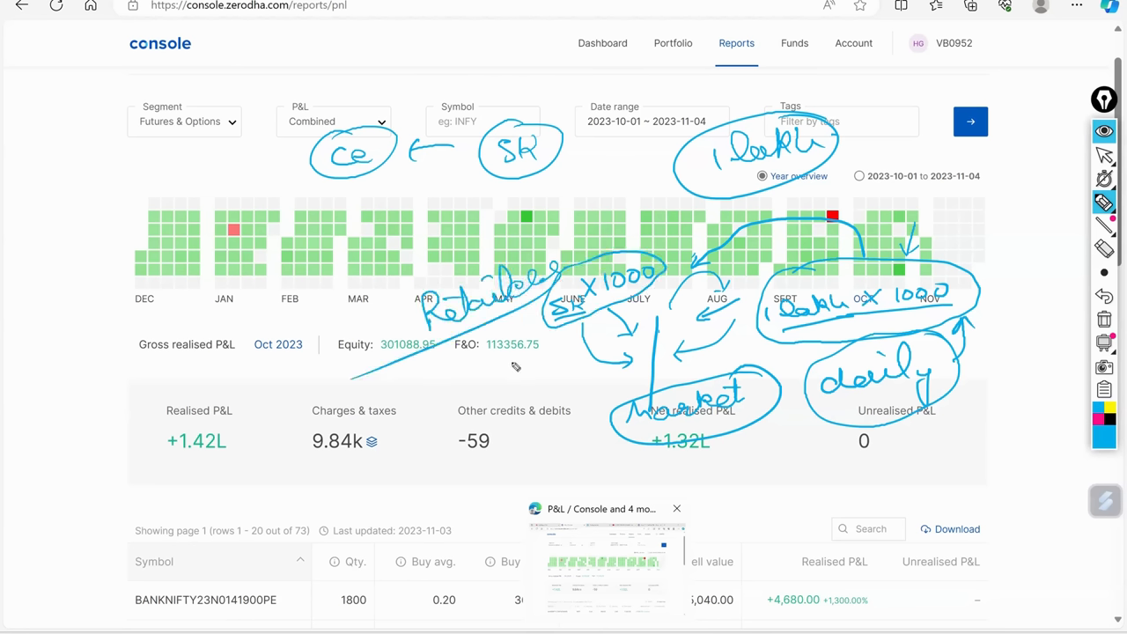
pyautogui.moveTo(498, 384)
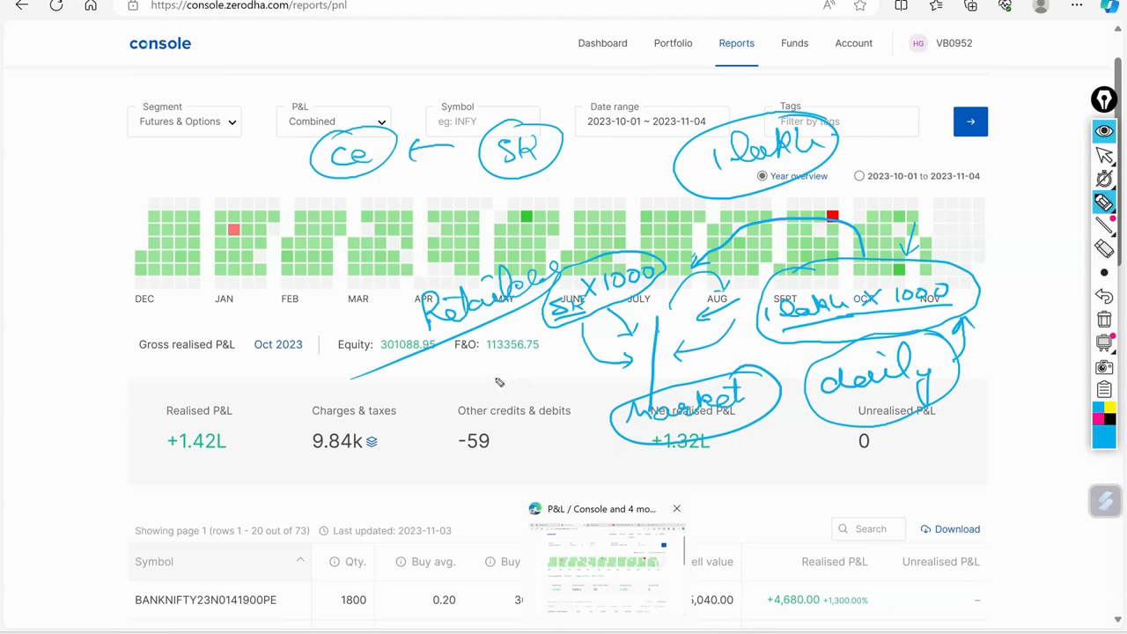
pyautogui.moveTo(507, 381)
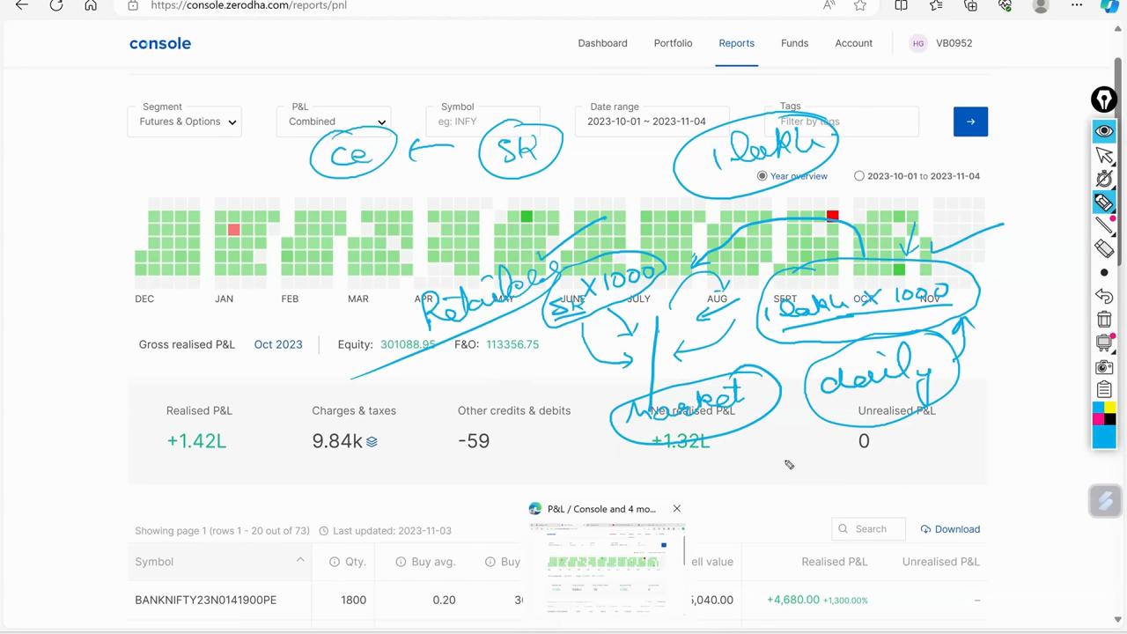
pyautogui.moveTo(775, 466)
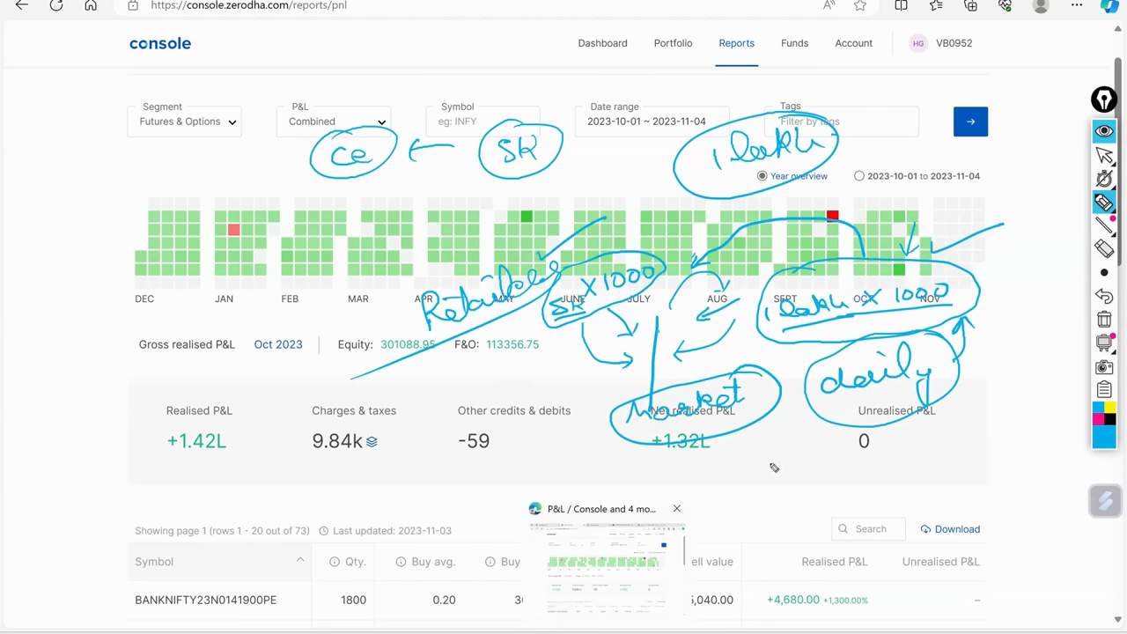
pyautogui.moveTo(771, 471)
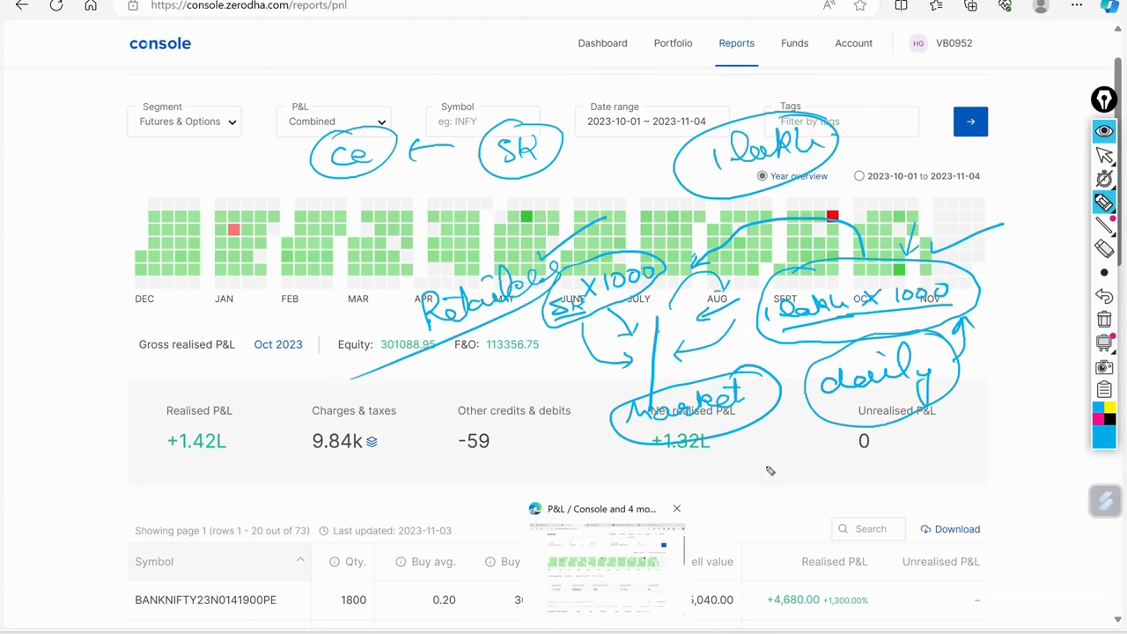
pyautogui.moveTo(594, 390)
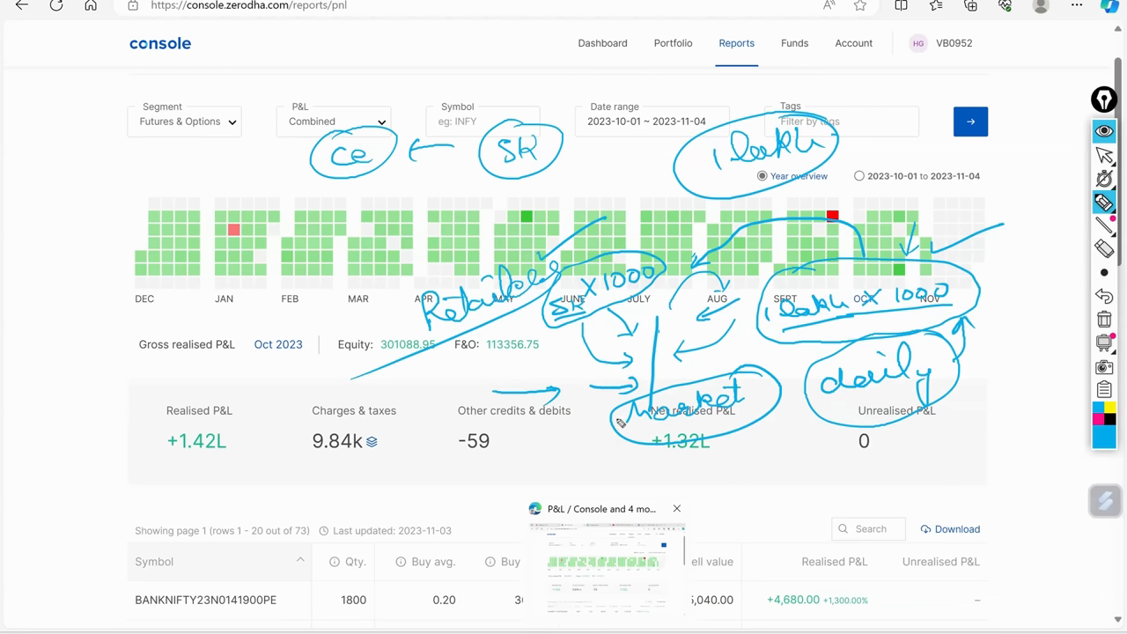
pyautogui.moveTo(926, 291)
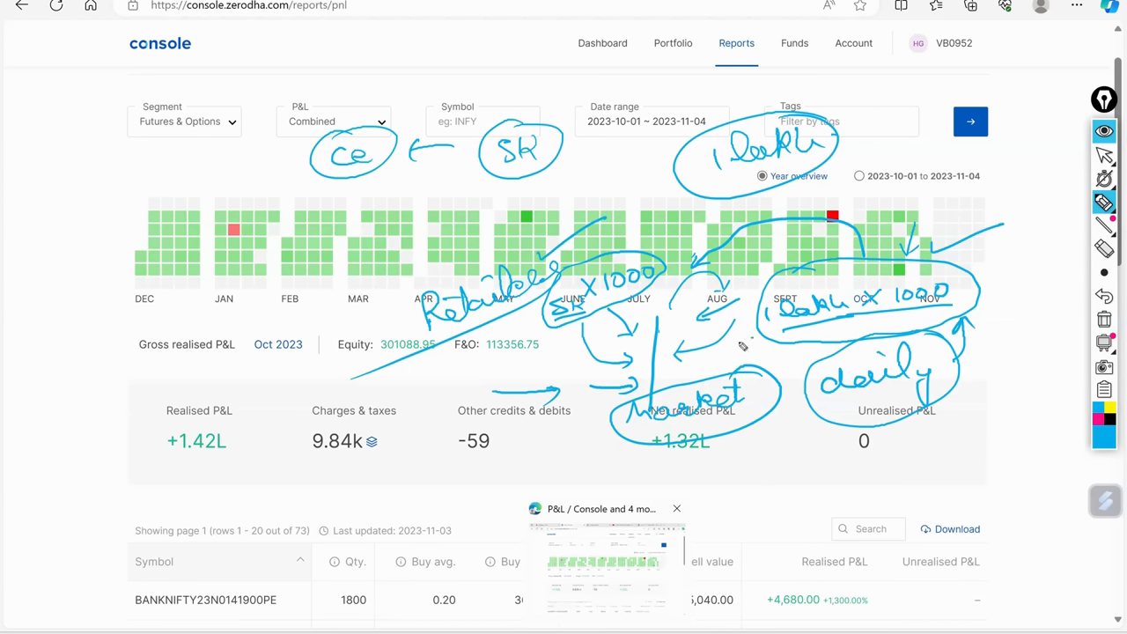
pyautogui.moveTo(687, 377)
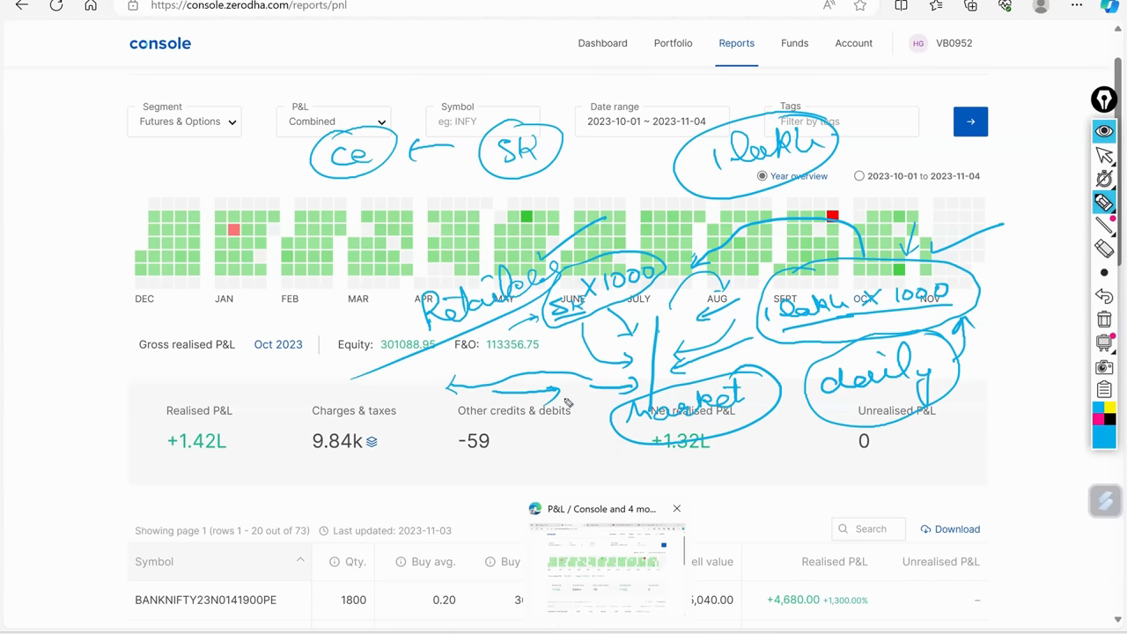
pyautogui.moveTo(145, 313); pyautogui.dragTo(185, 331)
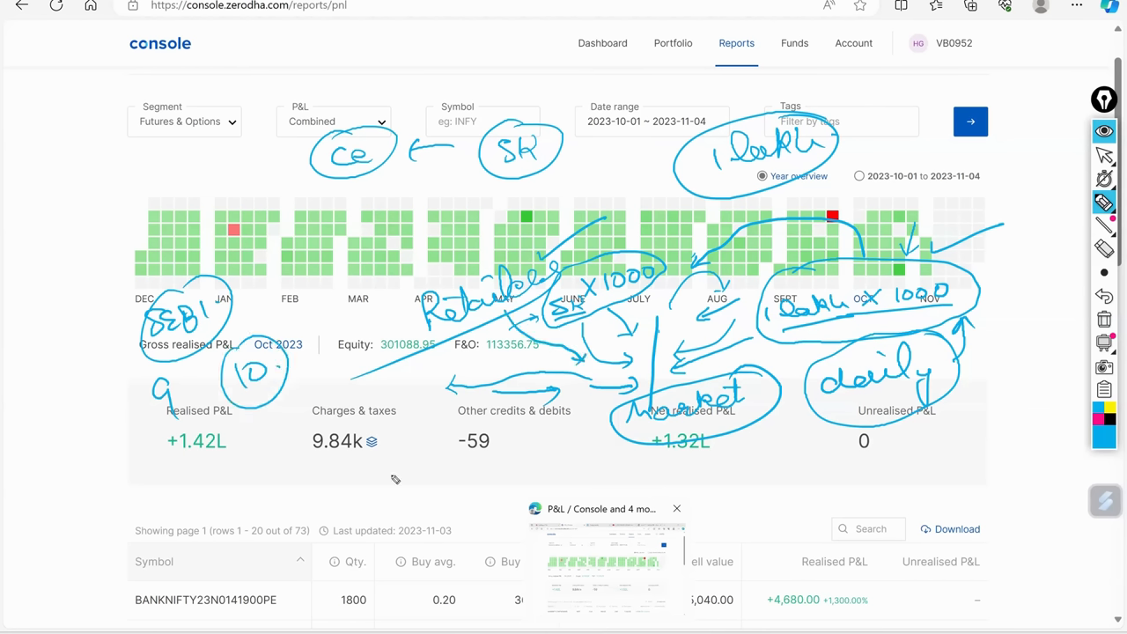
pyautogui.moveTo(496, 418)
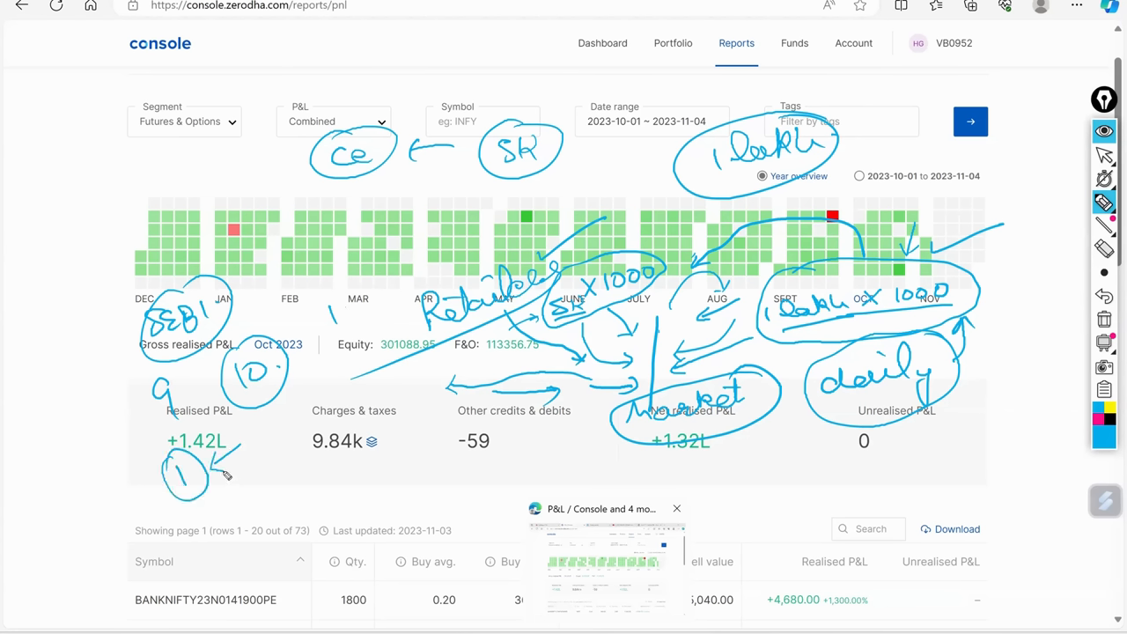
pyautogui.moveTo(273, 492)
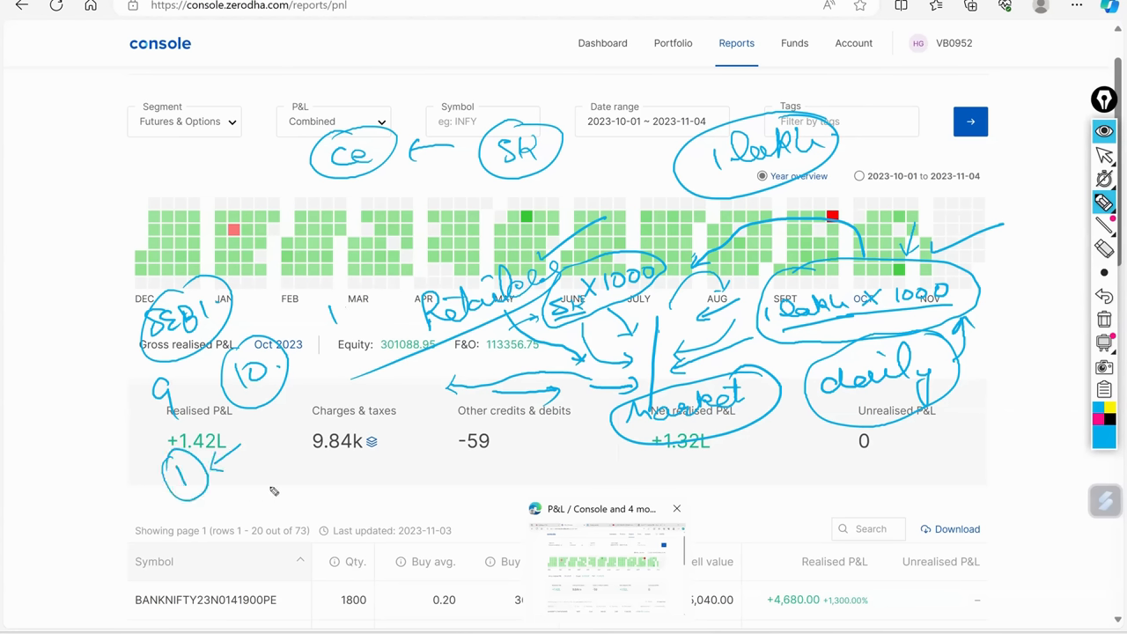
pyautogui.moveTo(237, 490)
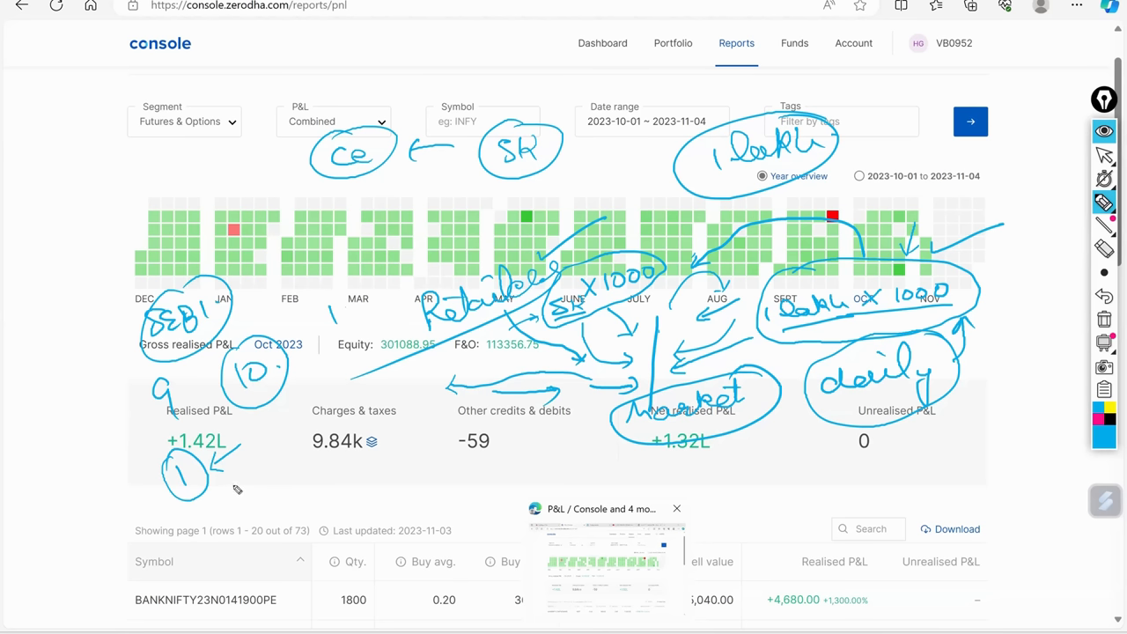
# Sketch a circled 1% near the bottom right of the P&L report
pyautogui.moveTo(898, 511); pyautogui.dragTo(934, 467)
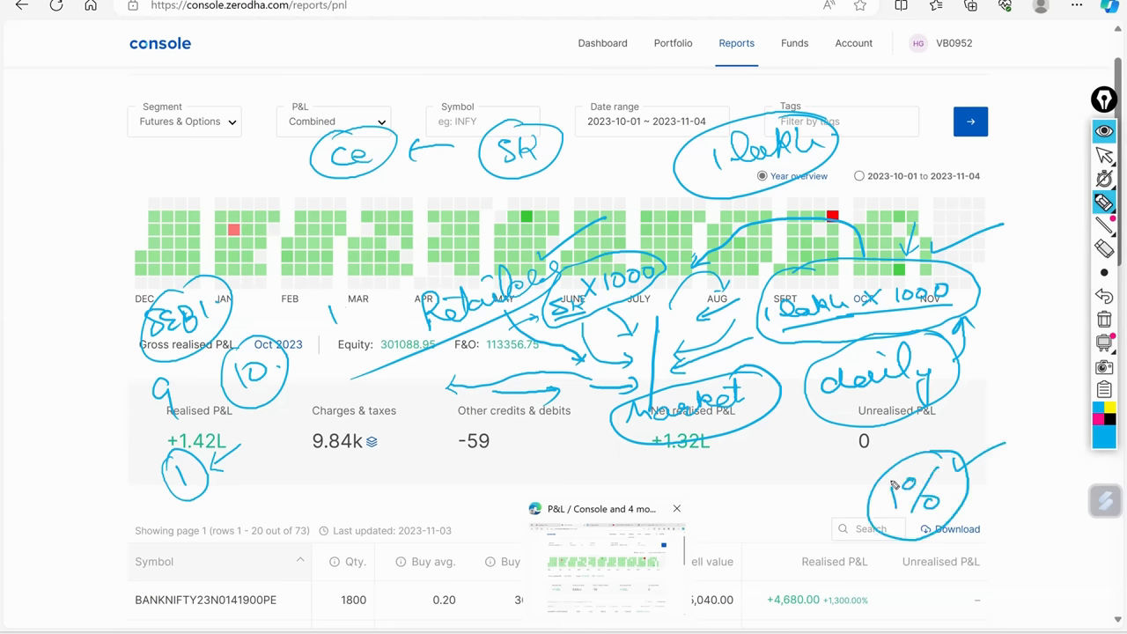
pyautogui.moveTo(861, 477)
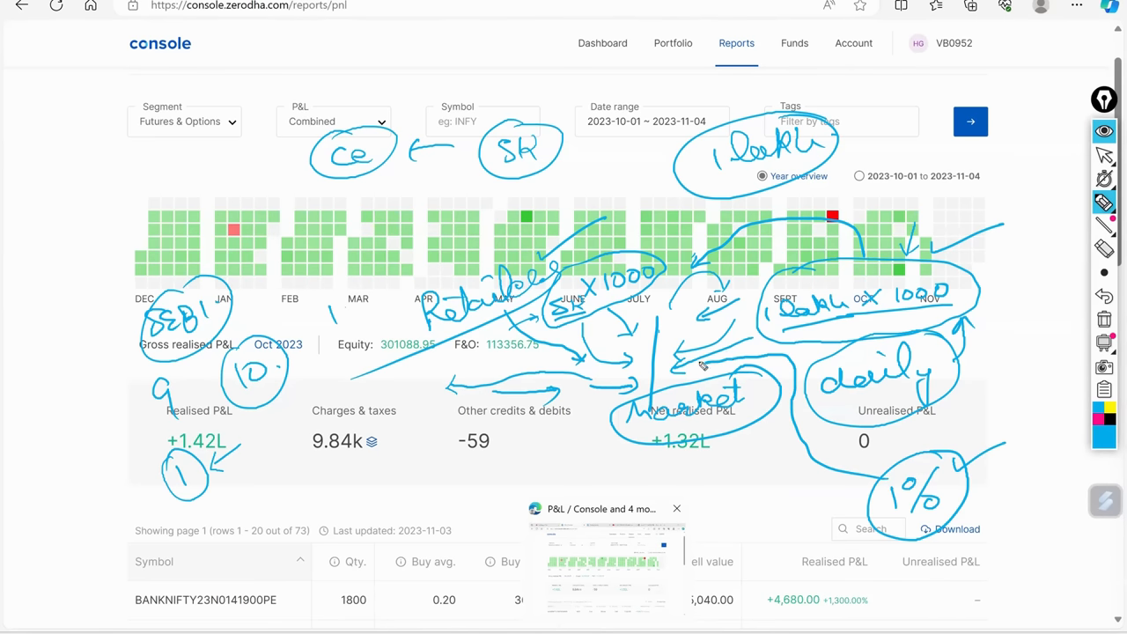
pyautogui.moveTo(764, 452)
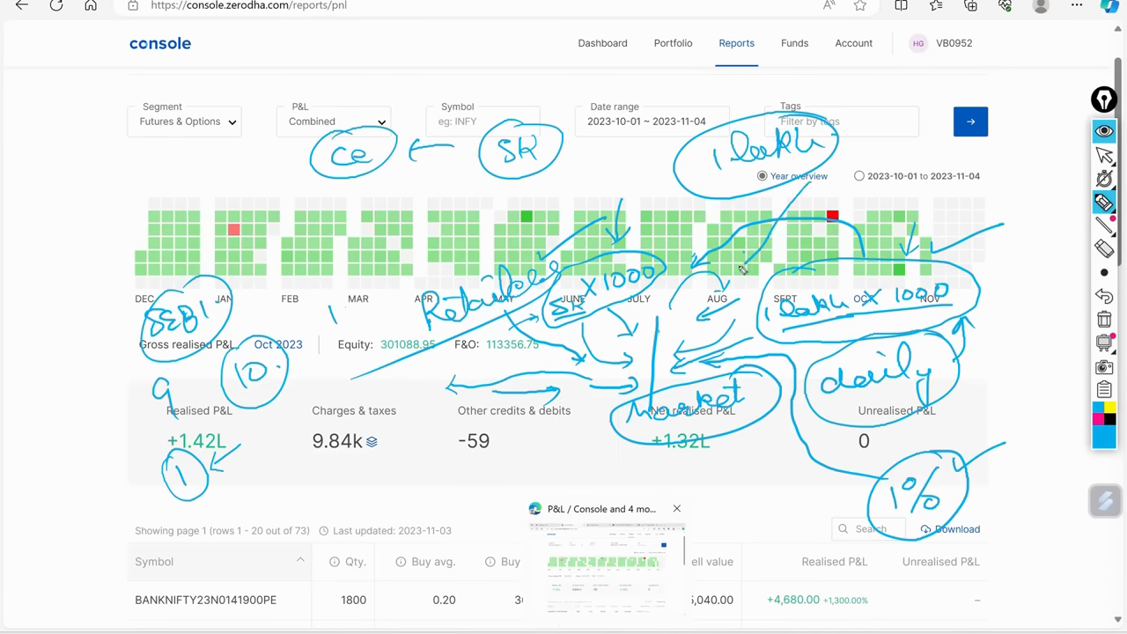
pyautogui.moveTo(714, 335)
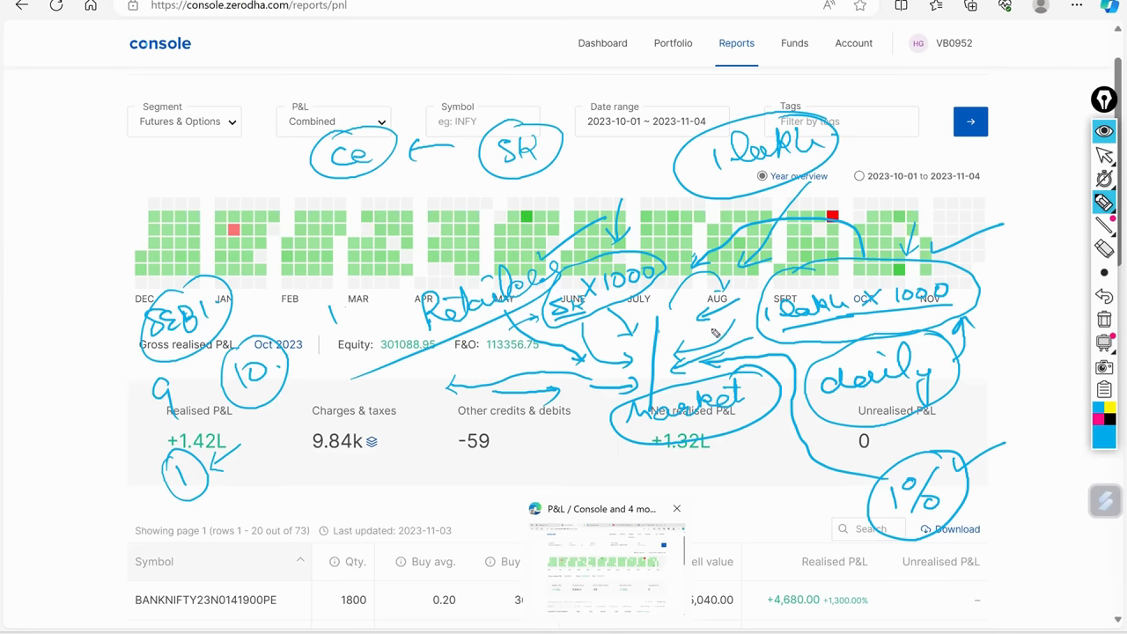
pyautogui.moveTo(681, 346)
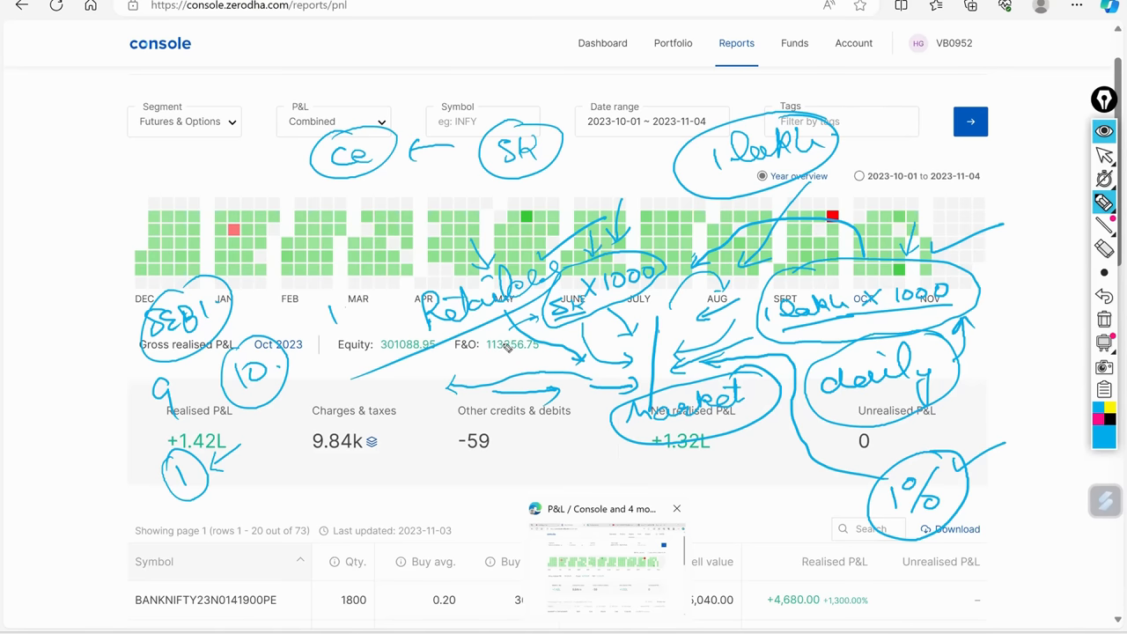
pyautogui.moveTo(444, 387)
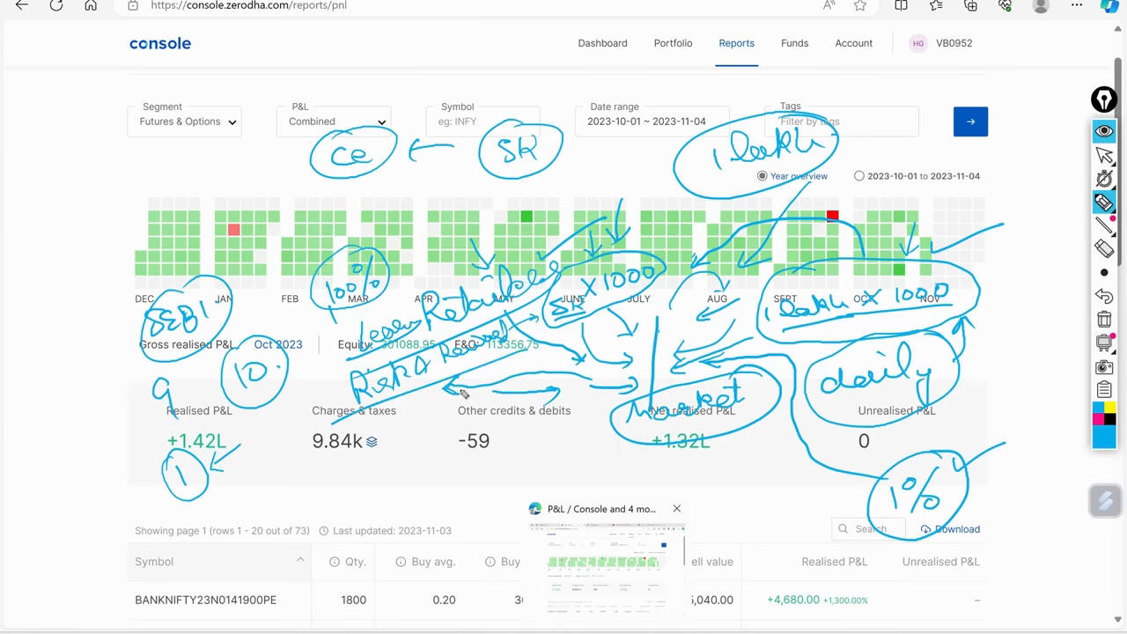
pyautogui.moveTo(457, 458)
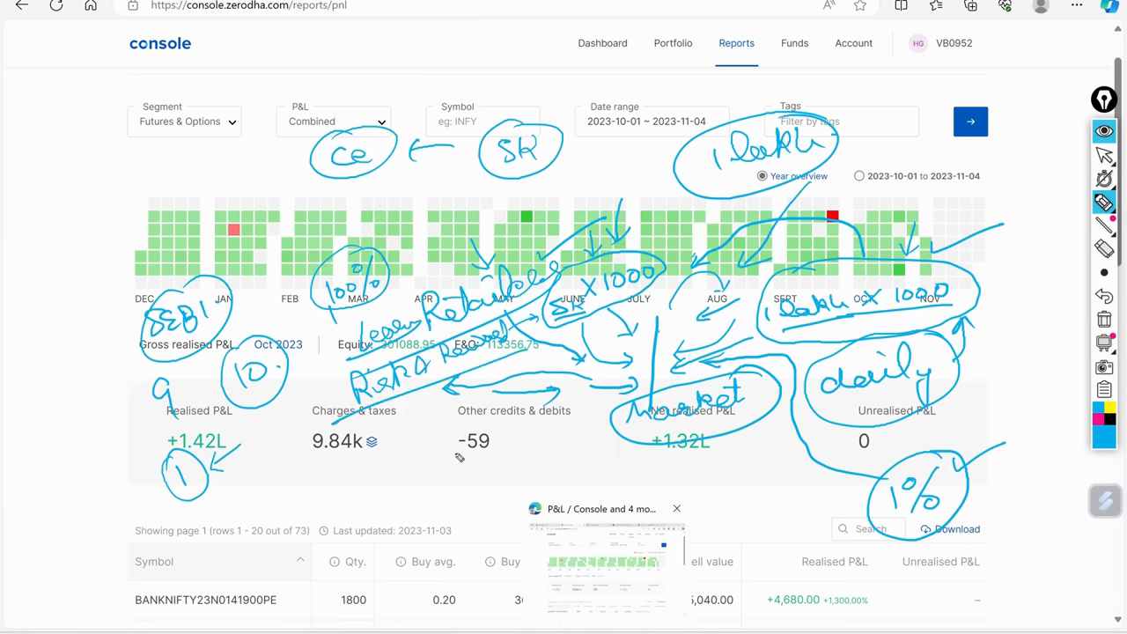
pyautogui.moveTo(482, 473)
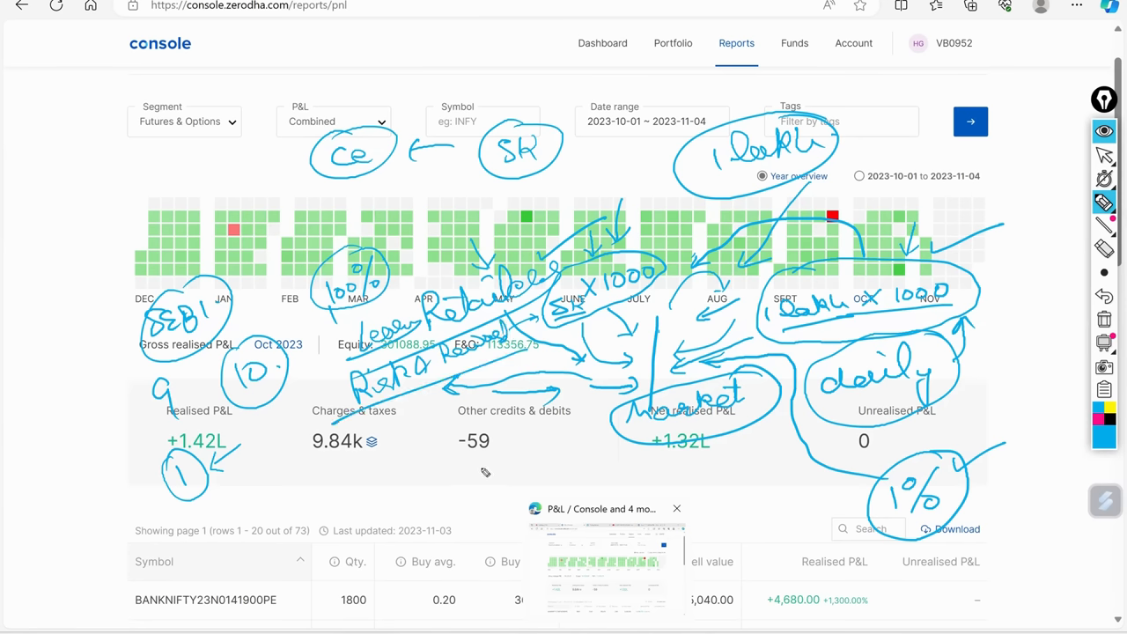
pyautogui.moveTo(470, 466)
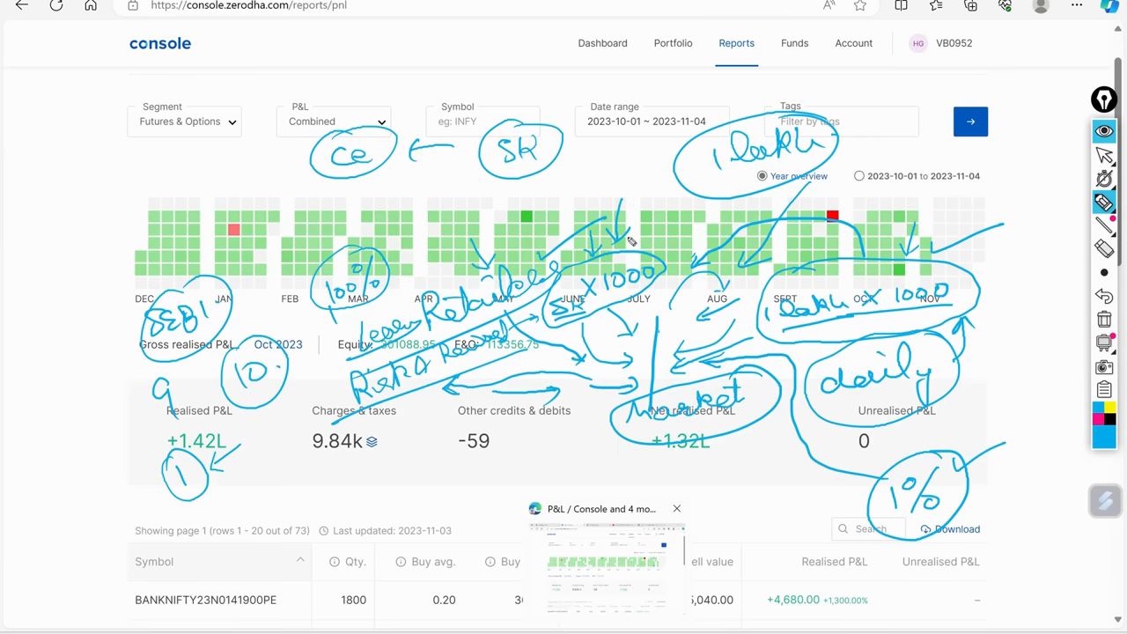
pyautogui.moveTo(682, 427)
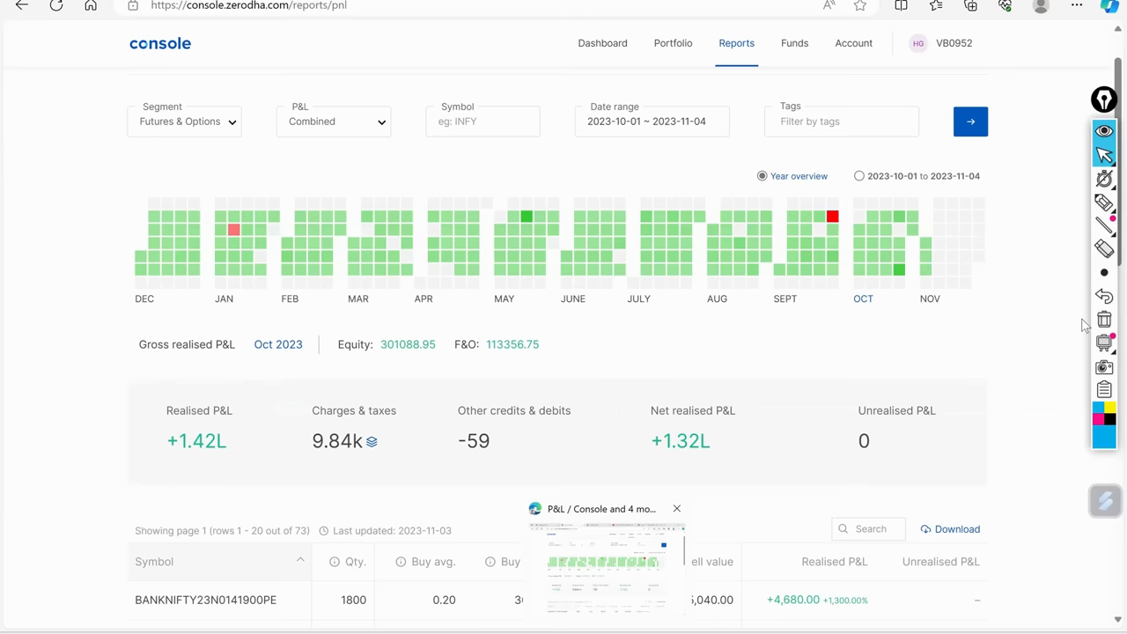
pyautogui.moveTo(639, 282)
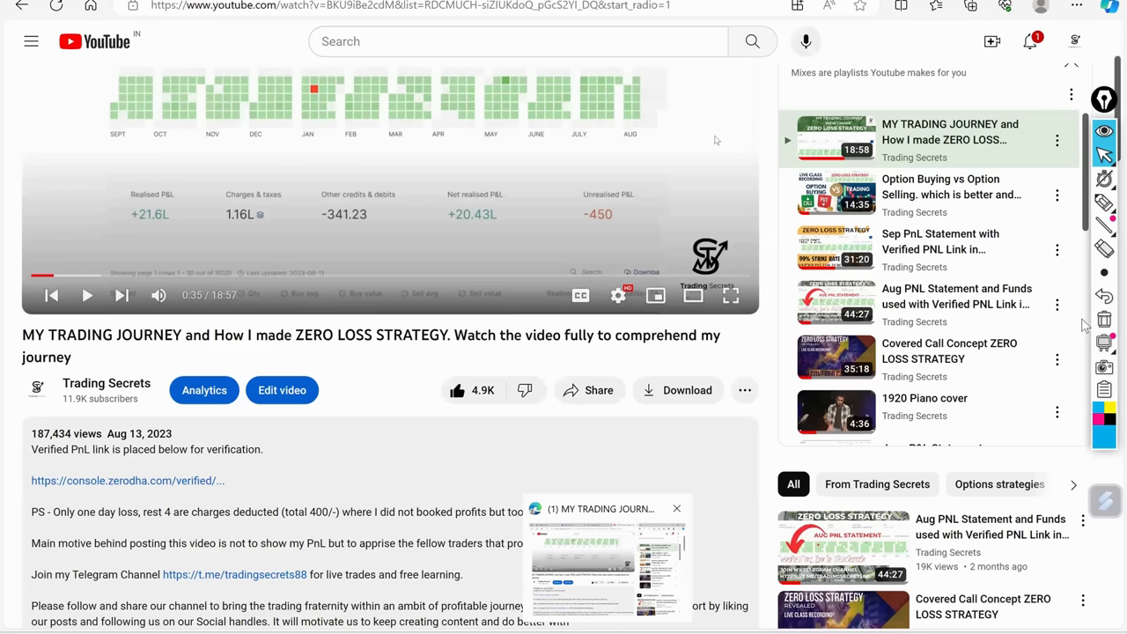
# Open the verified P&L page from the YouTube trading-journey video page
pyautogui.click(129, 481)
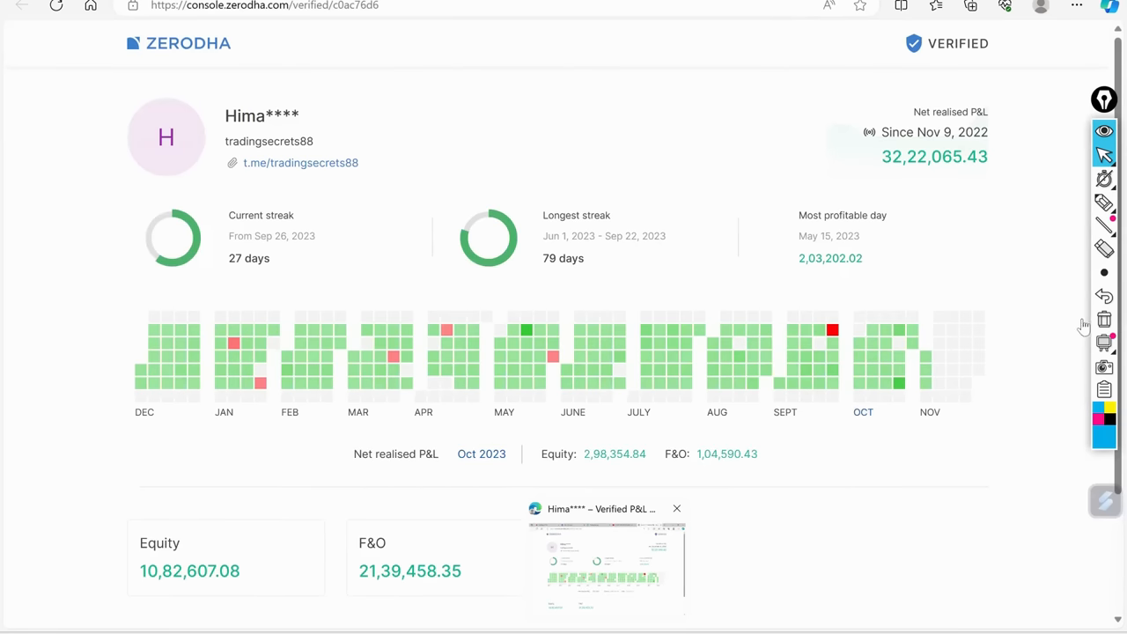
pyautogui.moveTo(908, 379)
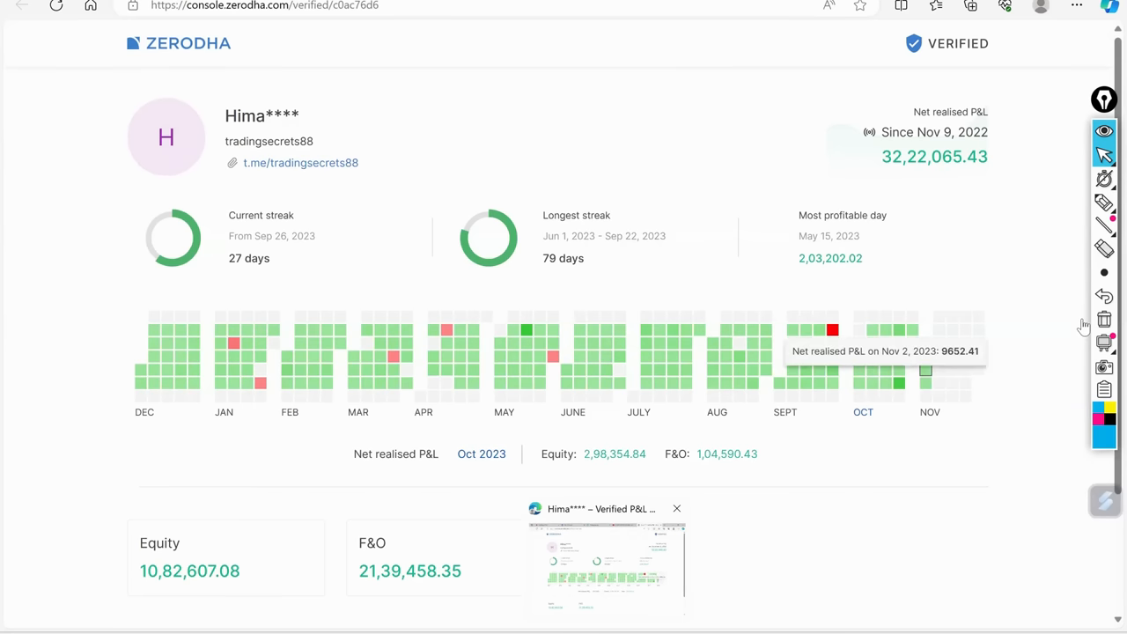
pyautogui.moveTo(392, 317)
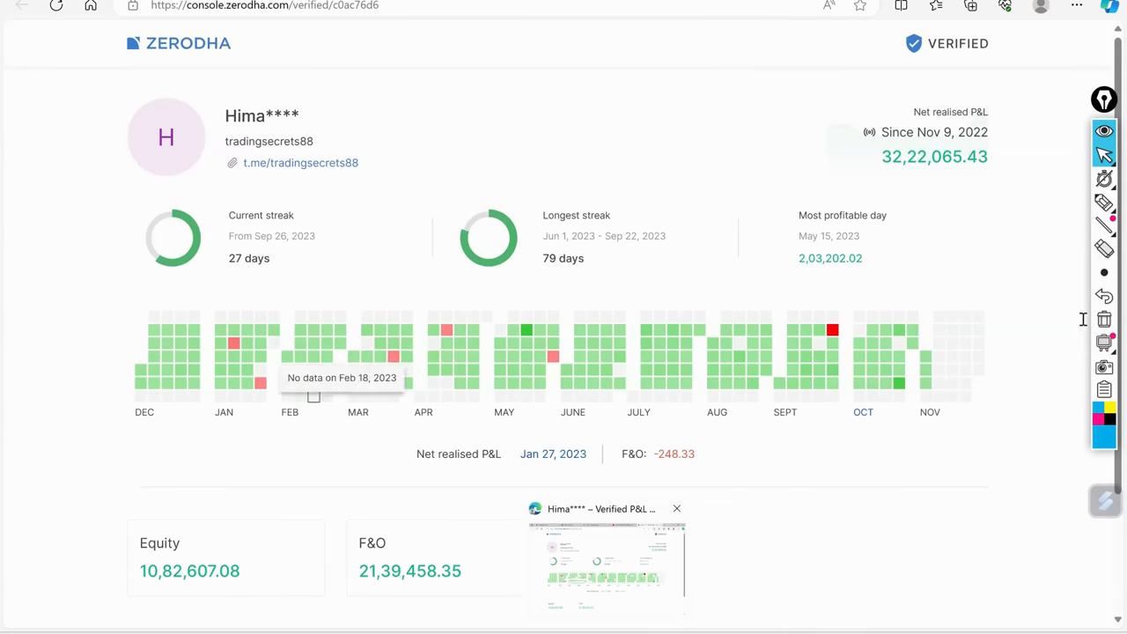
pyautogui.moveTo(443, 385)
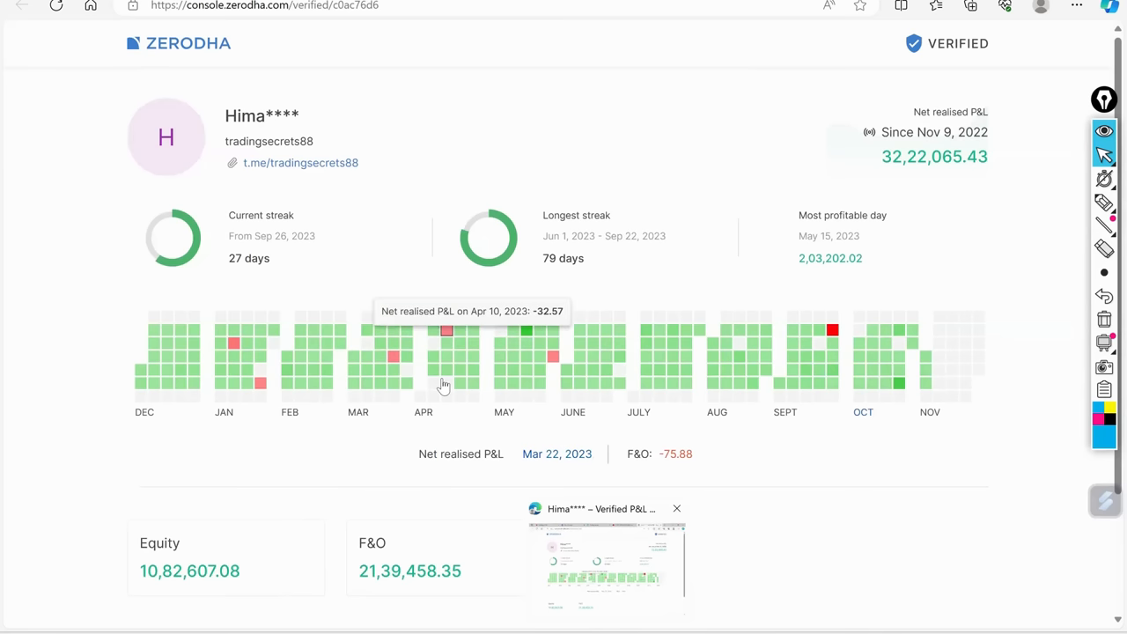
pyautogui.moveTo(553, 364)
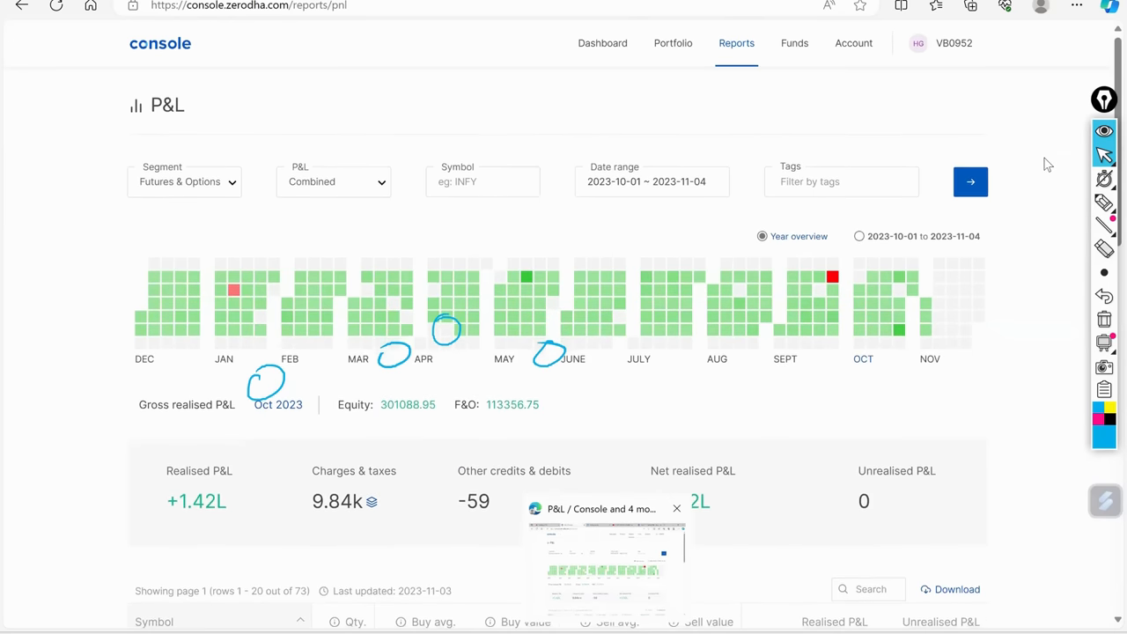
pyautogui.moveTo(1087, 325)
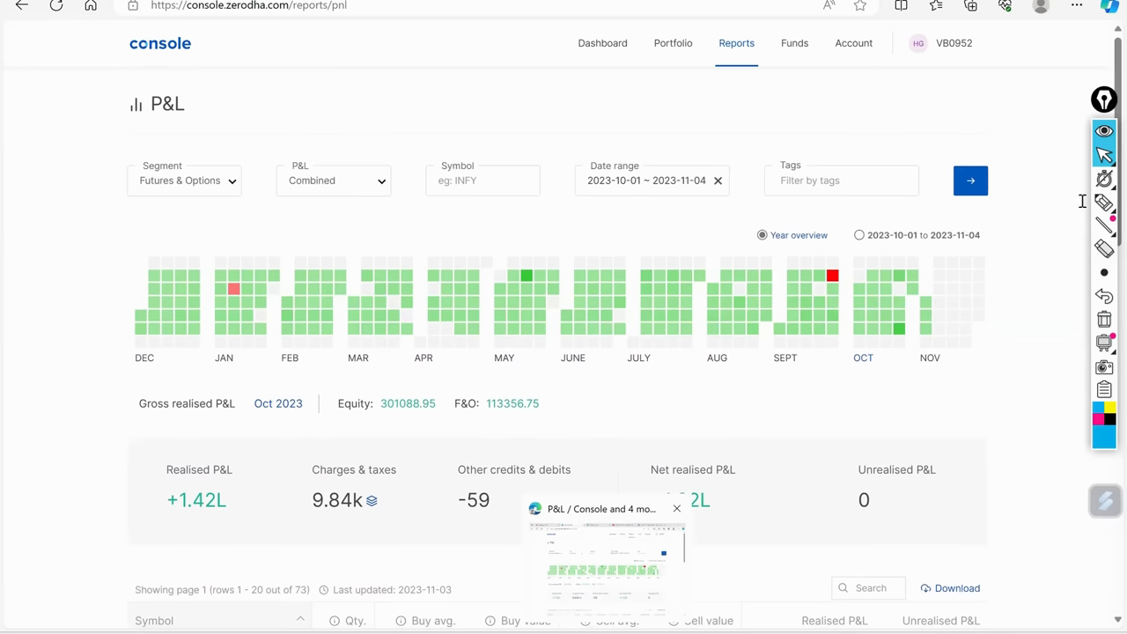
# Move the F&O P&L start date back to June 1, 2022, refetch, and show Year overview
pyautogui.click(652, 179)
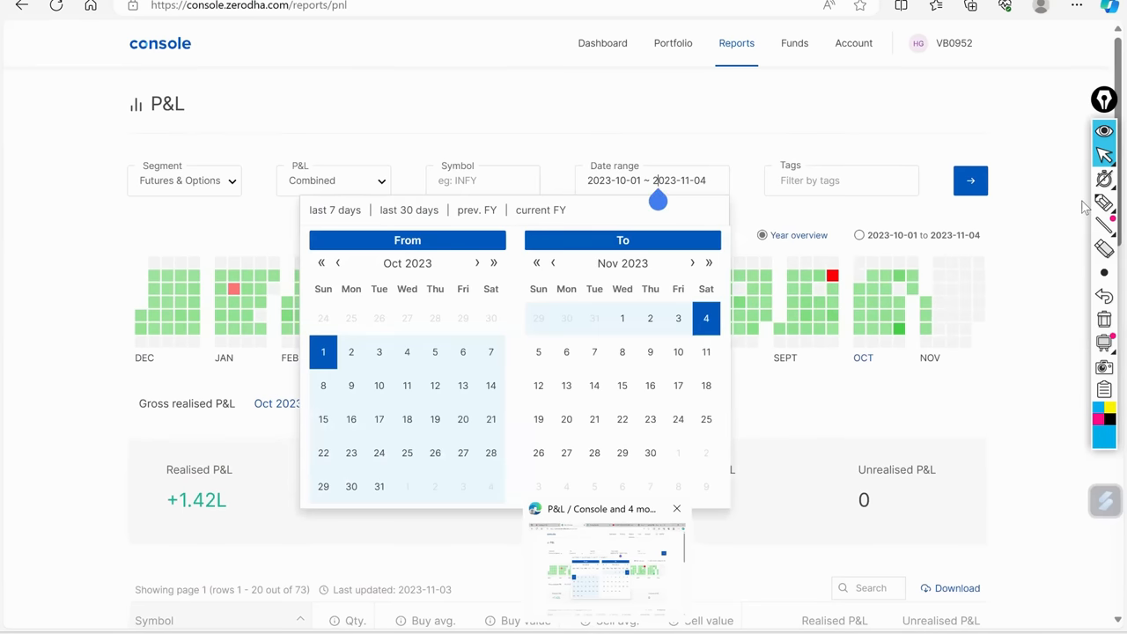
pyautogui.click(338, 263)
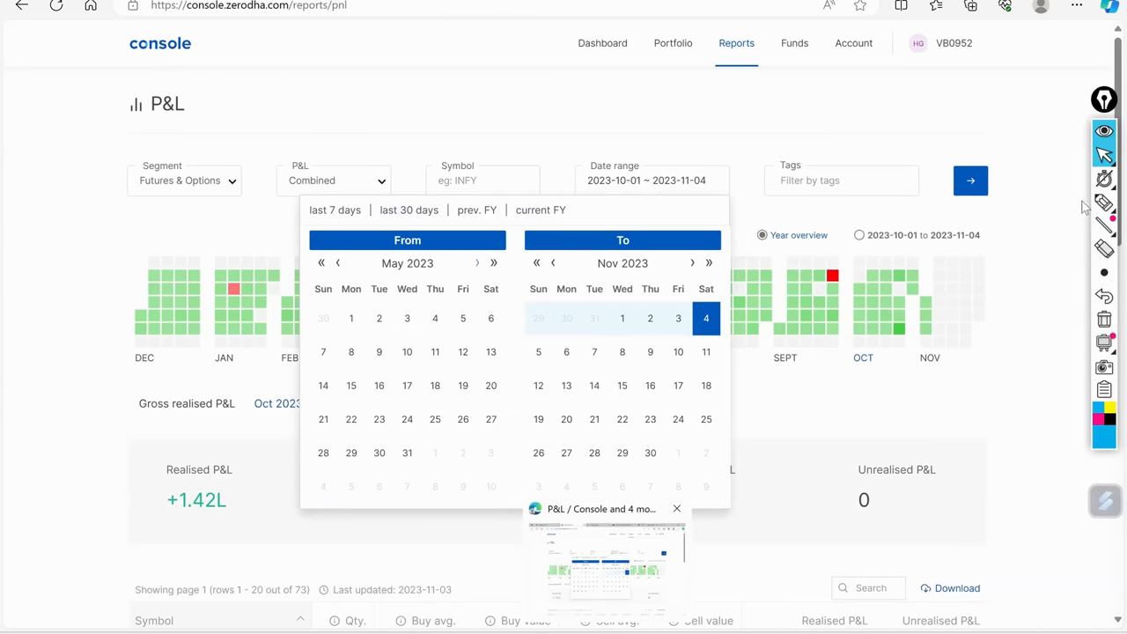
pyautogui.click(494, 263)
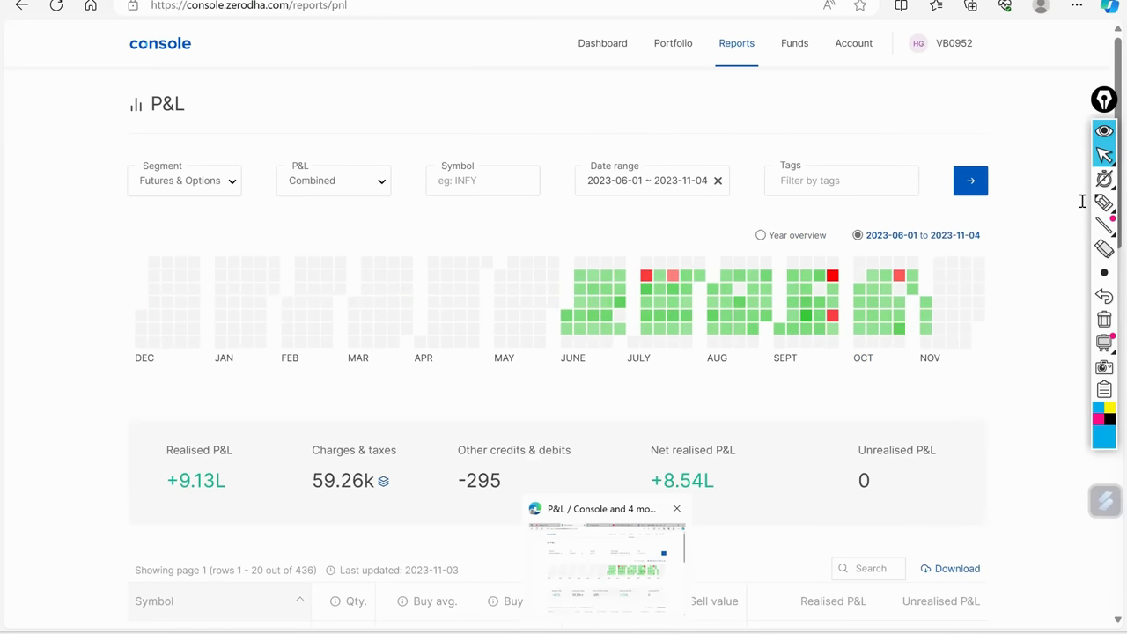
pyautogui.moveTo(1086, 207)
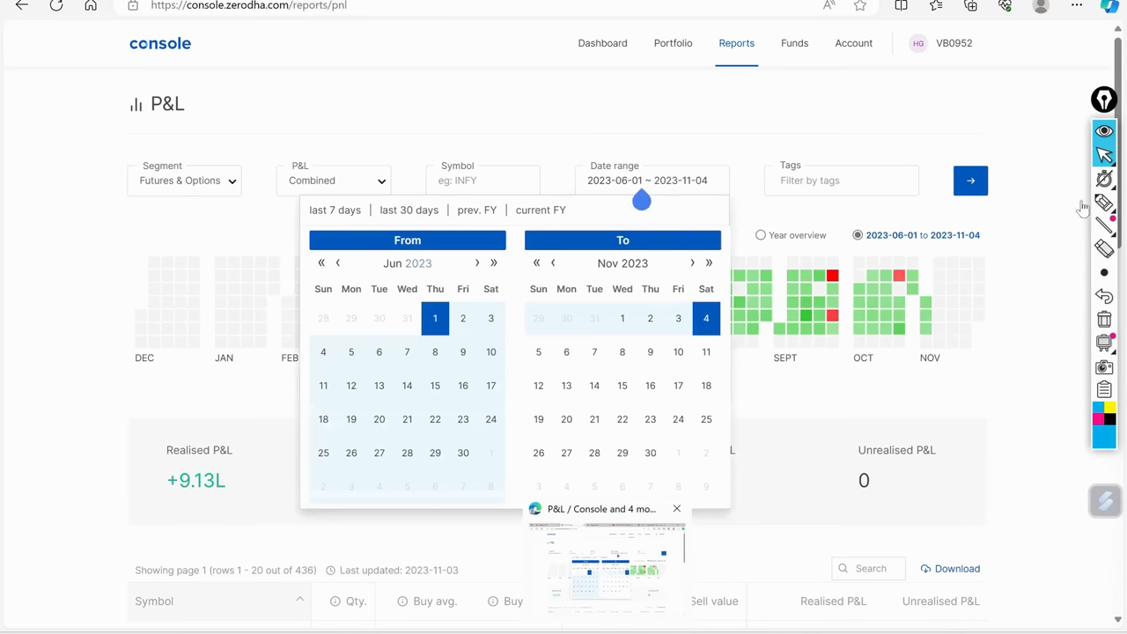
pyautogui.click(338, 262)
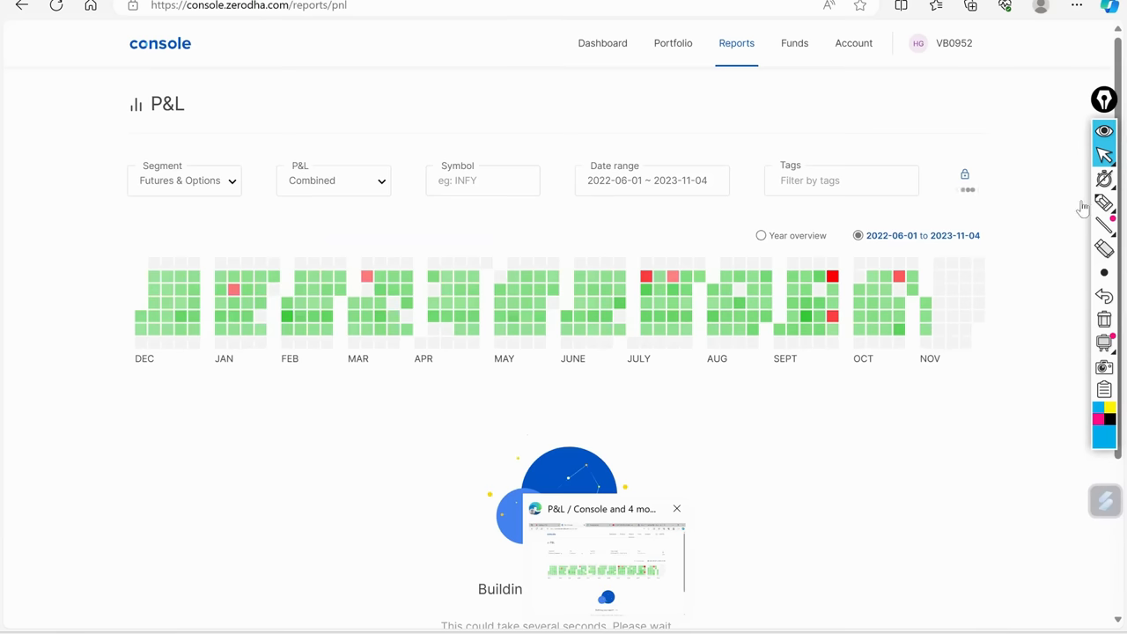
pyautogui.click(970, 179)
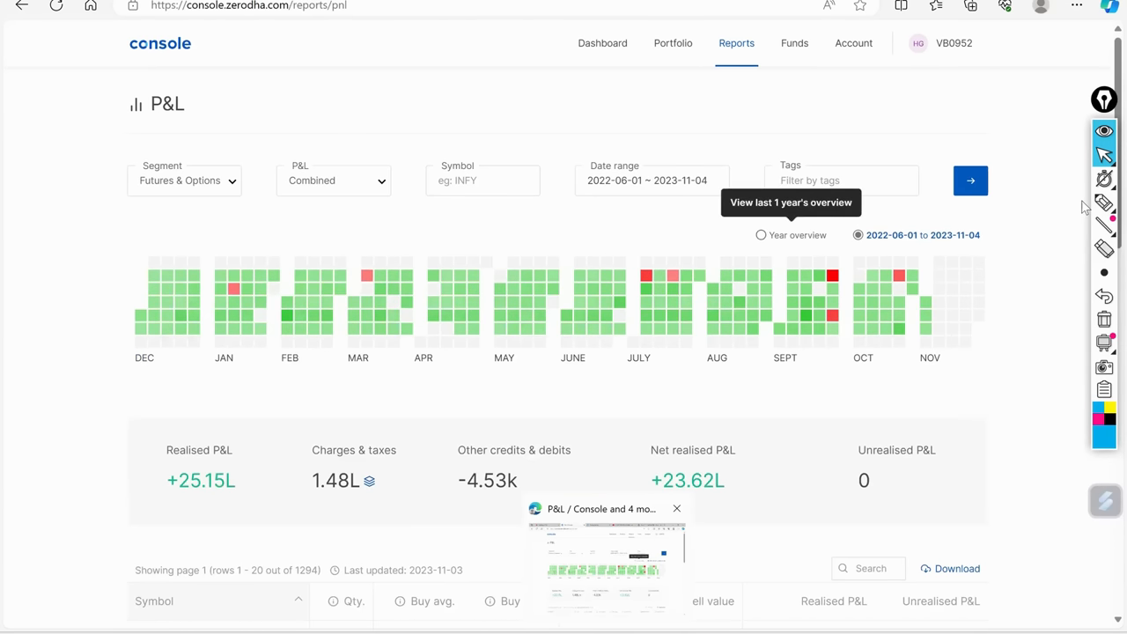
pyautogui.click(761, 235)
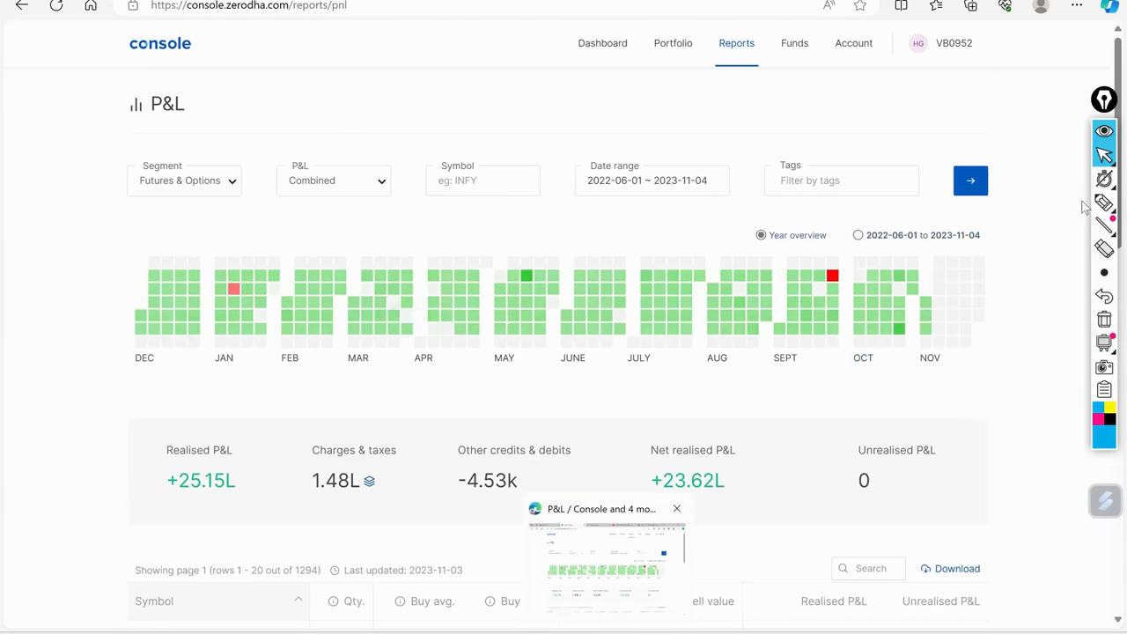